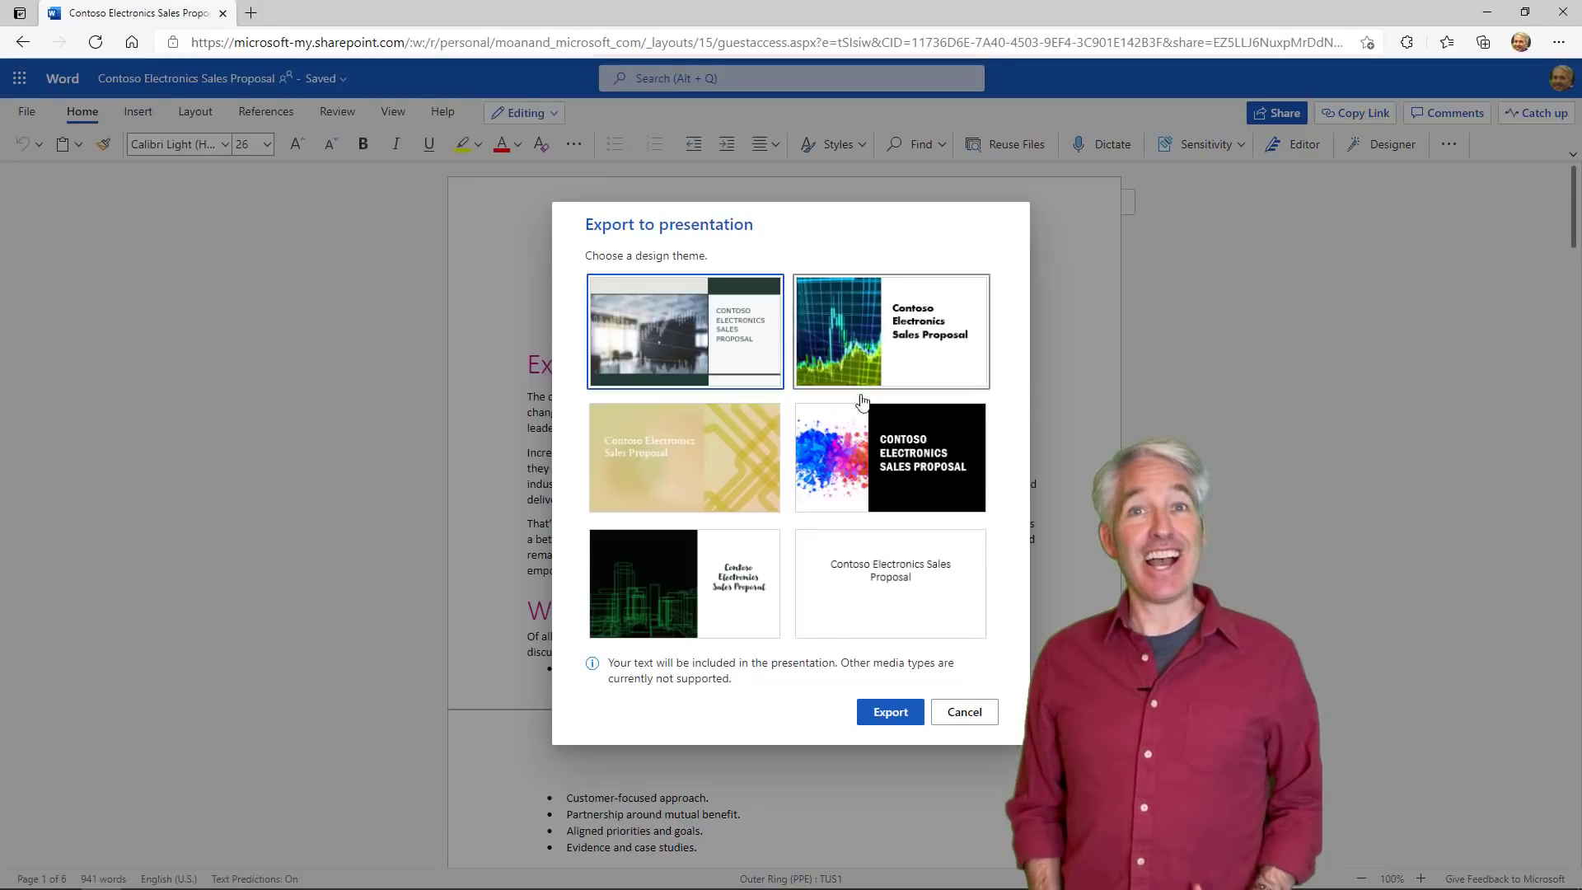
- Dismiss the Export to presentation theme choices in Word for the web
click(890, 712)
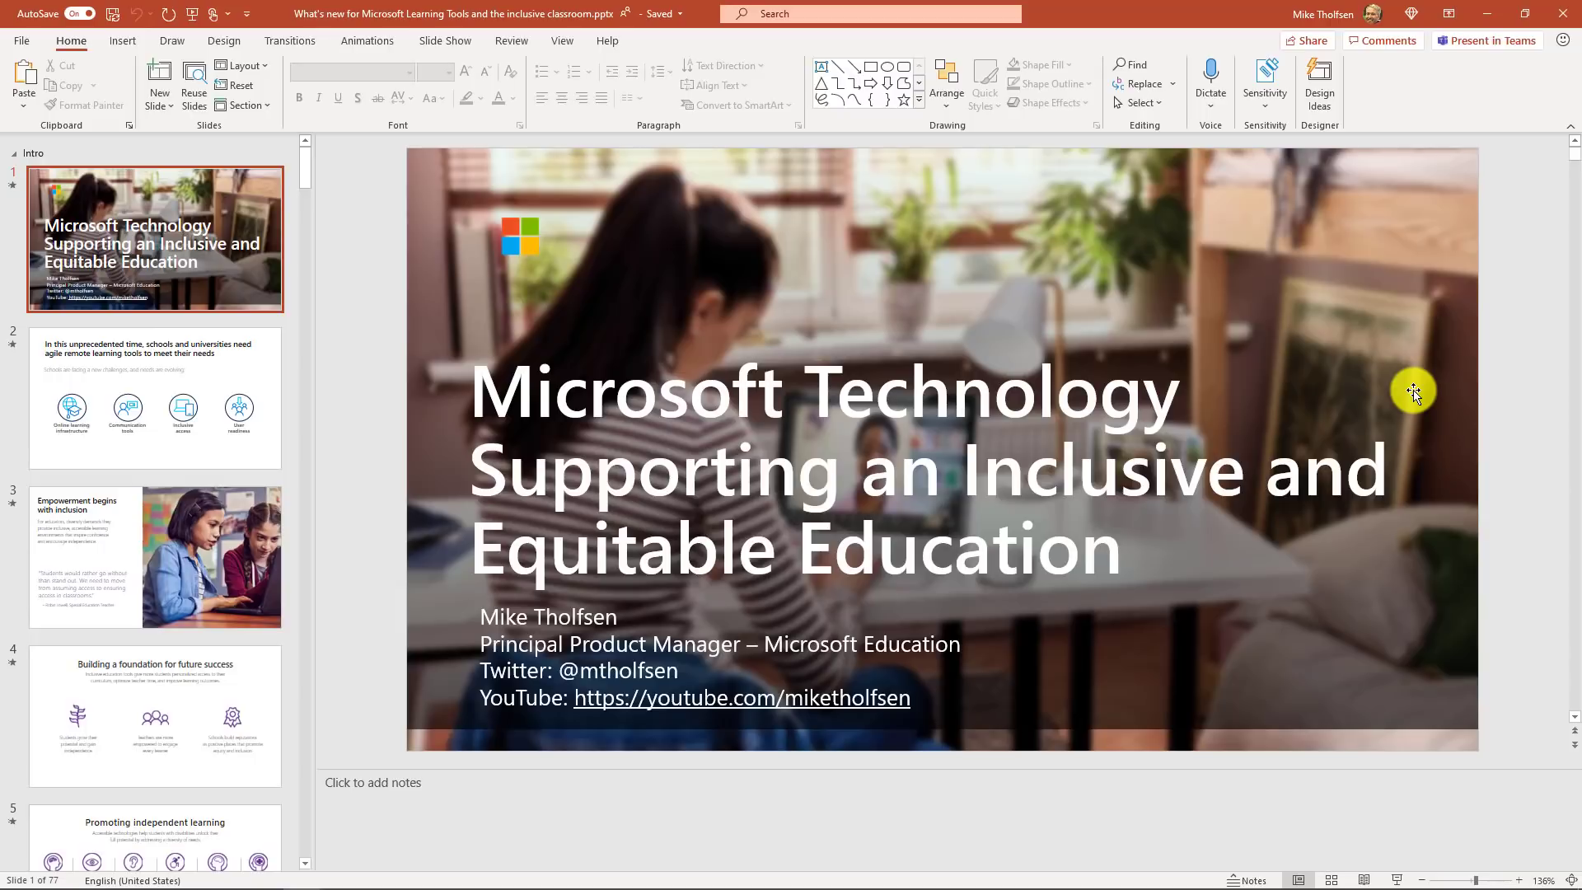
mouse_move(445, 40)
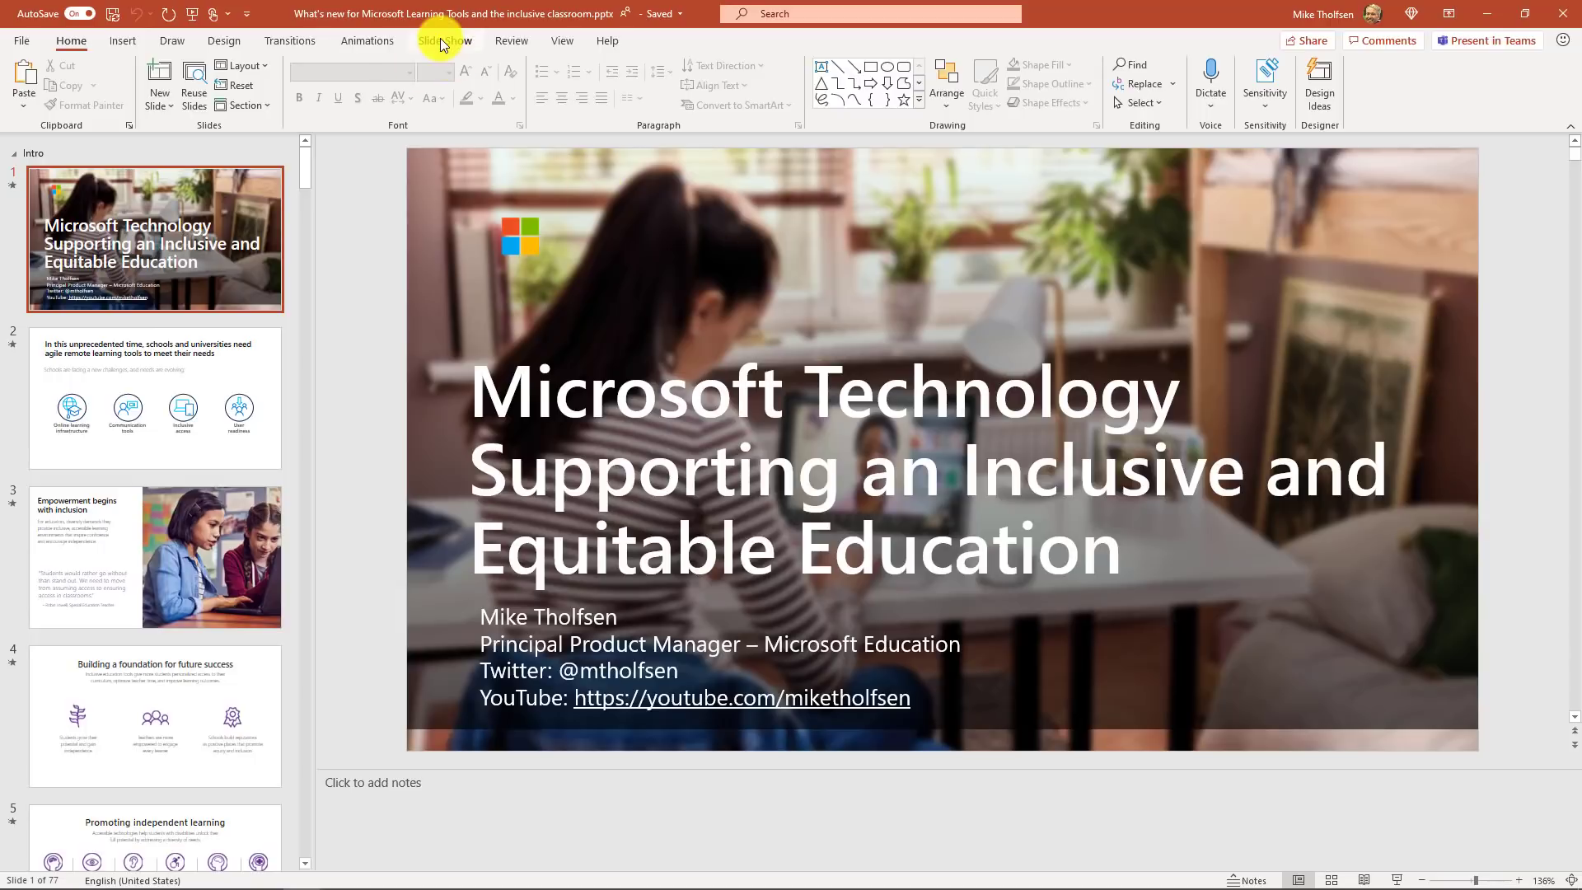
- Show the Slide Show ribbon options for the inclusive education deck
click(445, 39)
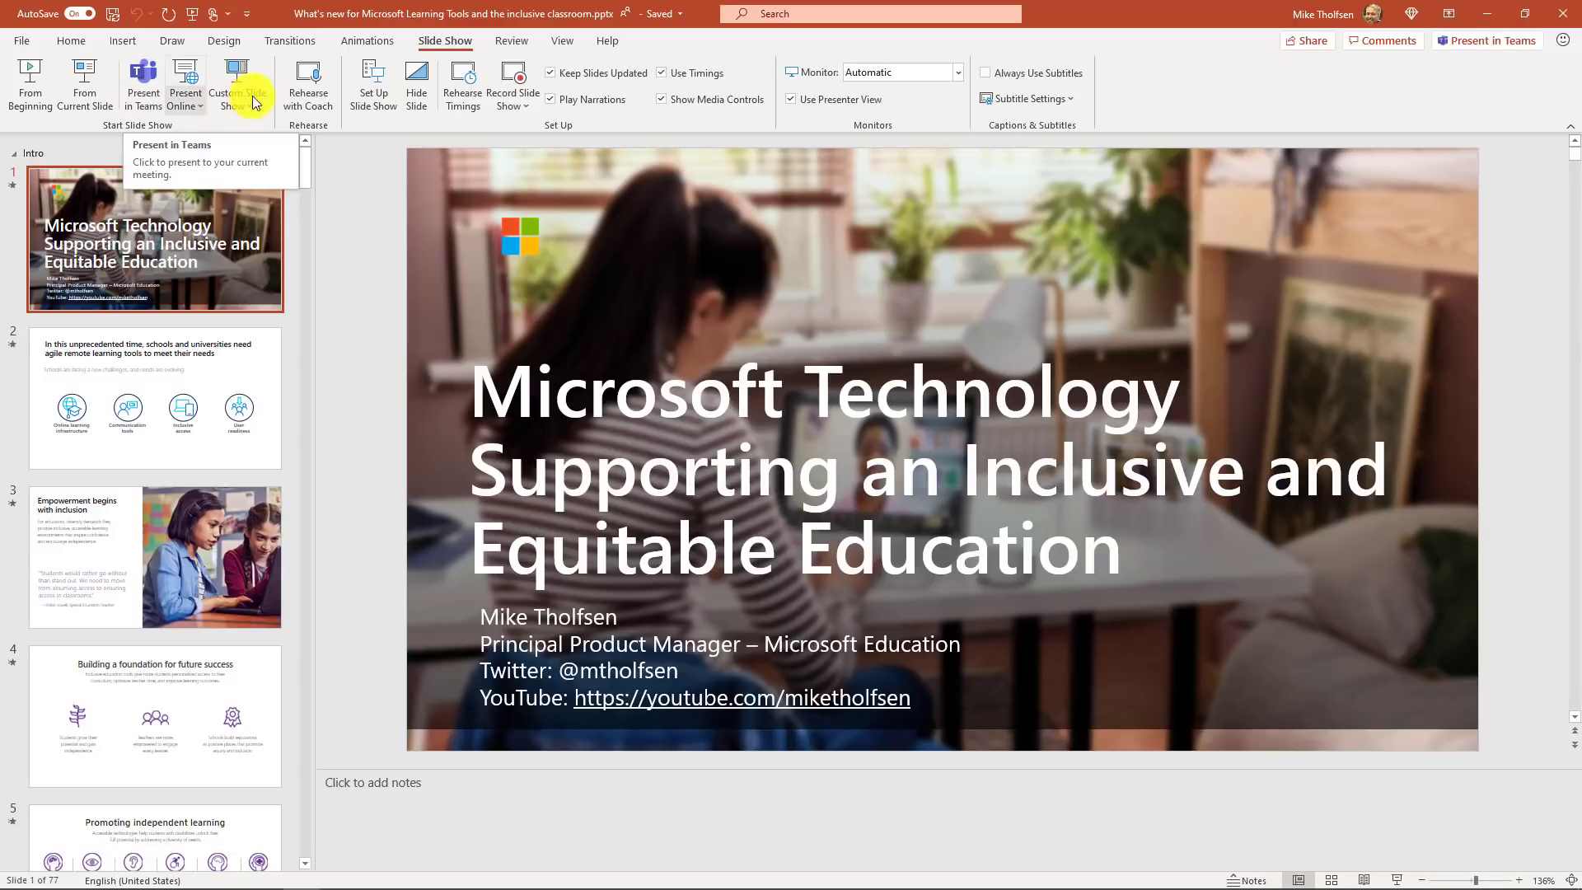
mouse_move(541, 372)
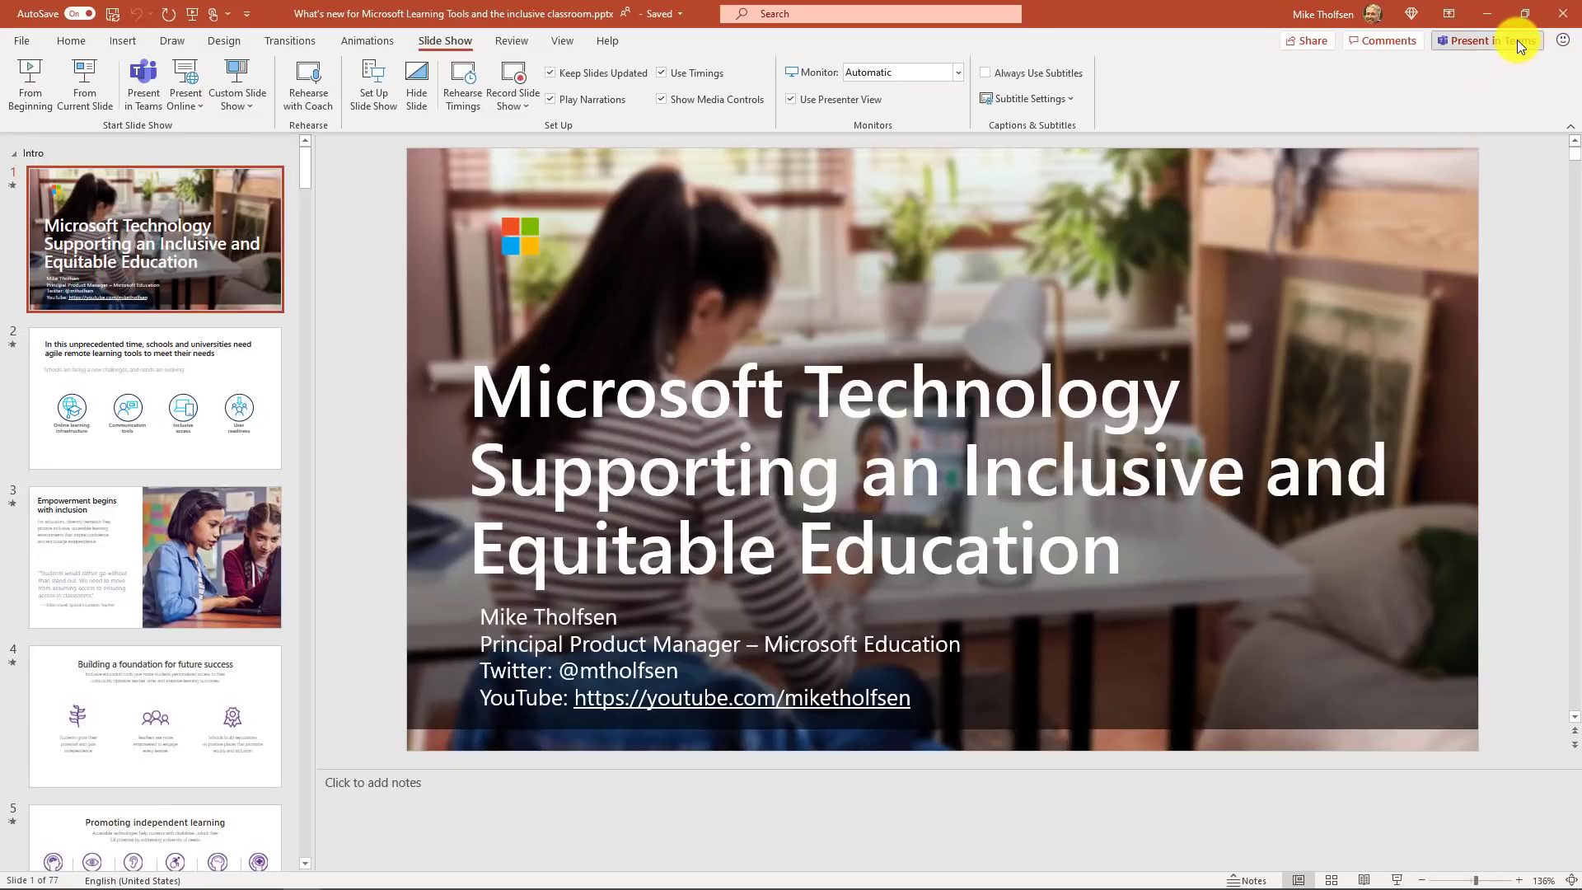
- Present the deck in the Teams meeting and jump via slide 3 to slide 6, Inclusive Classroom
click(1491, 40)
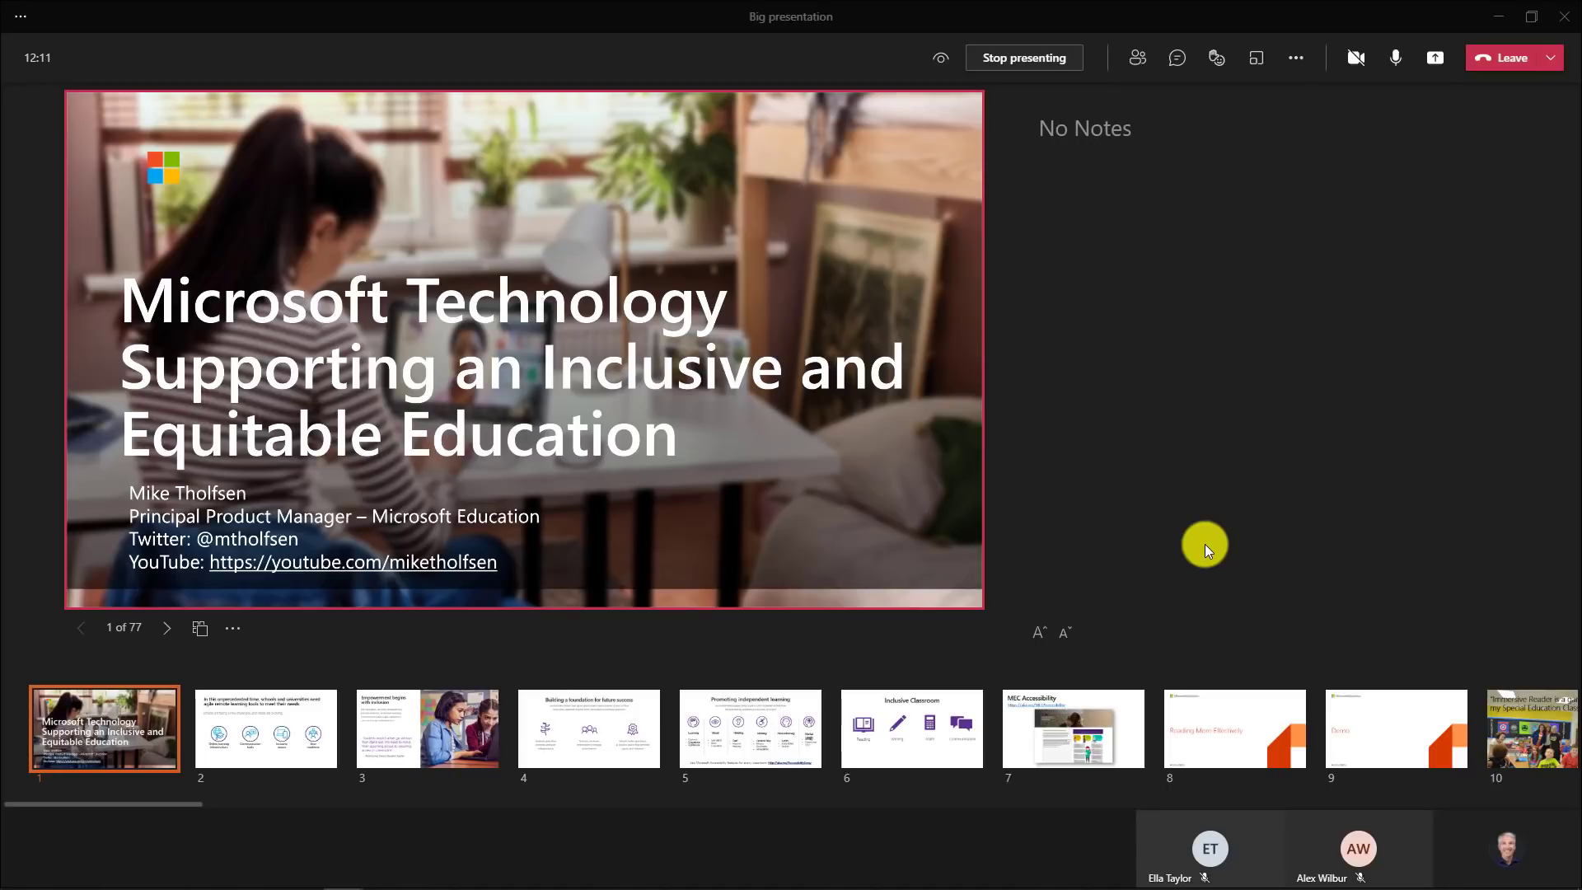
mouse_move(958, 531)
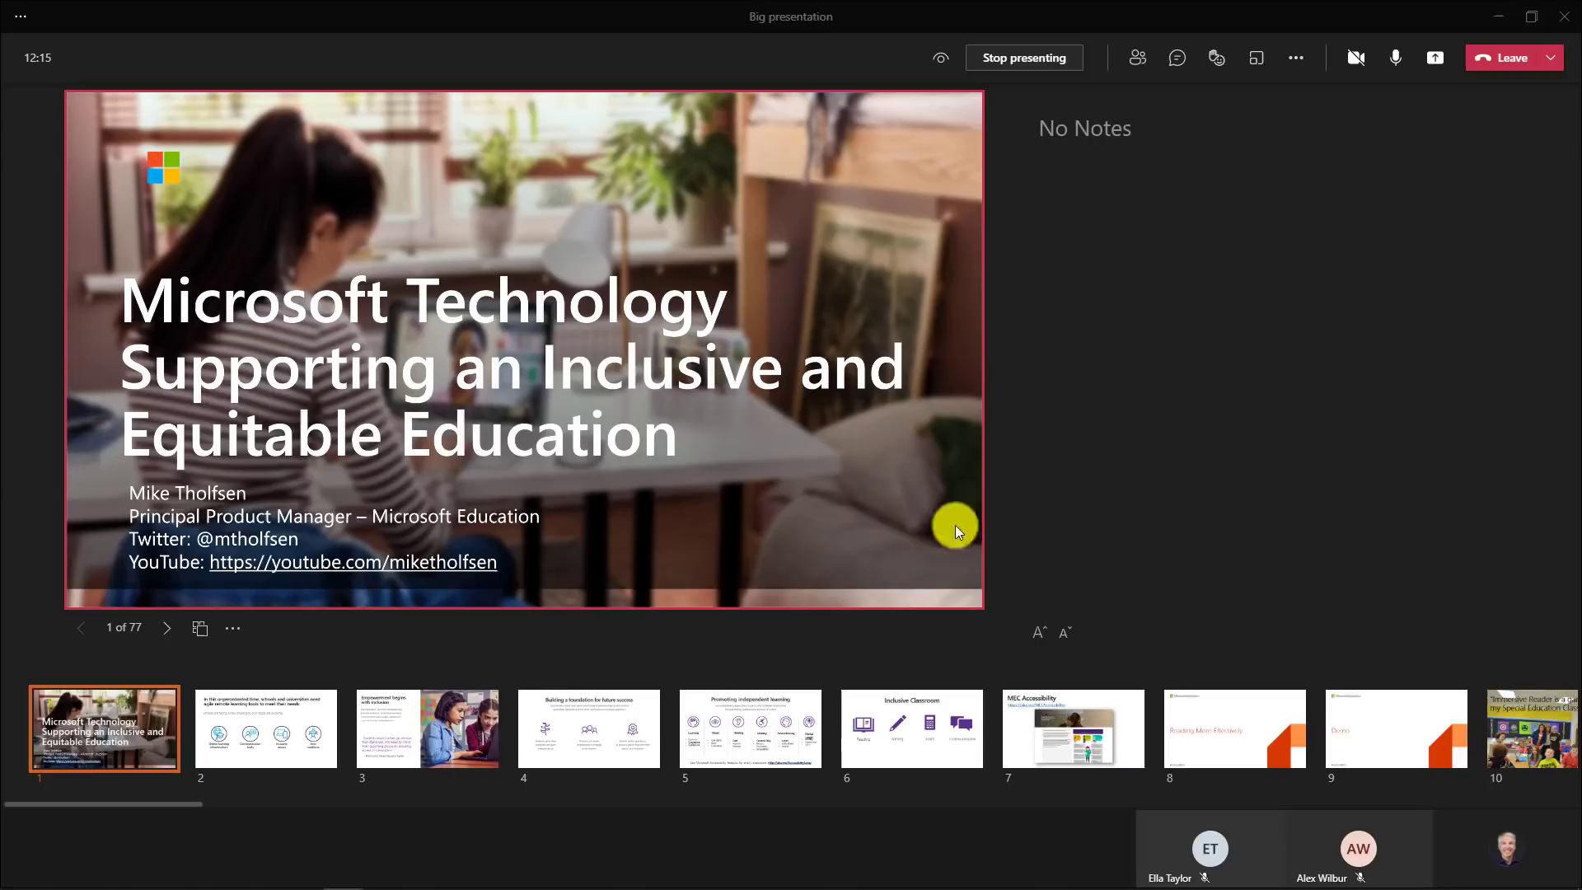
mouse_move(462, 659)
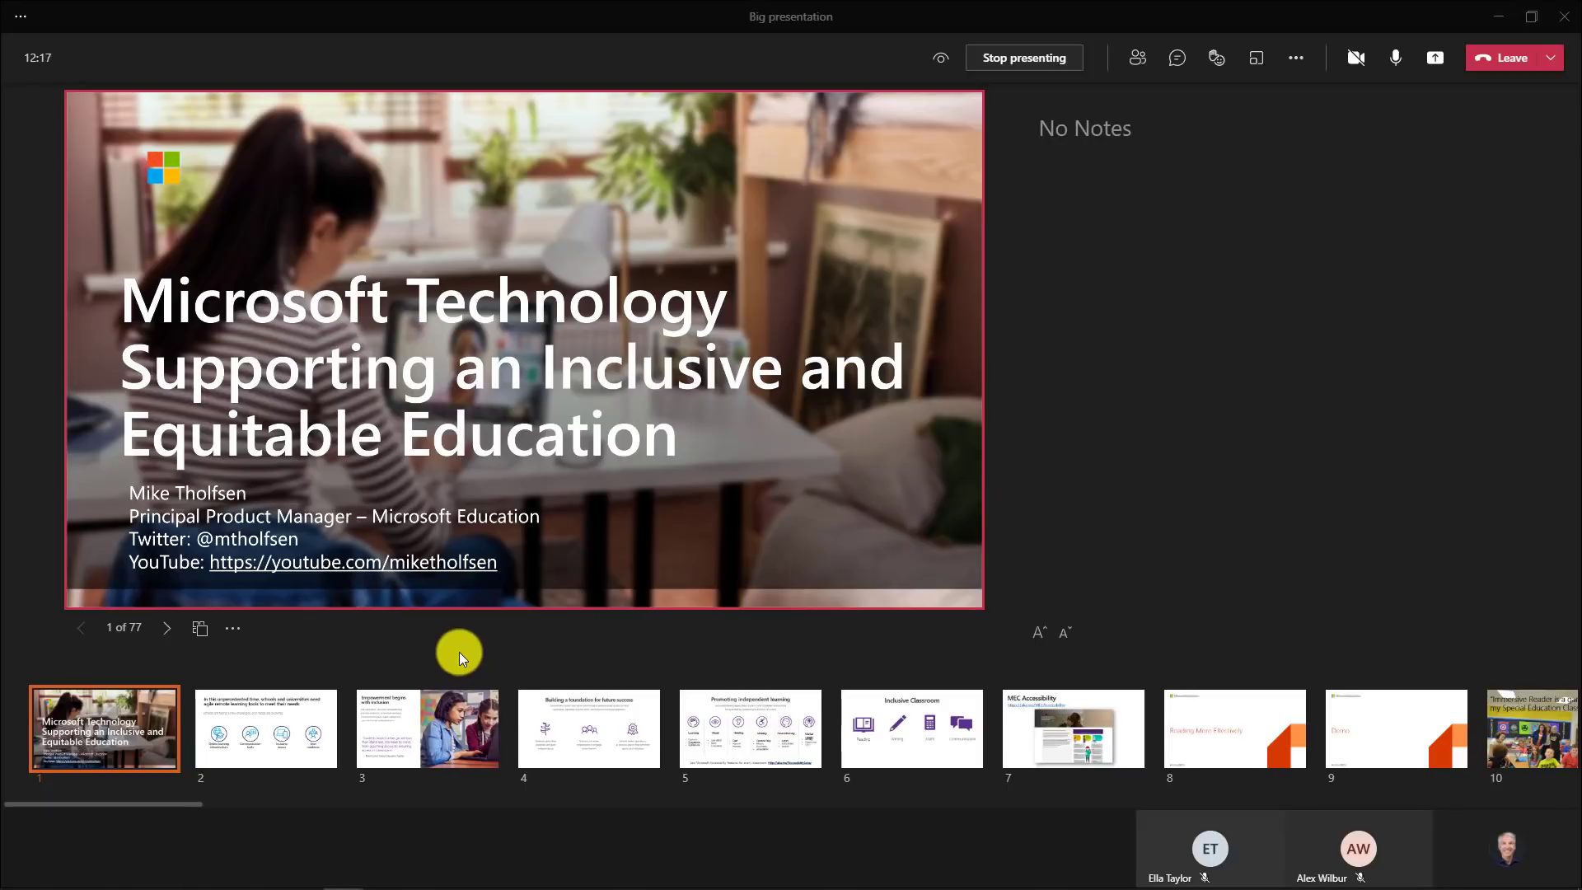
mouse_move(351, 738)
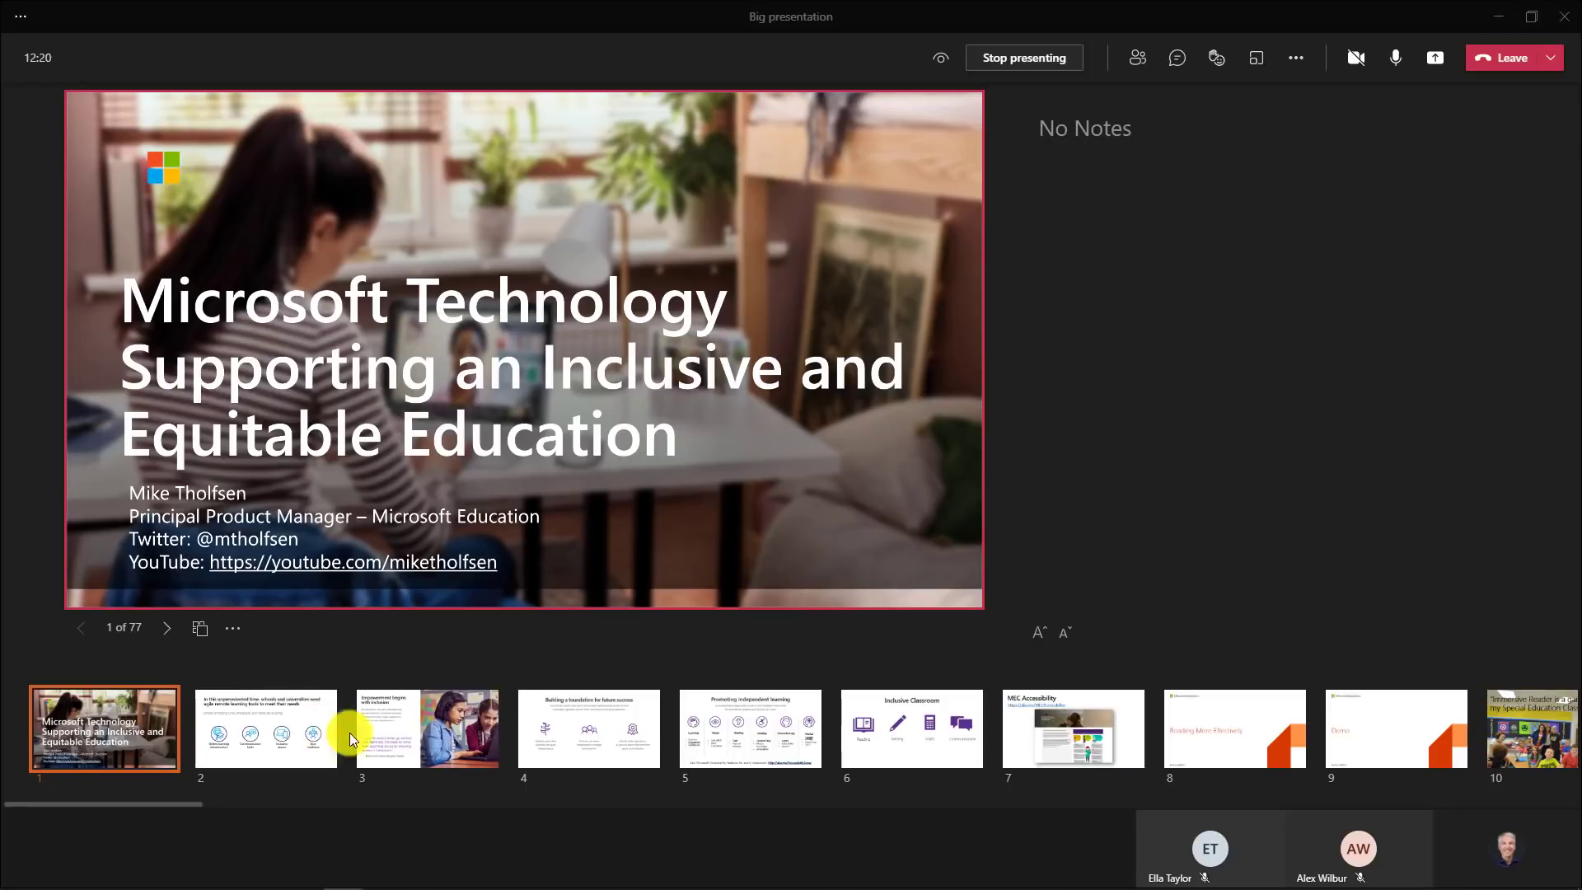
click(426, 728)
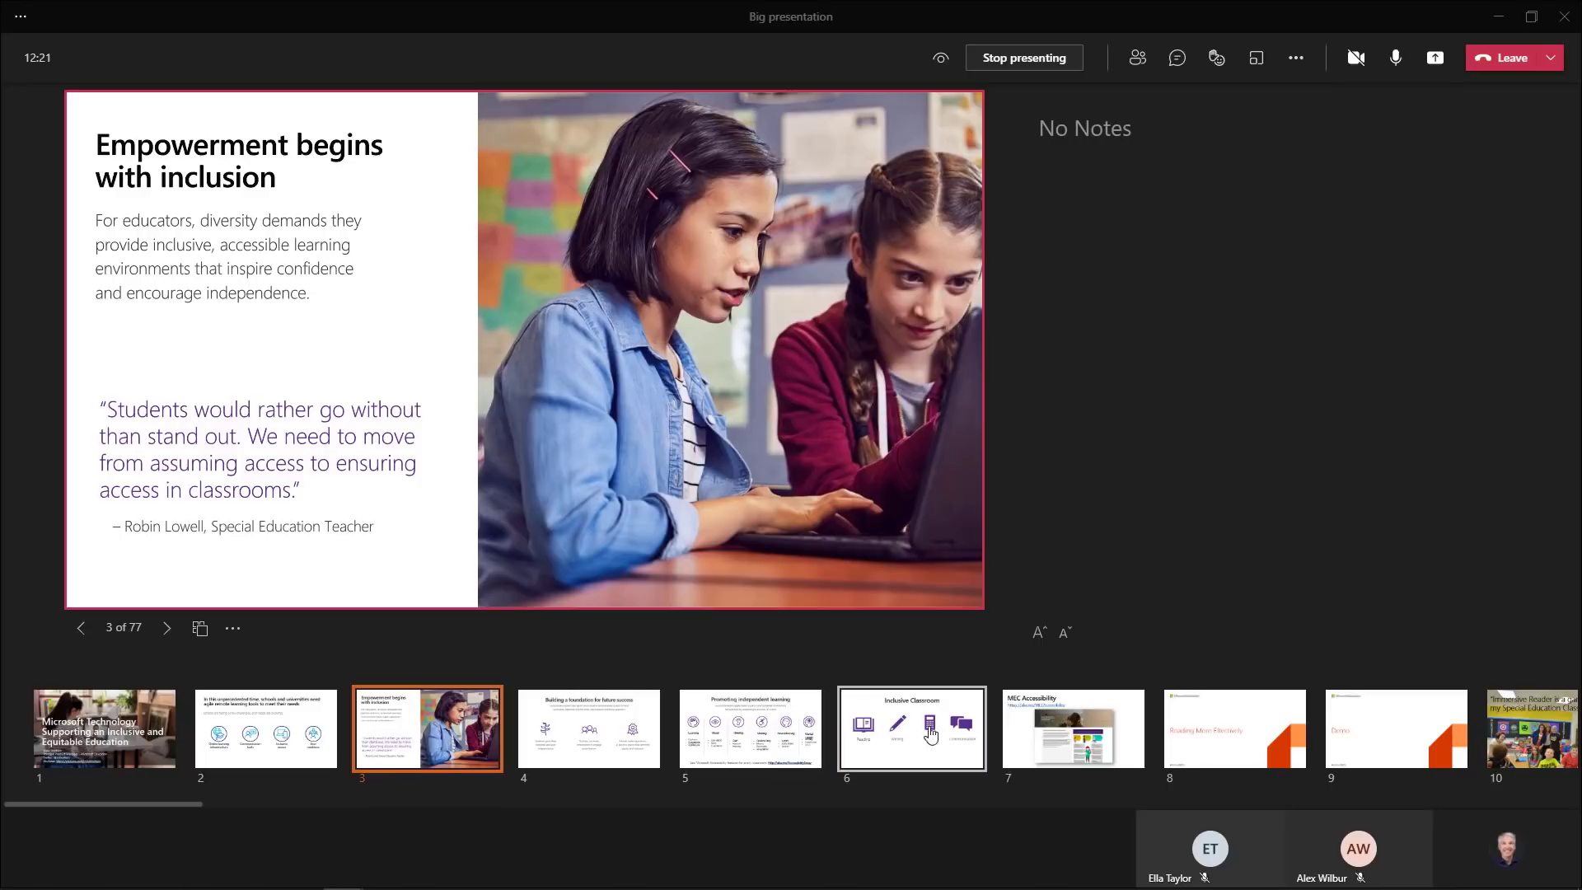
click(929, 729)
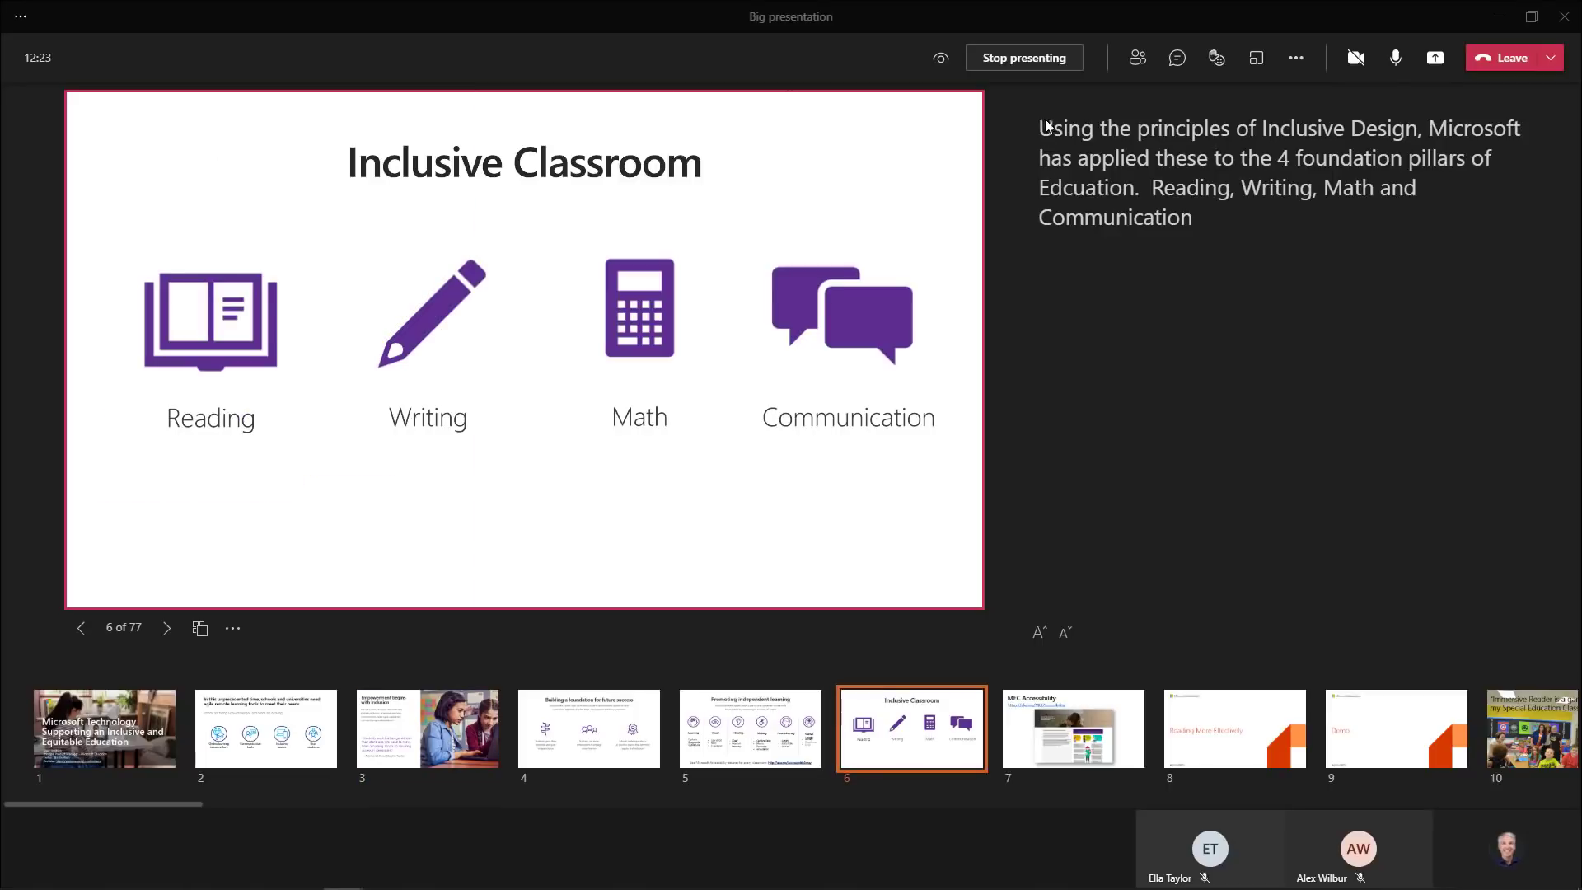
mouse_move(1206, 477)
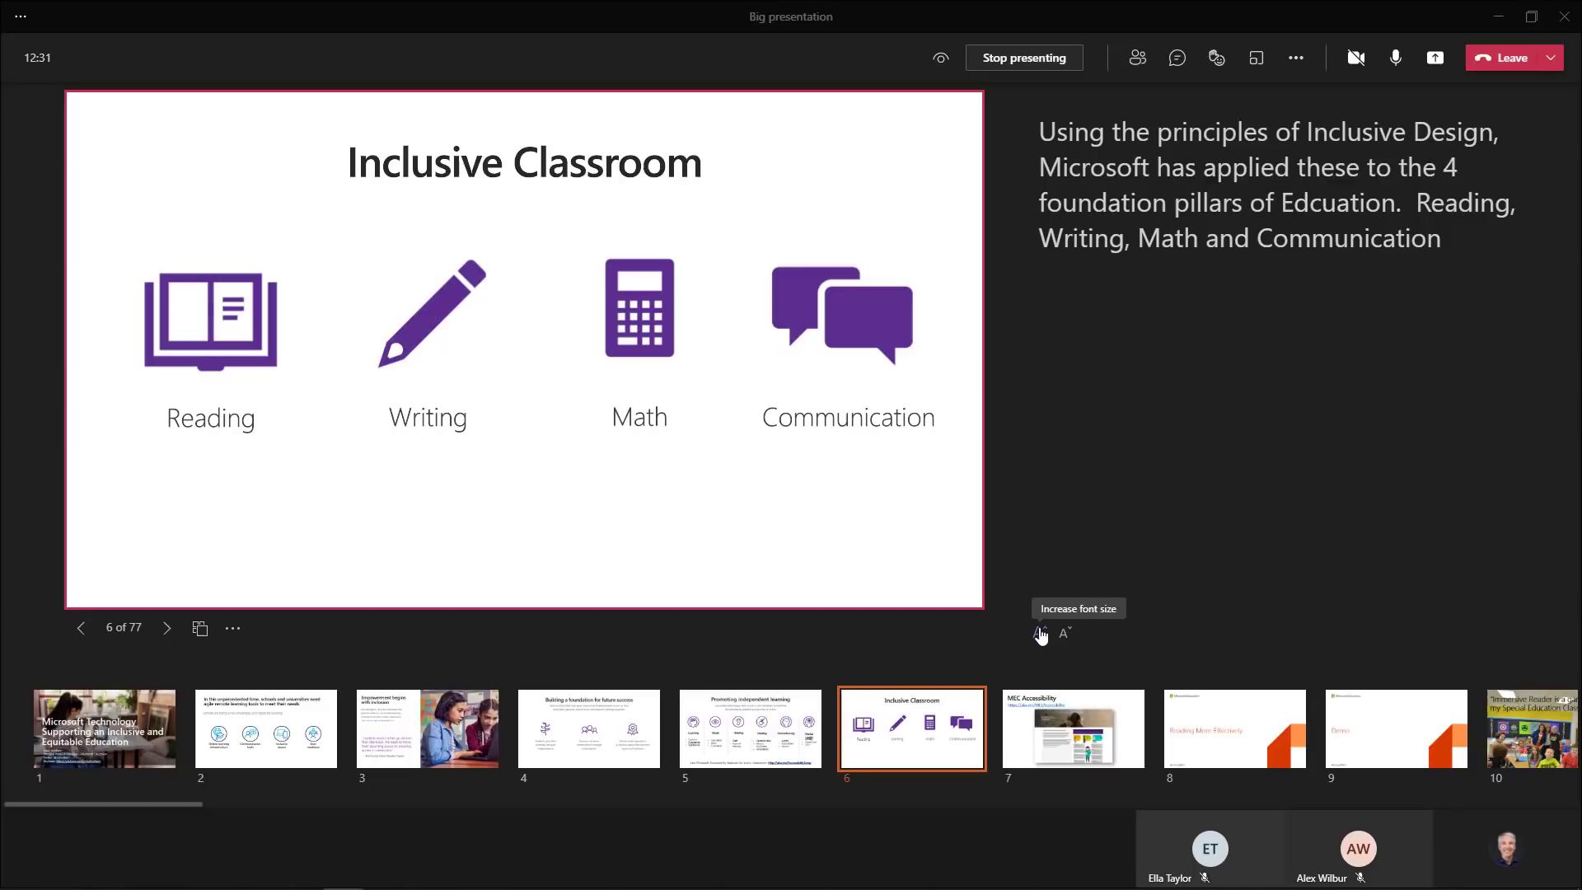
- Enlarge the speaker notes text, then return it to normal size
click(1038, 633)
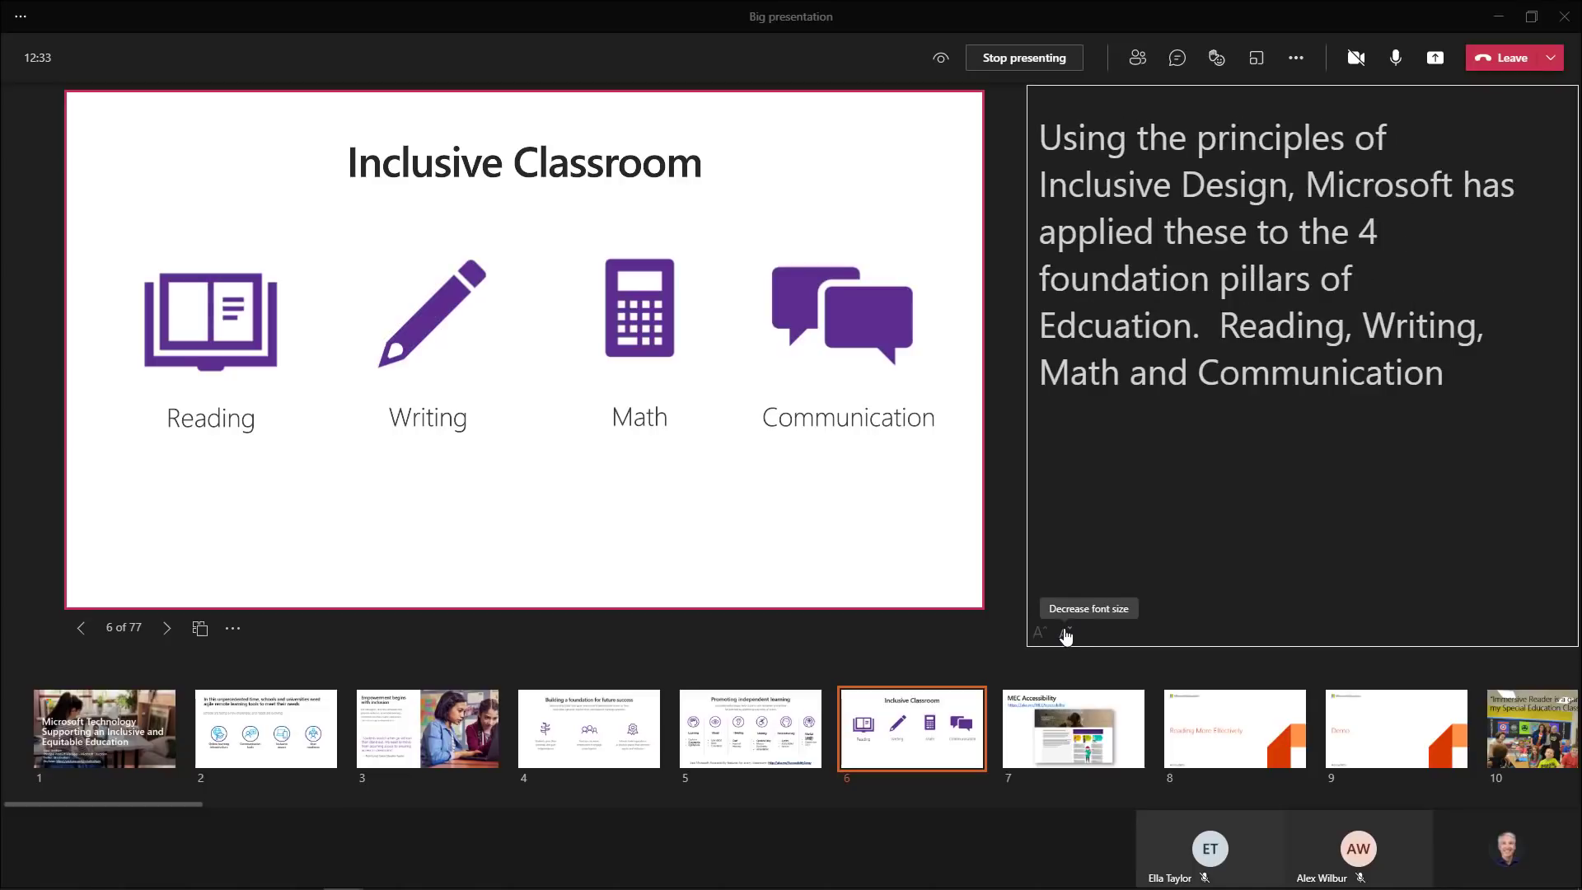
click(1064, 633)
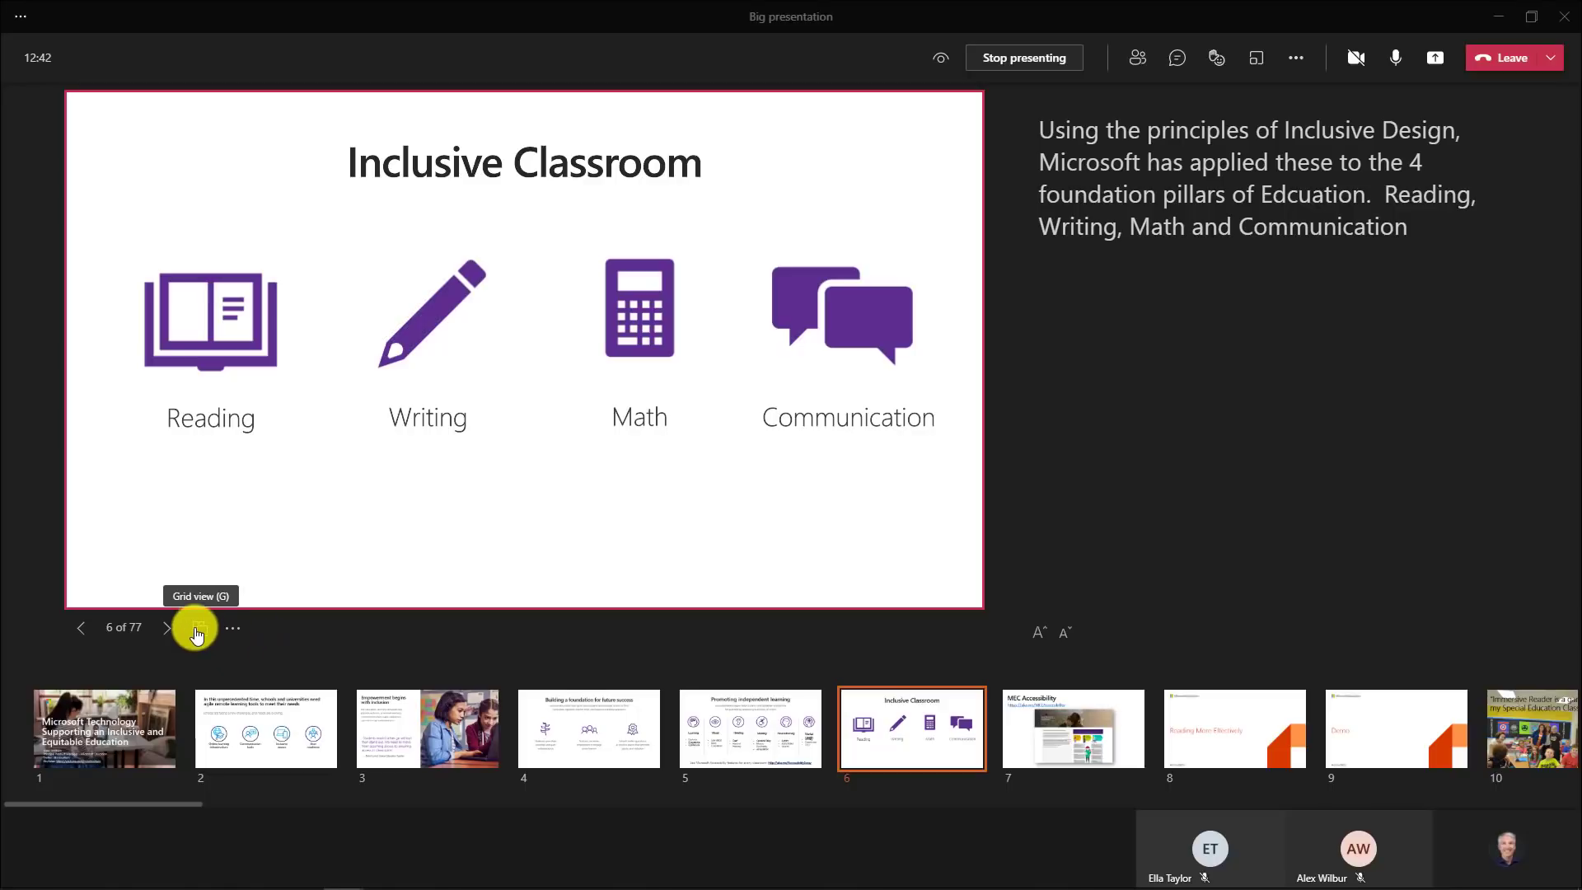
mouse_move(164, 629)
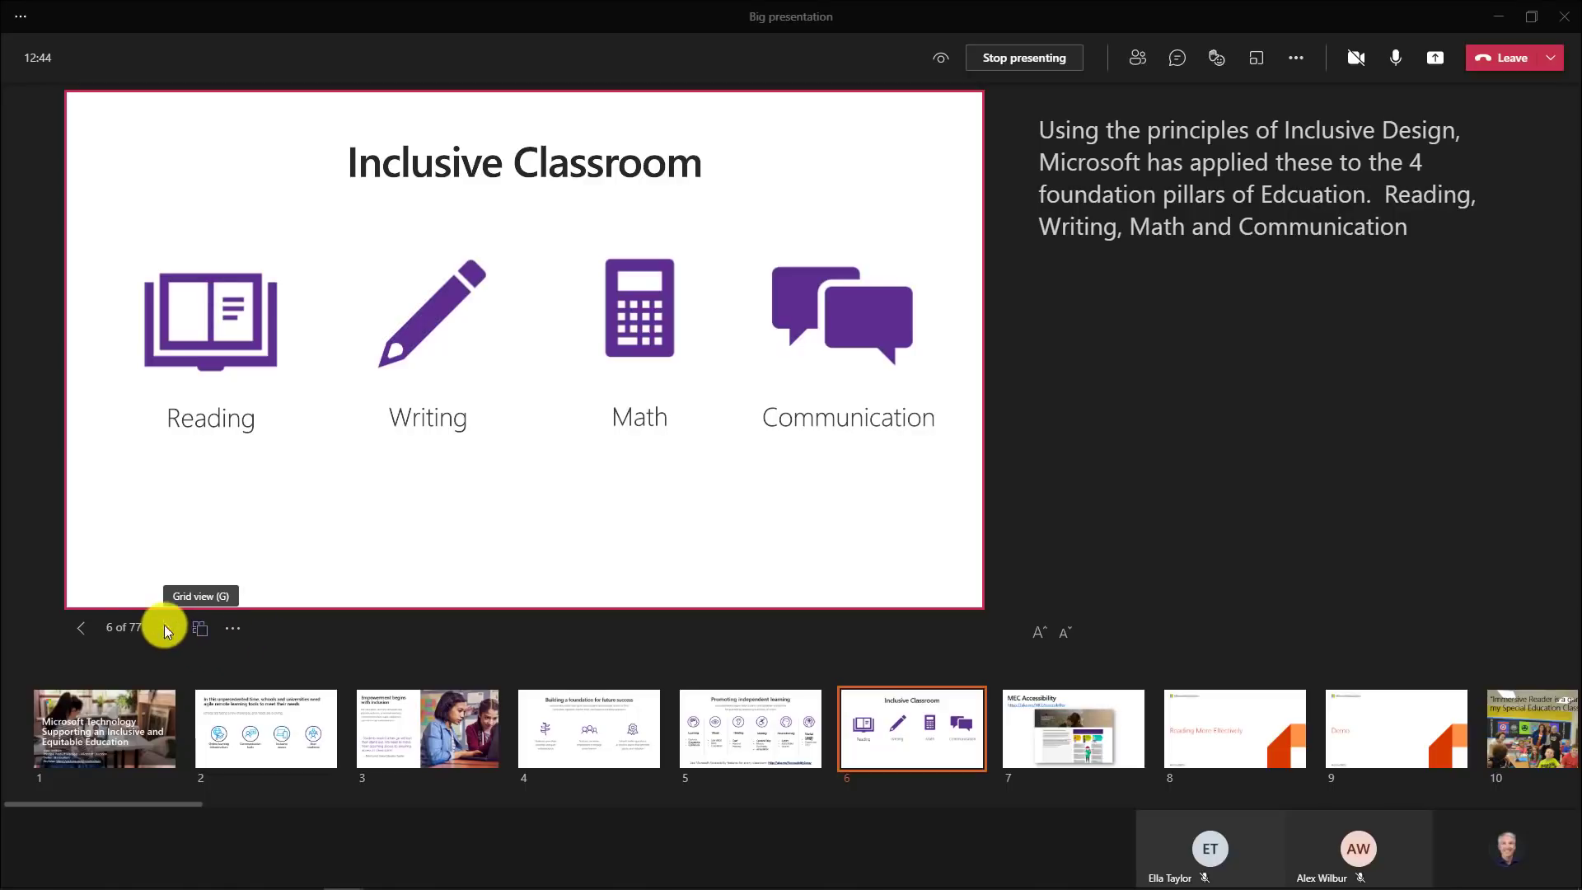
- Browse the filmstrip to slide 4 and preview it in high contrast via More options
click(201, 629)
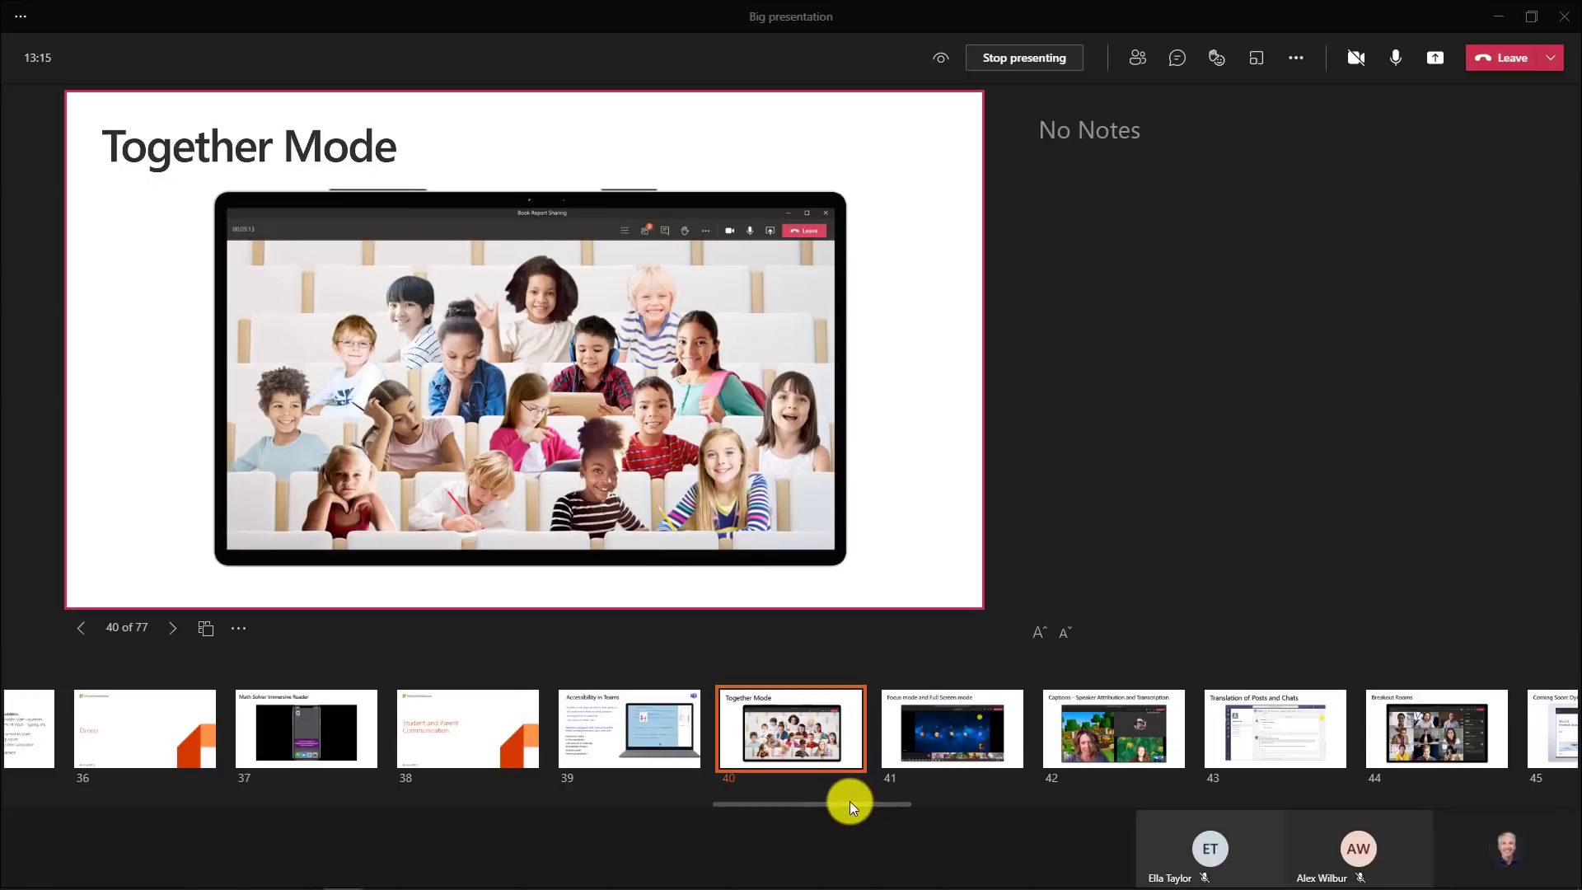
drag(850, 804, 1073, 811)
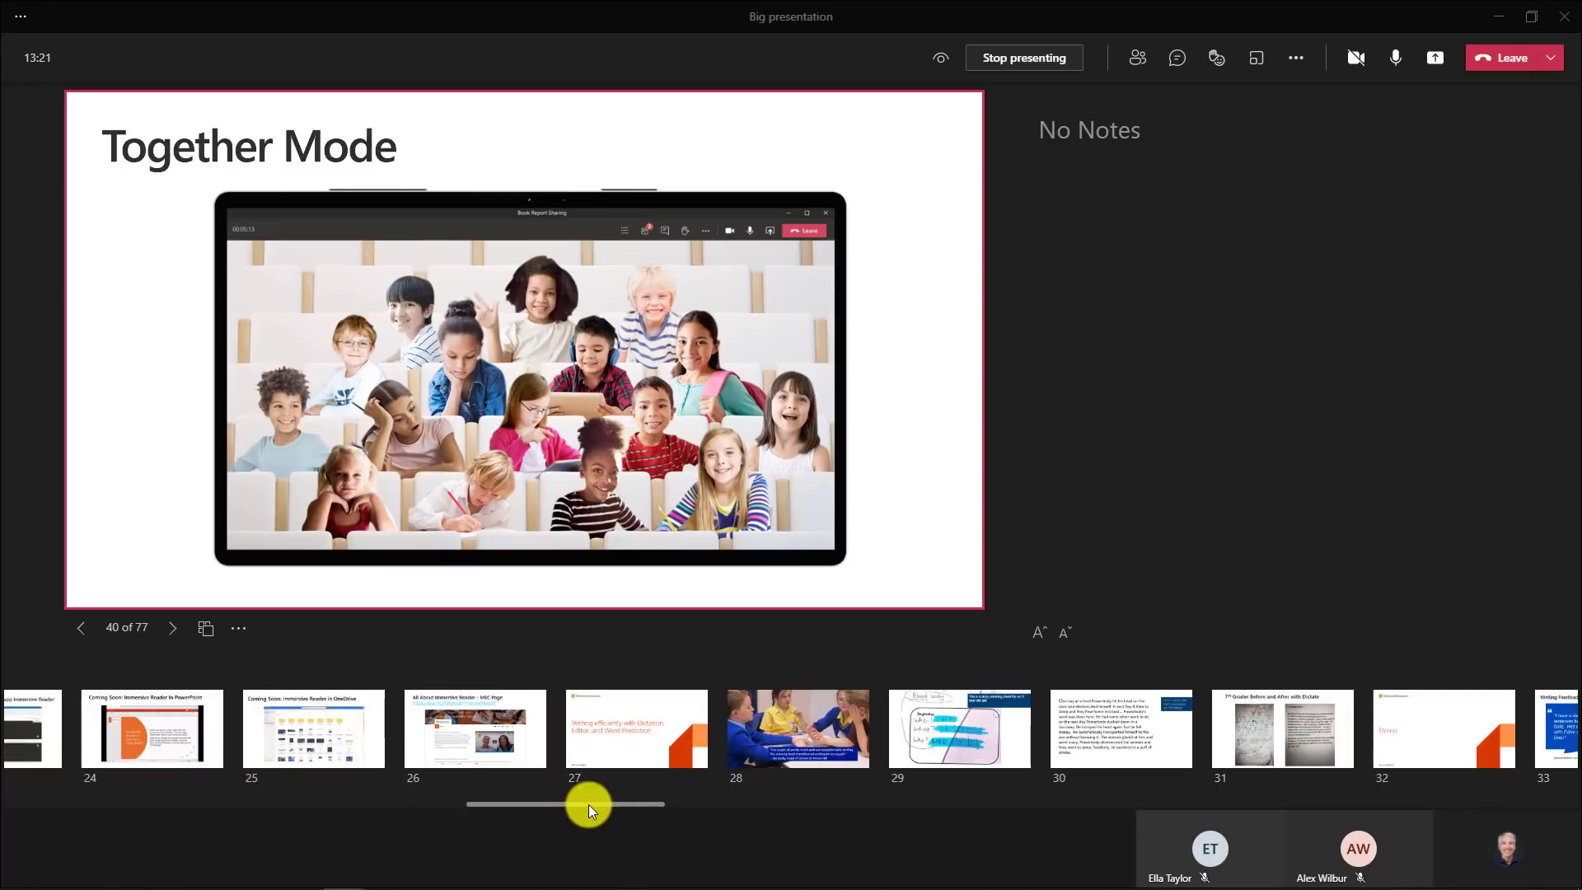
drag(590, 805, 207, 805)
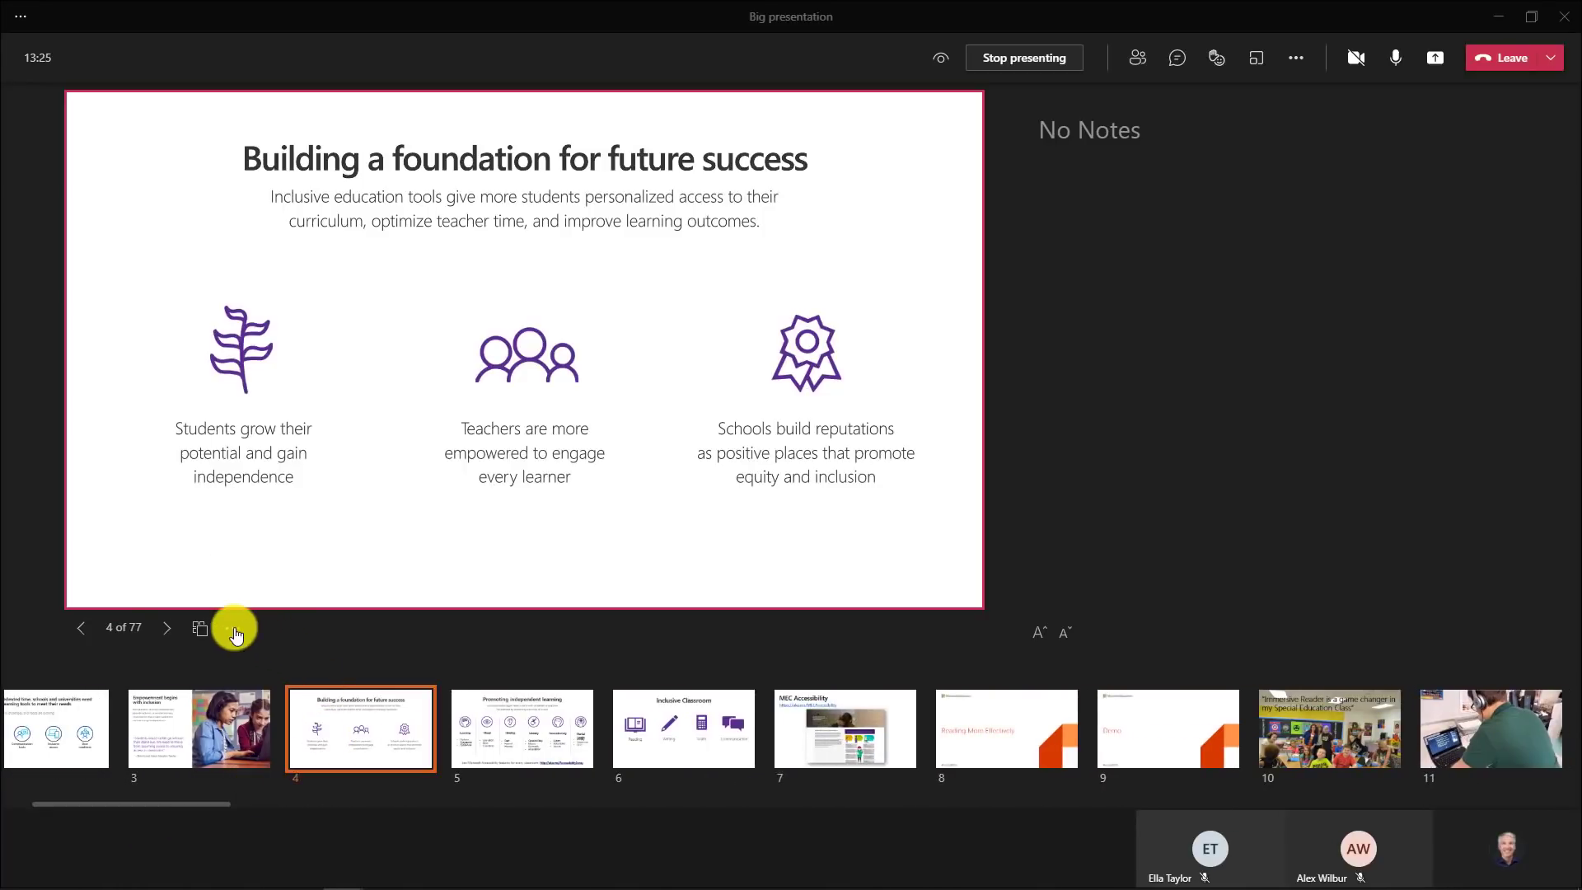
click(234, 628)
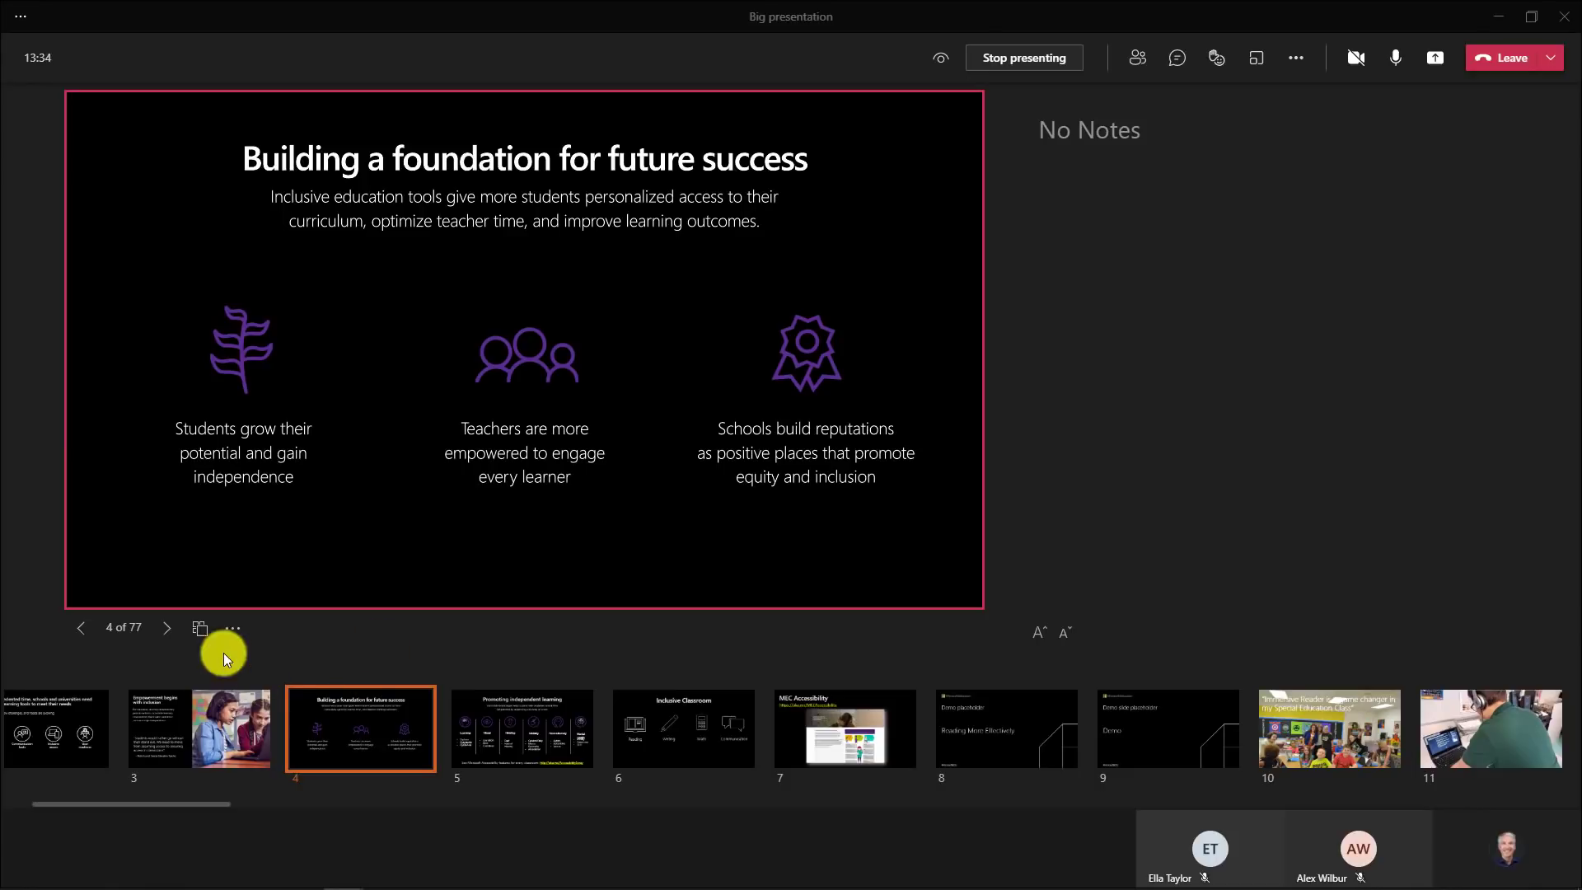
mouse_move(1343, 731)
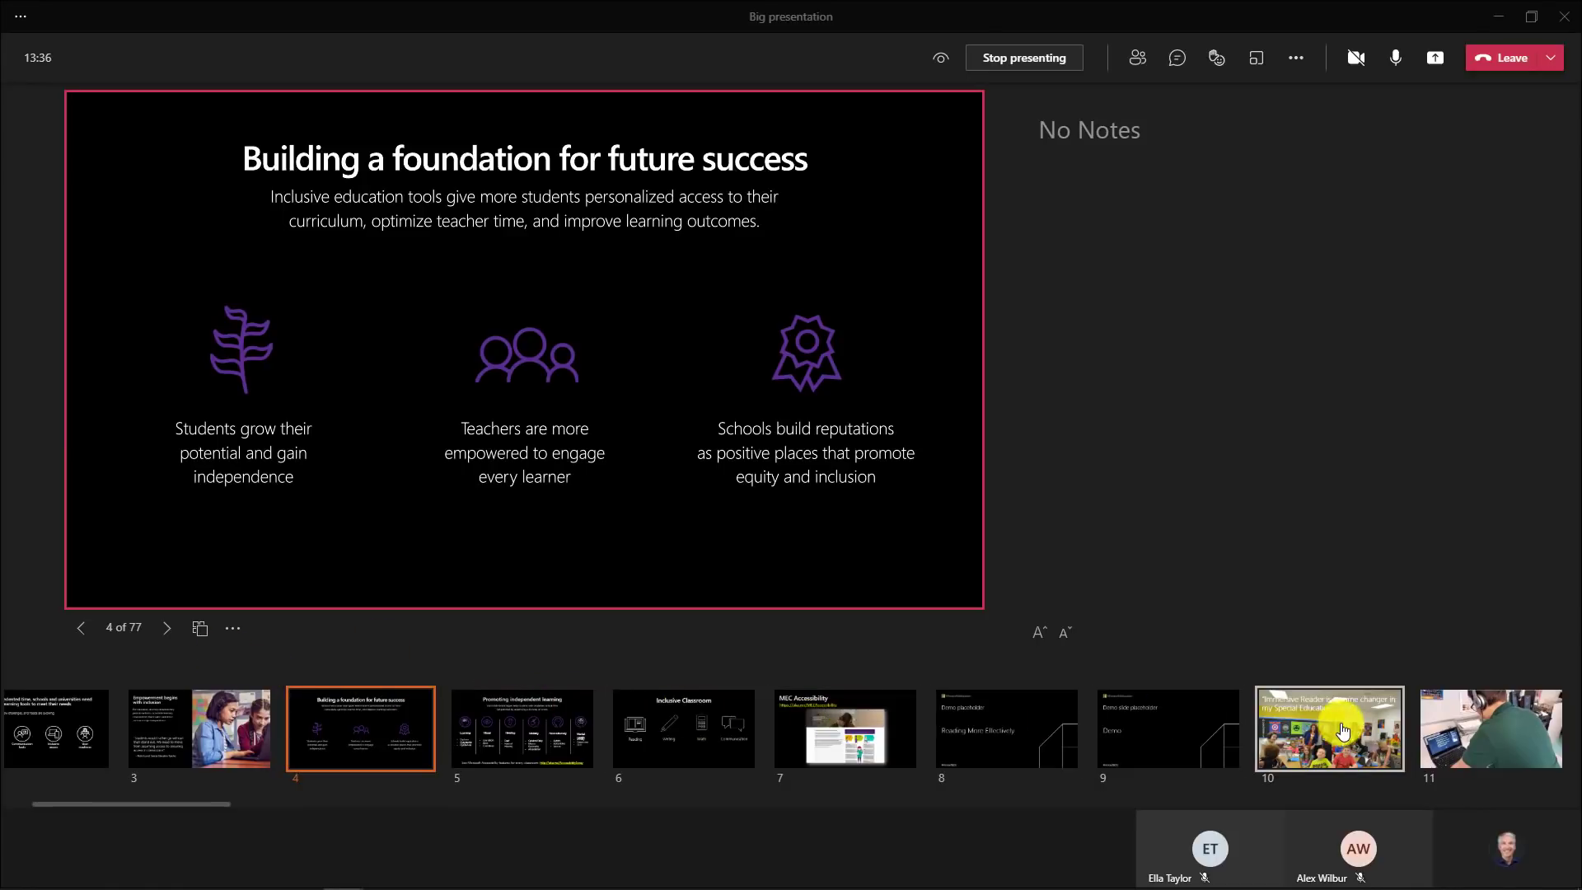
mouse_move(702, 682)
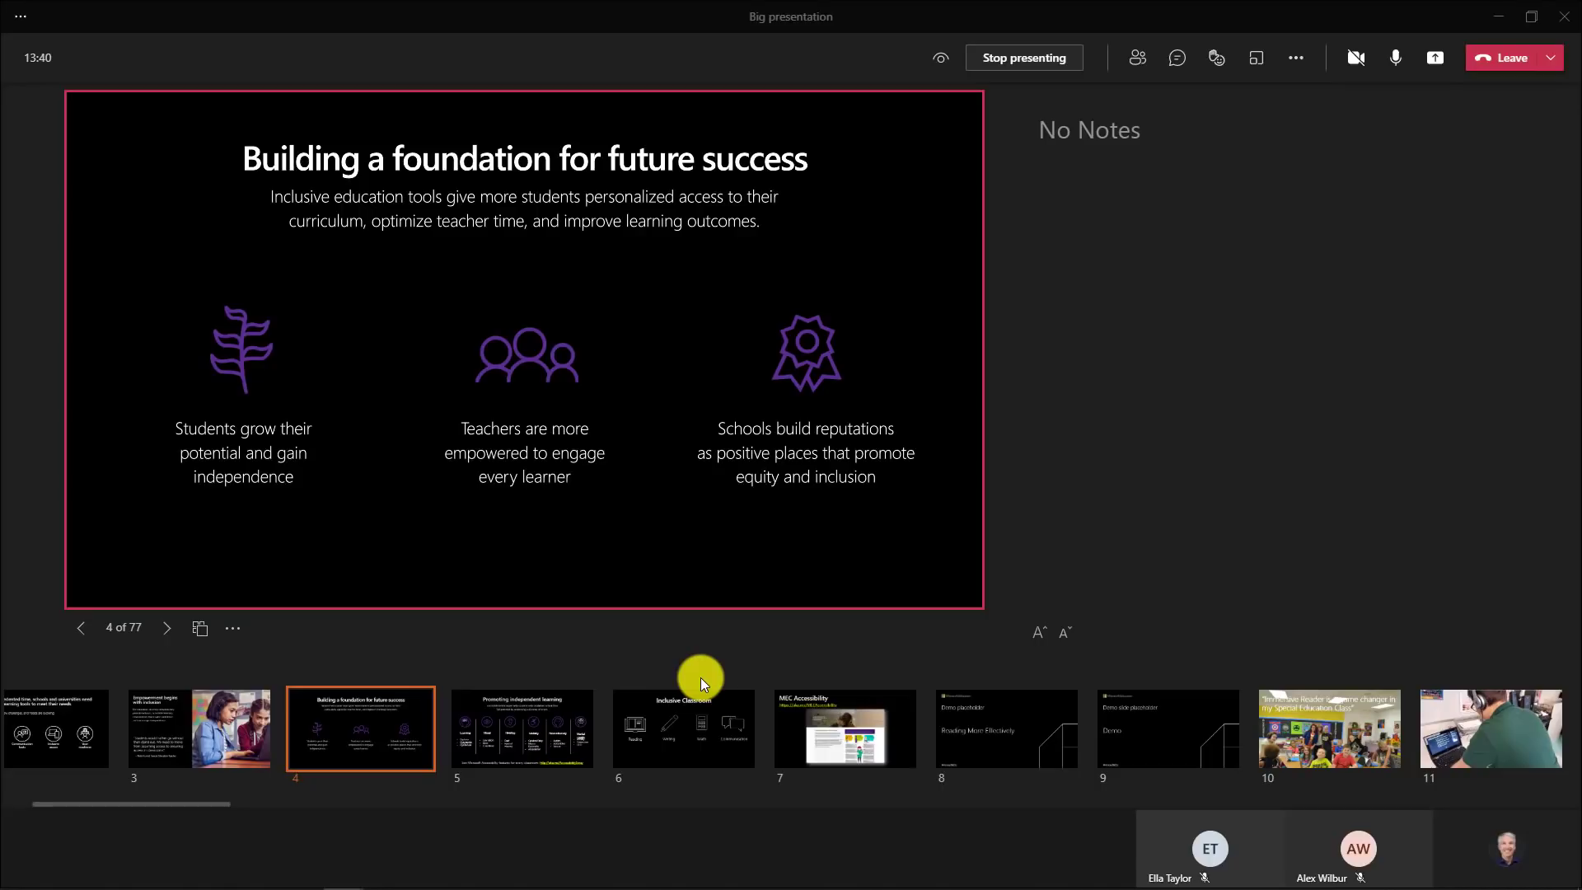
mouse_move(1094, 293)
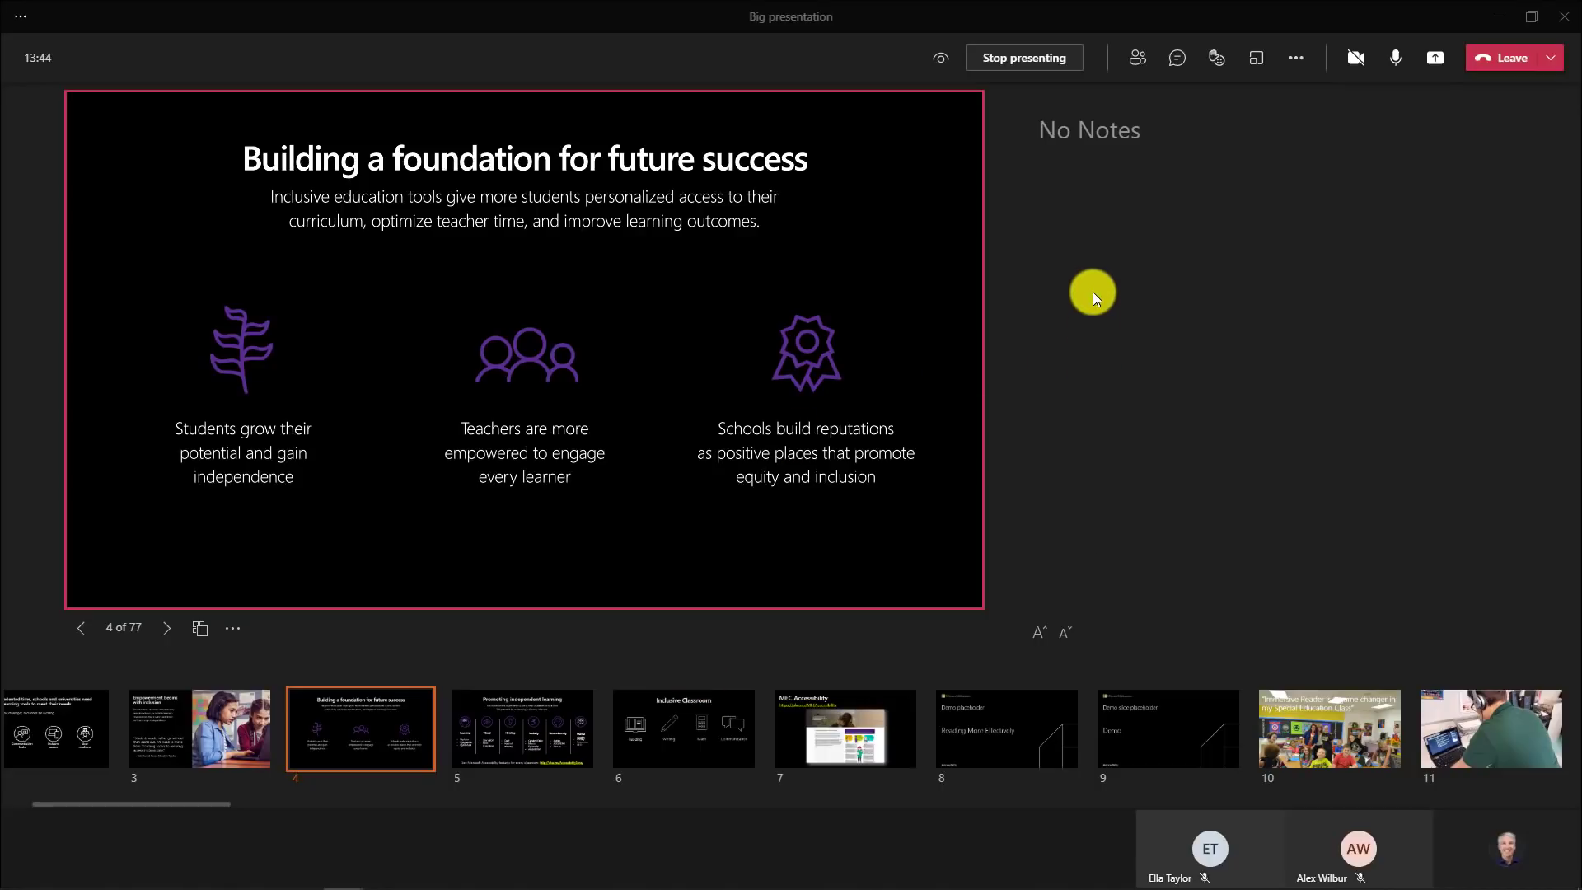
- Stop presenting and end the presentation for everyone
click(1025, 58)
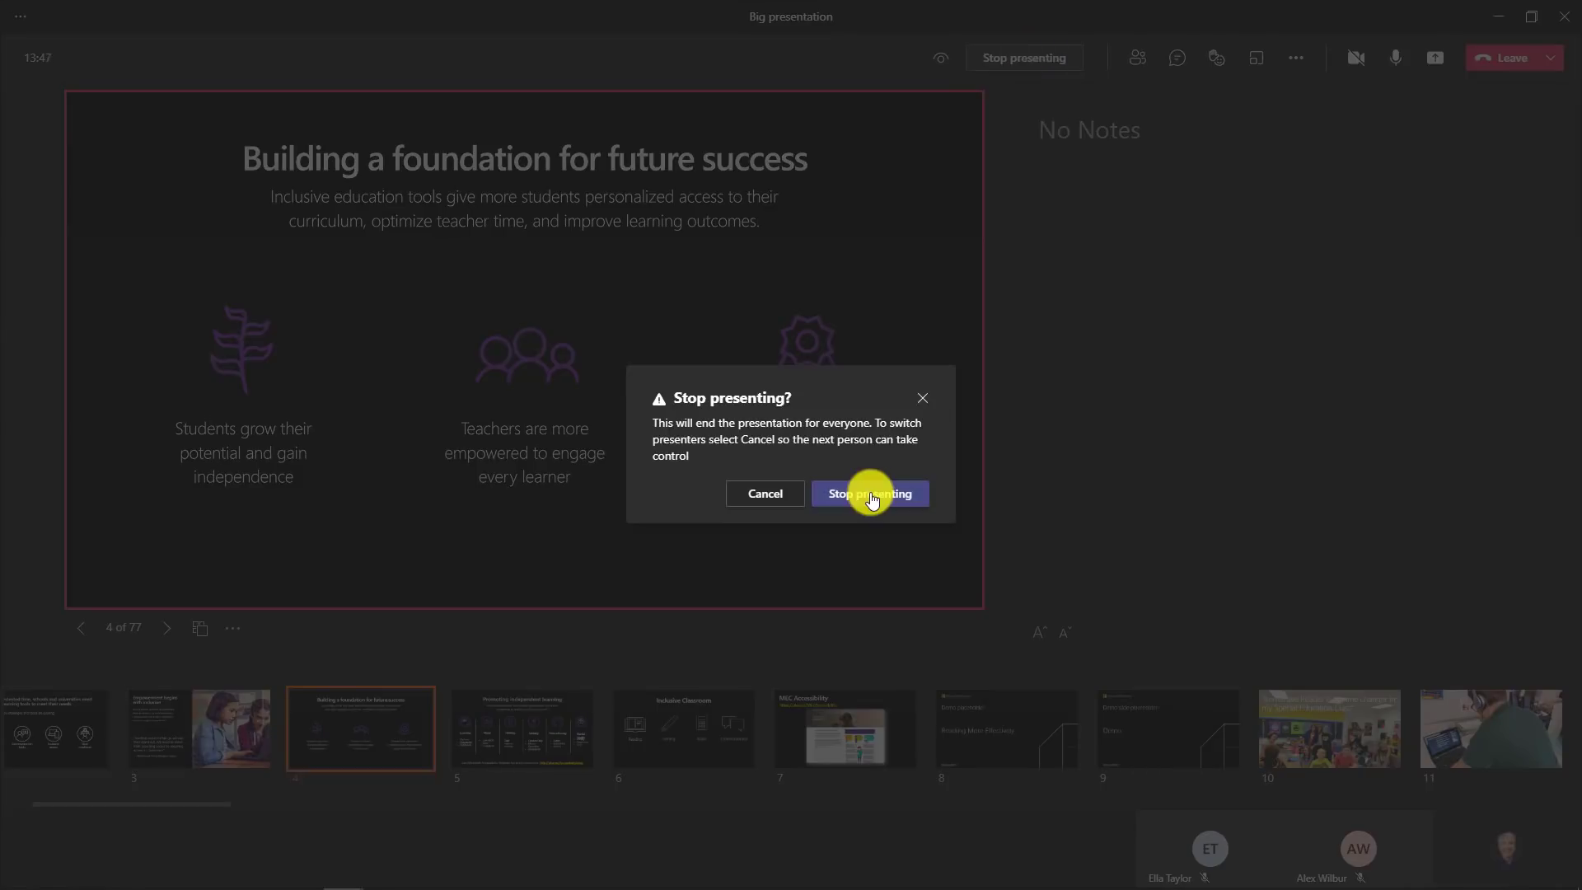
click(870, 494)
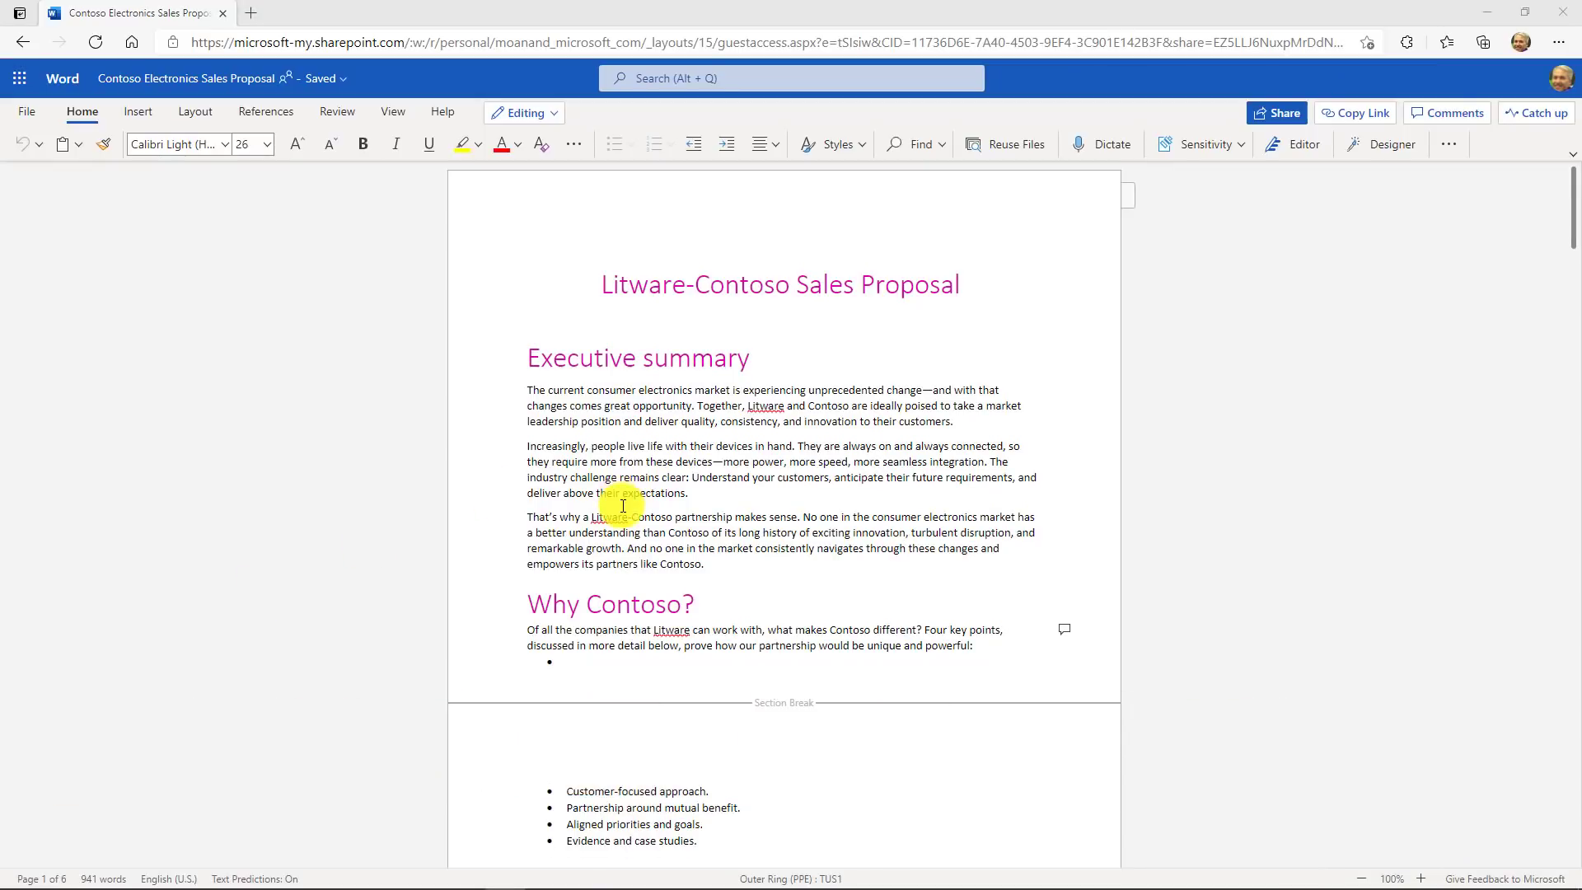
- Export the Contoso Sales Proposal document to a presentation from the File menu
scroll(down, 3)
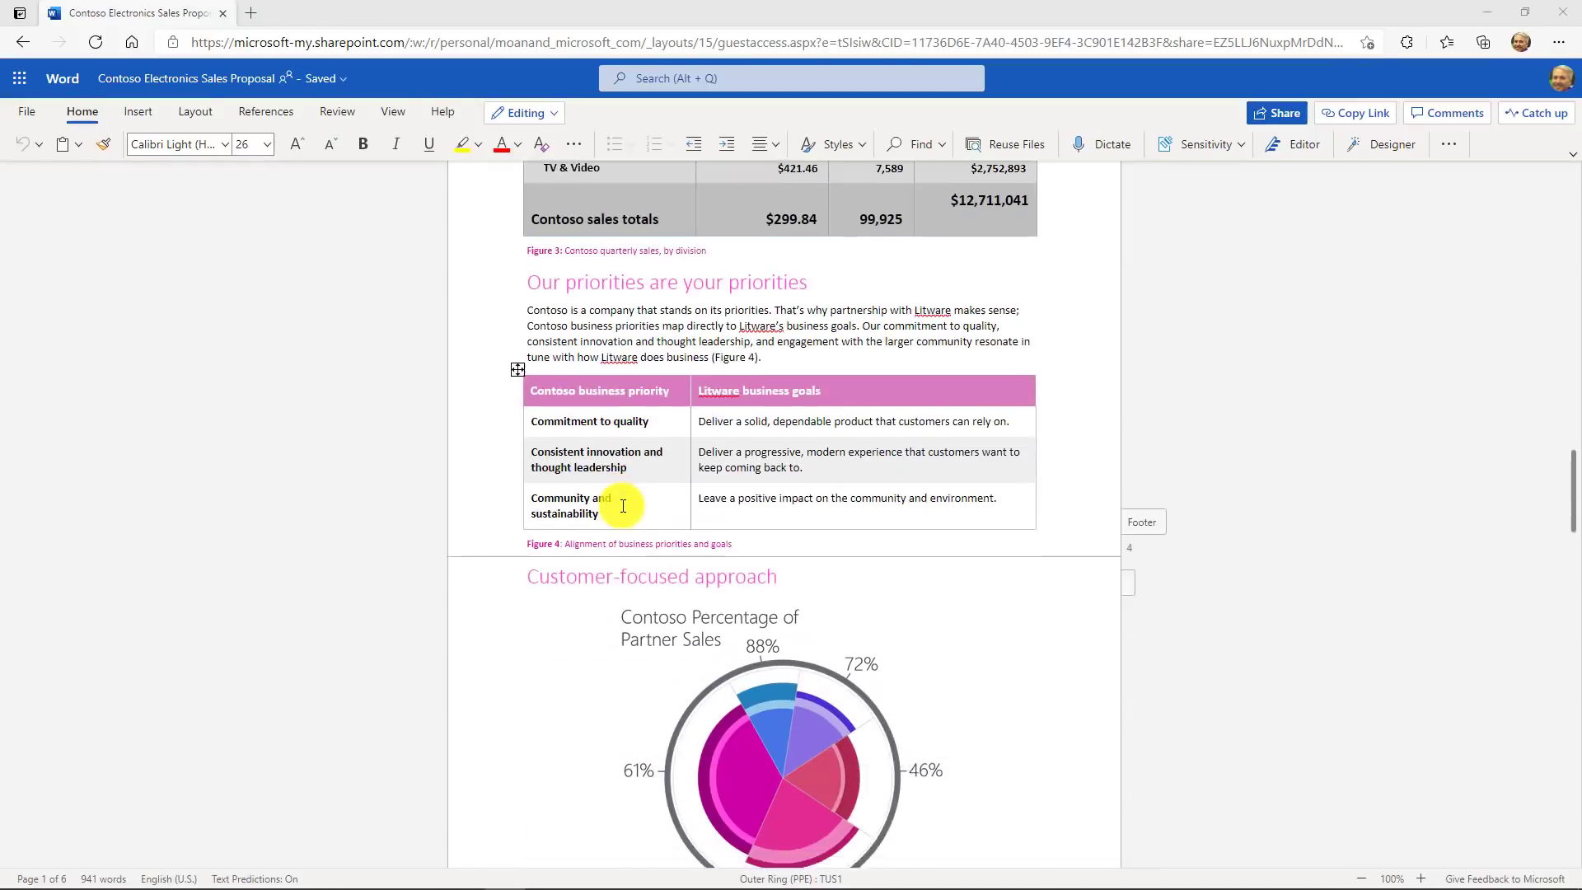
scroll(down, 3)
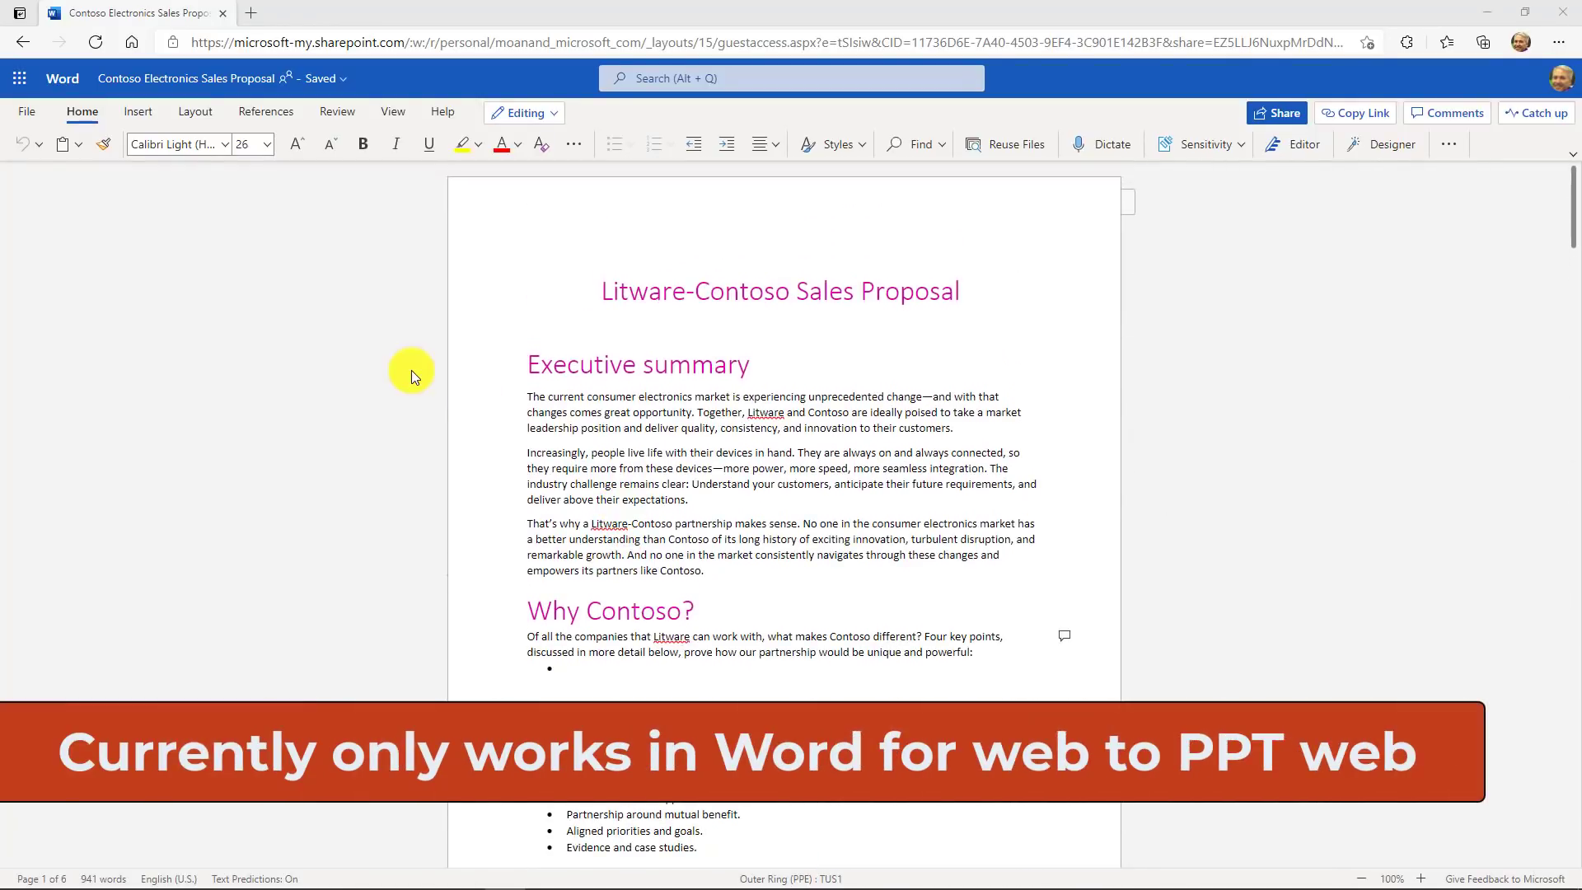
click(26, 112)
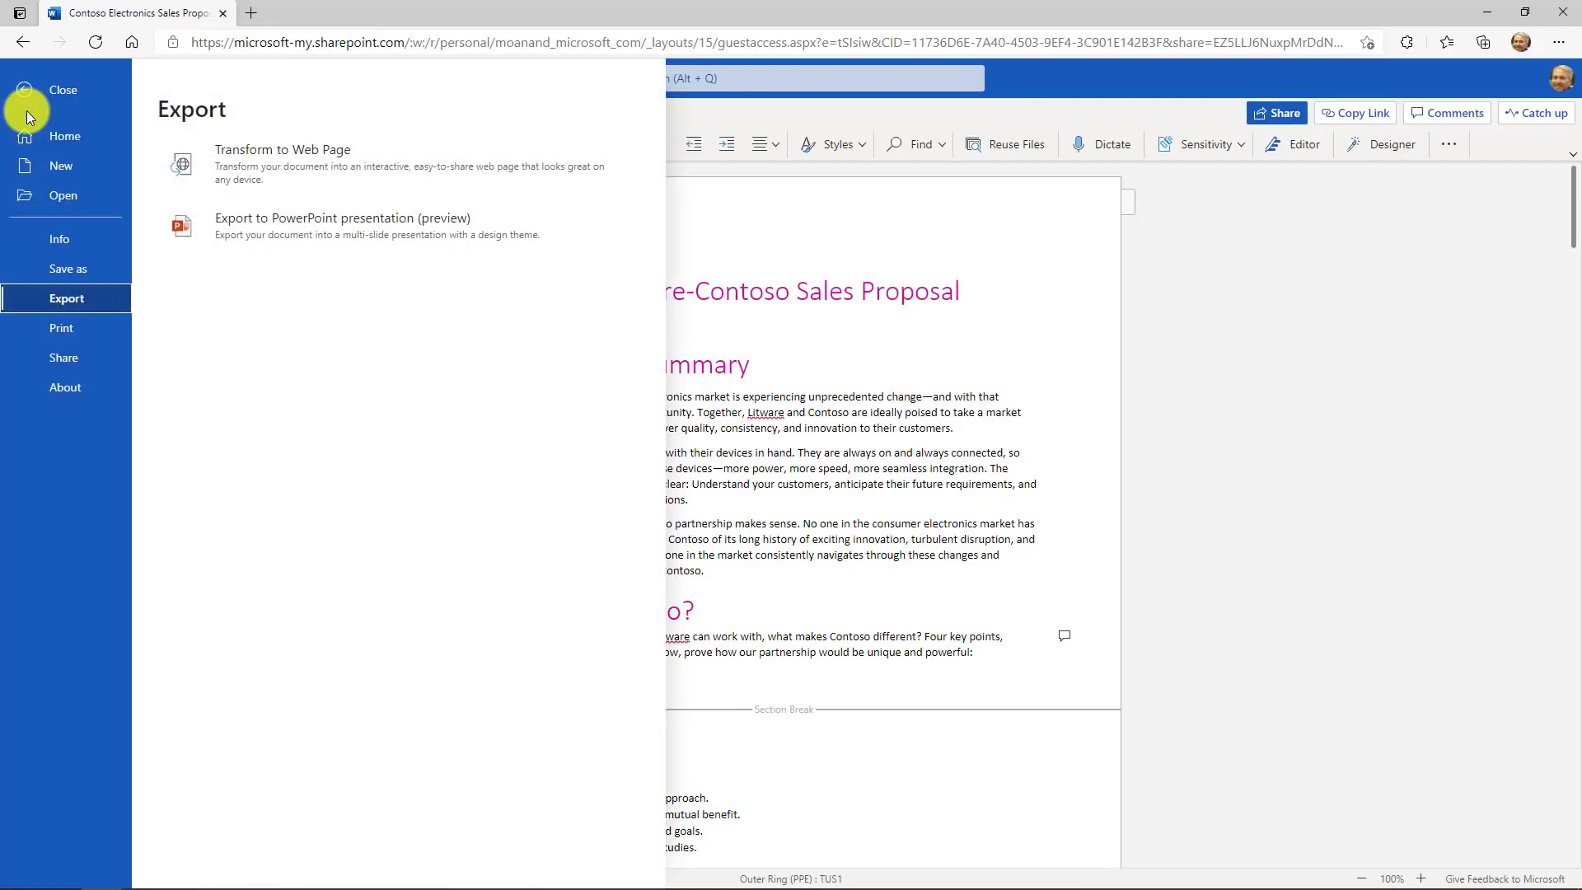
click(59, 239)
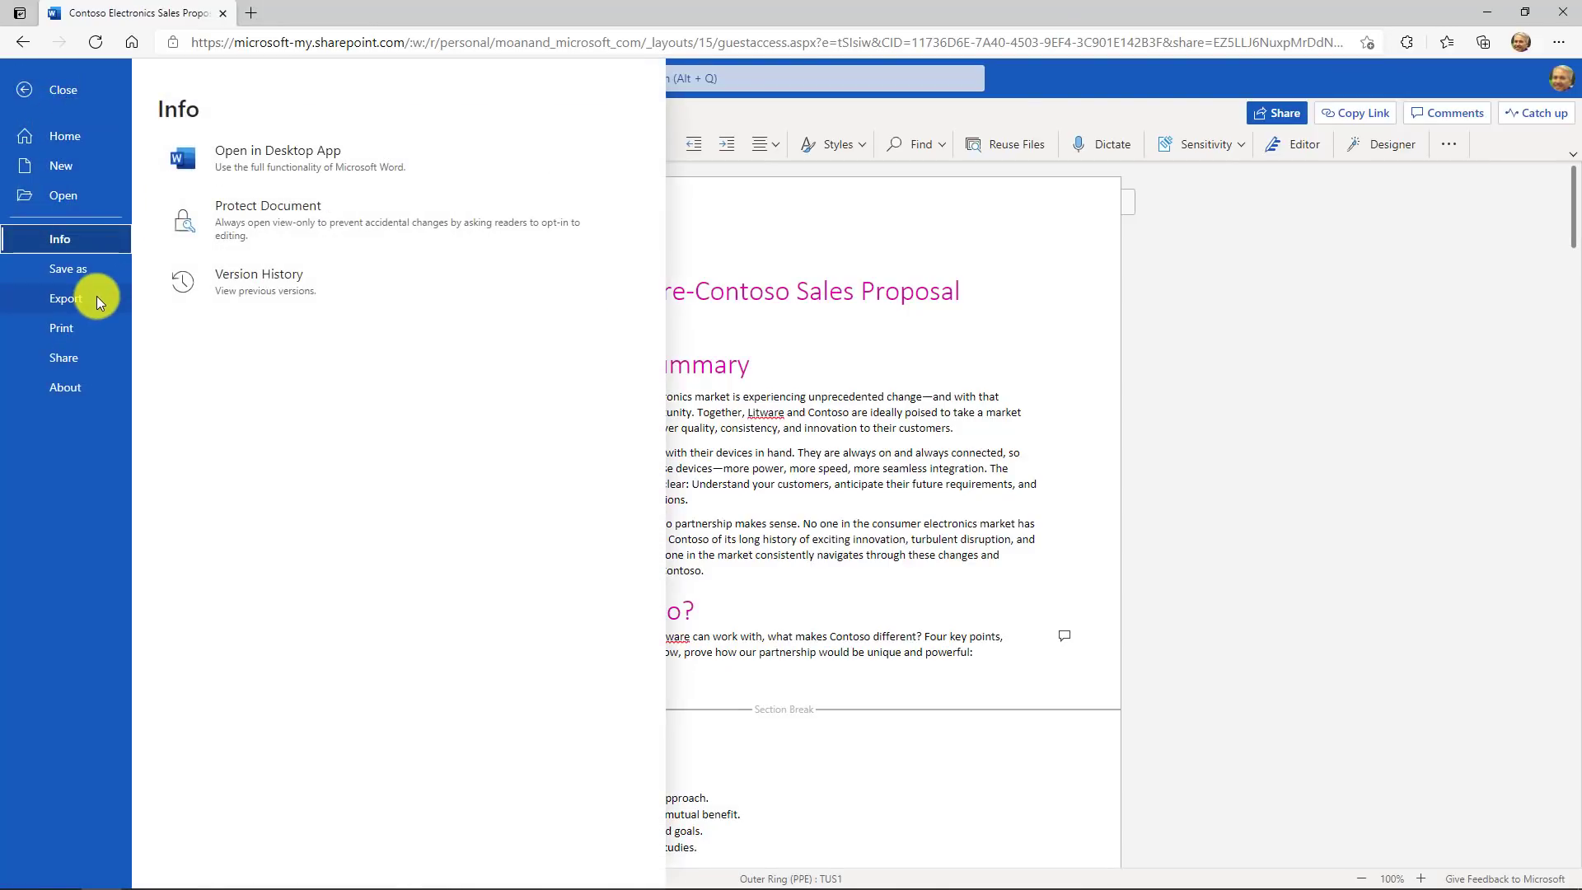
click(66, 298)
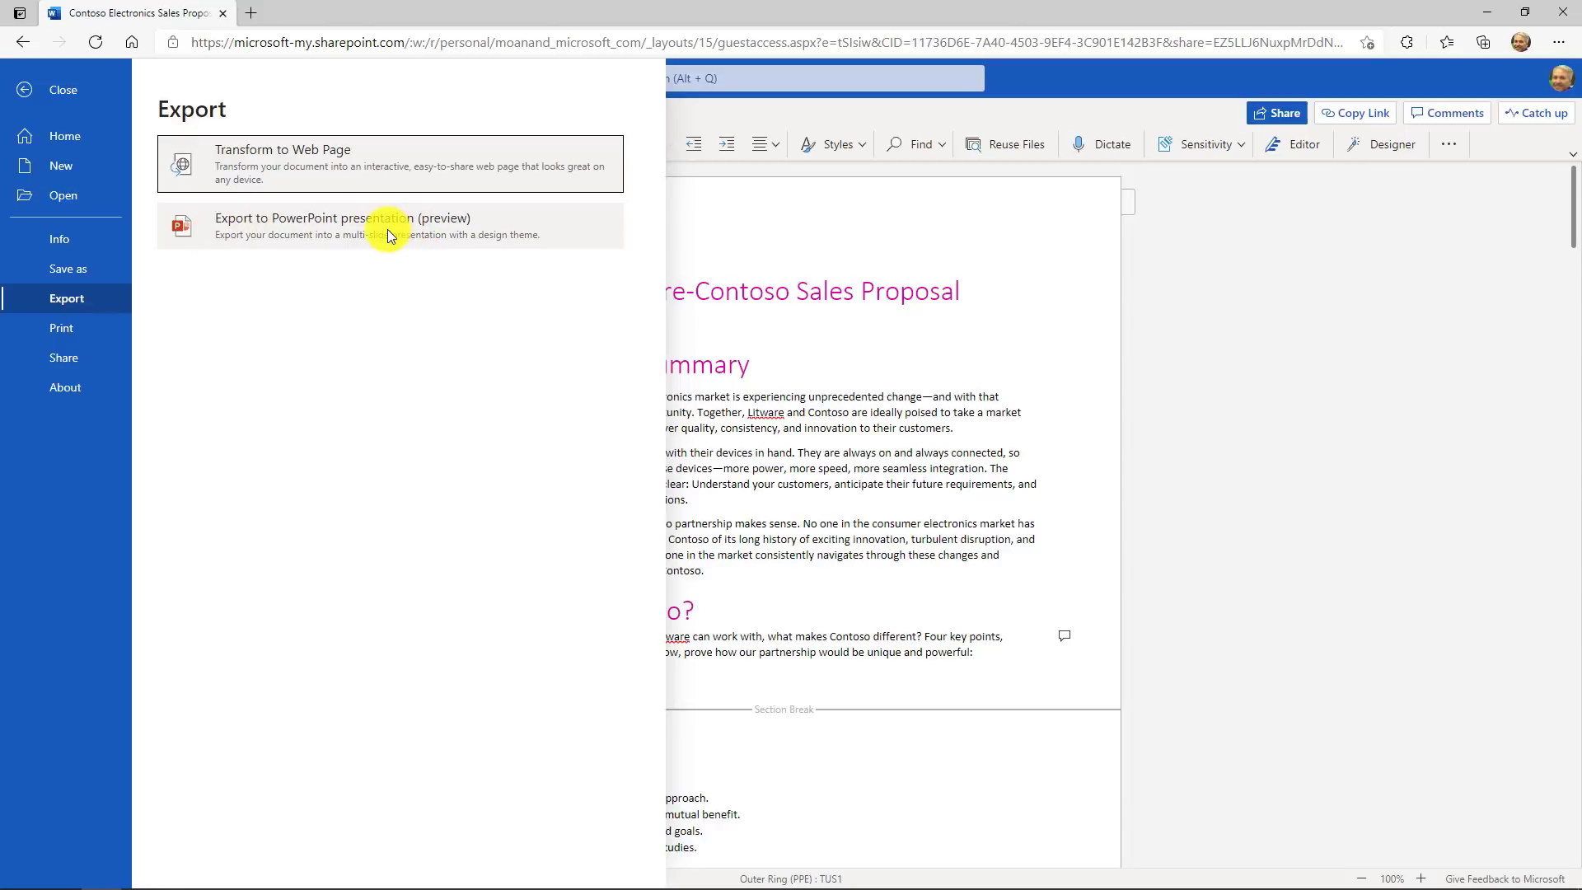
click(341, 224)
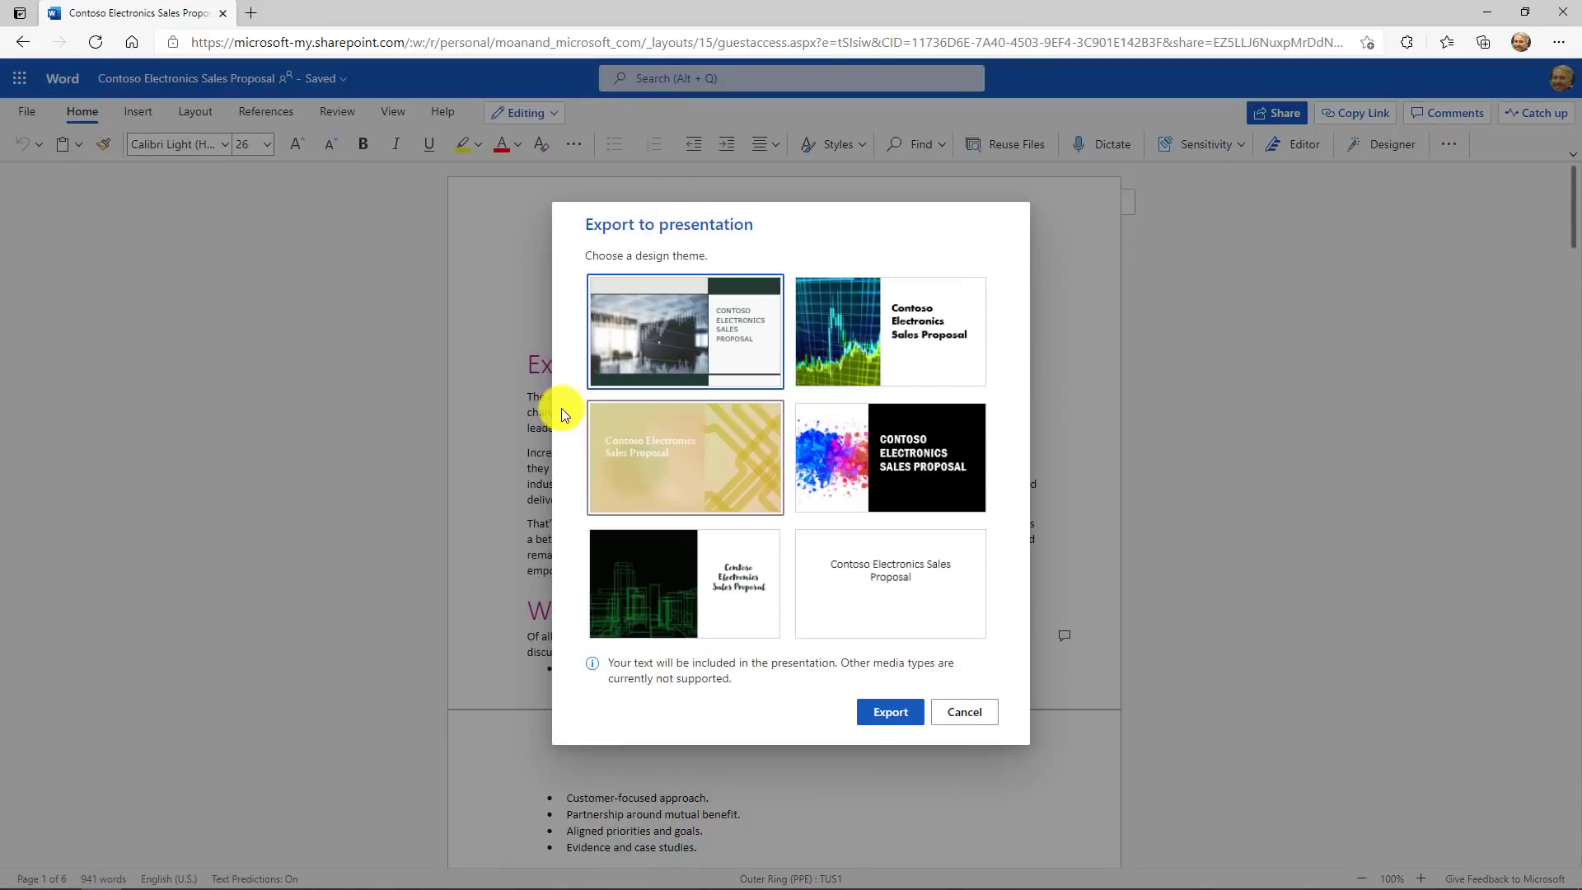
mouse_move(613, 430)
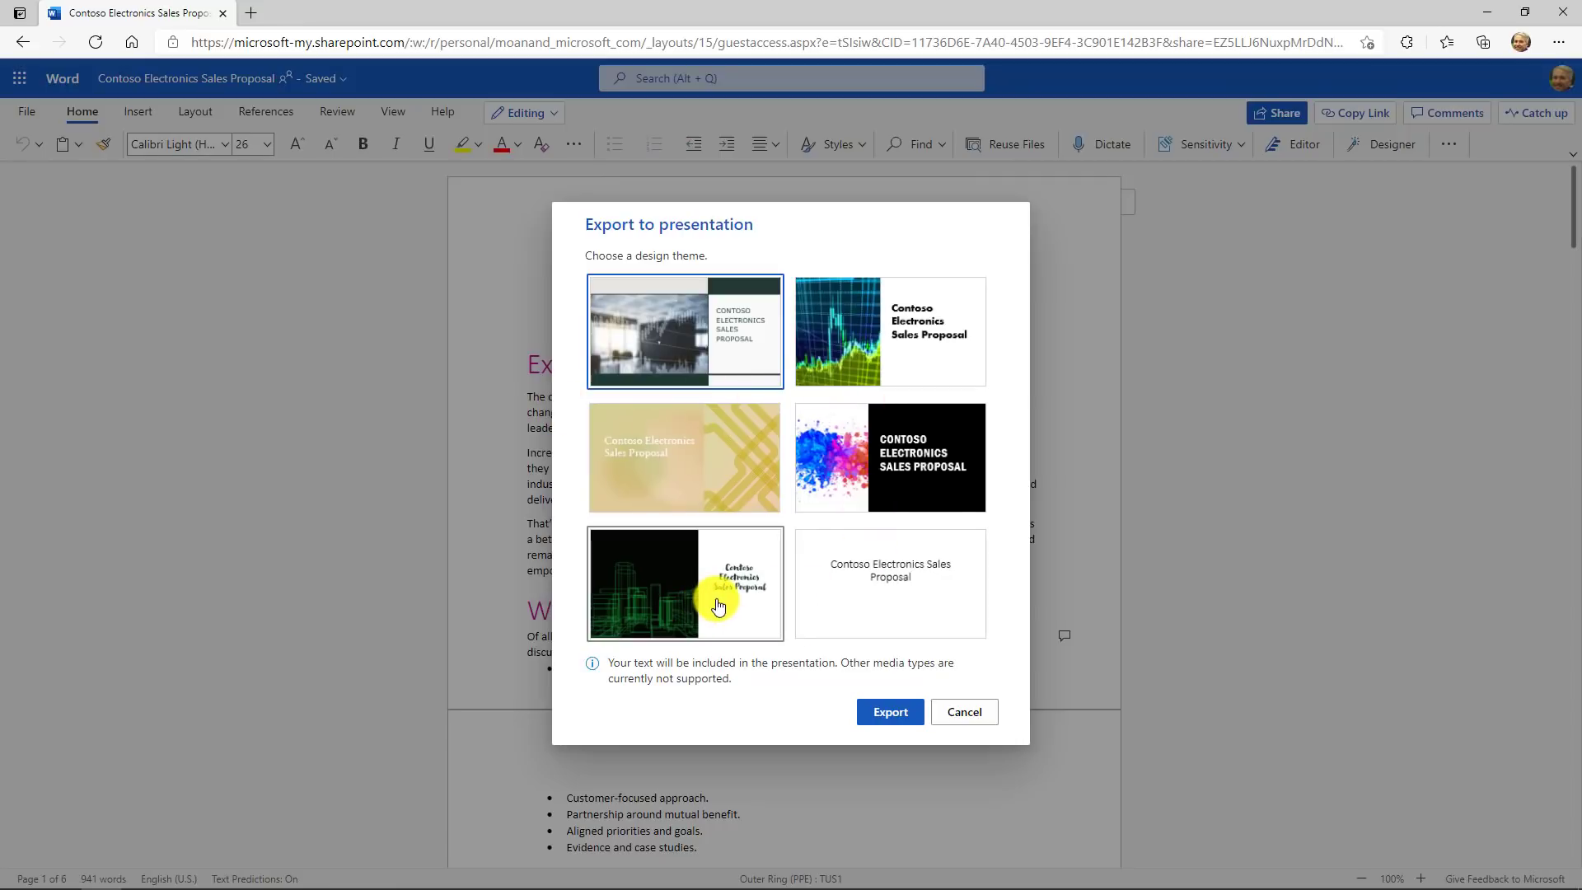
mouse_move(676, 328)
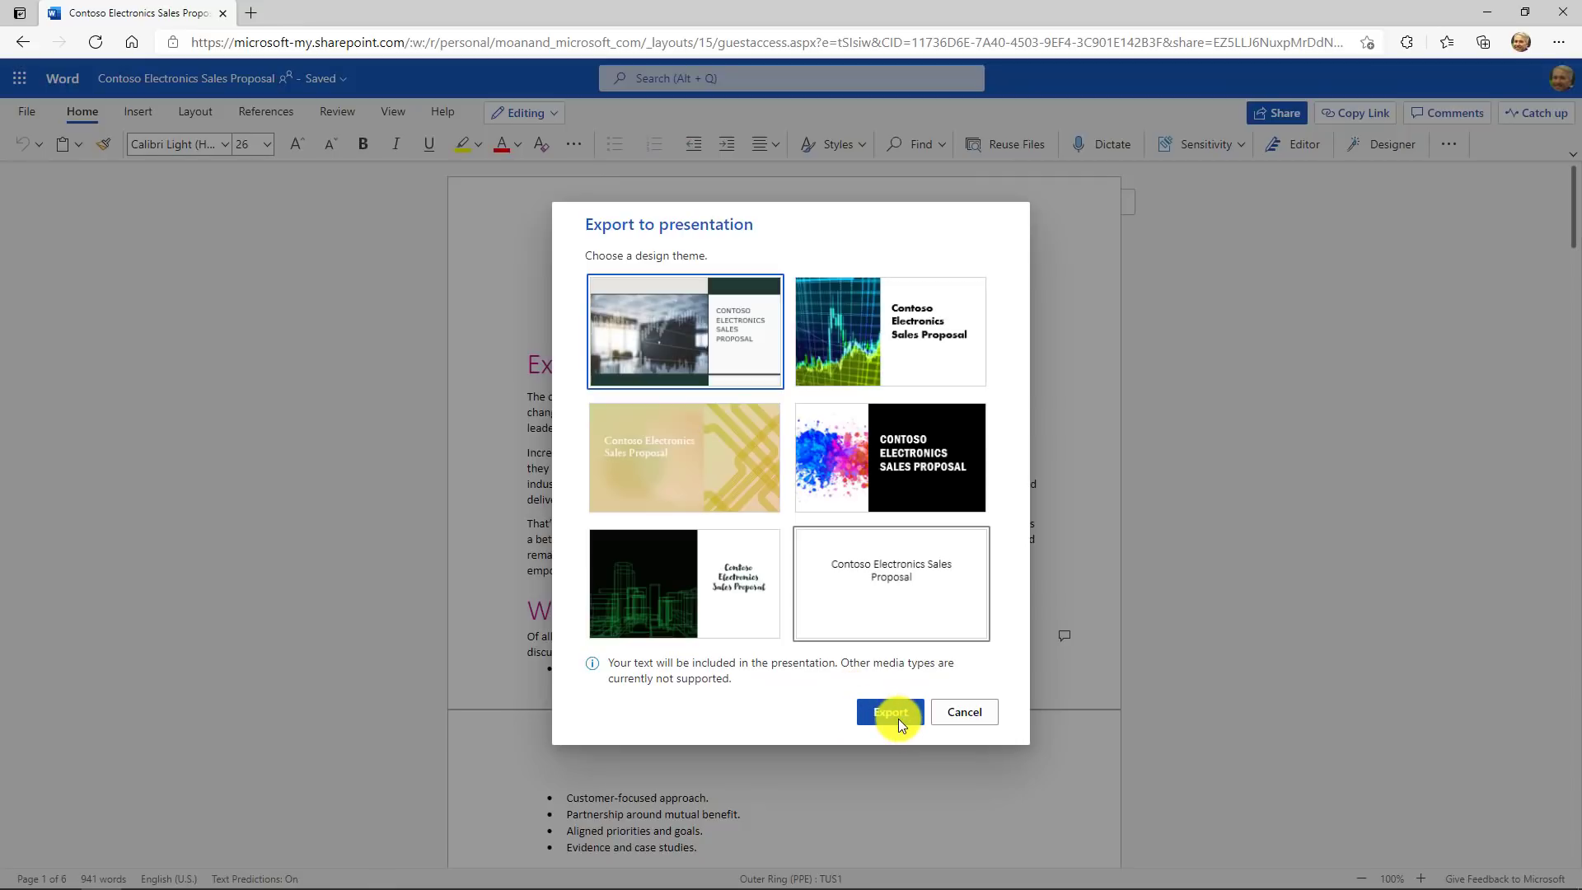
- Accept the first design theme and open the newly generated presentation
click(889, 712)
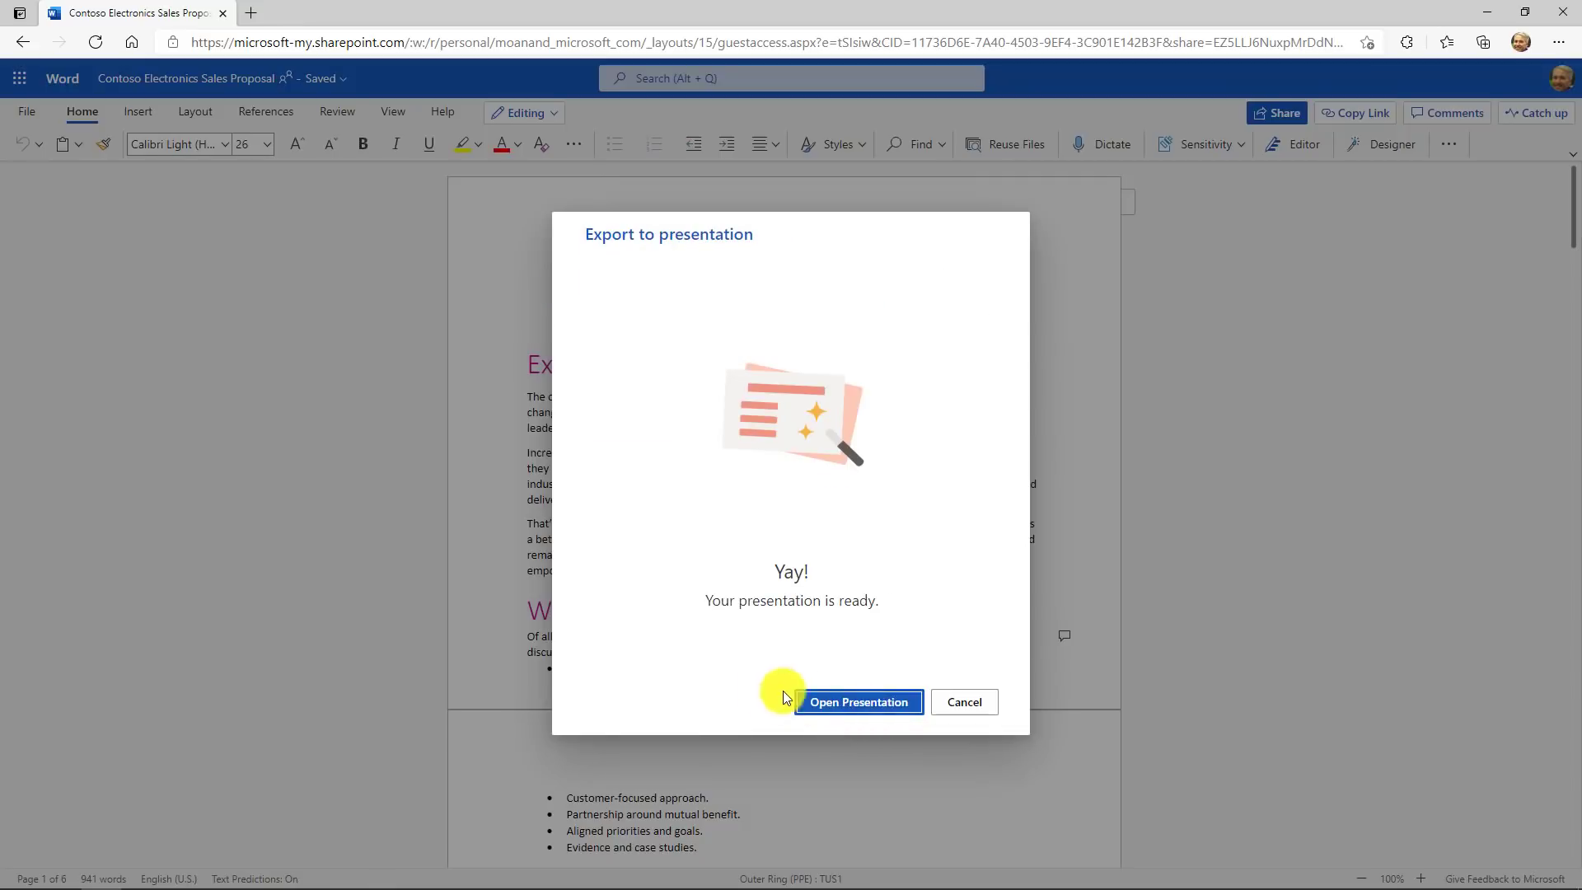
click(858, 702)
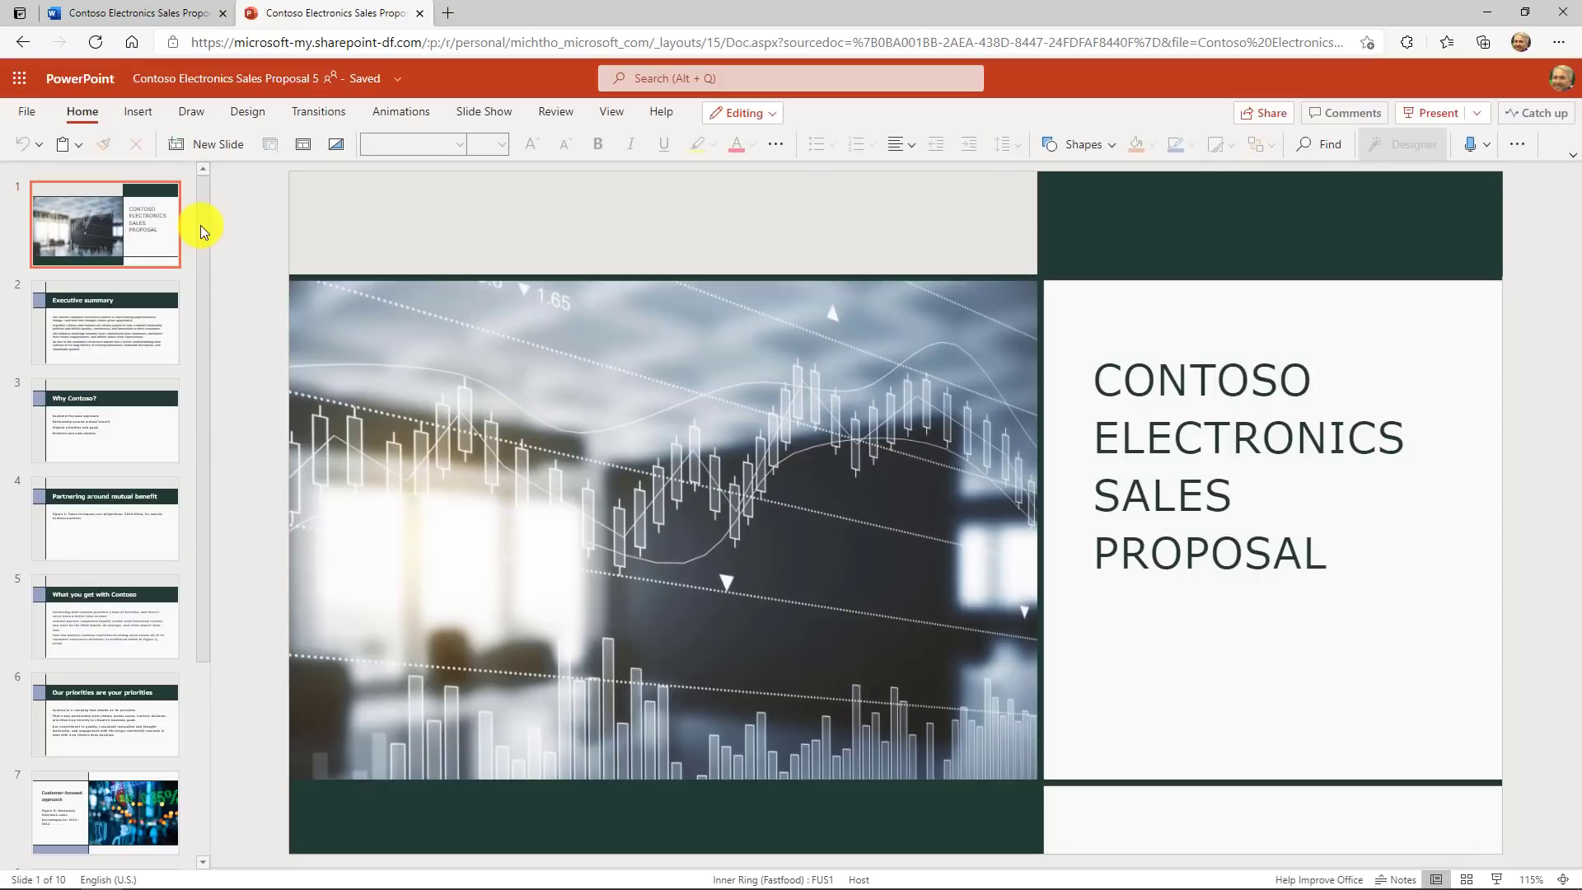
mouse_move(152, 295)
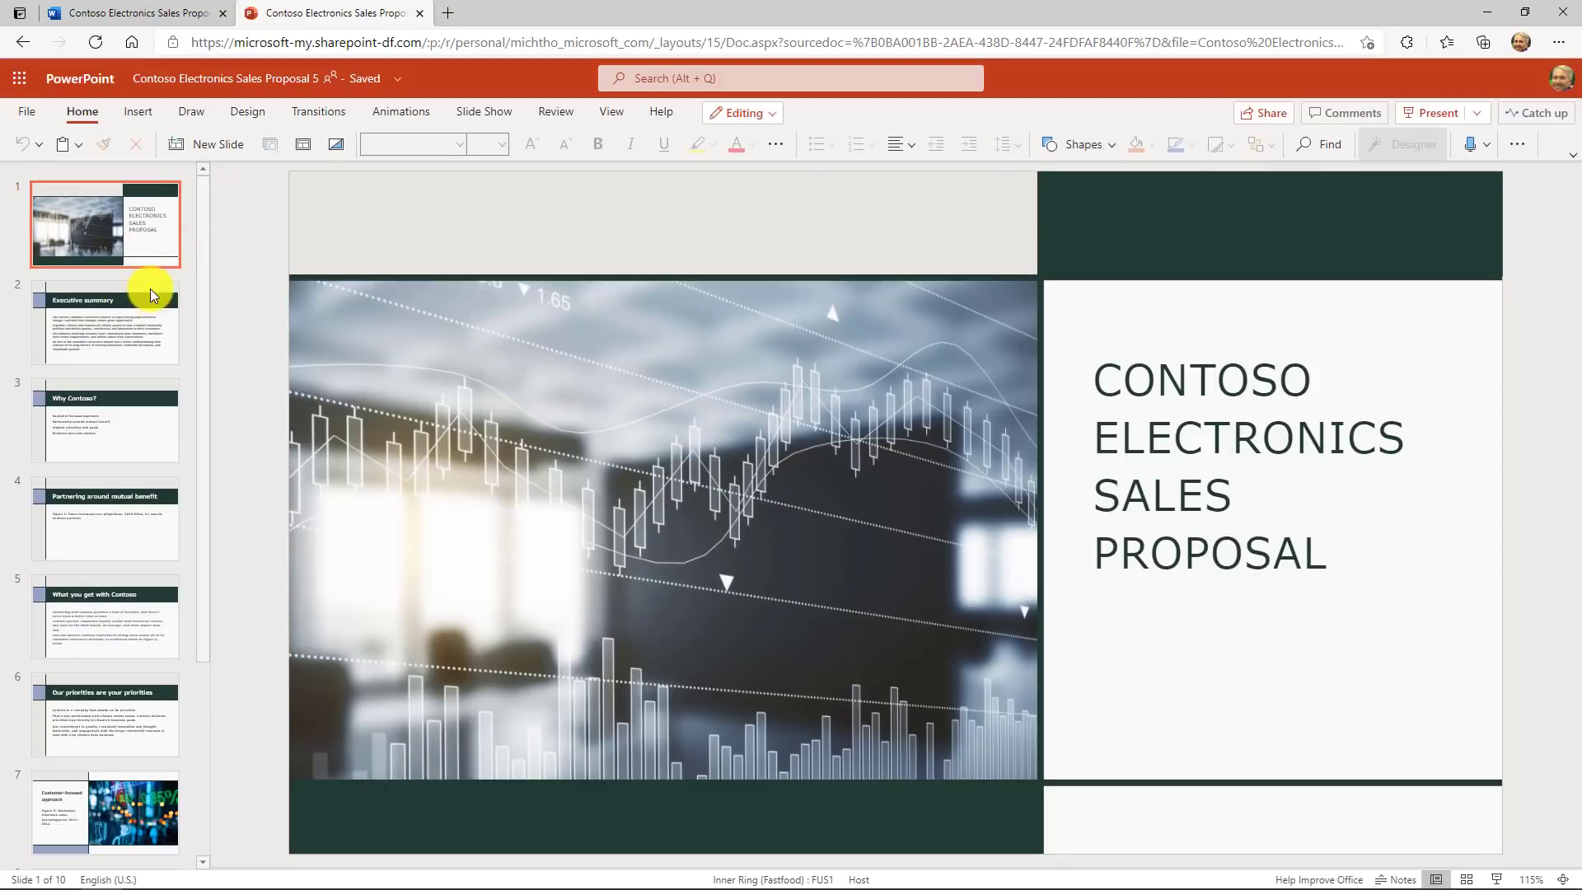
scroll(down, 3)
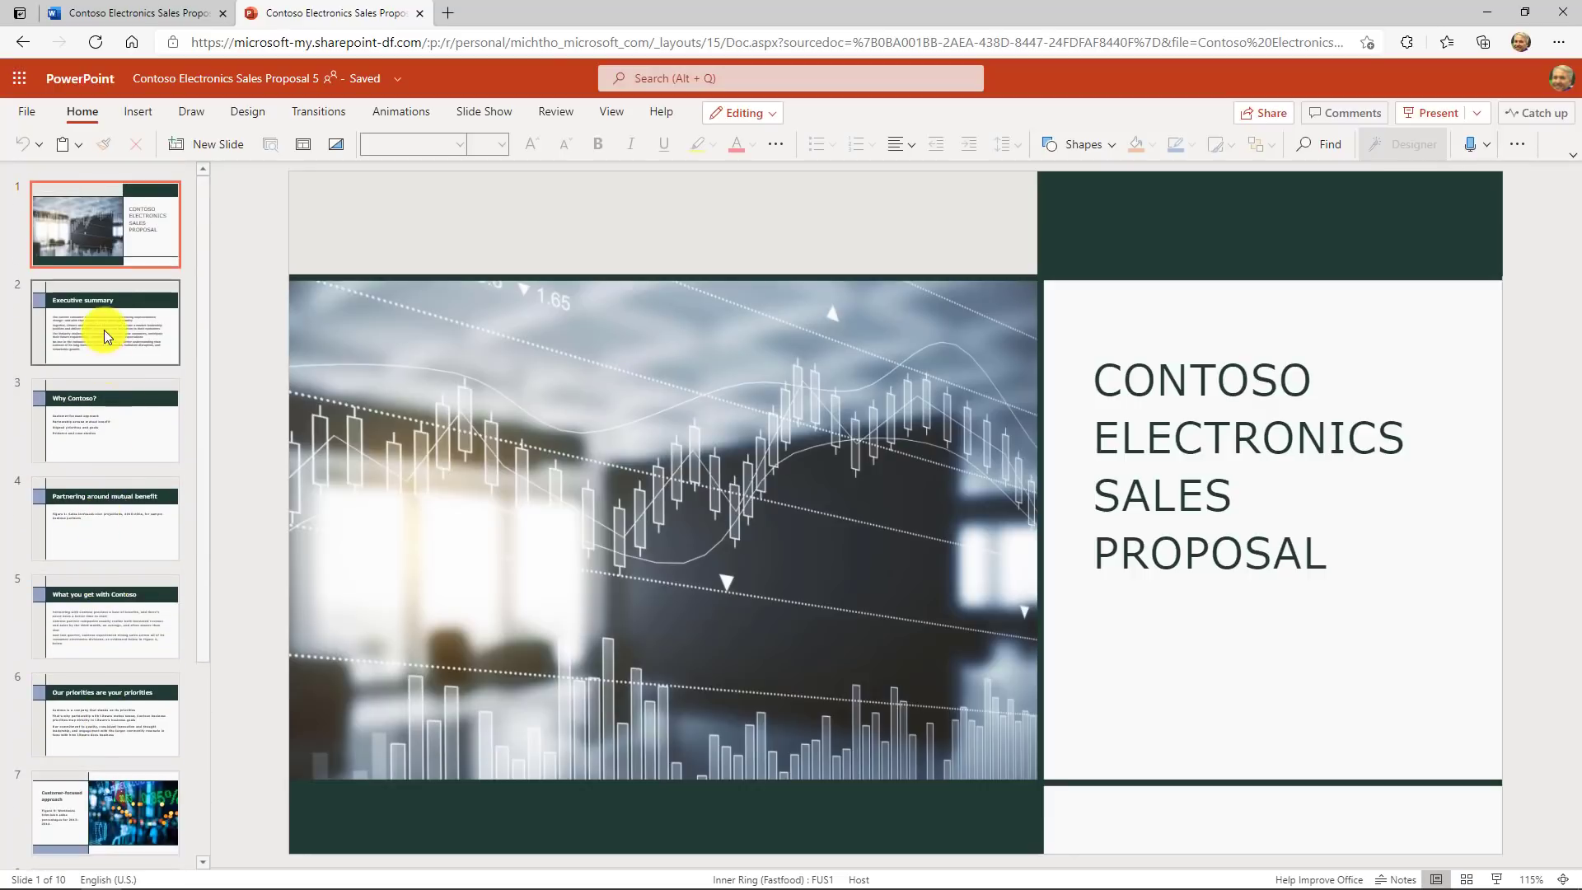
mouse_move(106, 323)
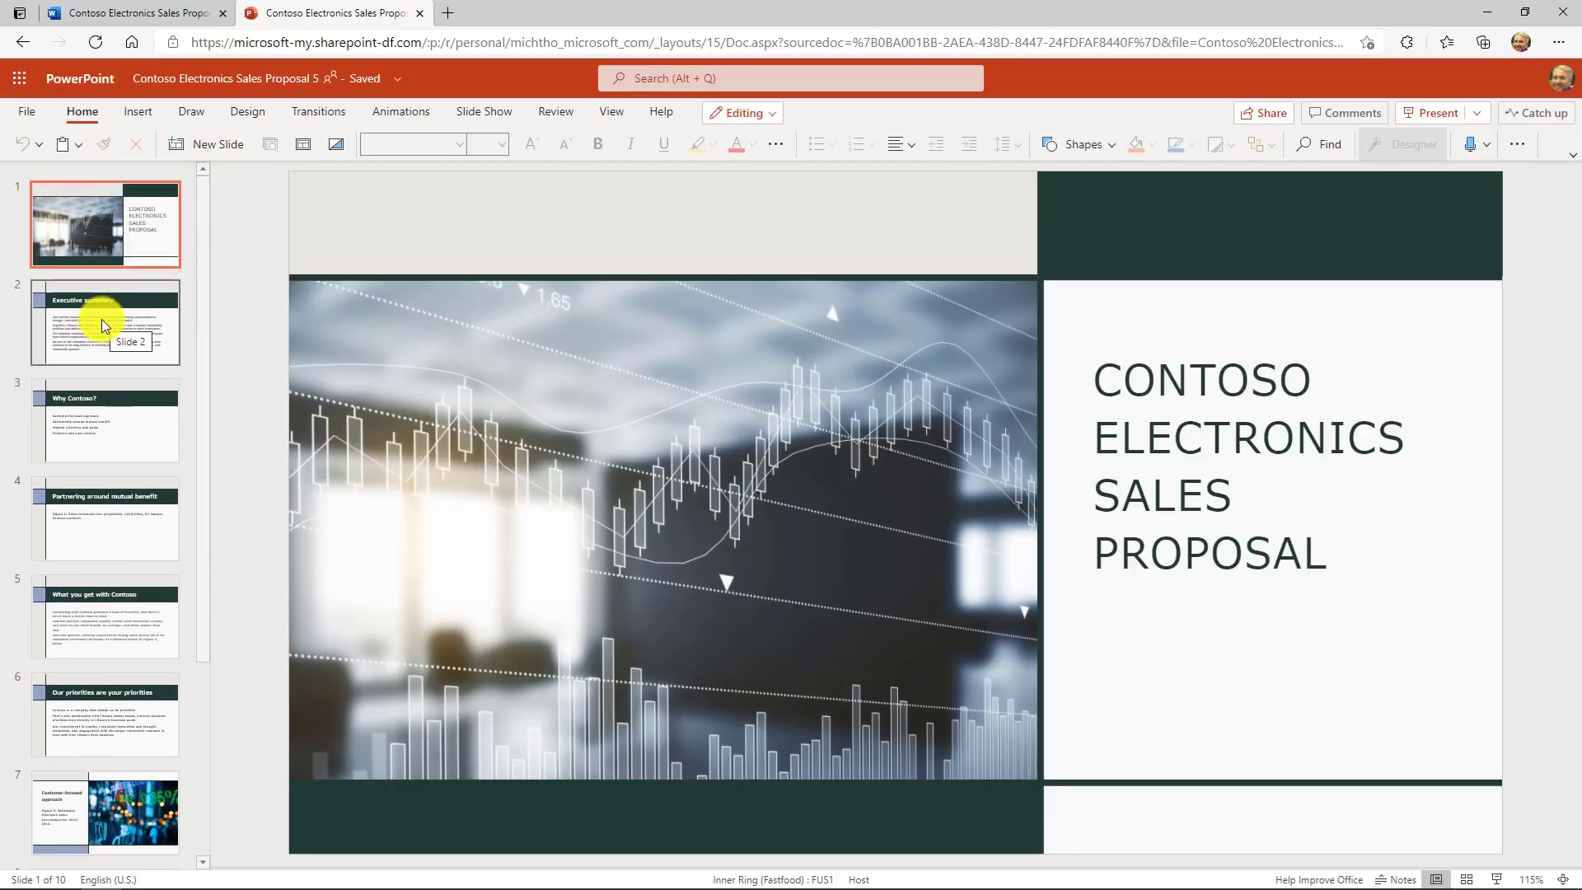
mouse_move(139, 646)
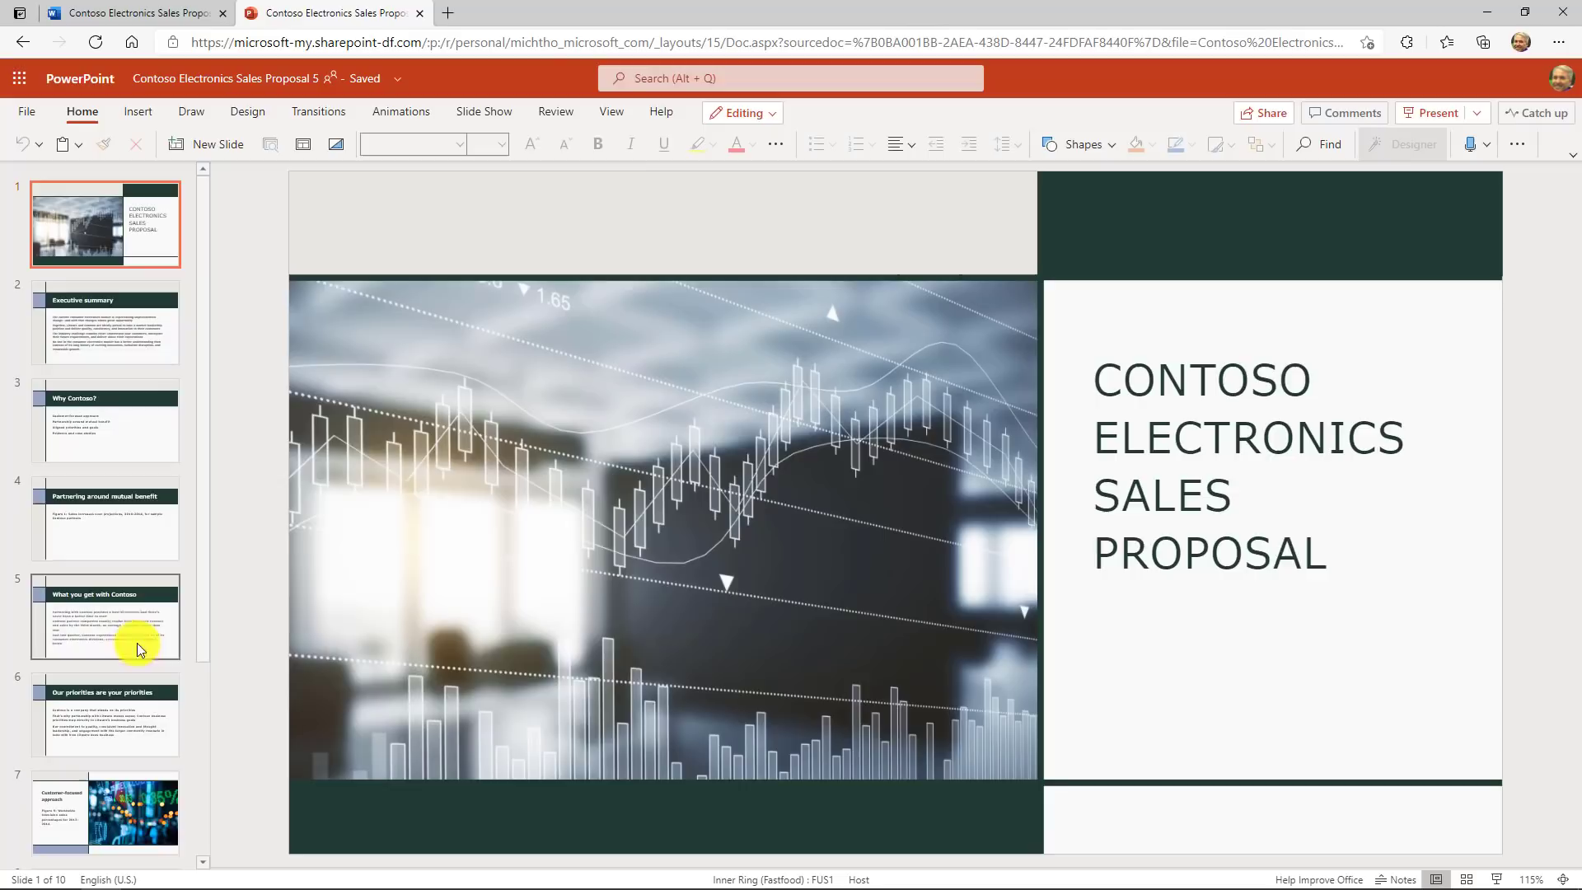
scroll(down, 3)
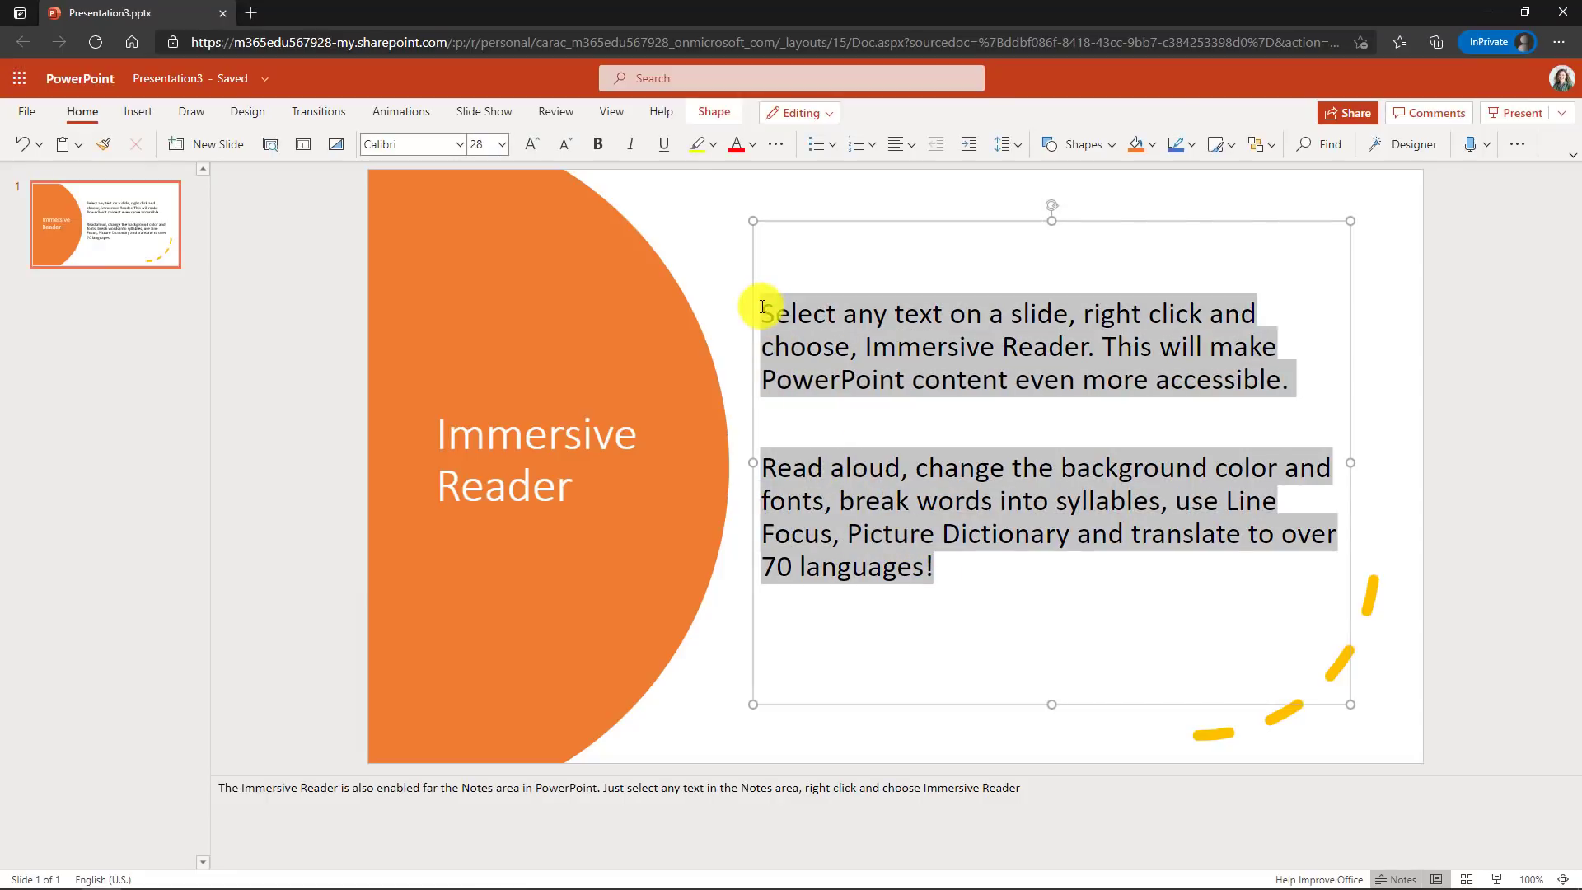
- Send the selected slide text to Immersive Reader from its right-click menu
right_click(903, 361)
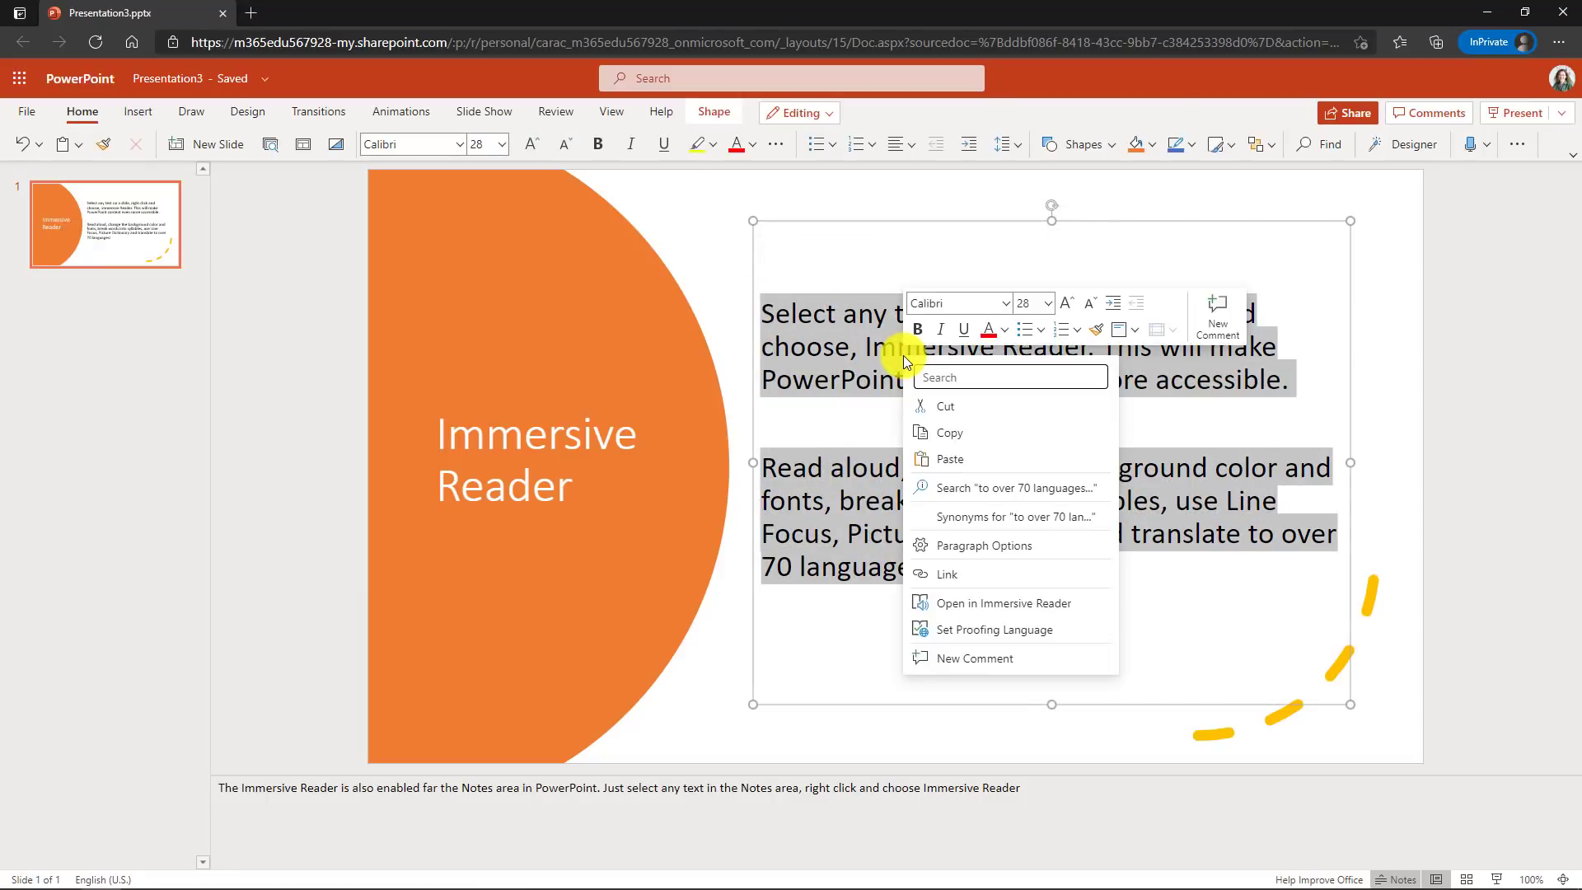
click(1071, 610)
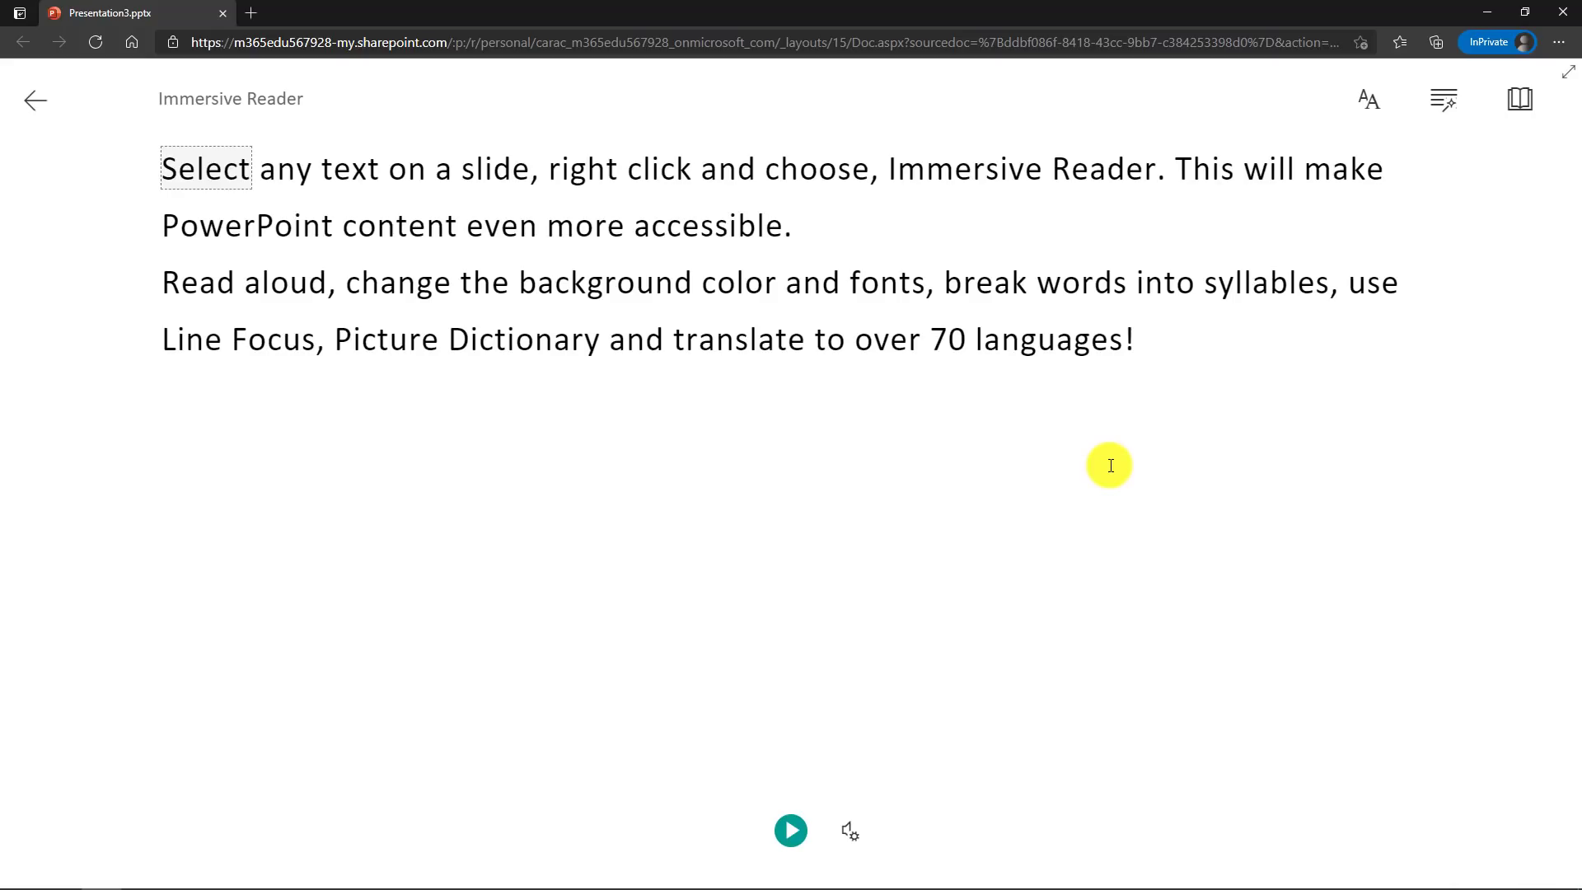
mouse_move(888, 709)
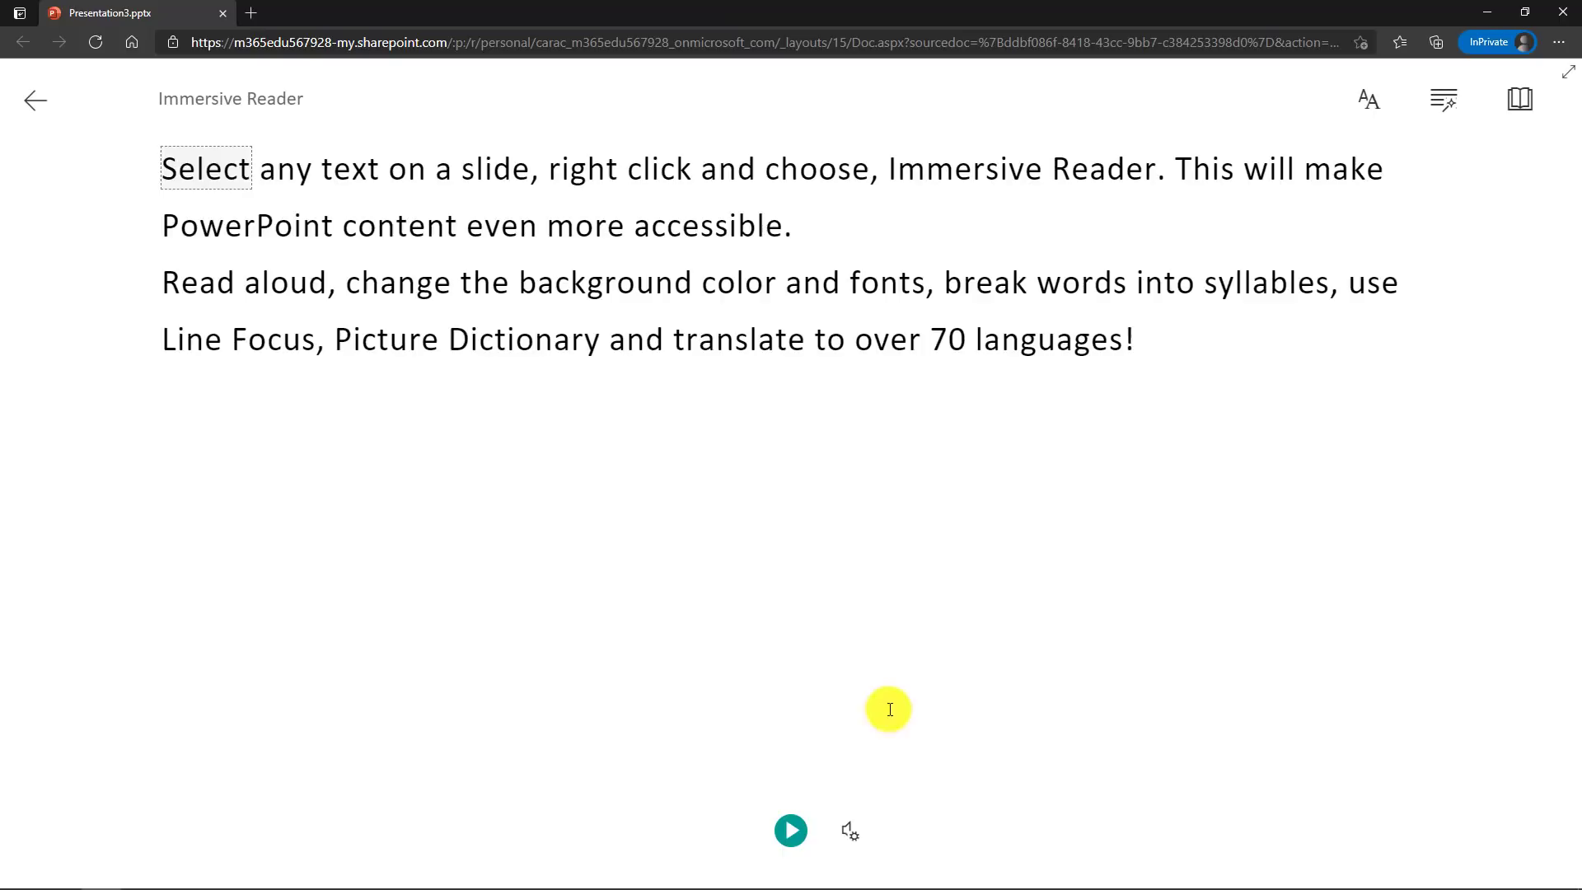
- Play the read-aloud of the slide text and pause it
click(791, 830)
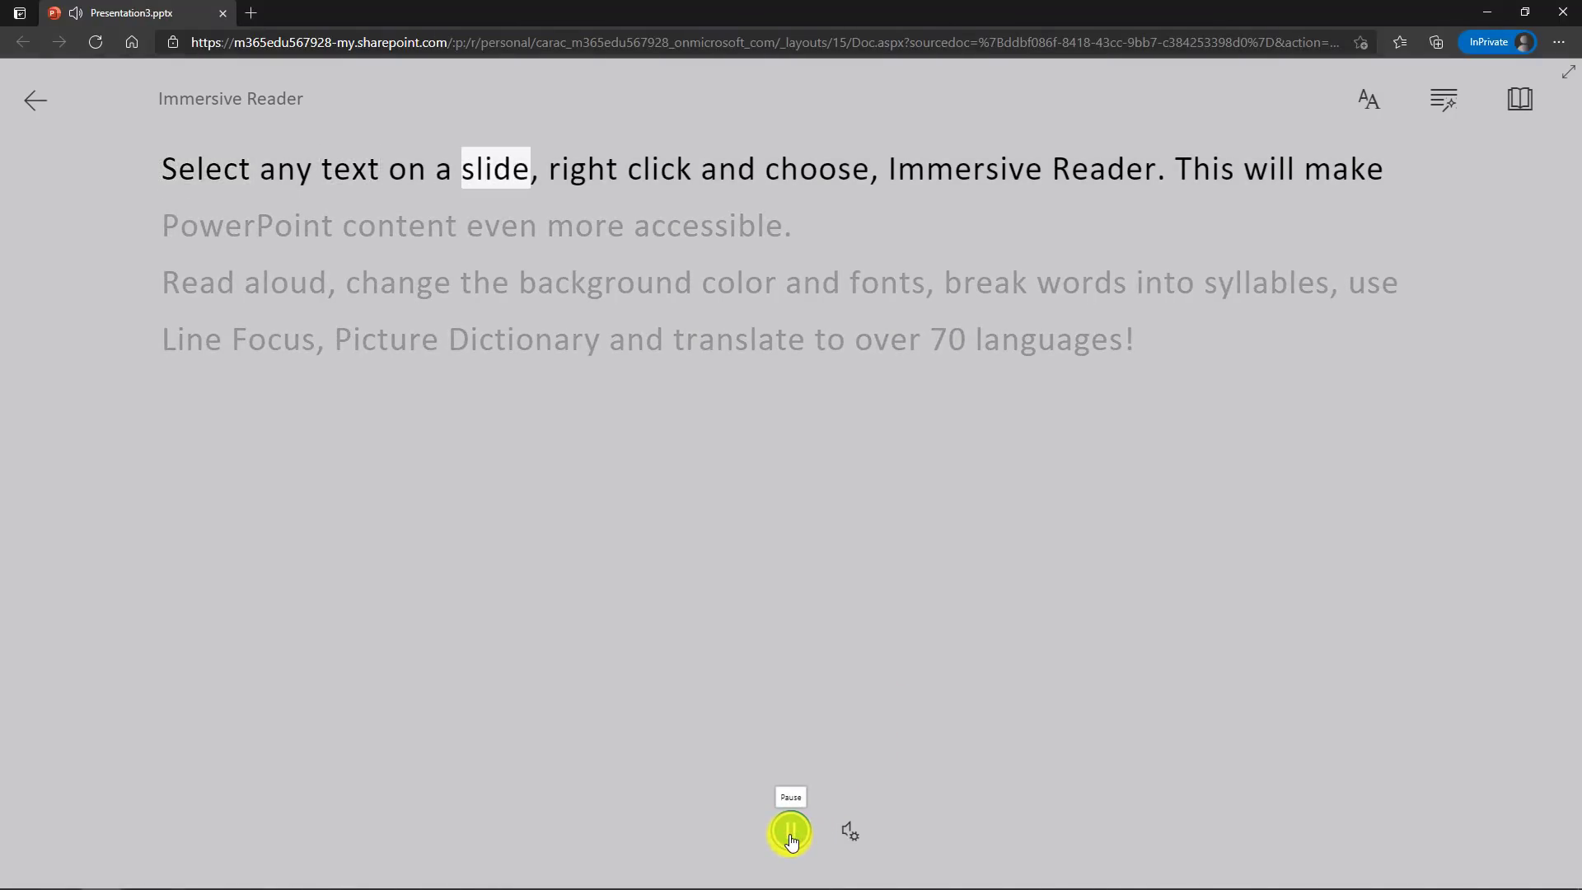
click(789, 832)
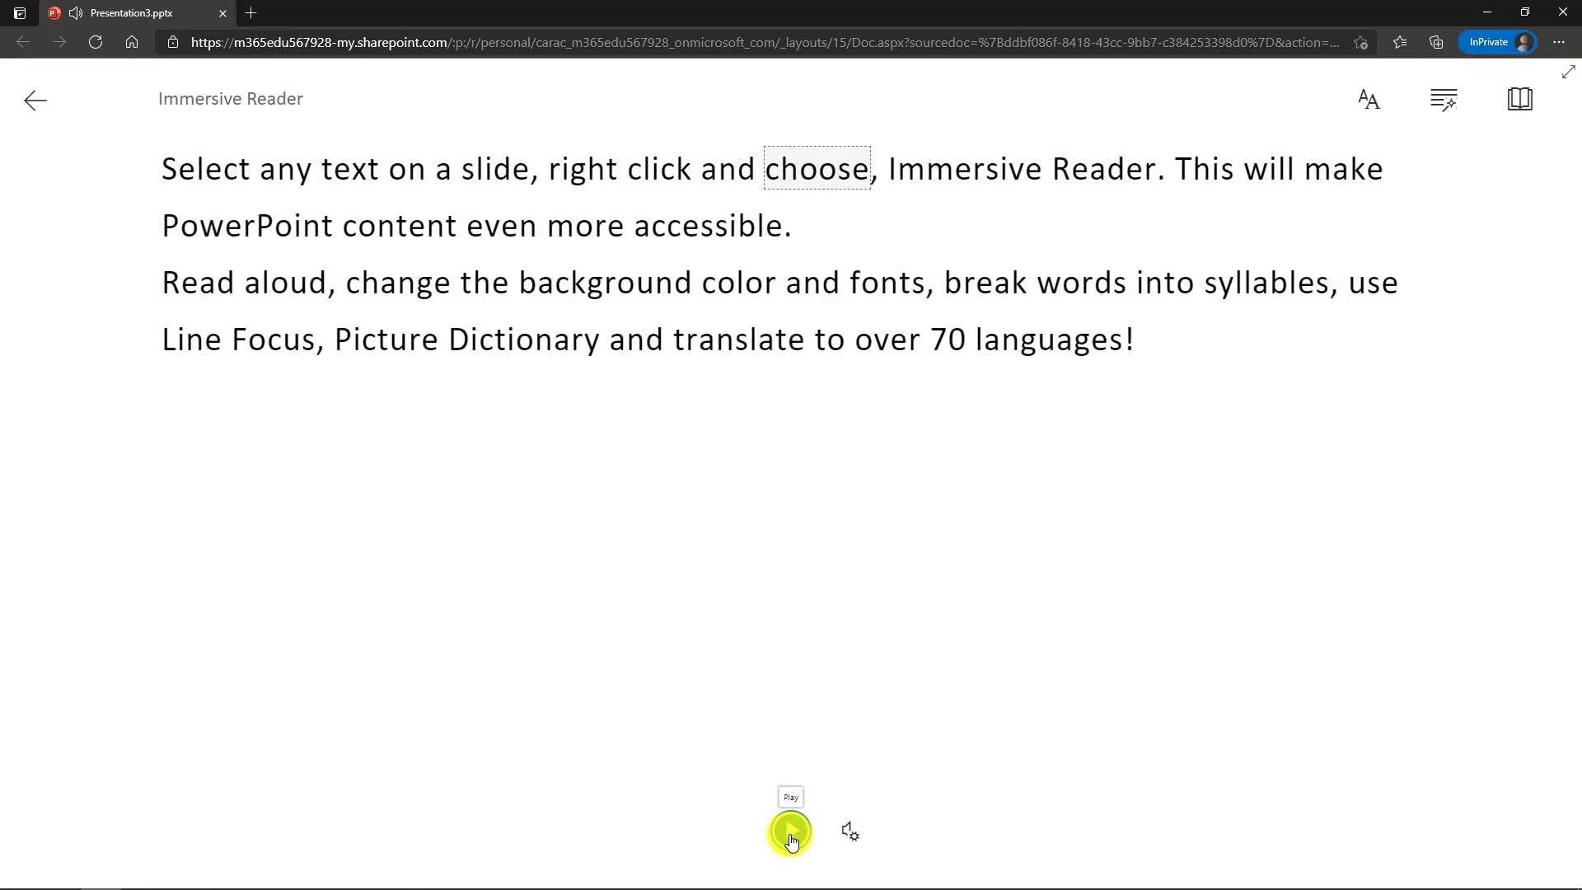
click(849, 831)
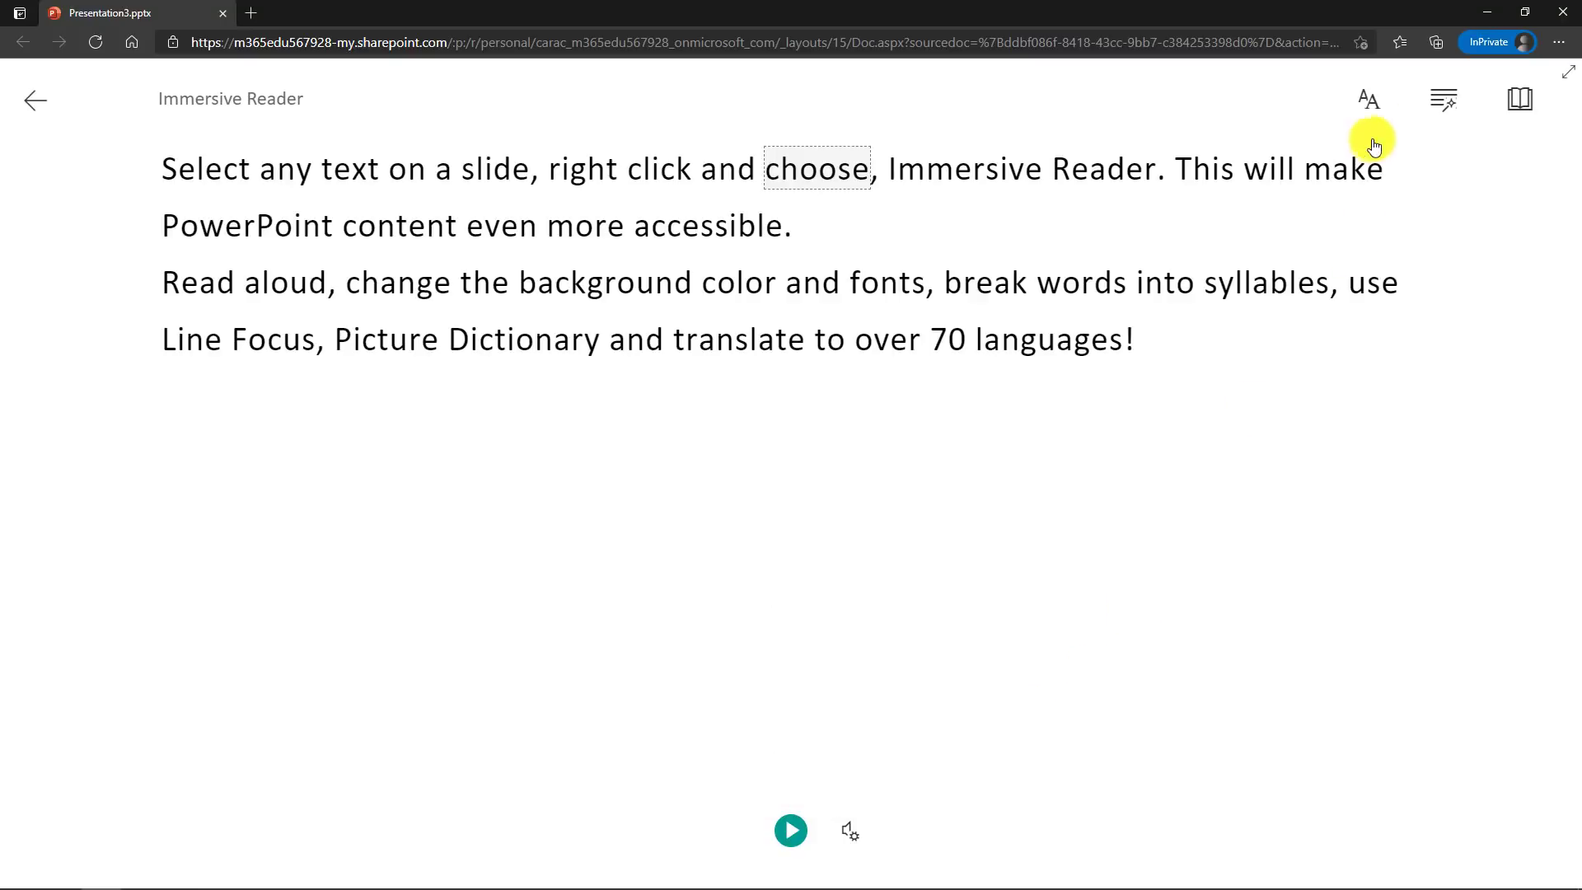
- In Text Preferences turn on increased spacing, sky blue theme, and keep the Calibri font
click(1367, 99)
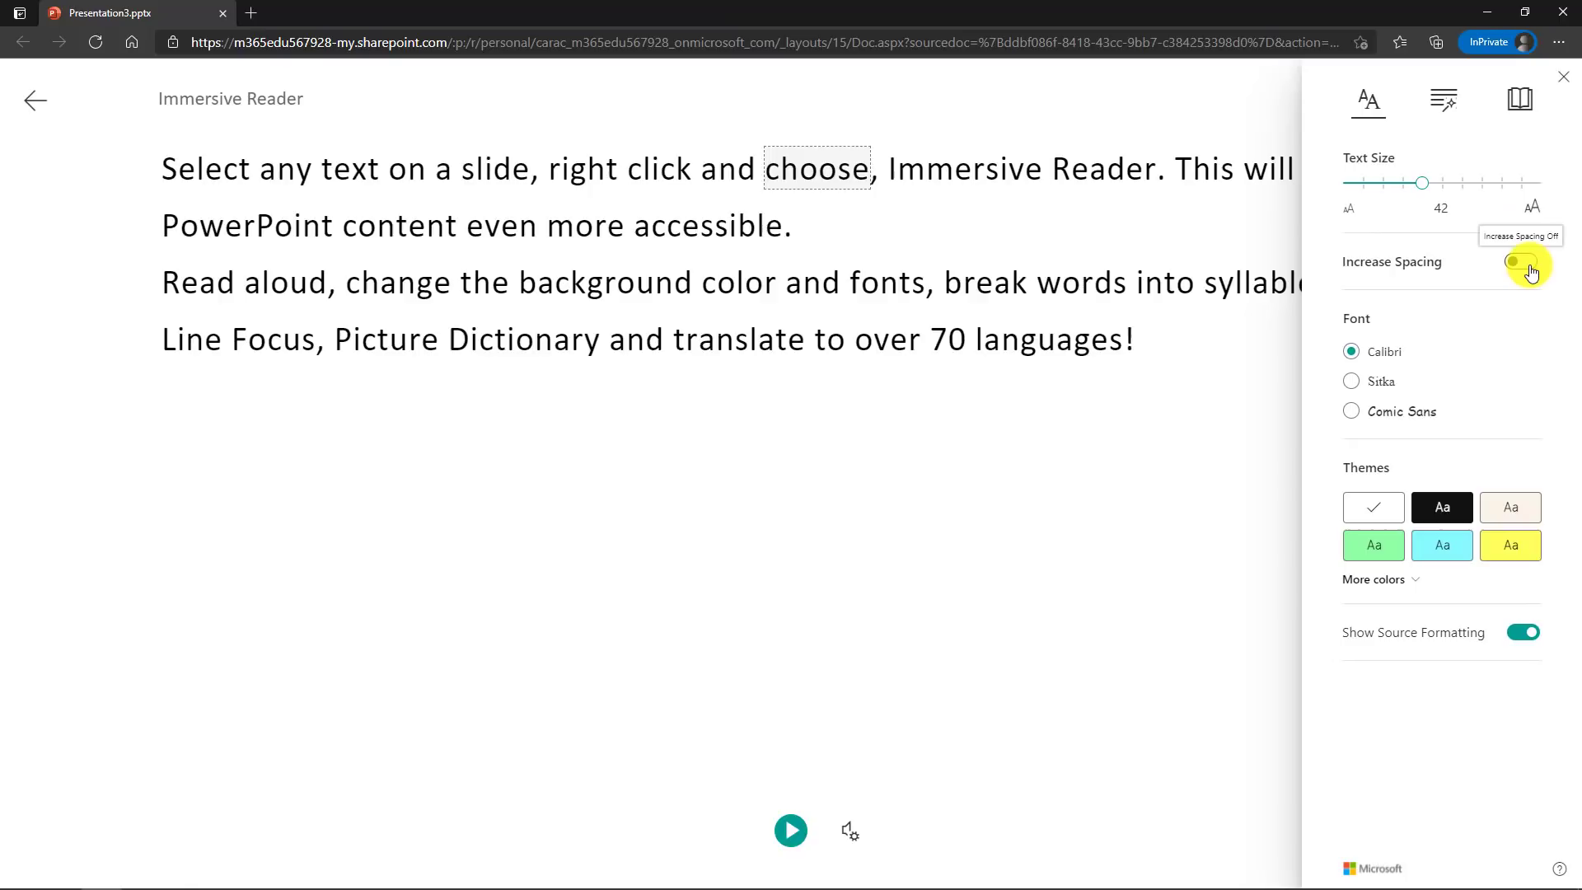
click(1524, 262)
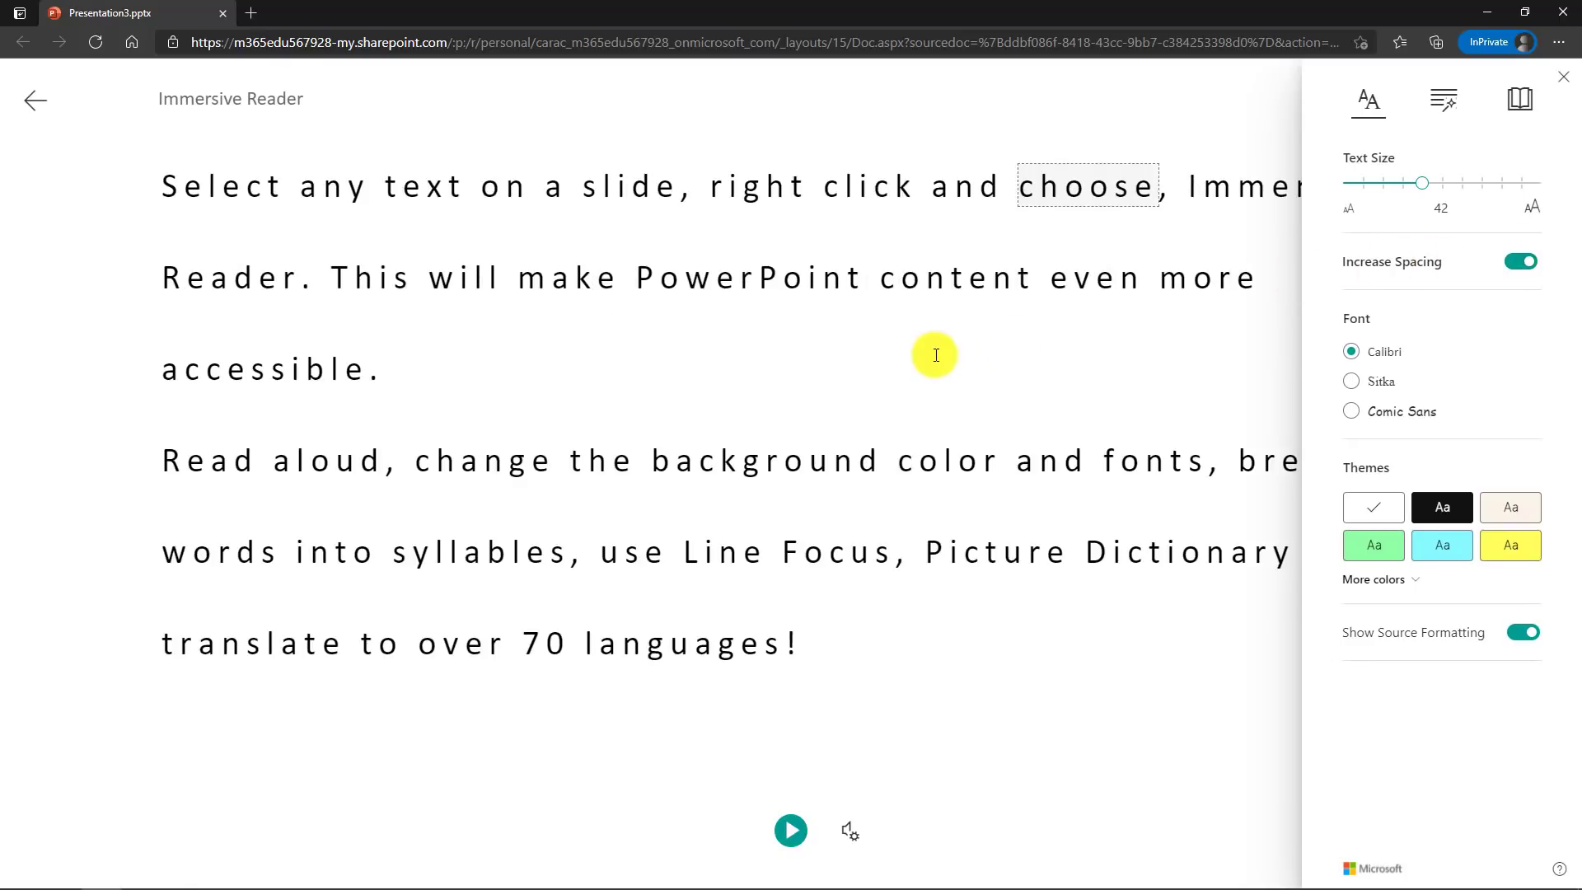
mouse_move(1275, 349)
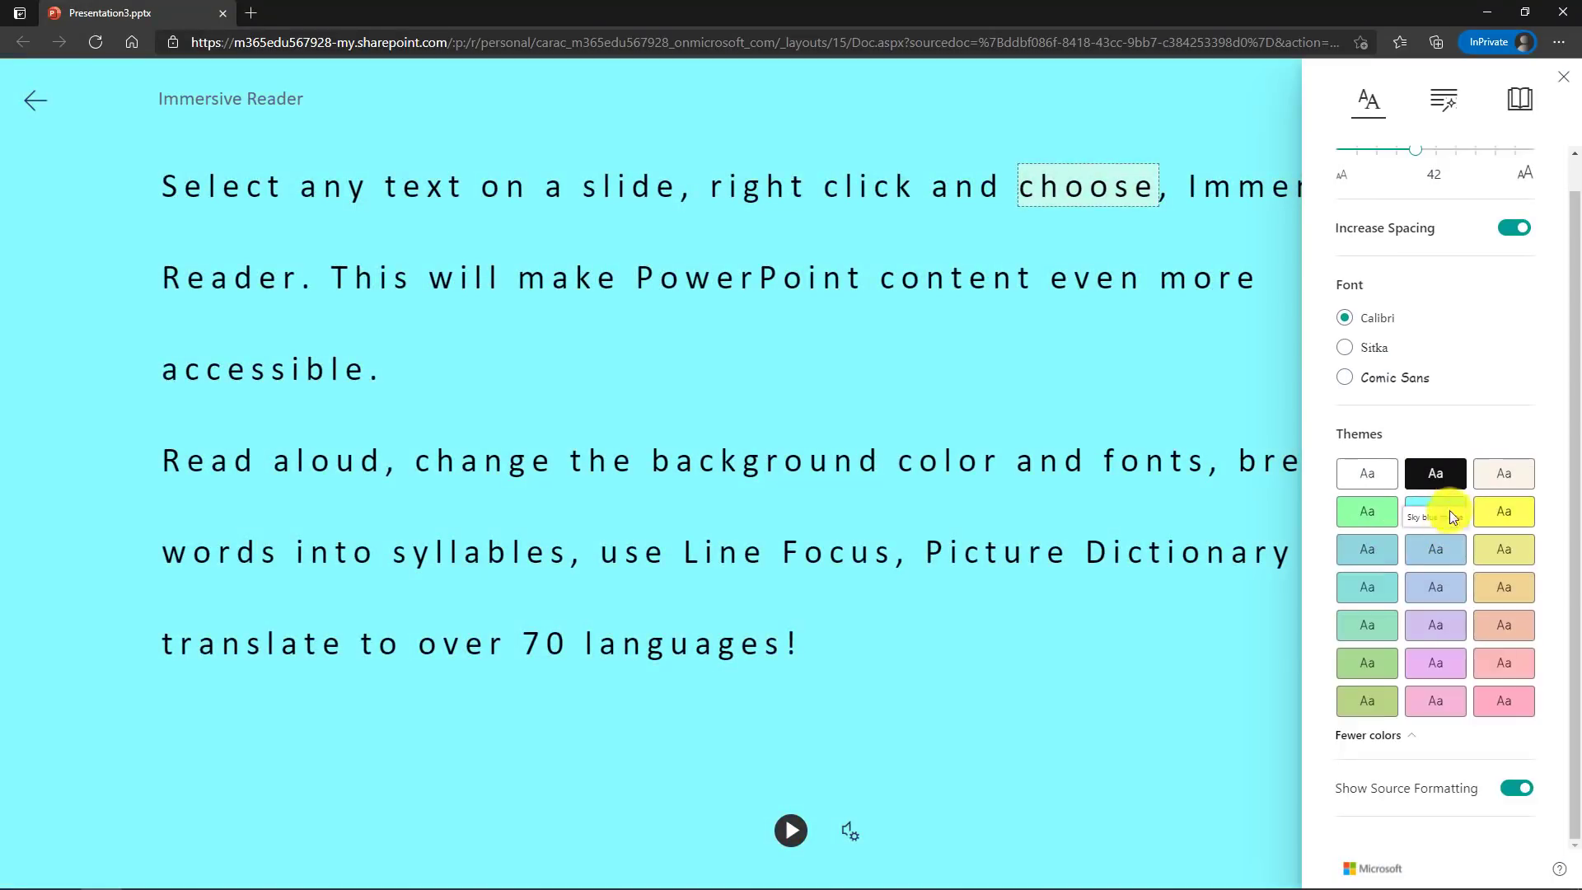
click(1435, 511)
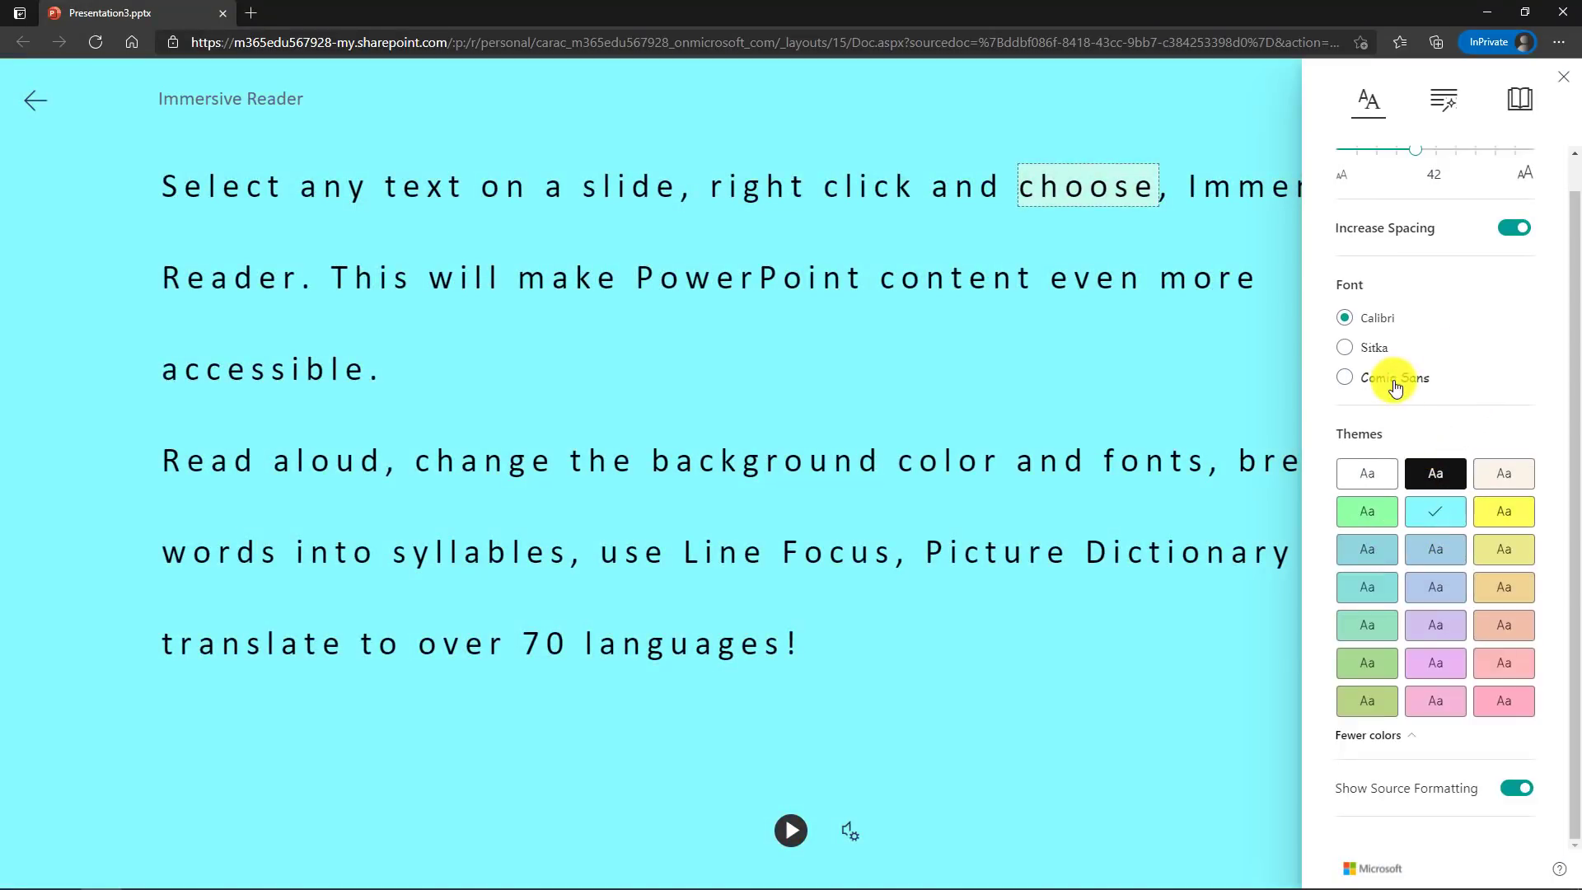
click(1345, 348)
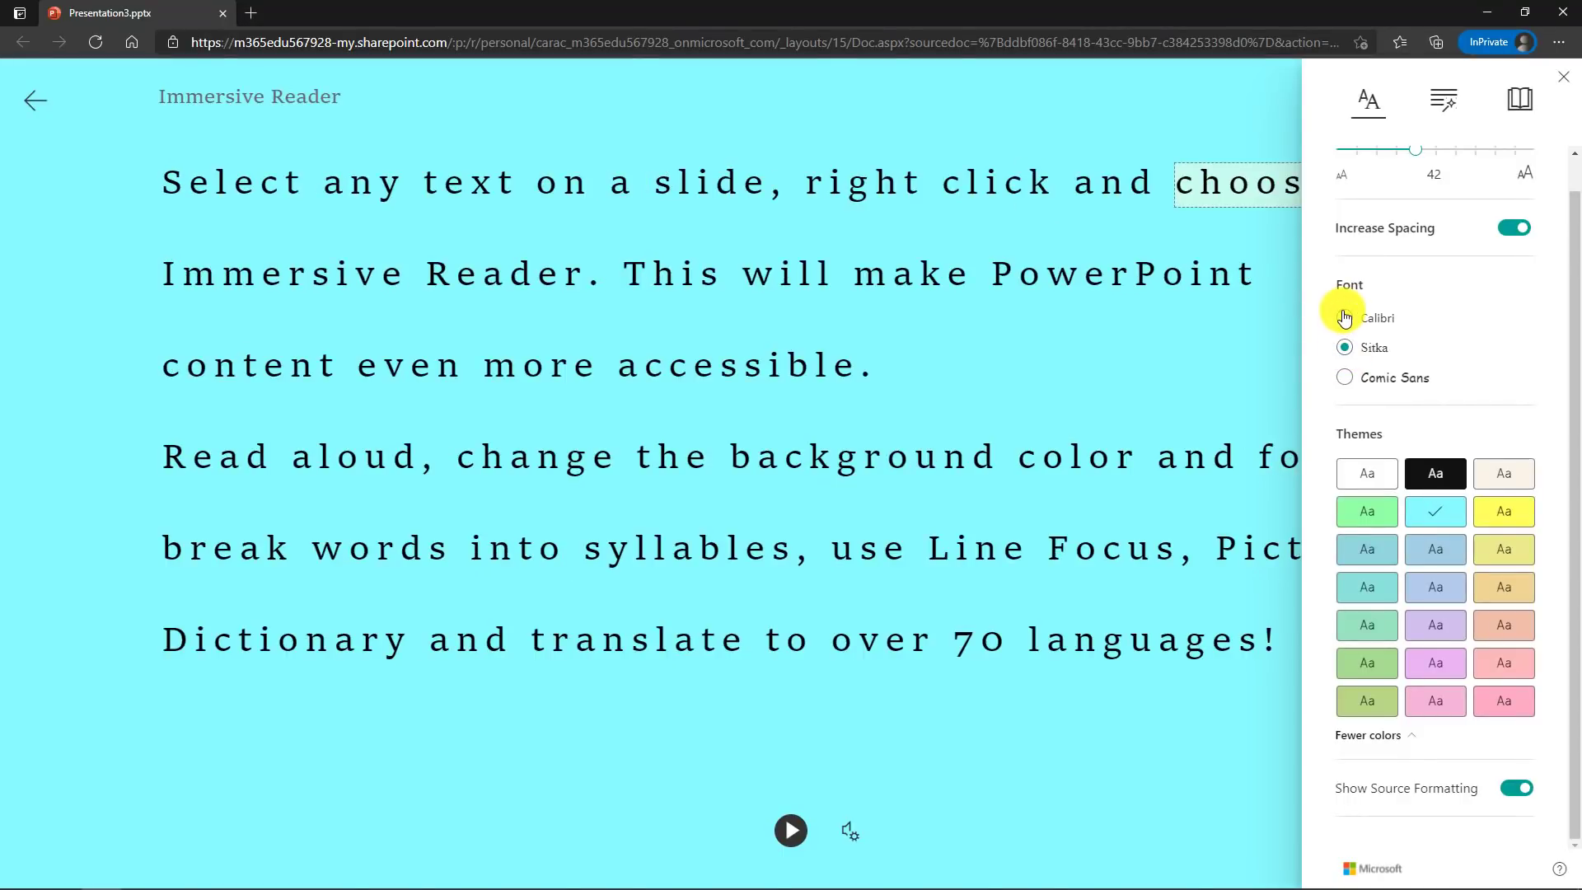
click(1344, 318)
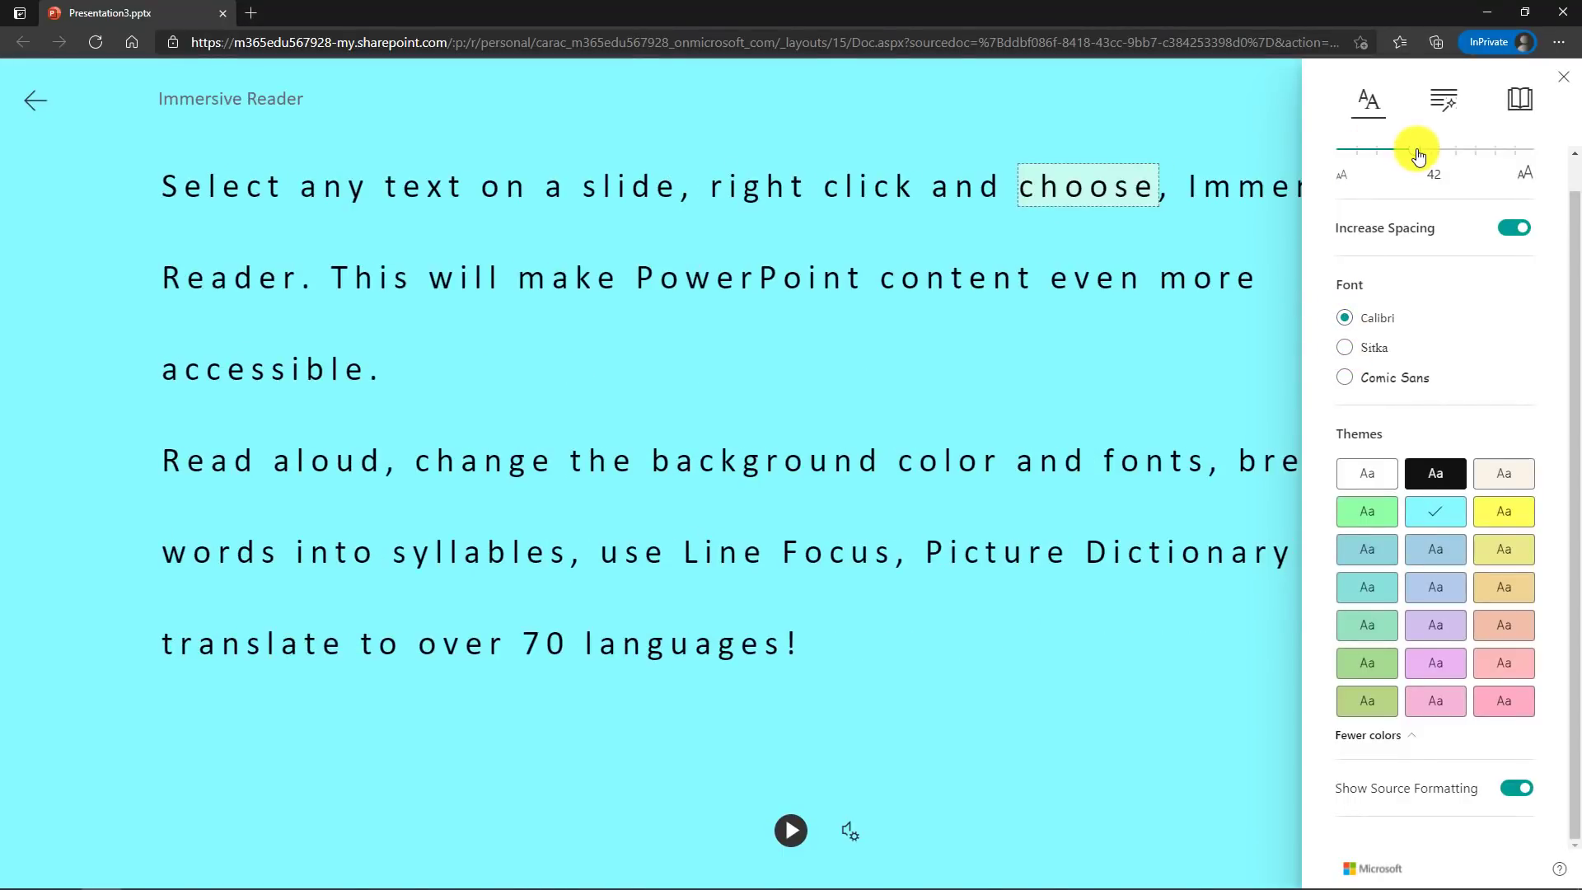
- Slide the text size up to 96 then settle on 36, and show Grammar Options
drag(1419, 150, 1488, 183)
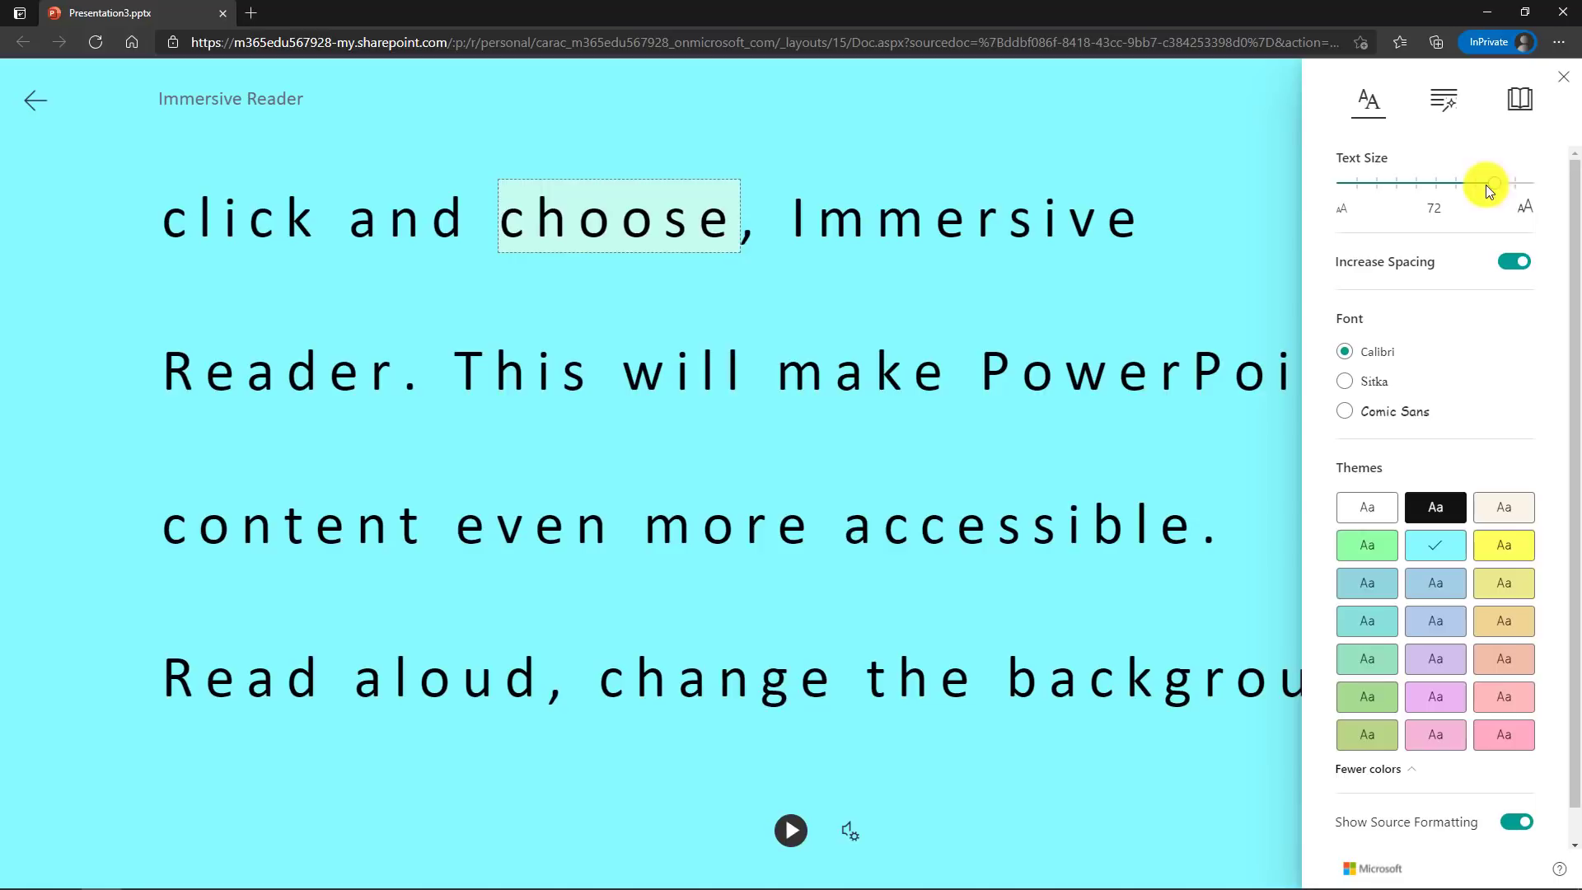
drag(1485, 185, 1529, 185)
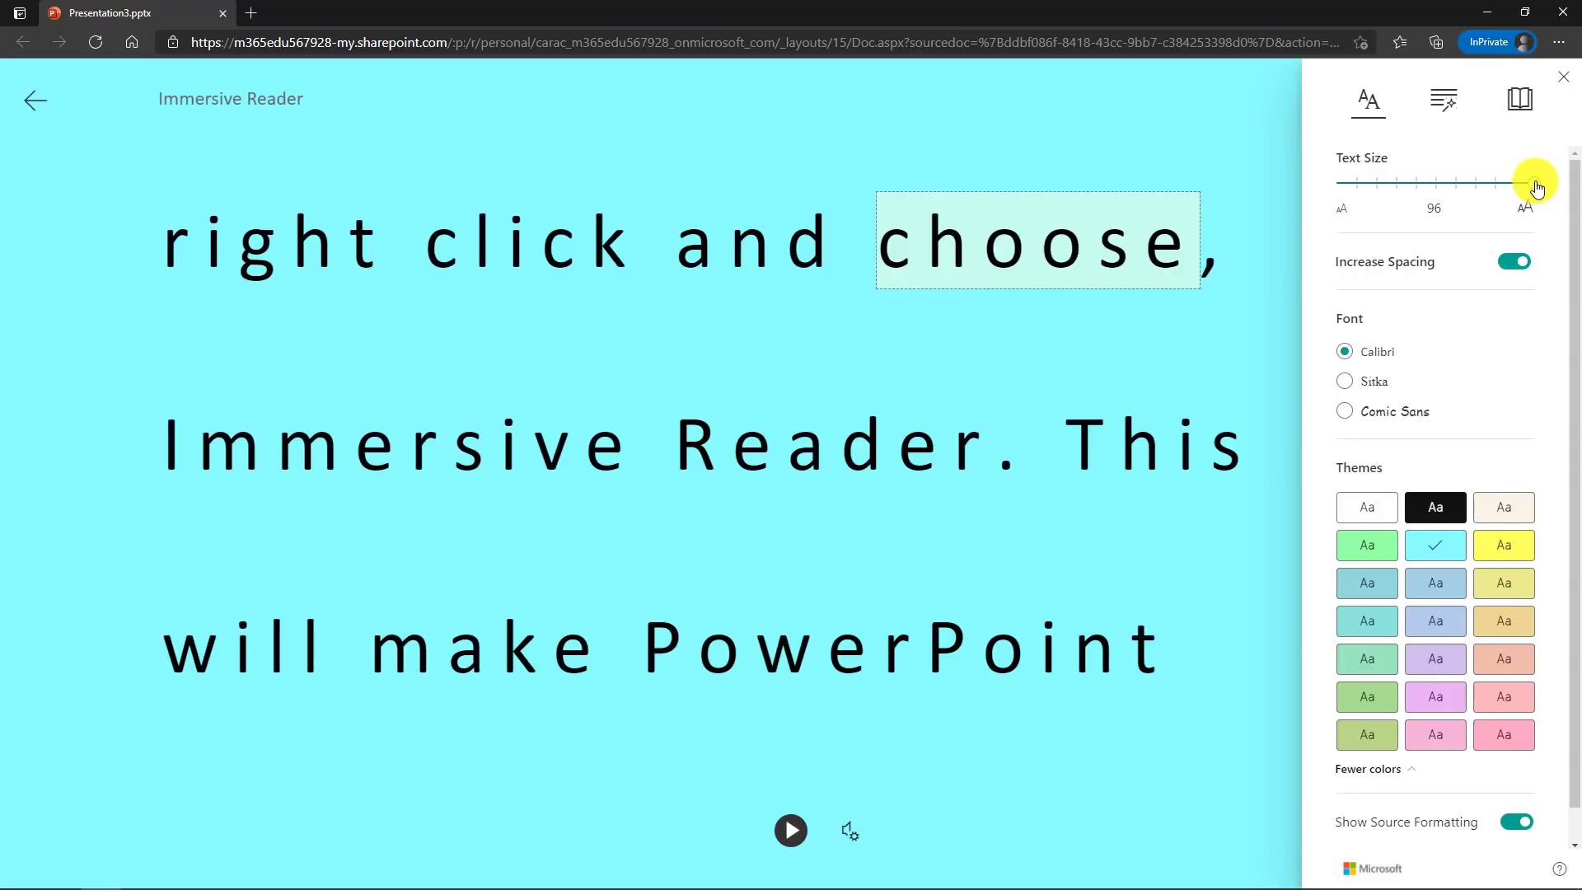
drag(1534, 183, 1402, 183)
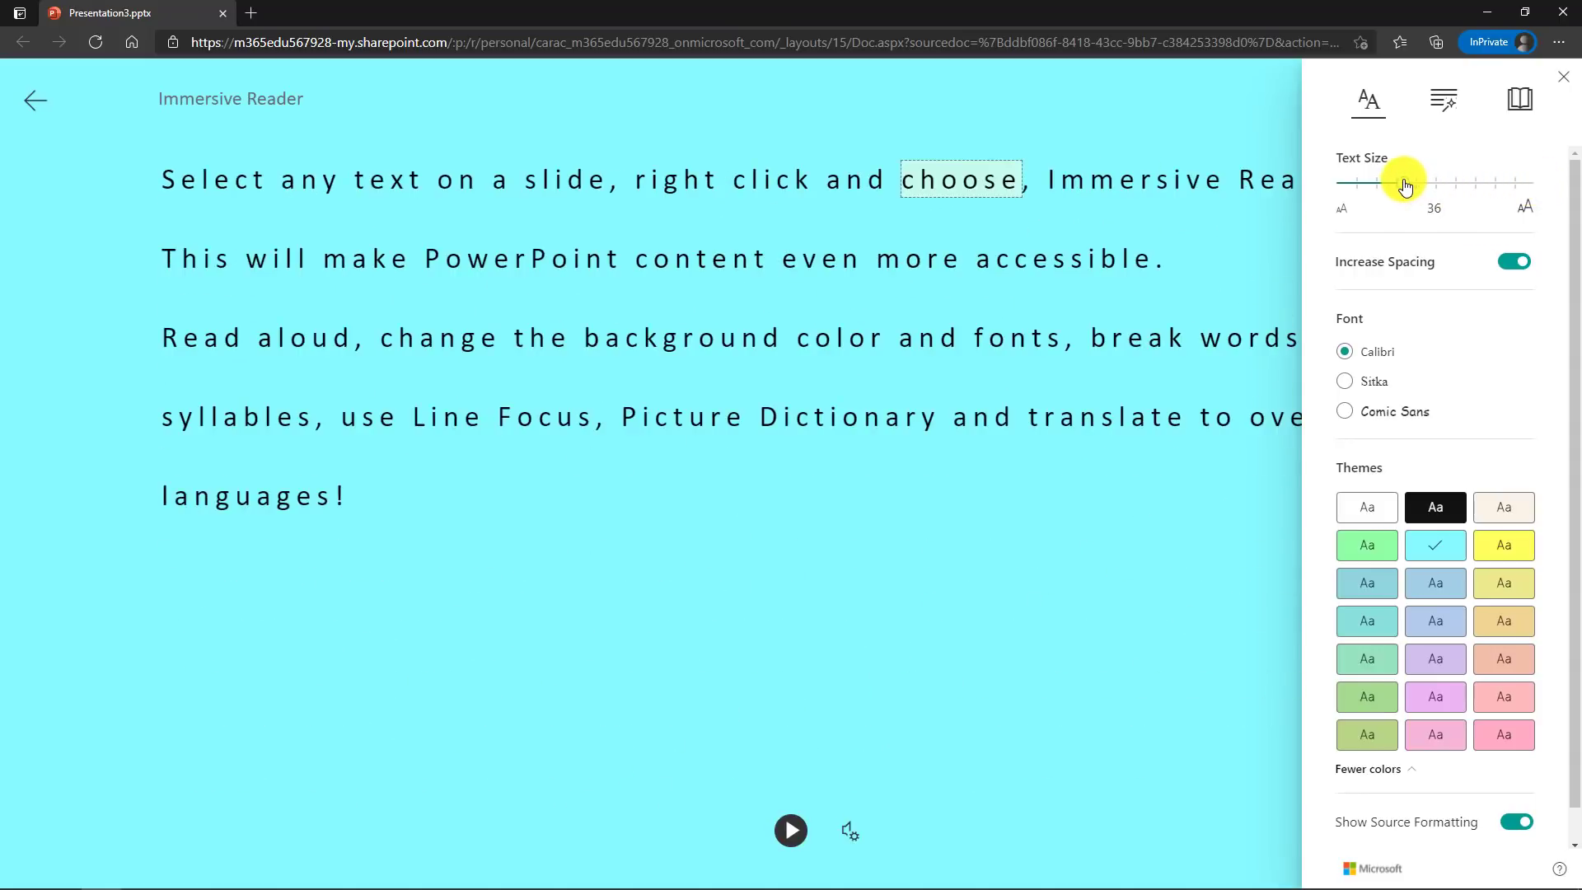
click(1443, 102)
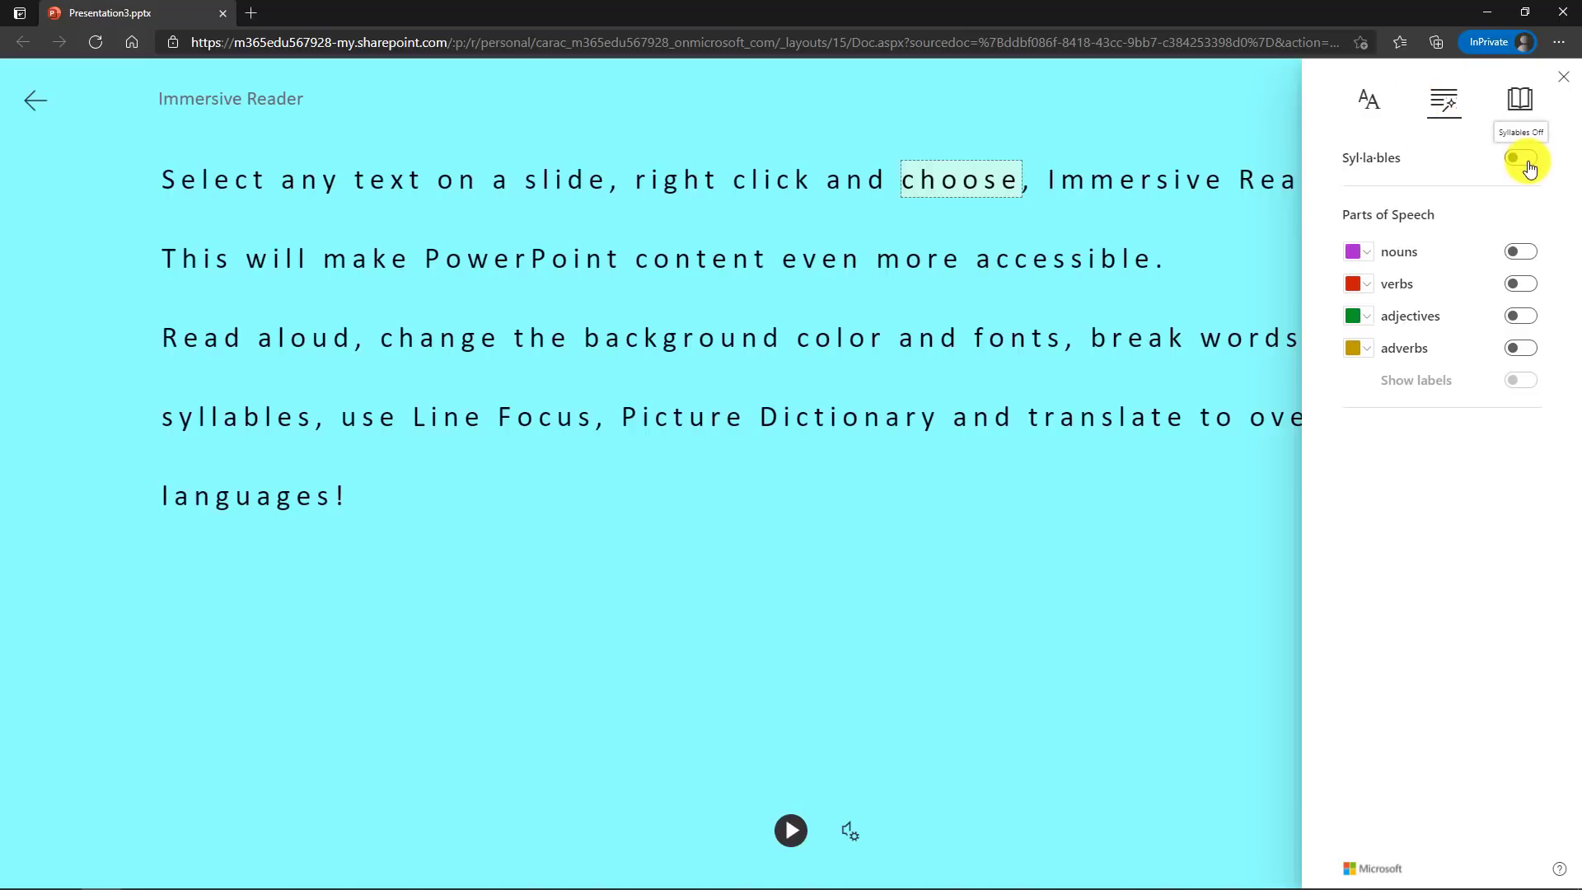
click(1519, 157)
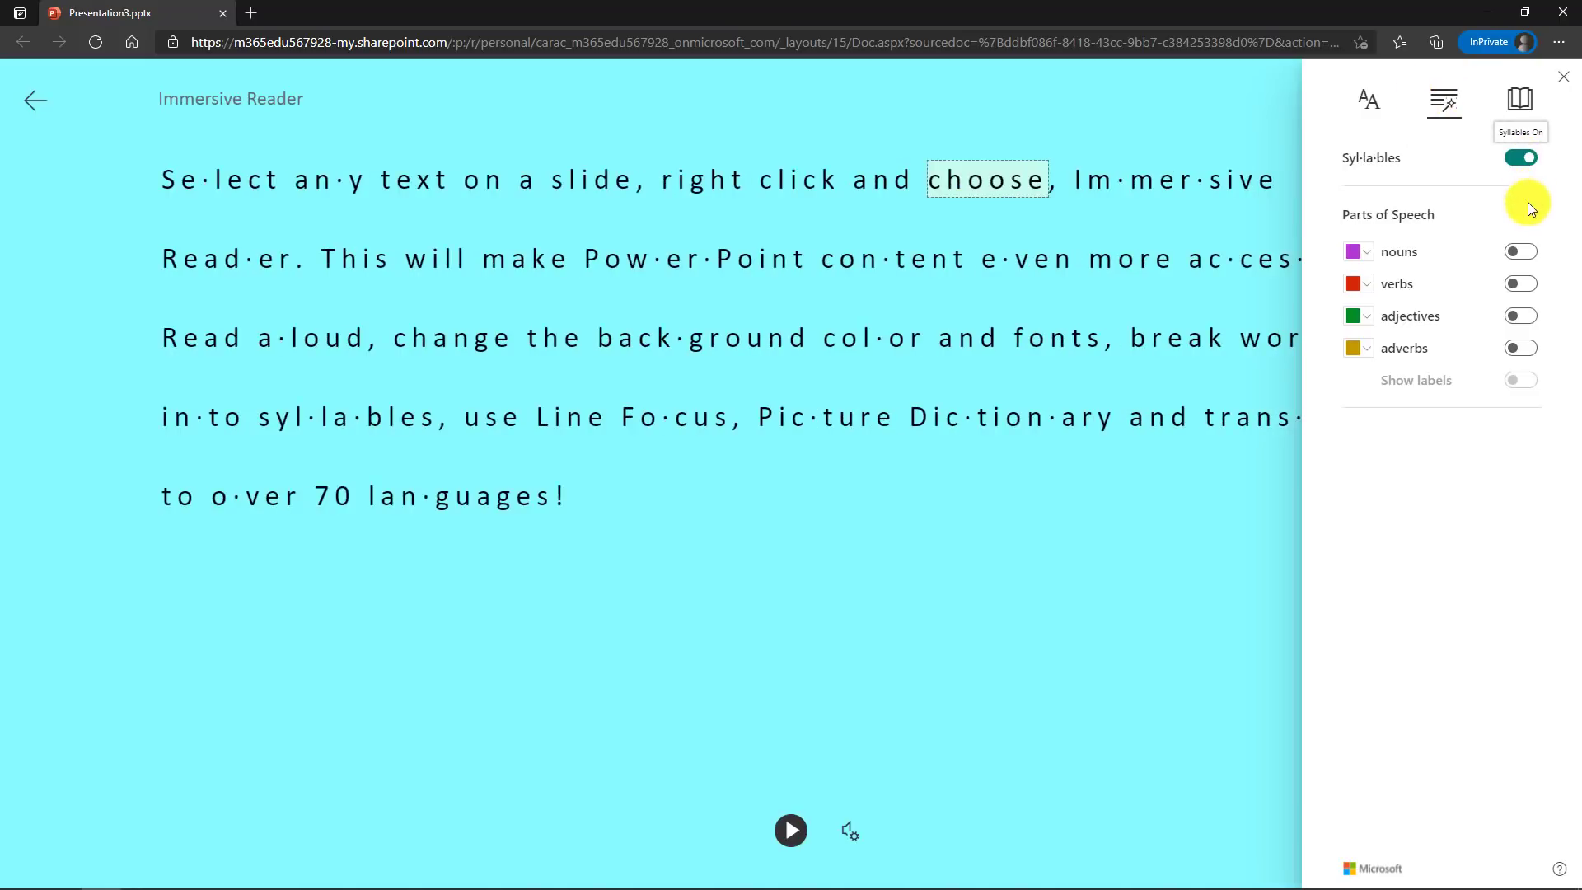
click(1520, 283)
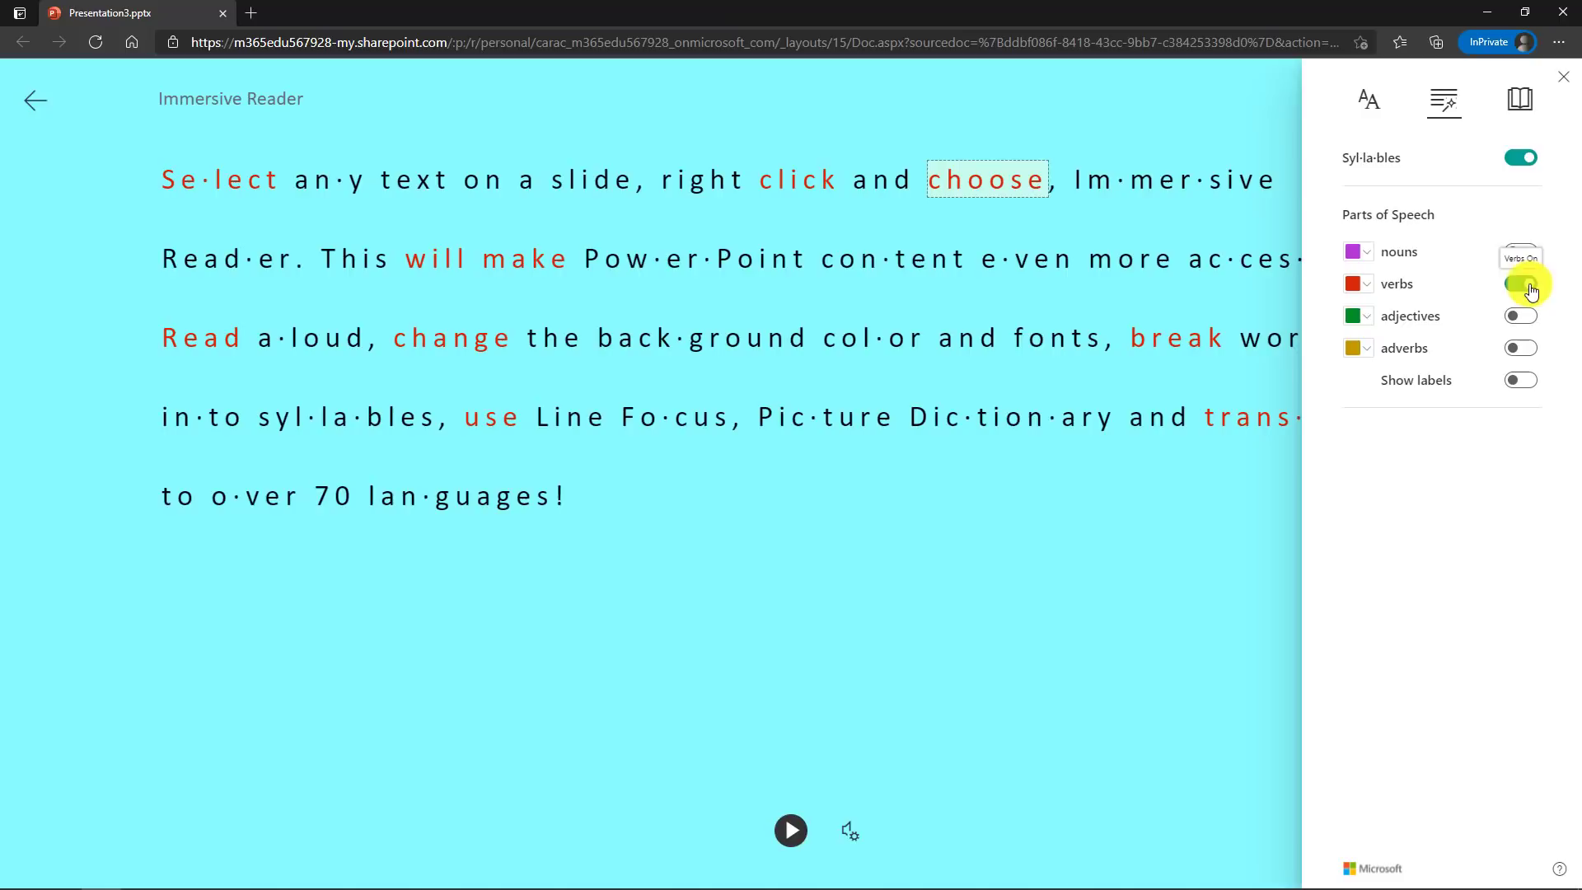
click(1520, 284)
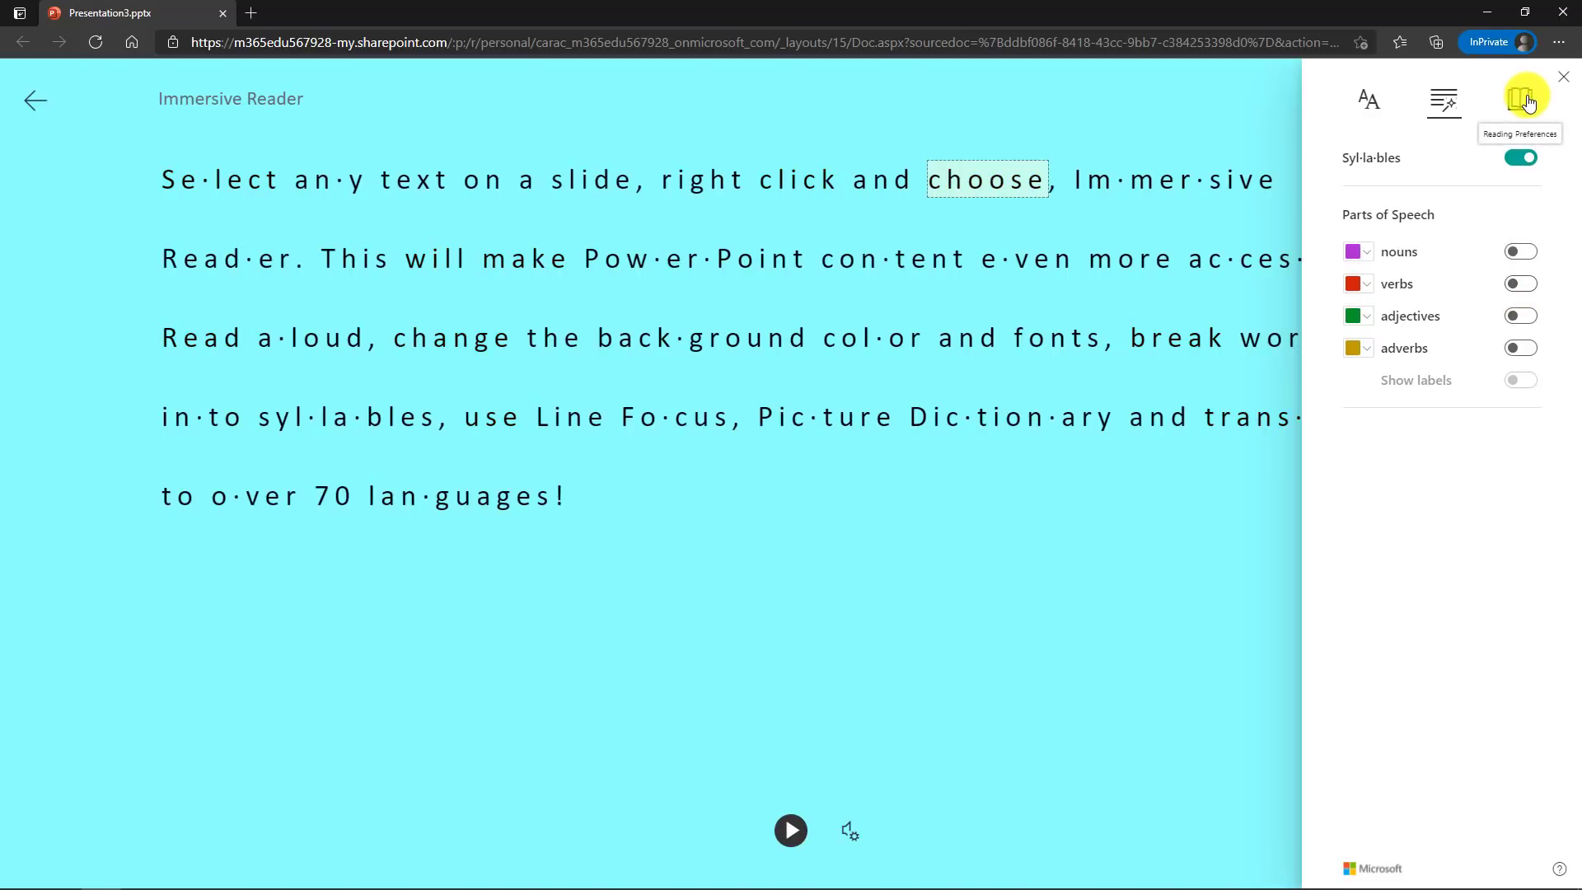
click(1520, 158)
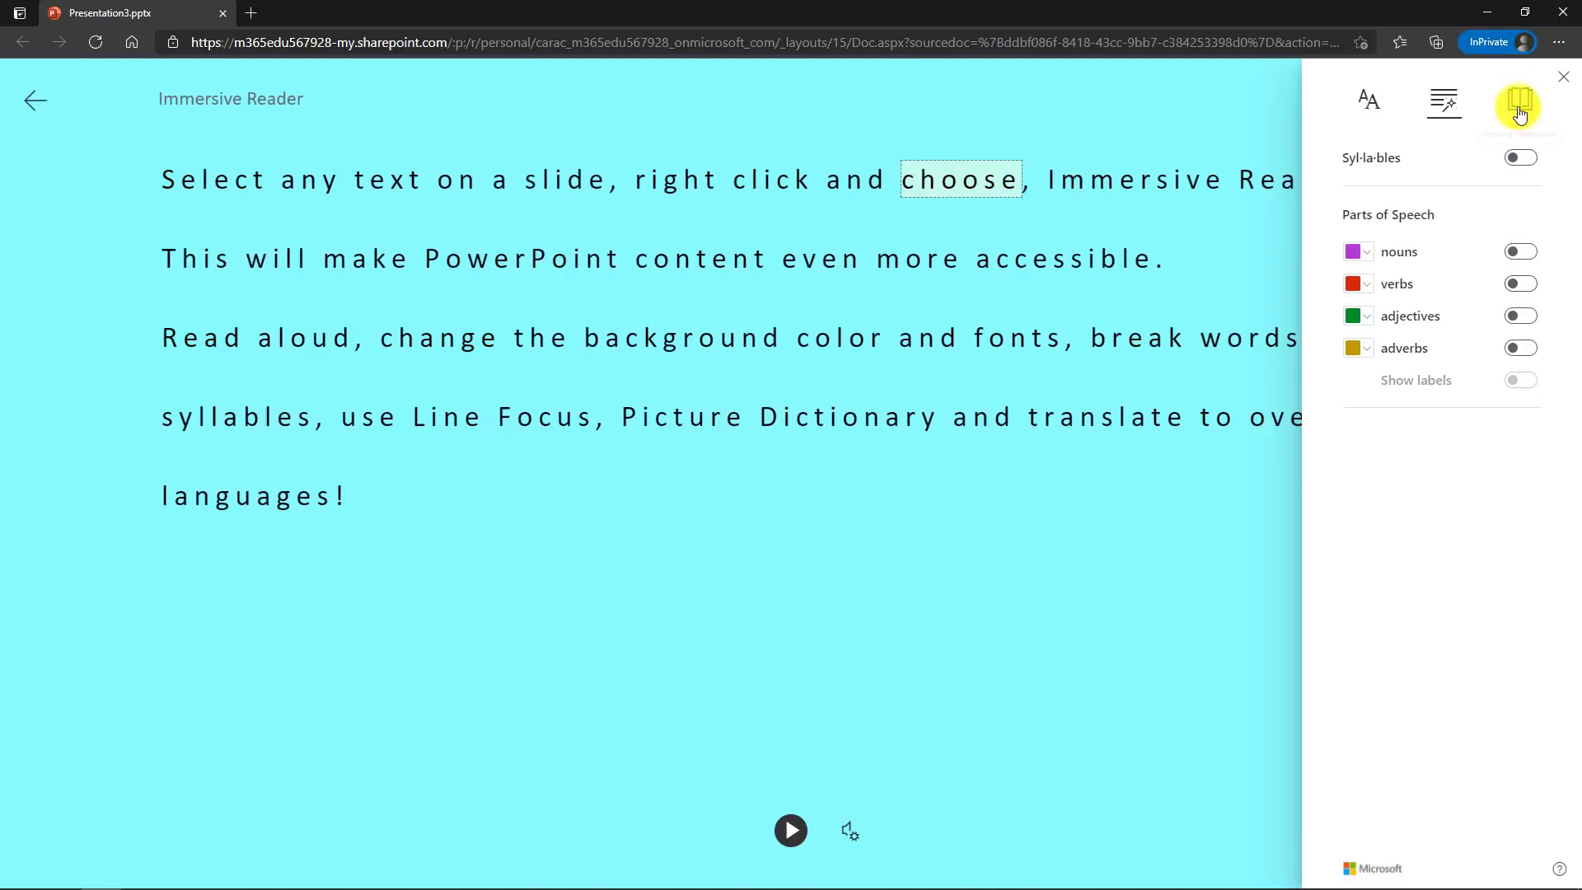
- Try Reading Preferences, look up 'color' in the picture dictionary, and reopen the translation options
click(1517, 105)
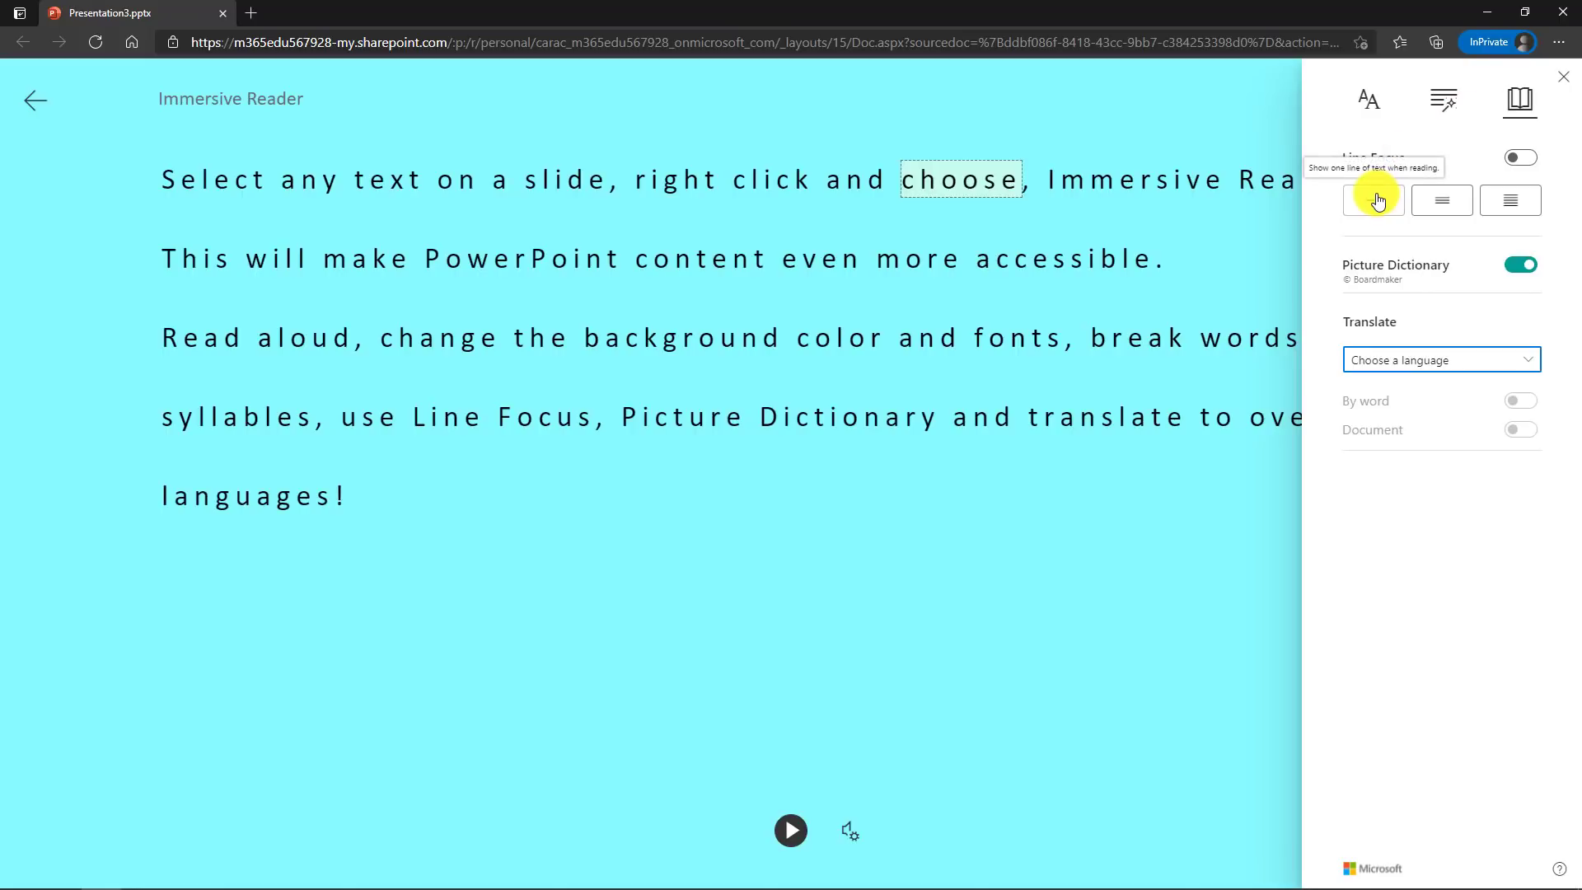
mouse_move(1426, 247)
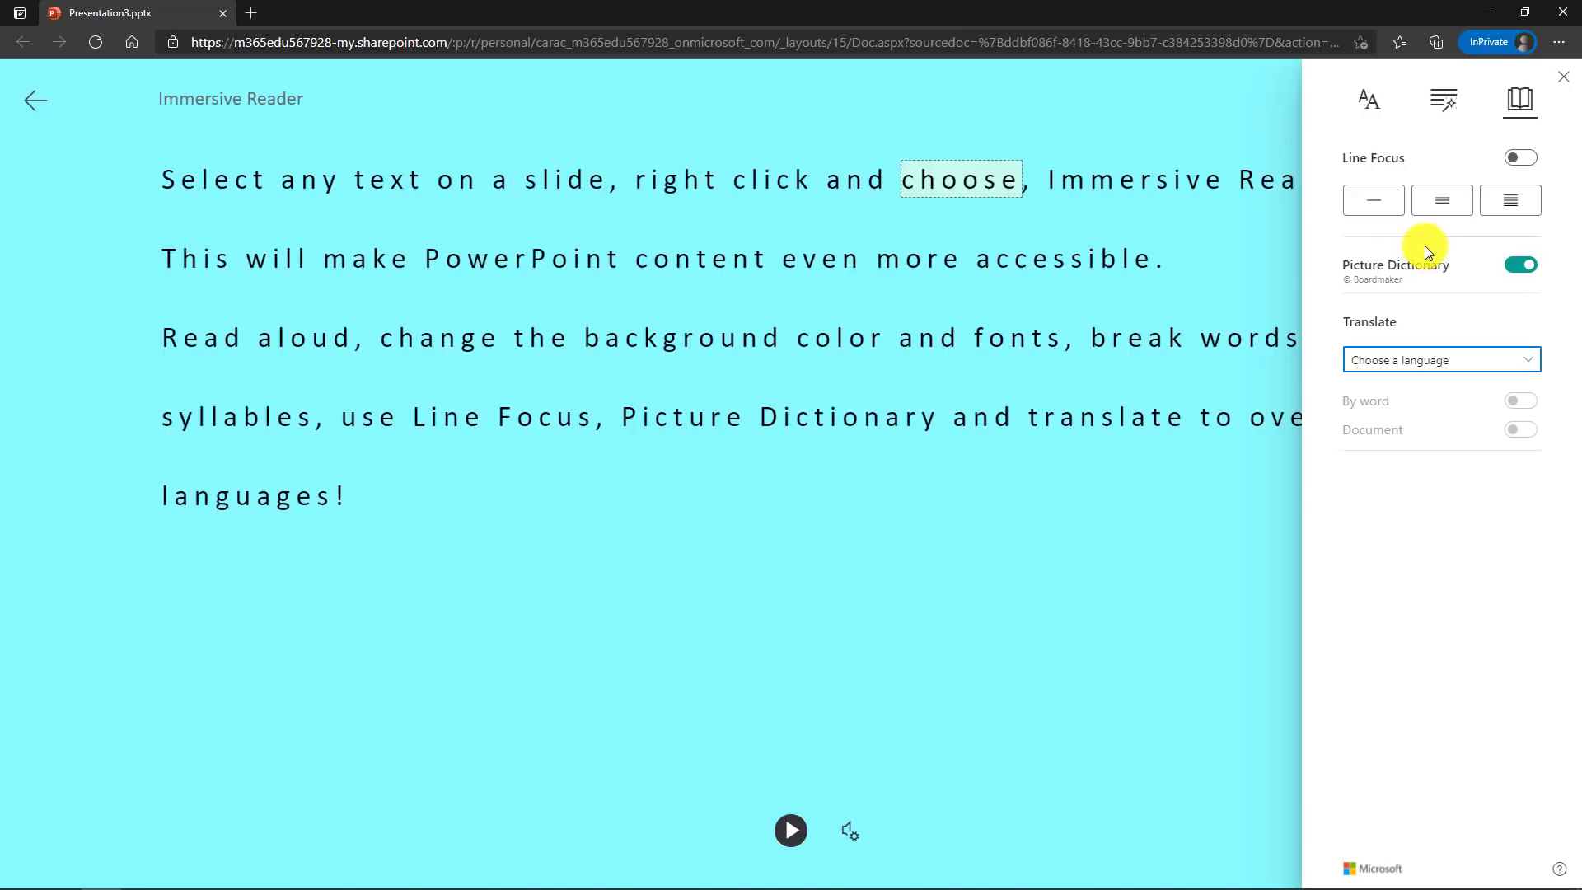
mouse_move(1374, 206)
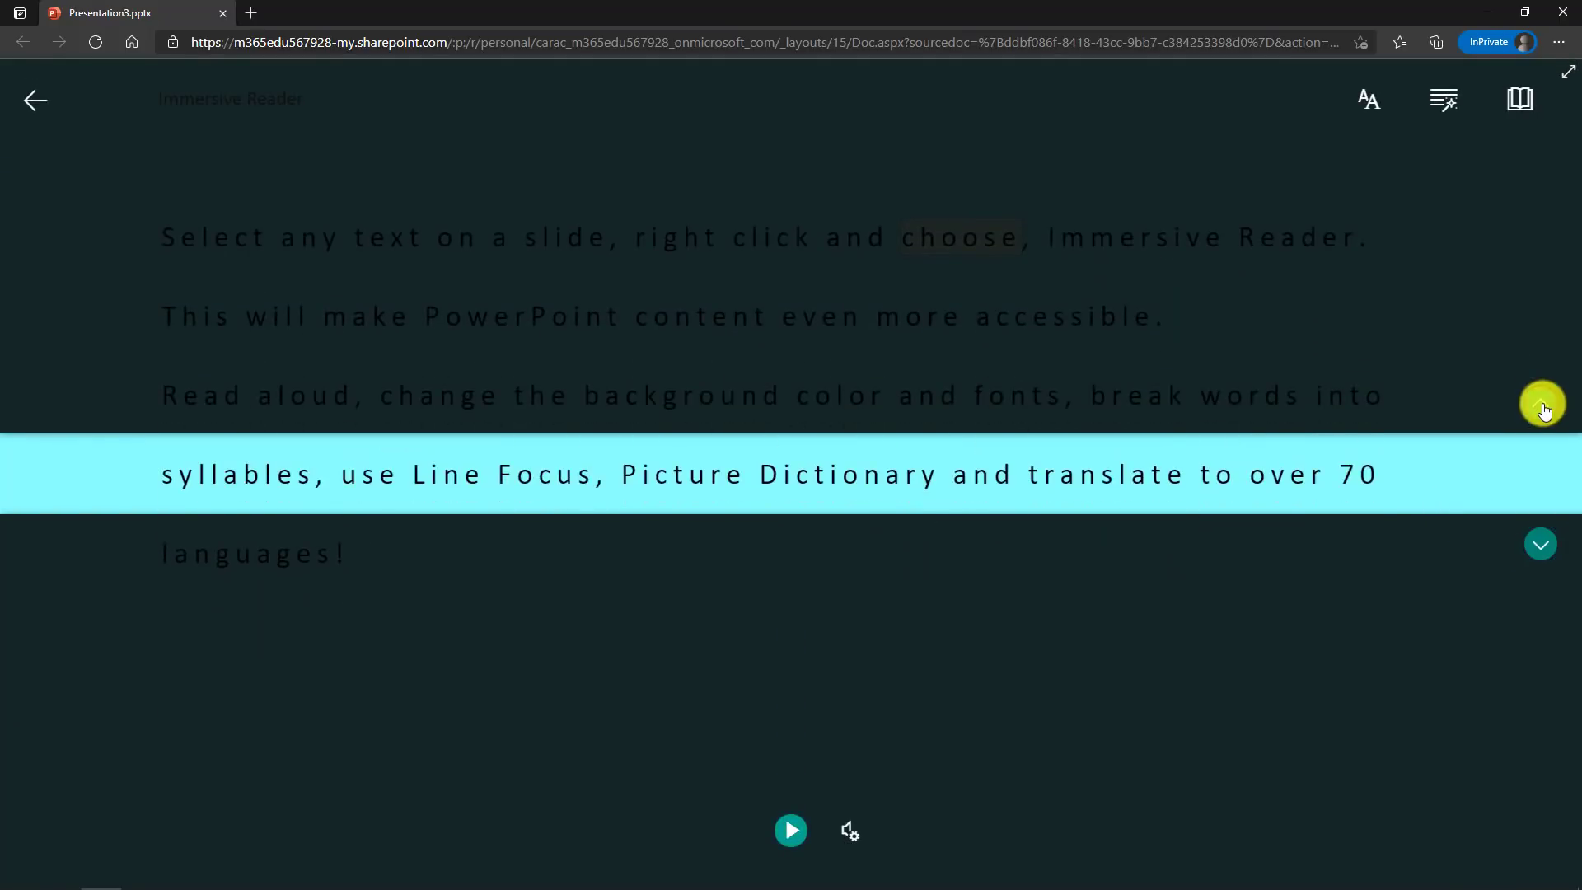
click(790, 829)
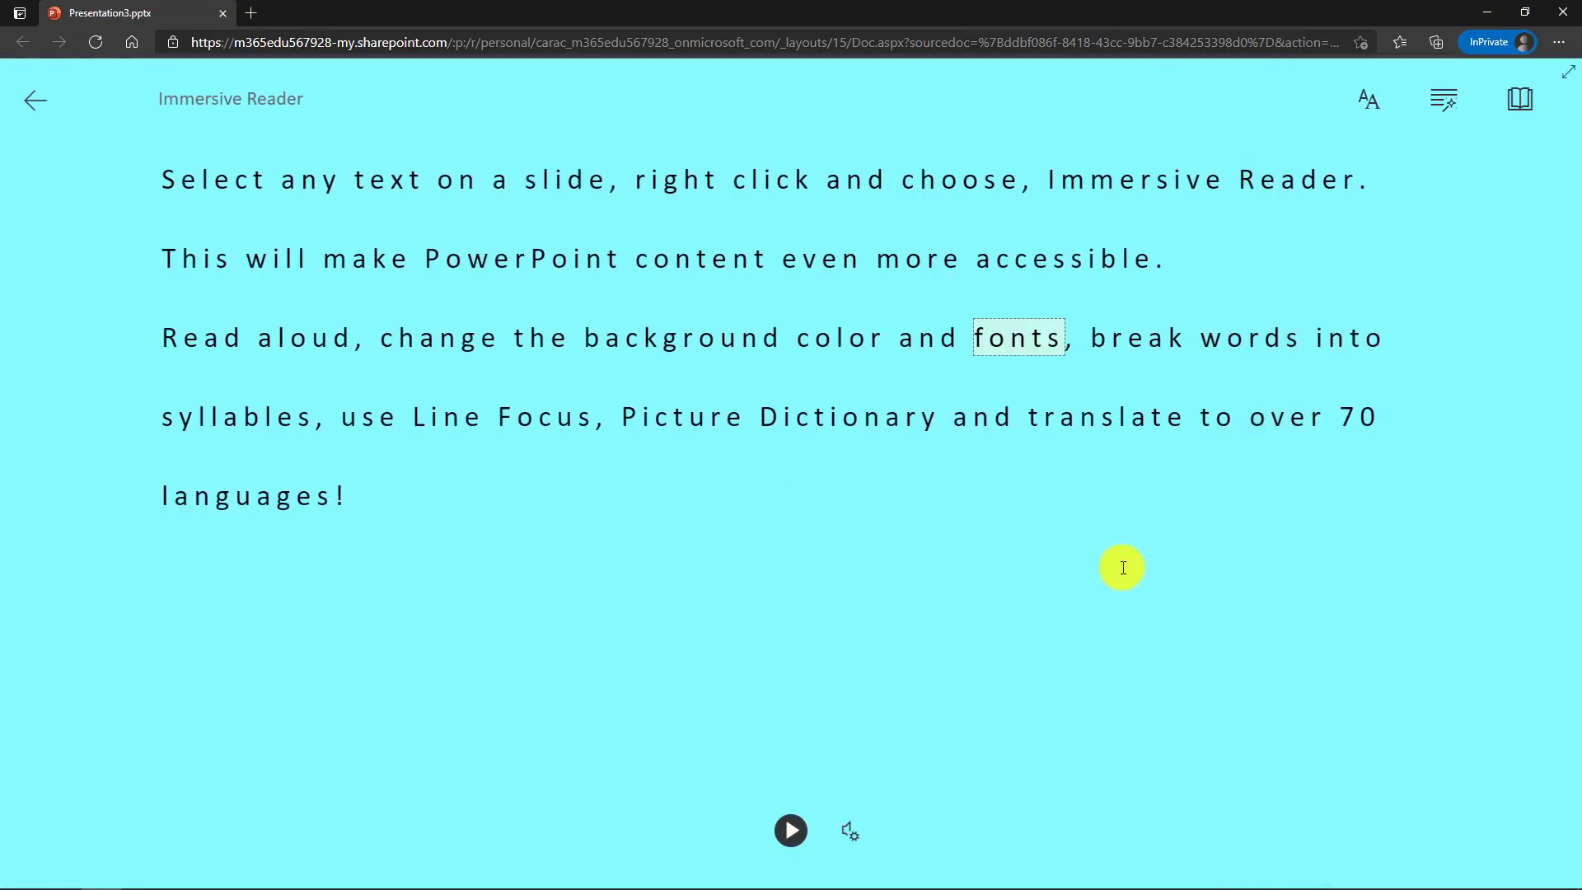
mouse_move(1031, 565)
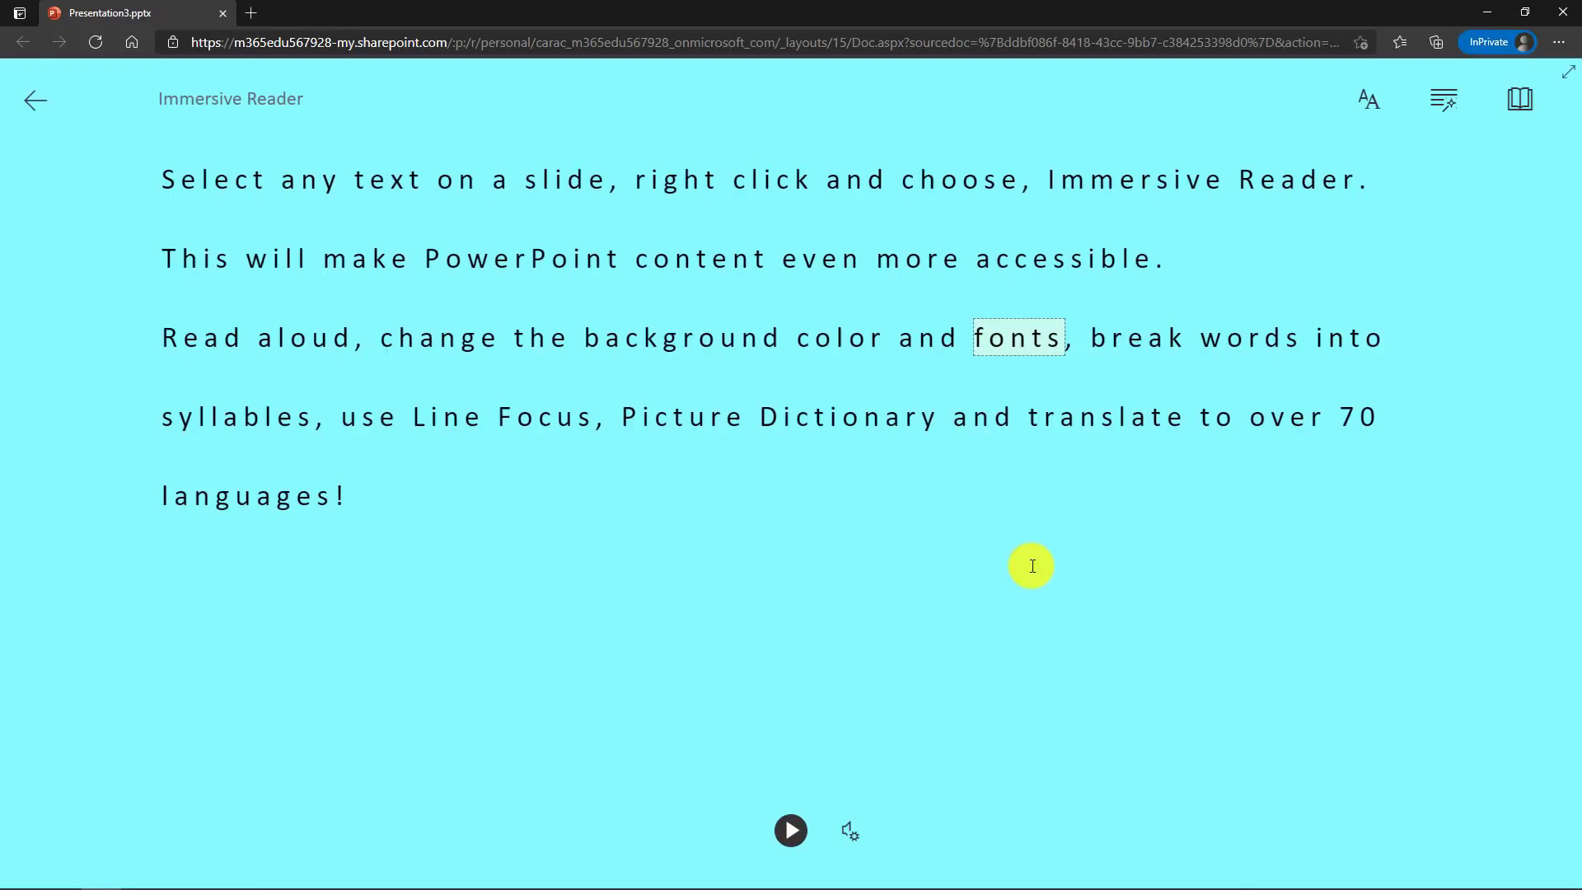
click(841, 336)
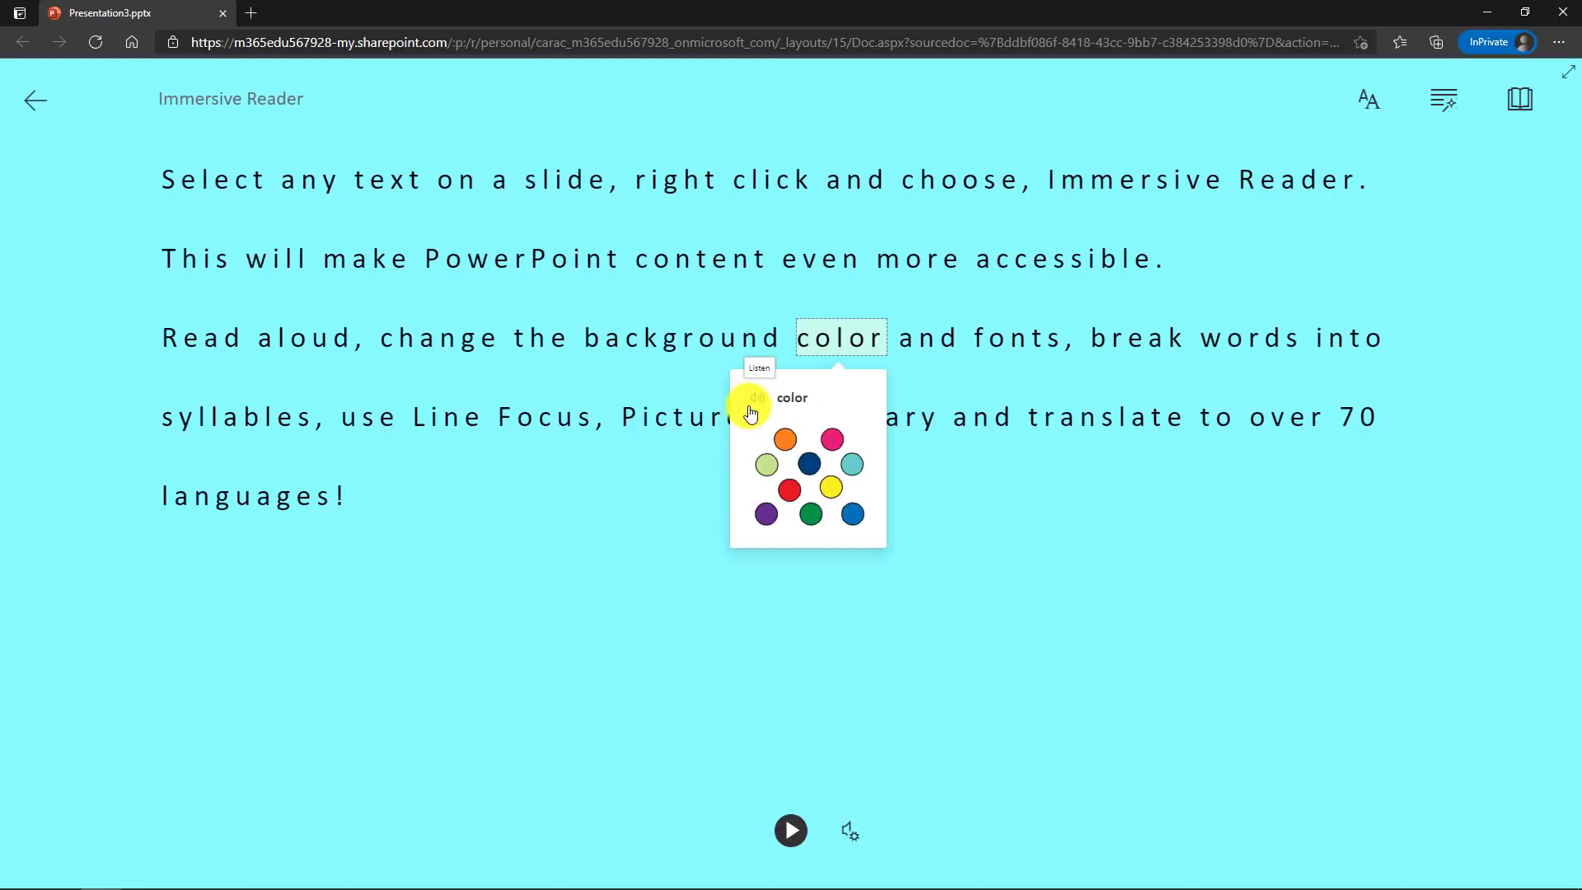
click(1519, 99)
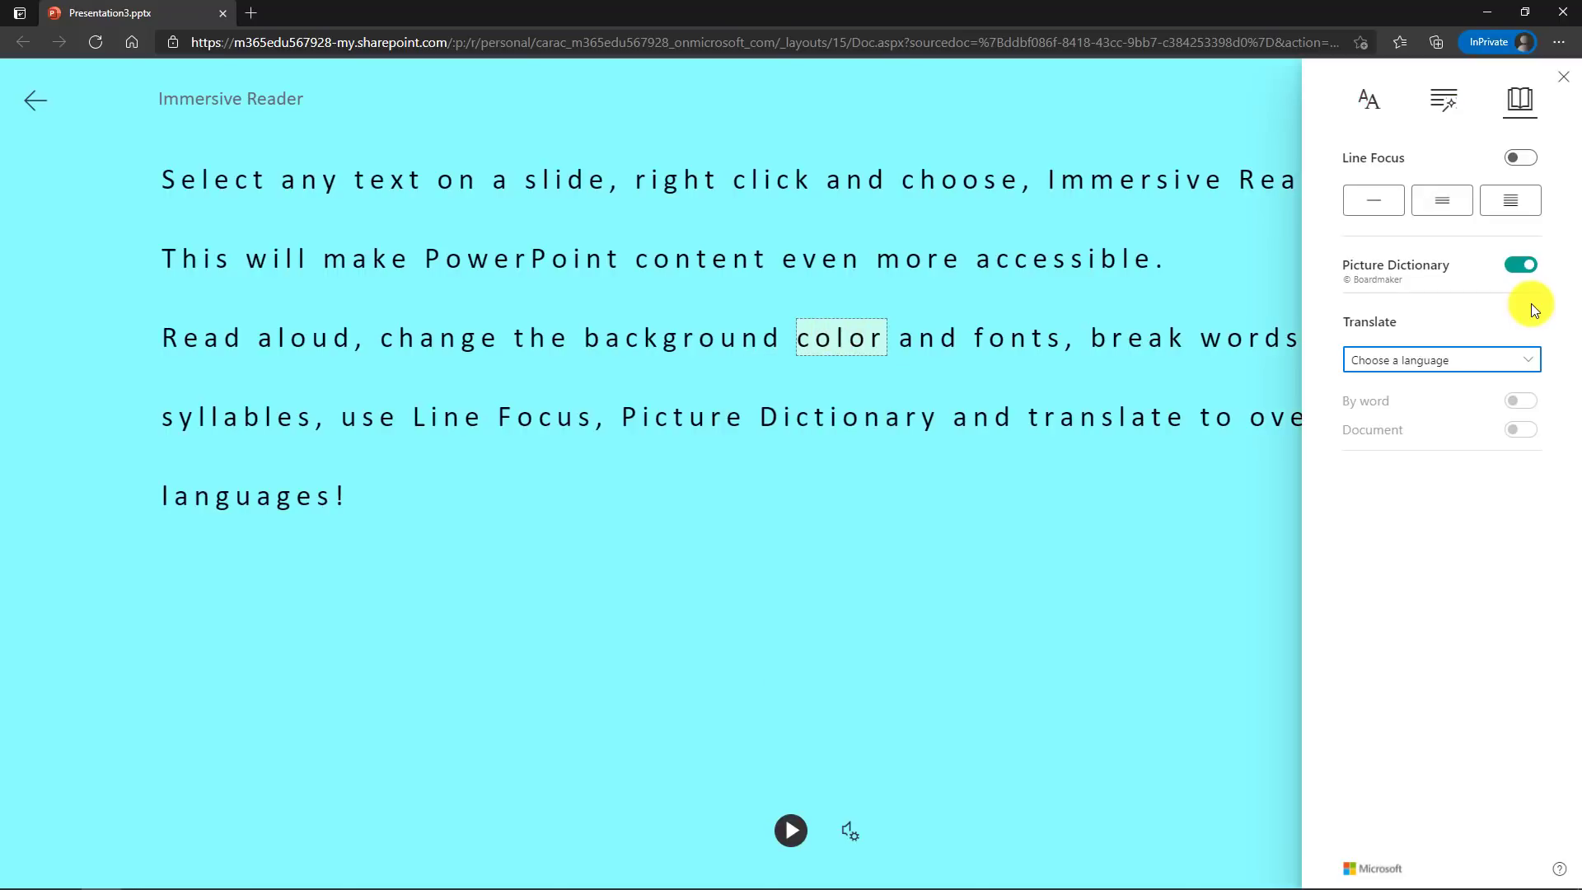
- Translate the whole document into Spanish (Mexico)
click(1442, 359)
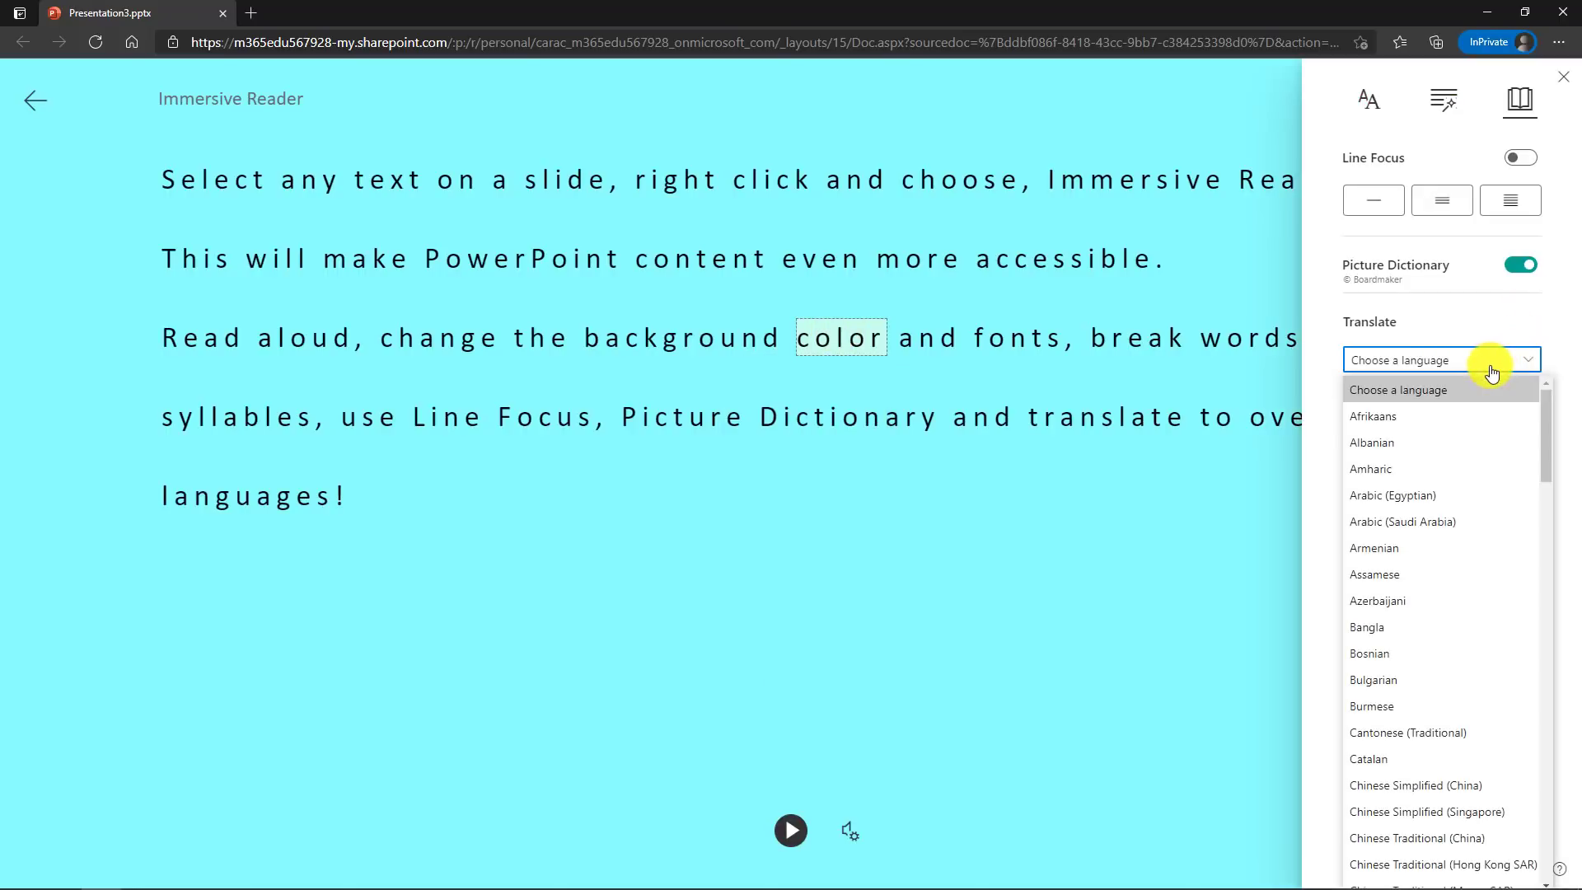
scroll(down, 3)
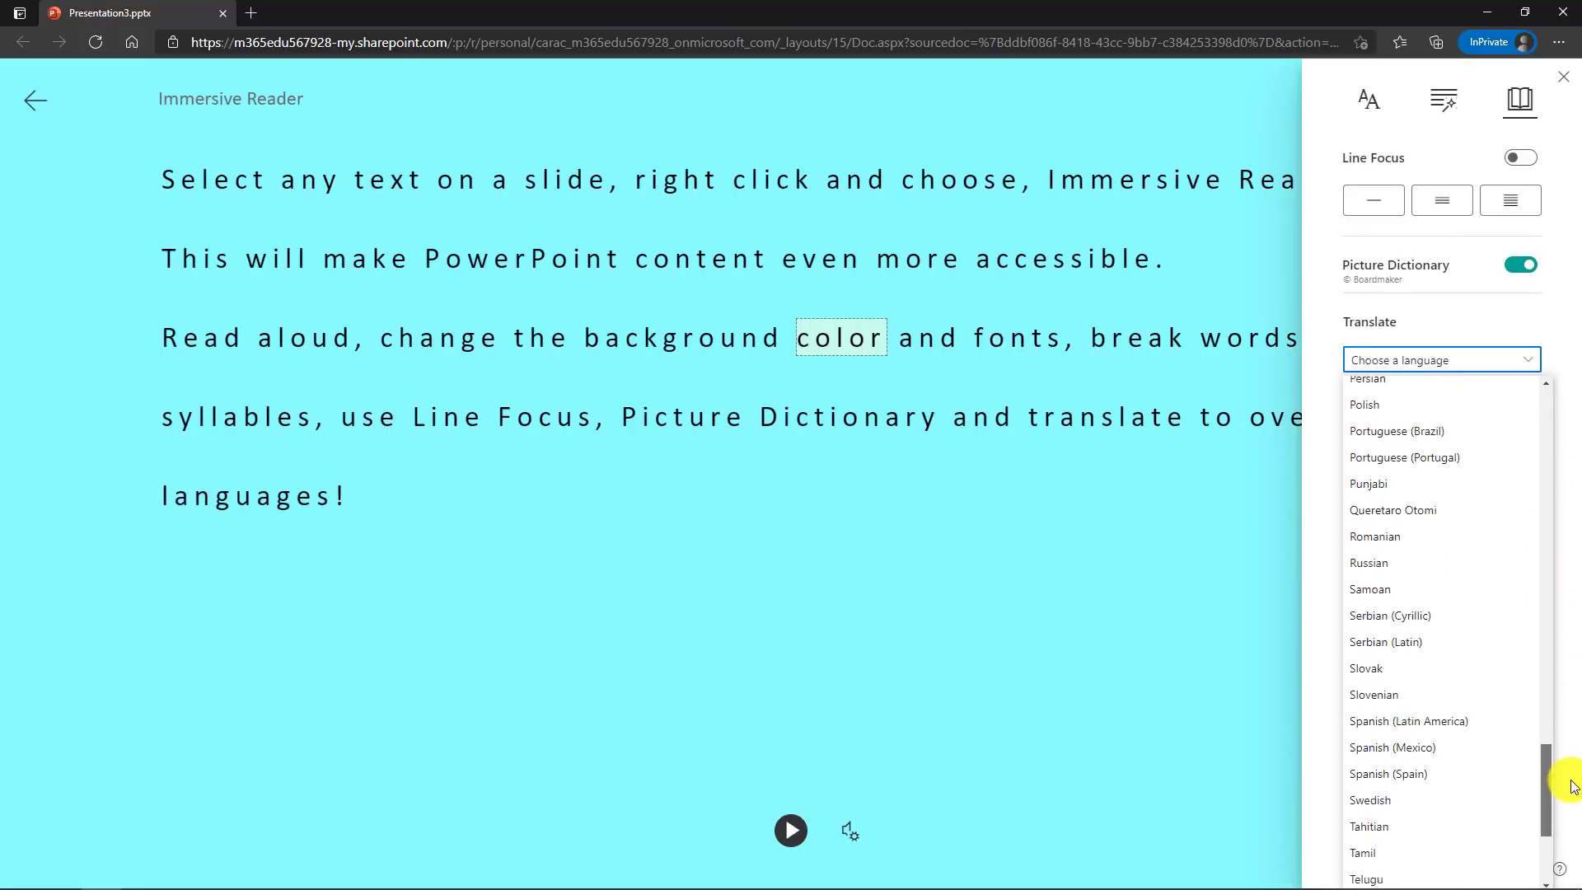
click(1391, 748)
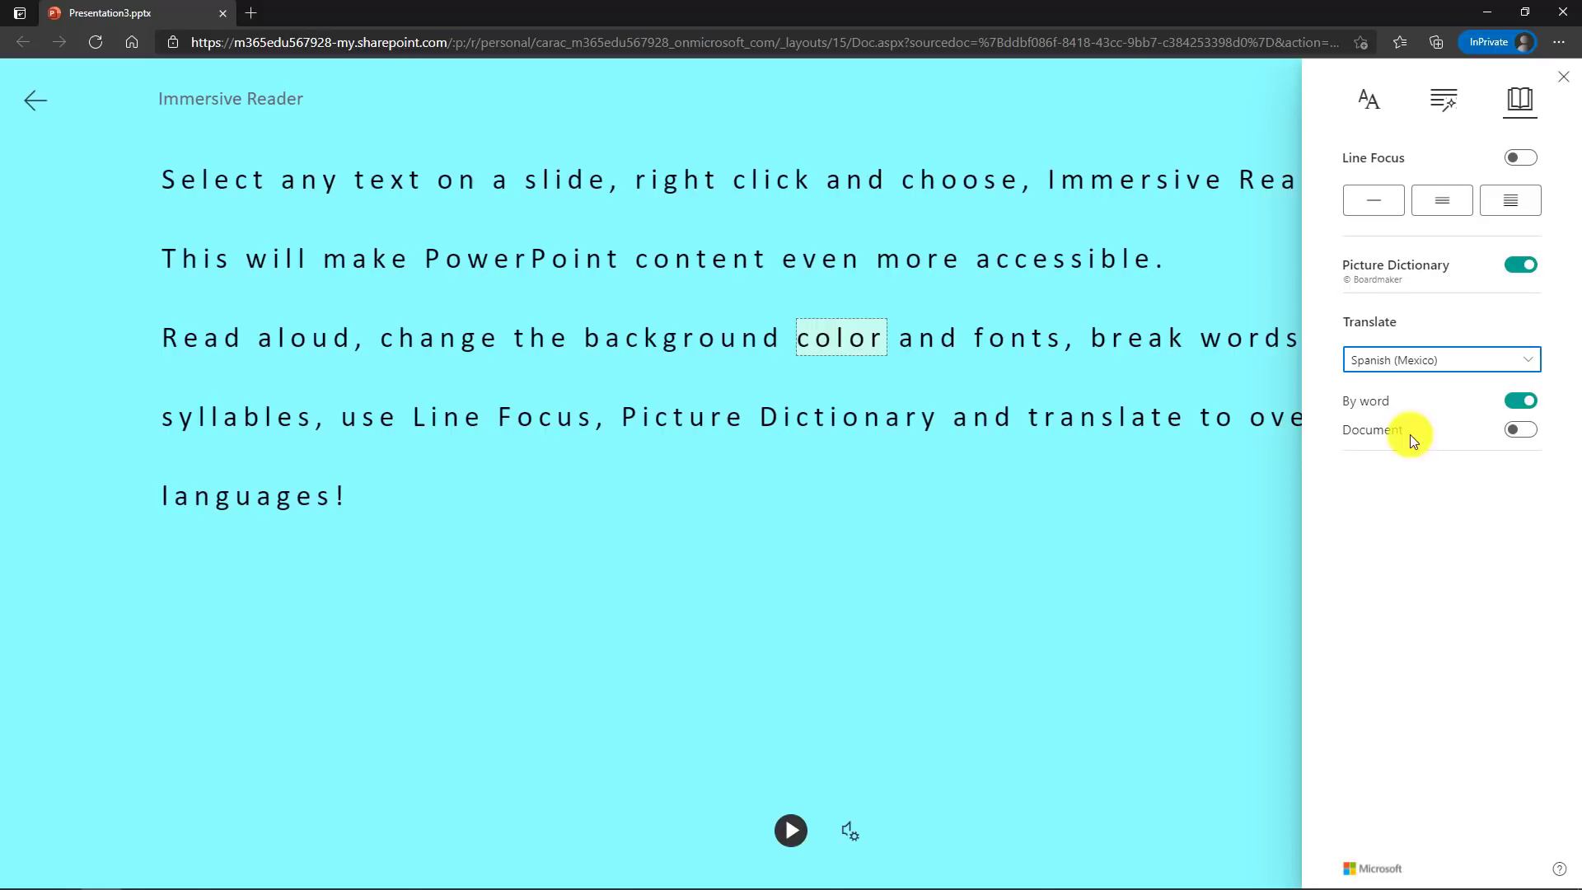
click(1519, 428)
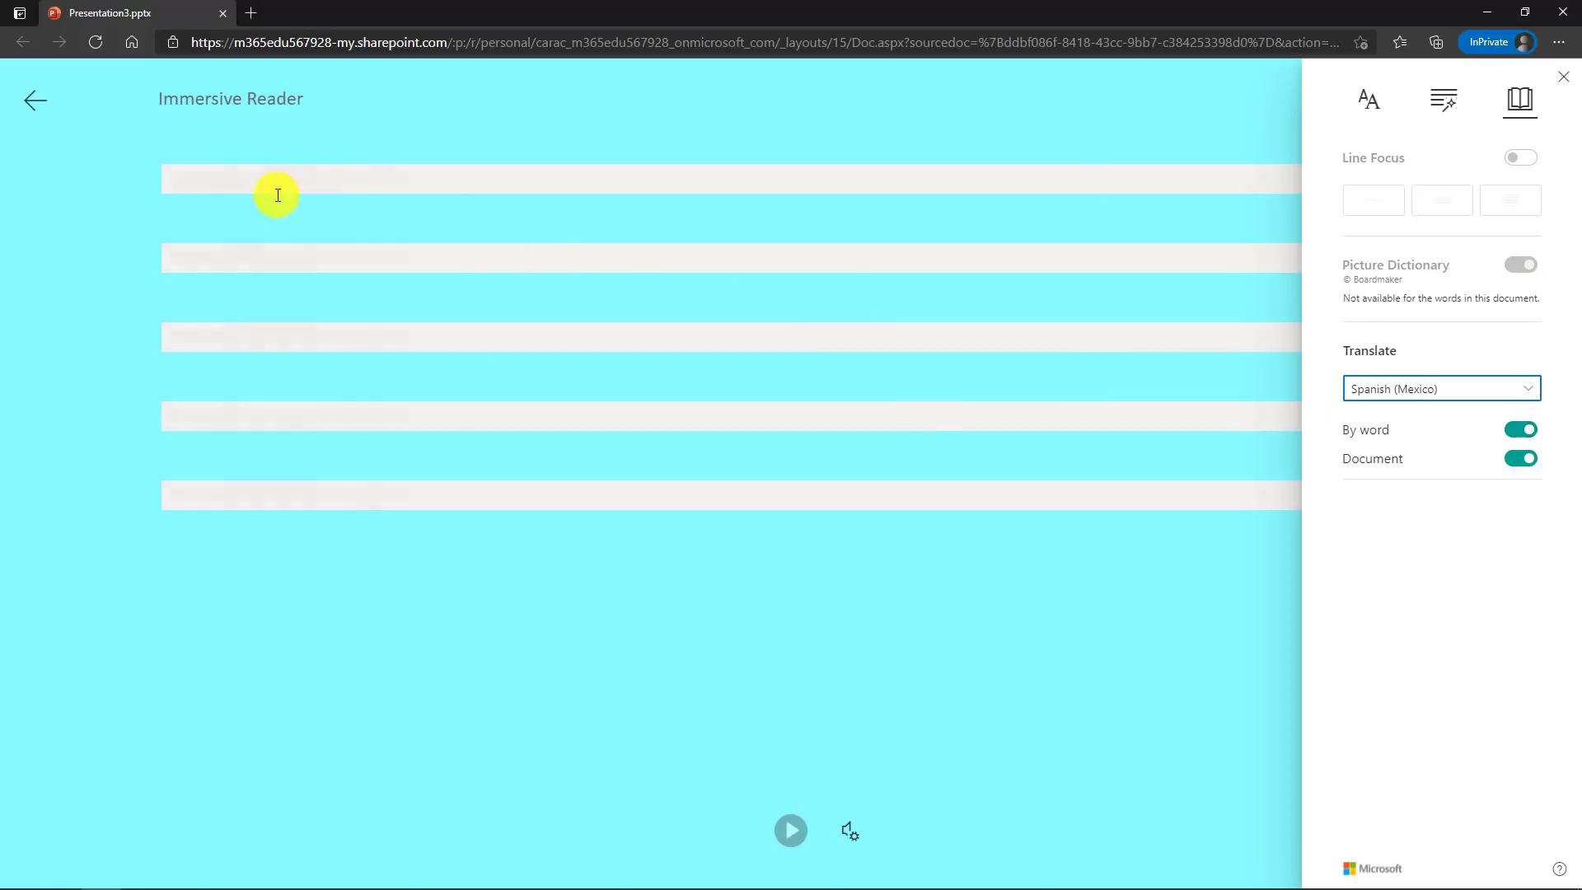
- Hear the Spanish text read aloud, then exit Immersive Reader back to the slide
click(791, 852)
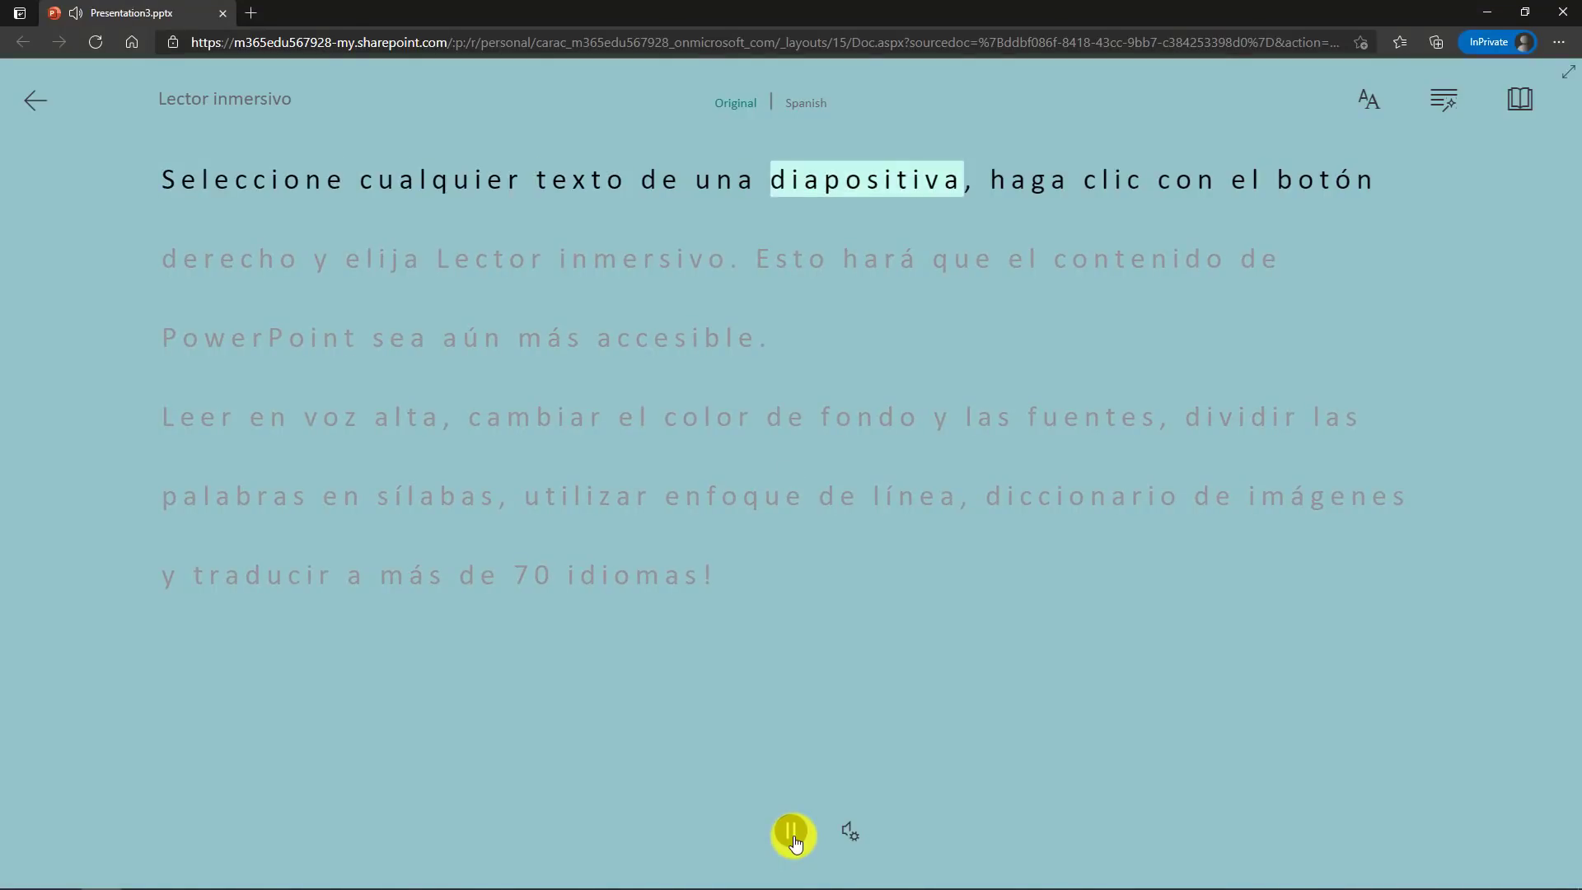
click(734, 103)
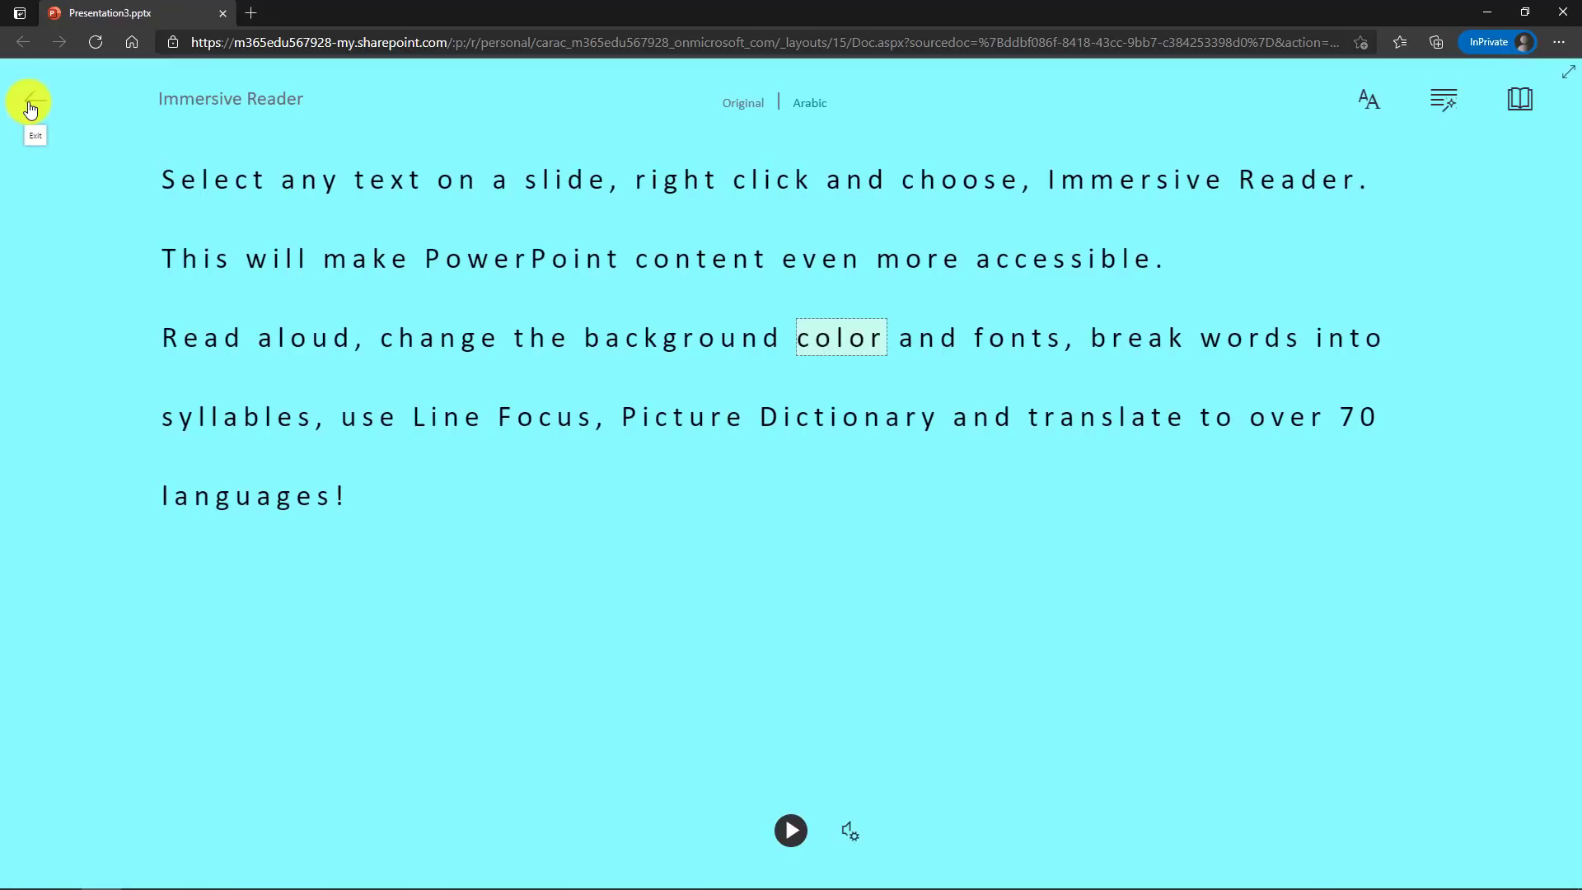
click(30, 102)
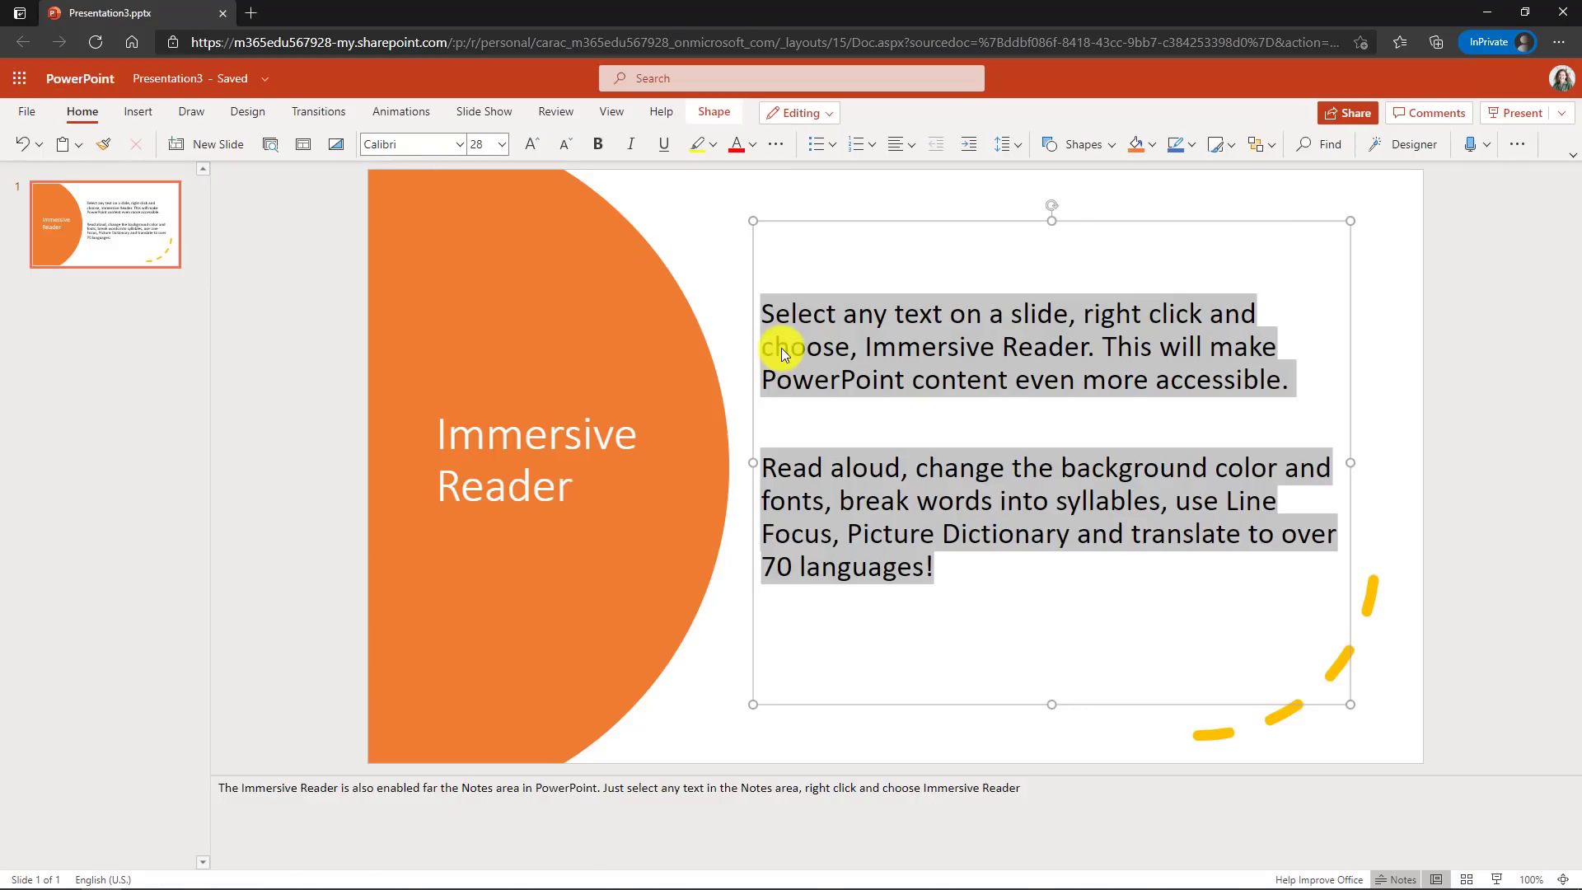
mouse_move(1097, 807)
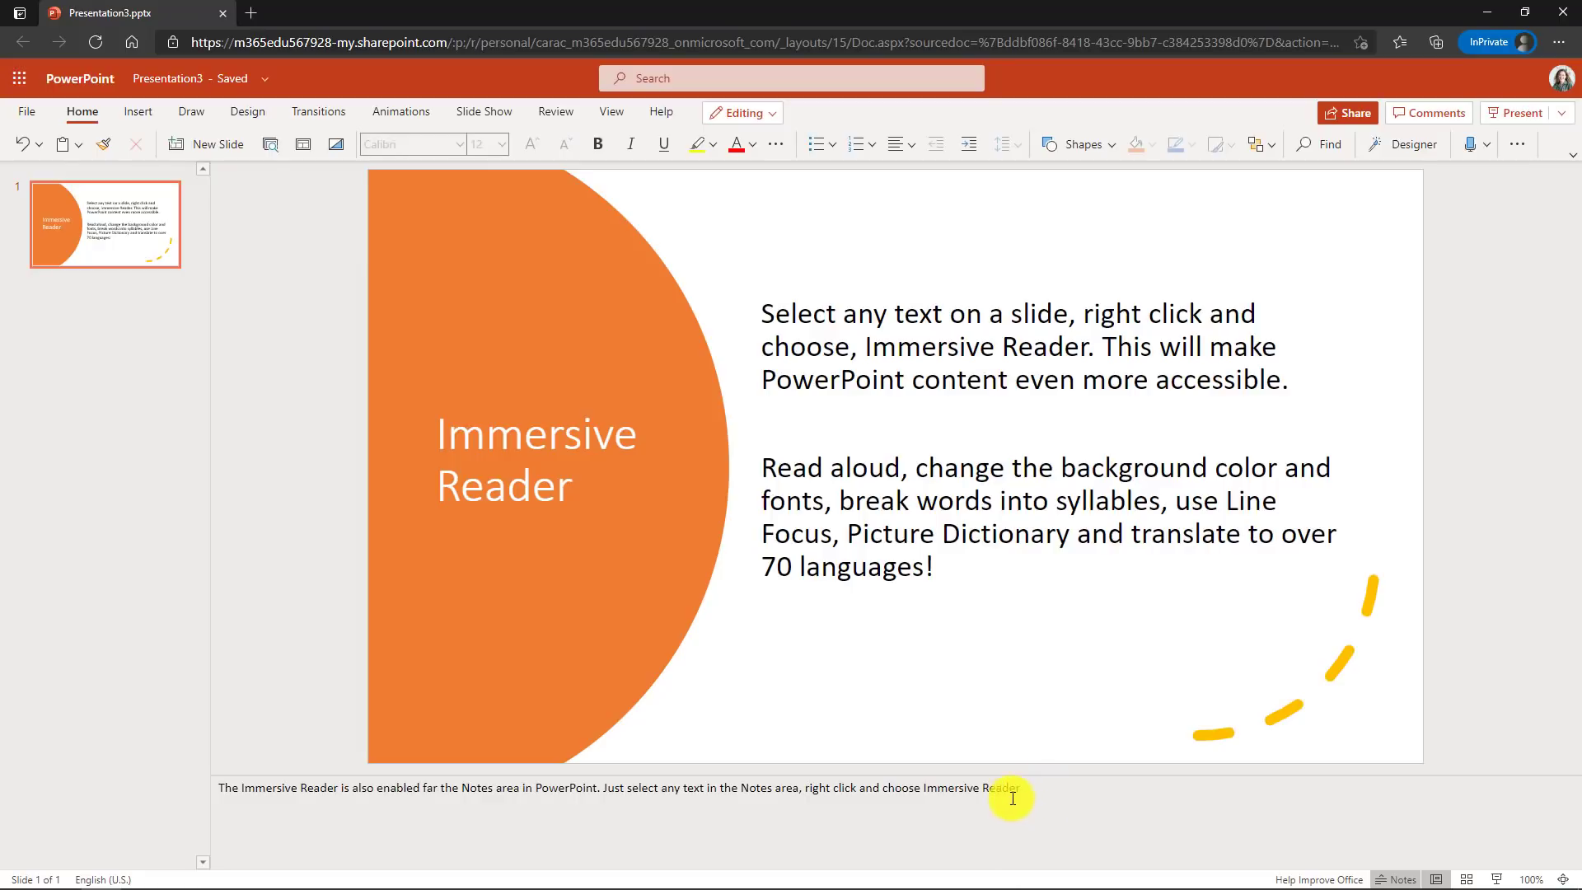
- Select the full speaker notes sentence and open it in Immersive Reader
drag(1013, 787, 272, 787)
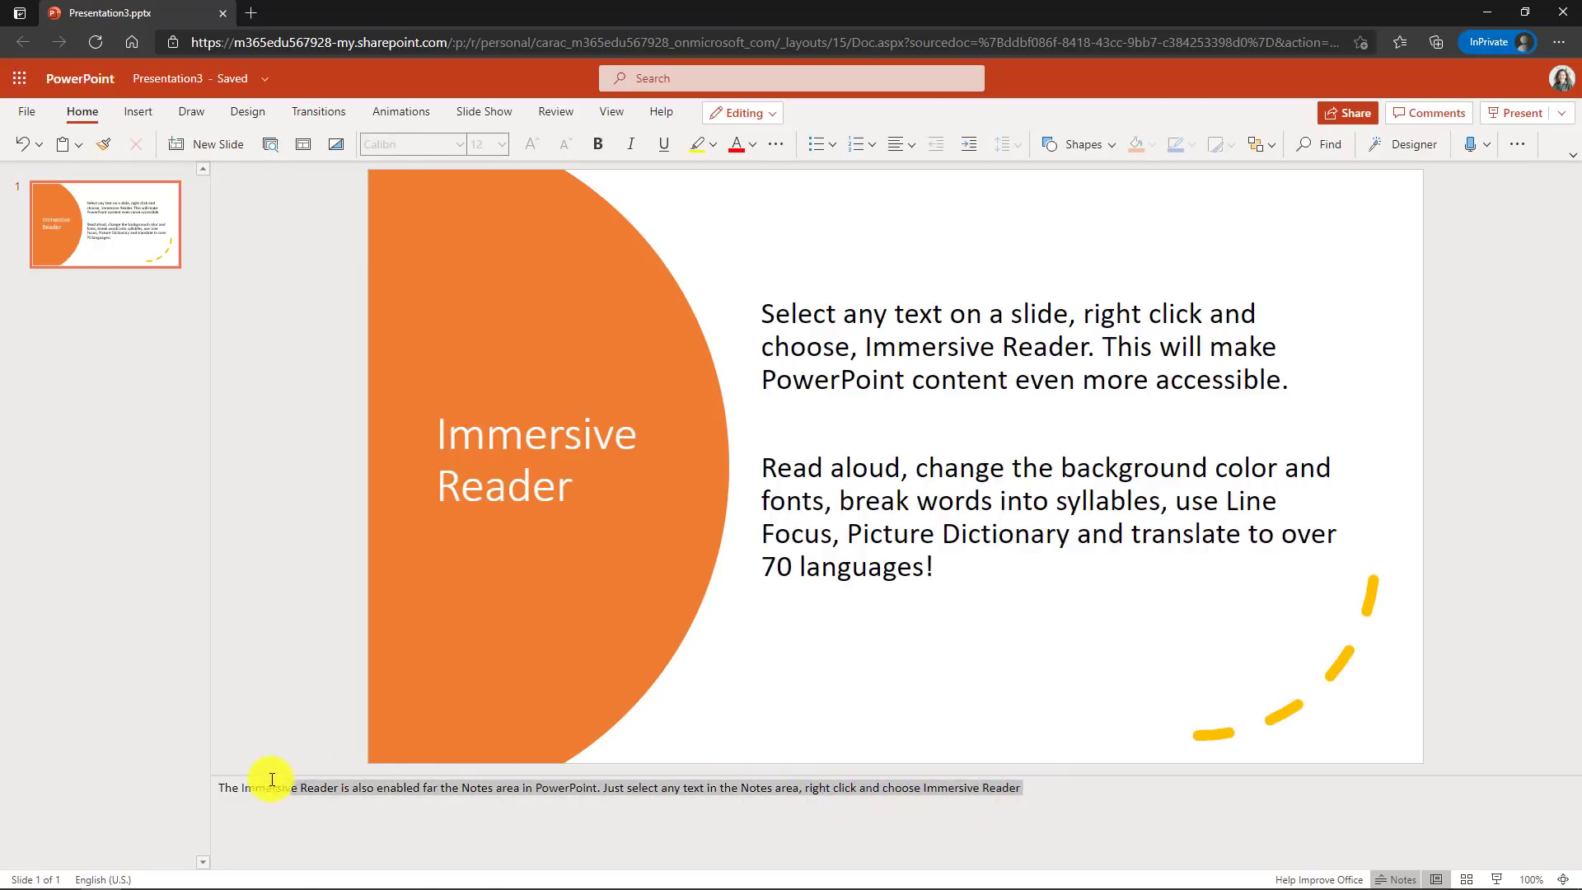
drag(272, 788, 720, 787)
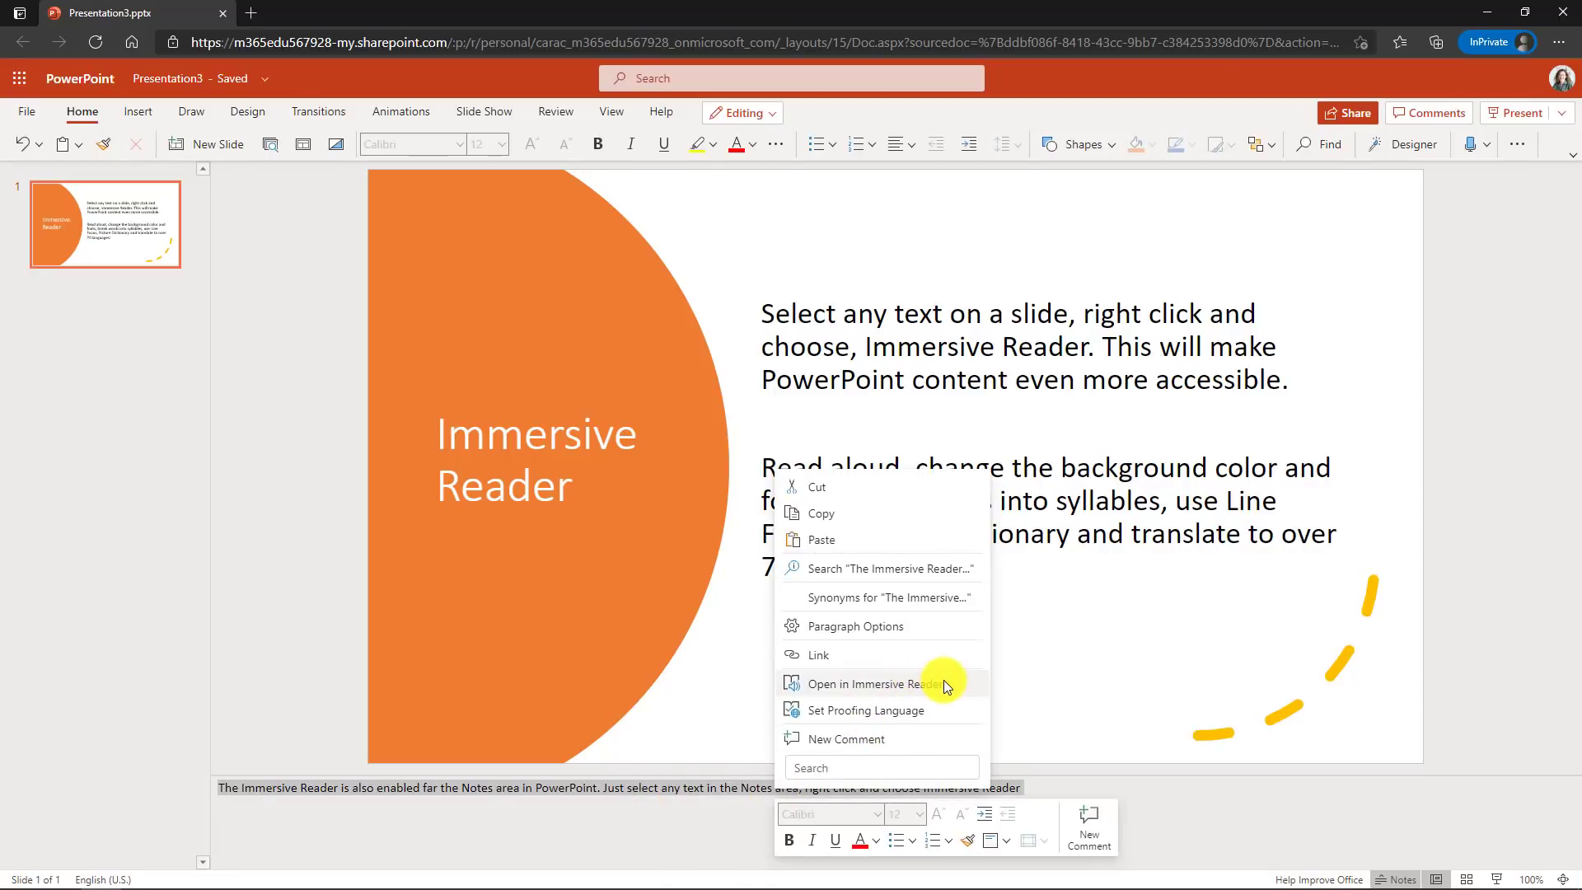
click(865, 684)
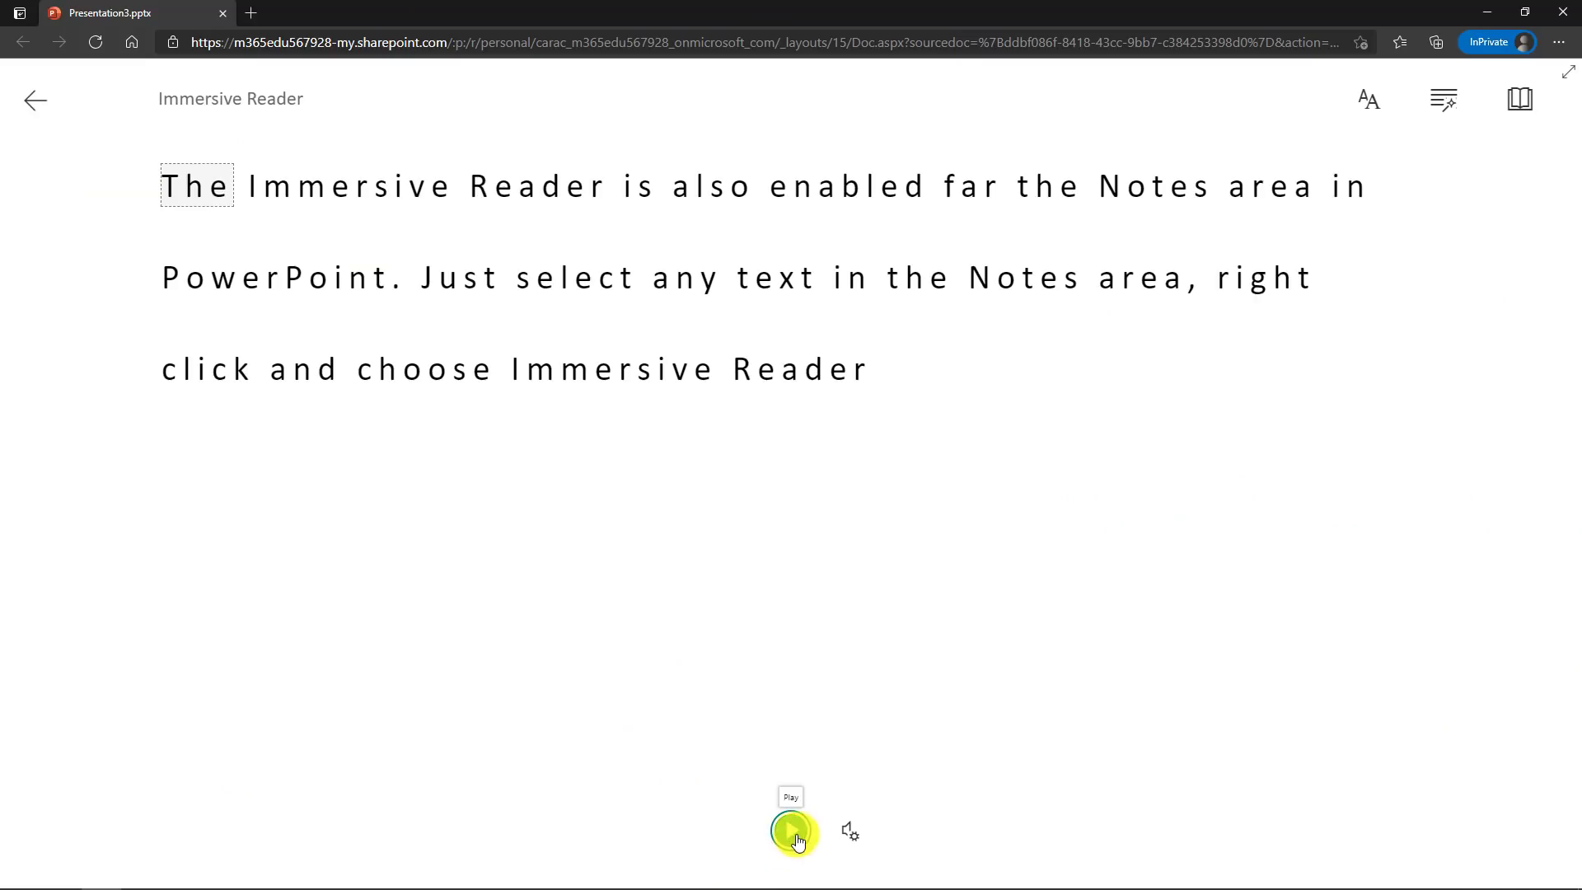
- Play the notes aloud, glance at the text preferences, then exit Immersive Reader back to the slide
click(791, 830)
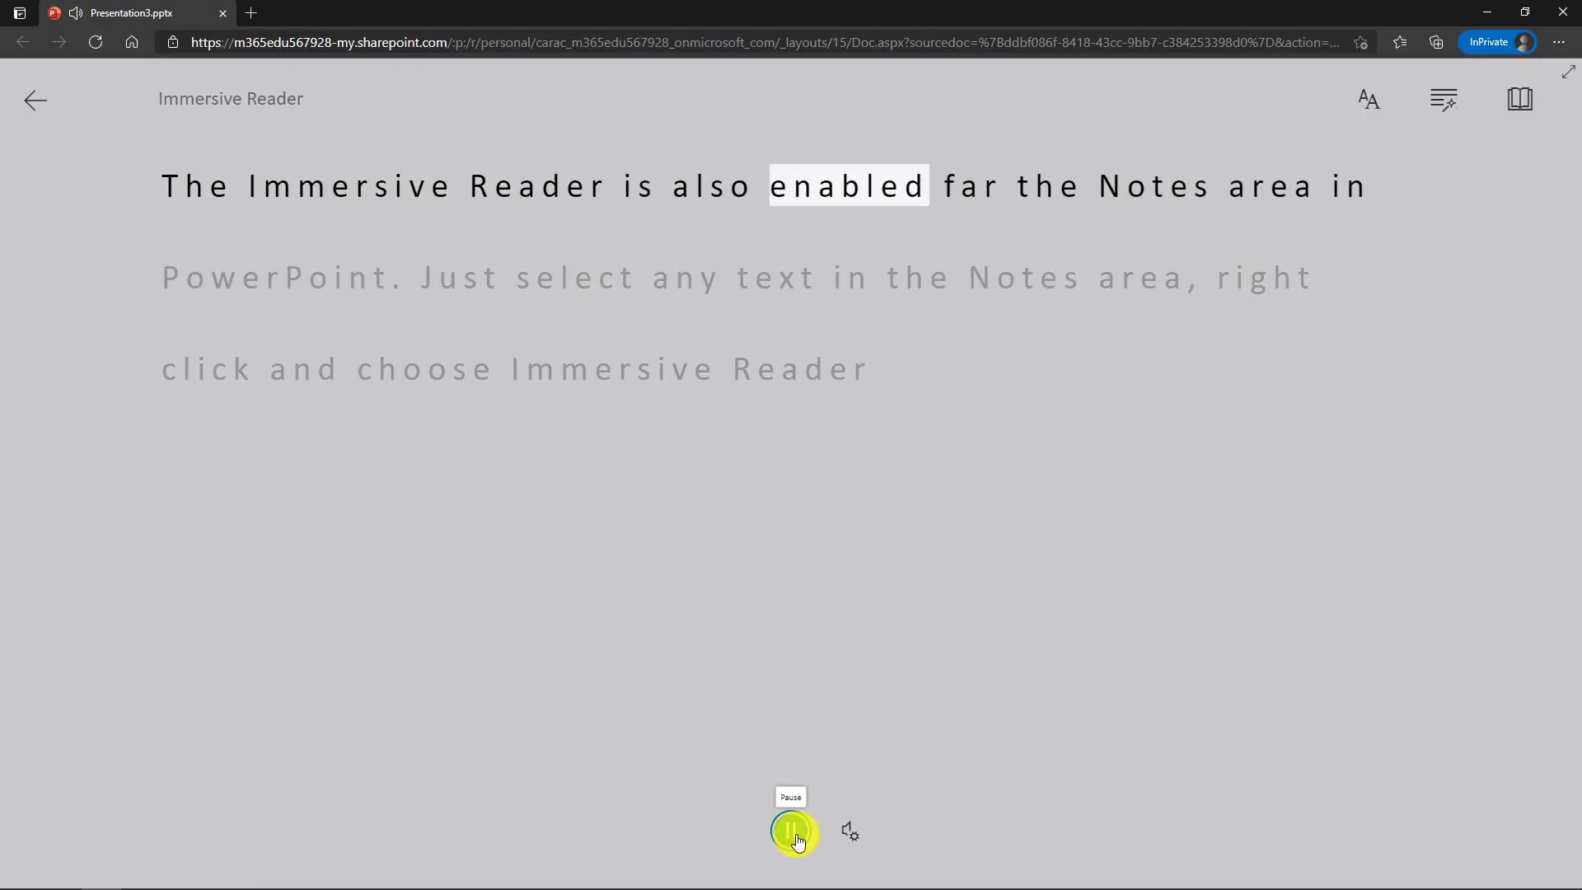
click(1368, 99)
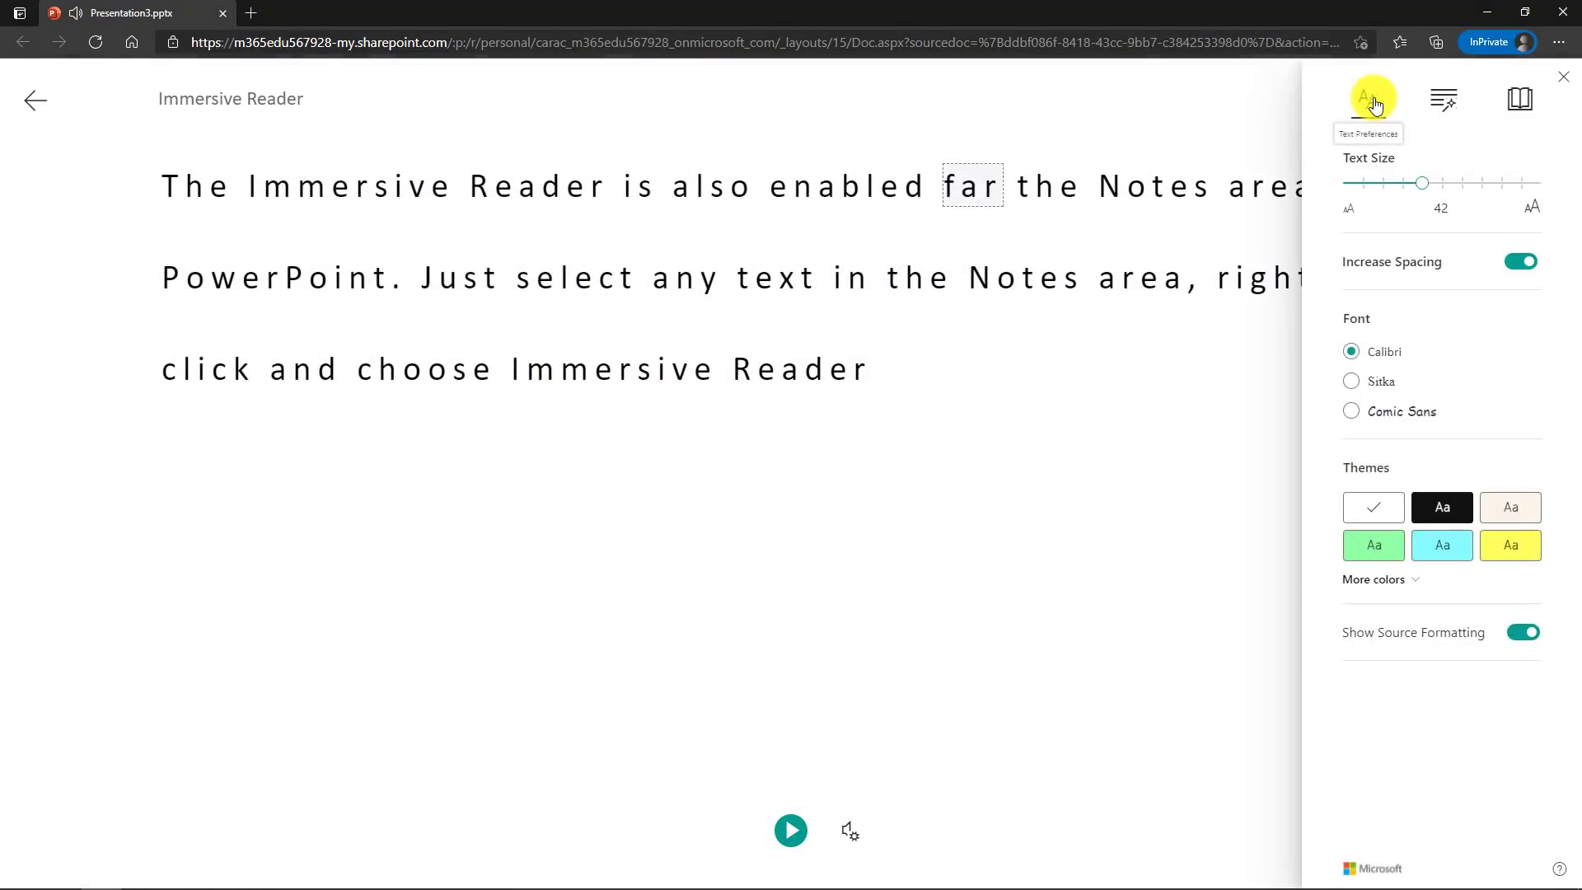
click(1371, 98)
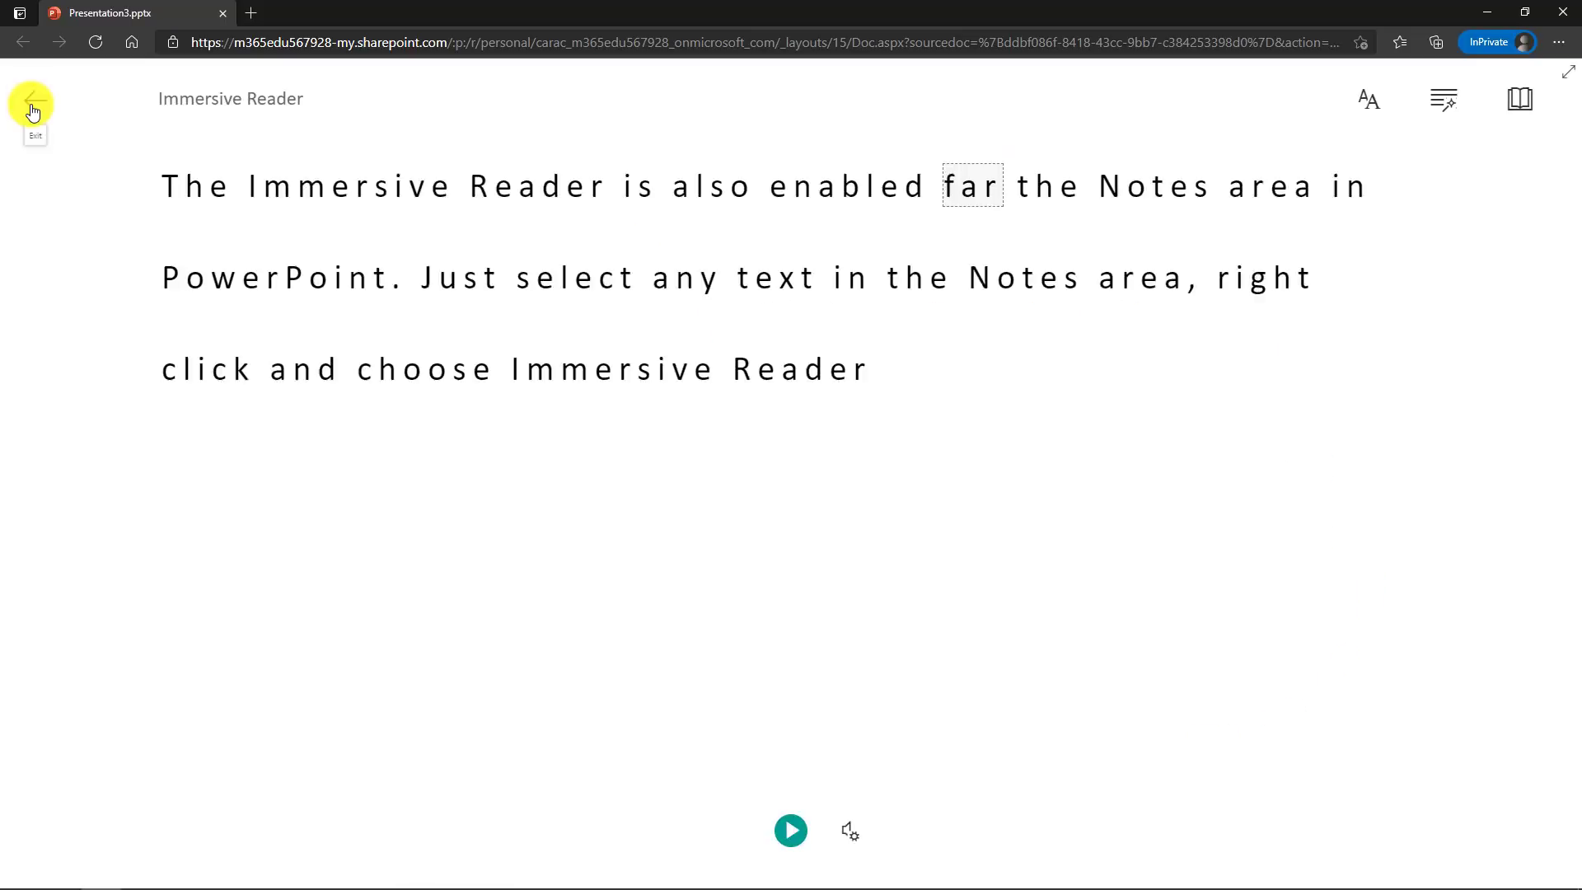
click(29, 101)
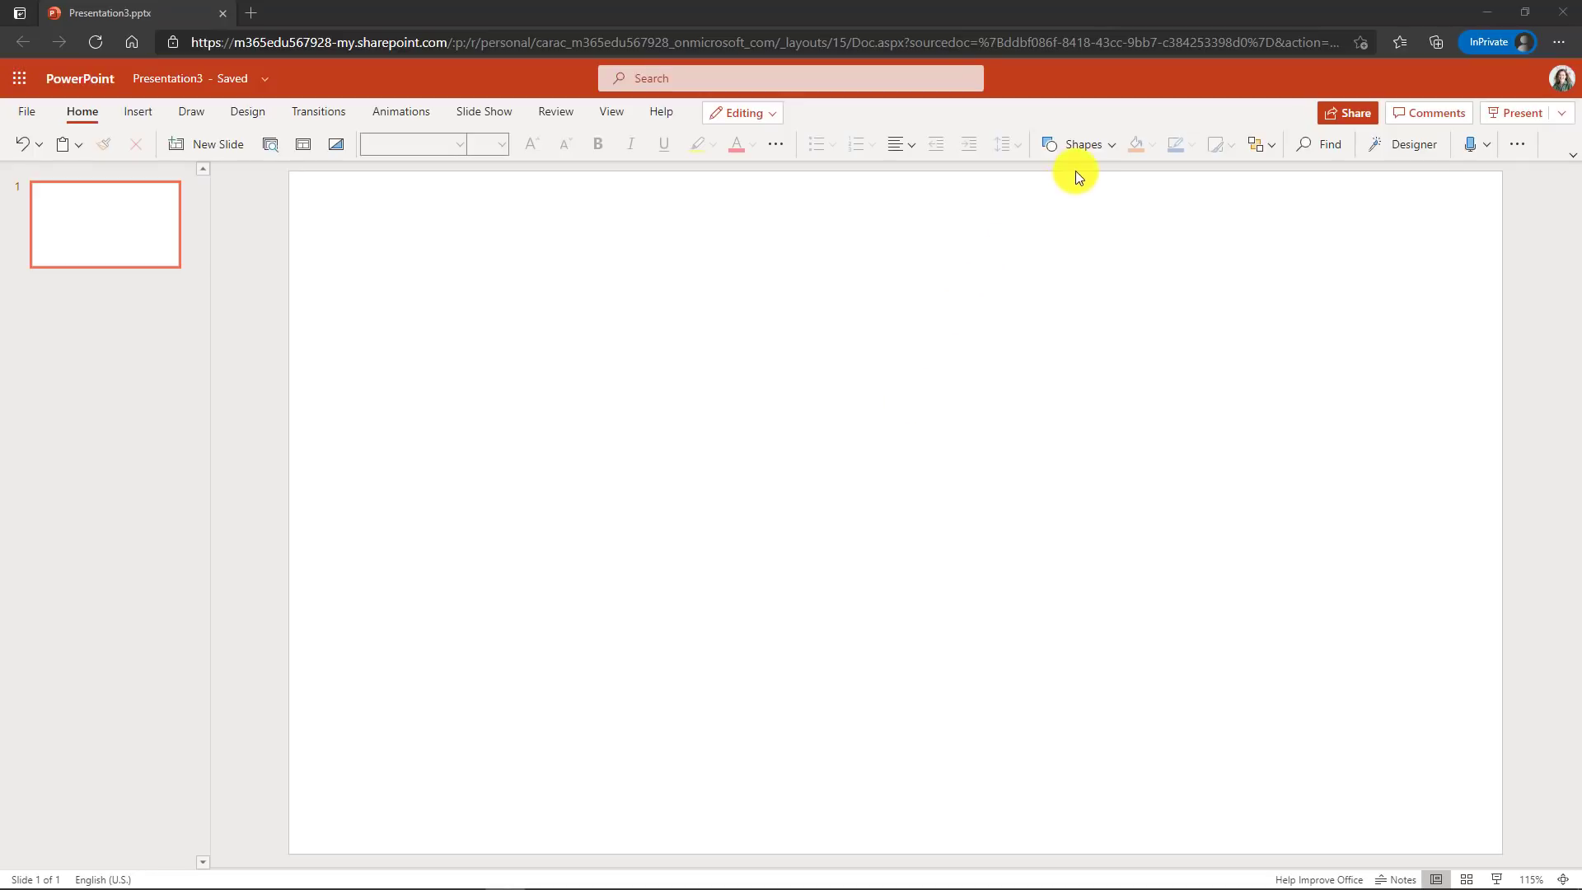
- Insert six blue squares from Shapes and select them all for aligning and distributing in a row
click(1084, 145)
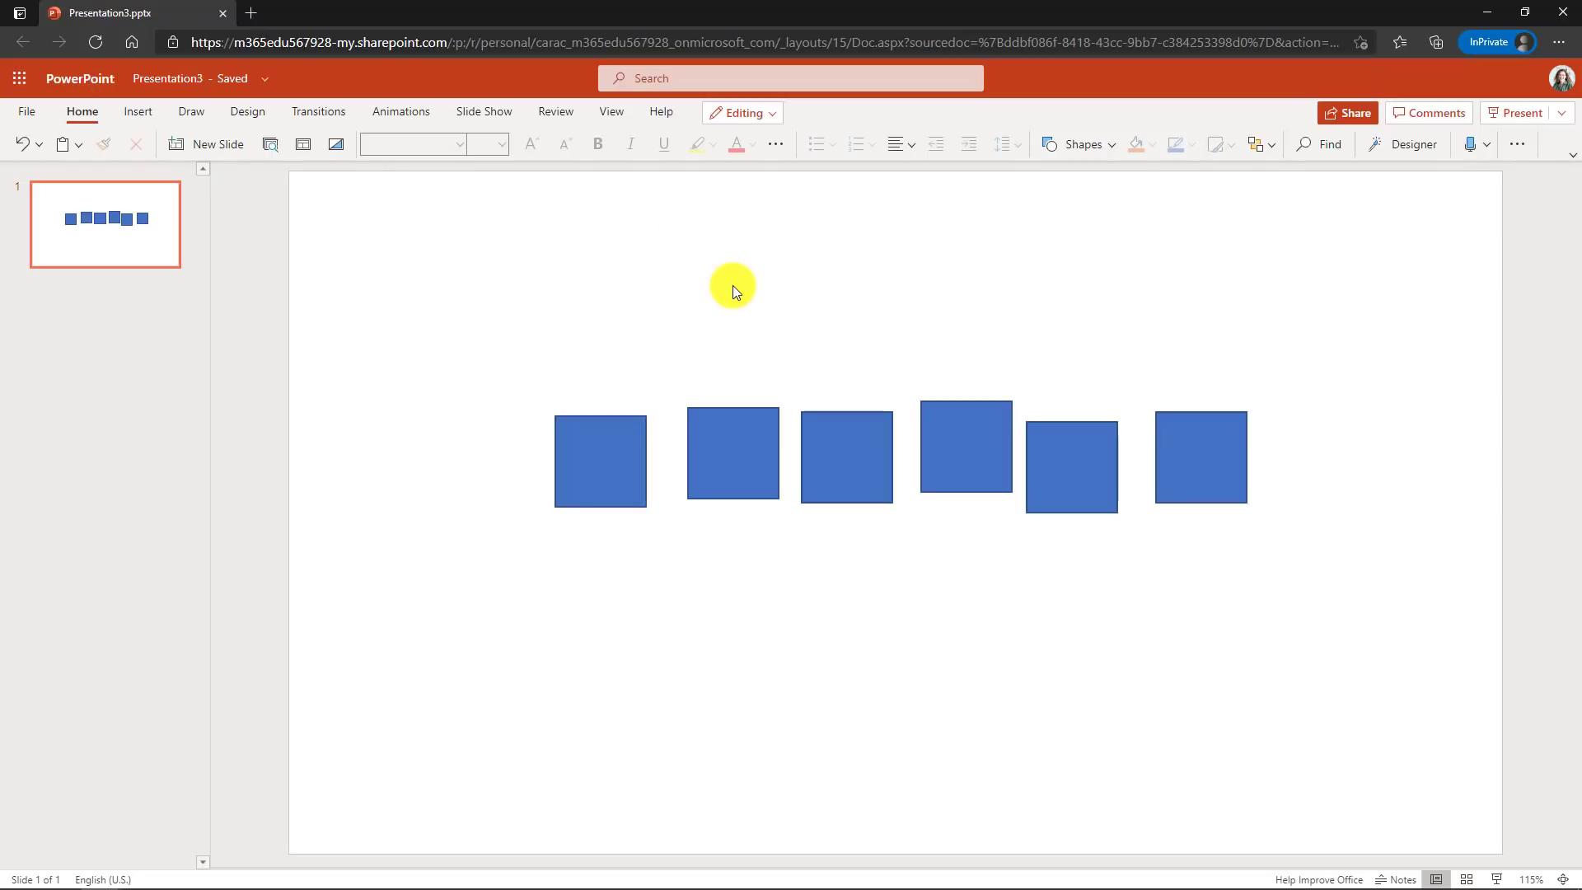
mouse_move(522, 325)
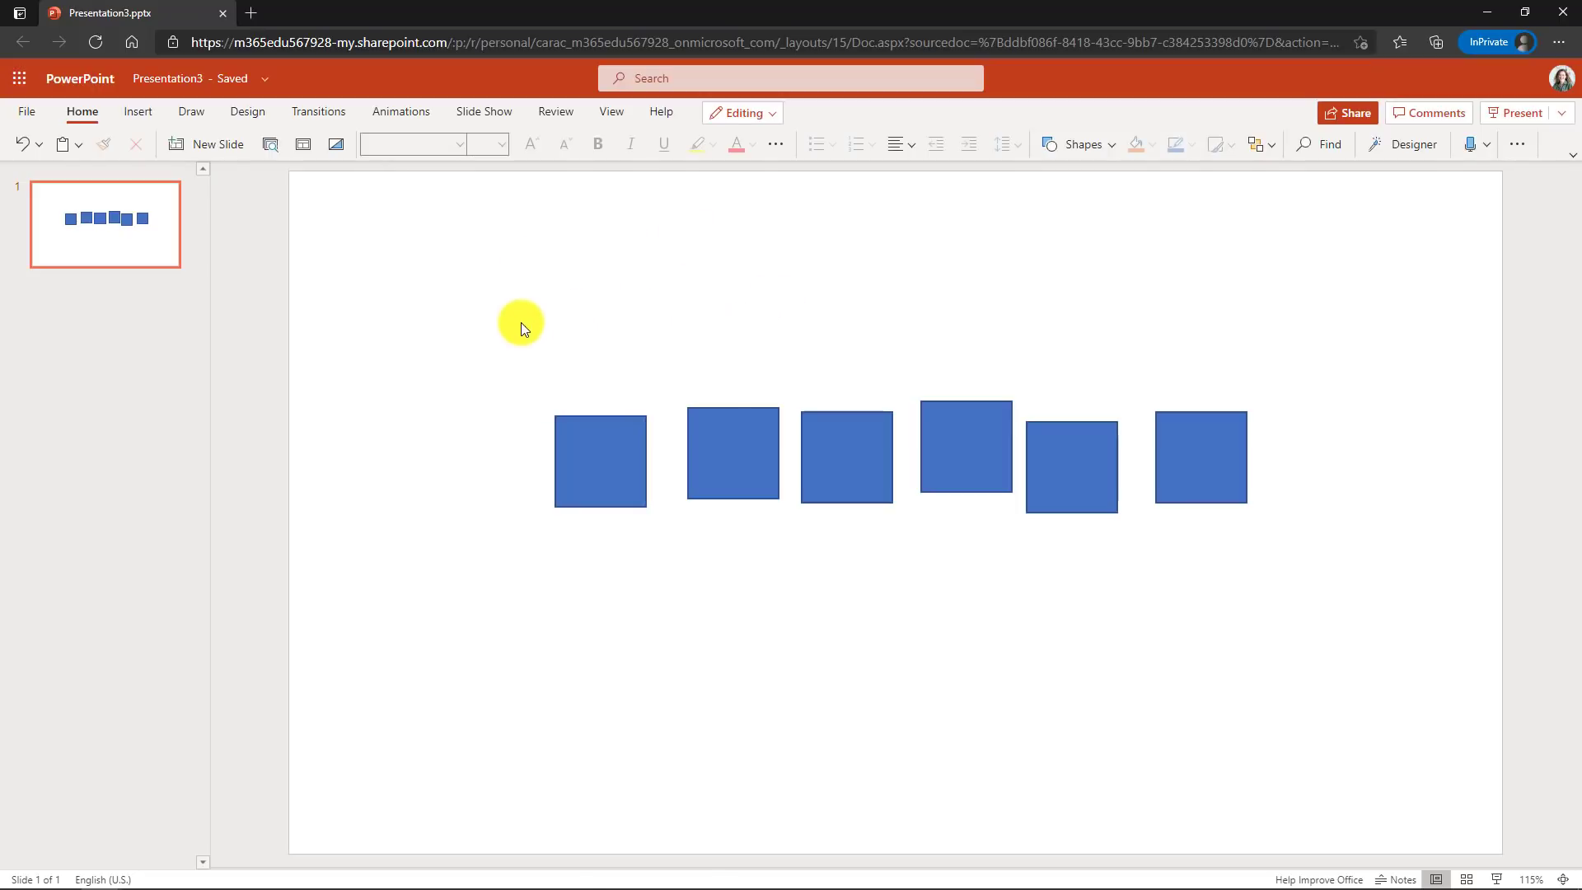
drag(522, 324, 1330, 610)
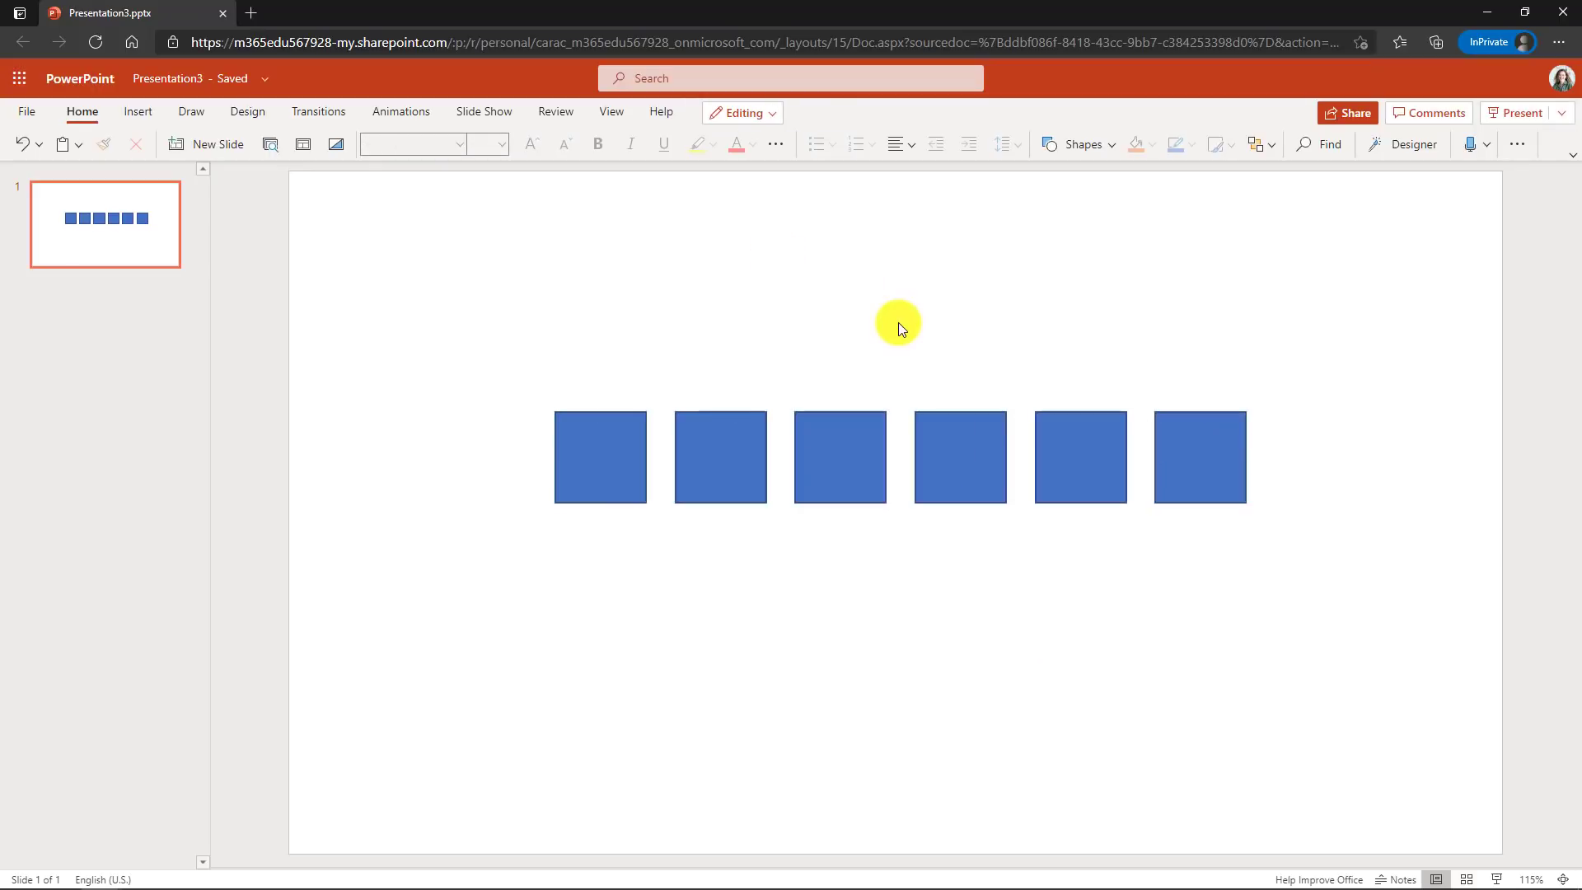
mouse_move(738, 358)
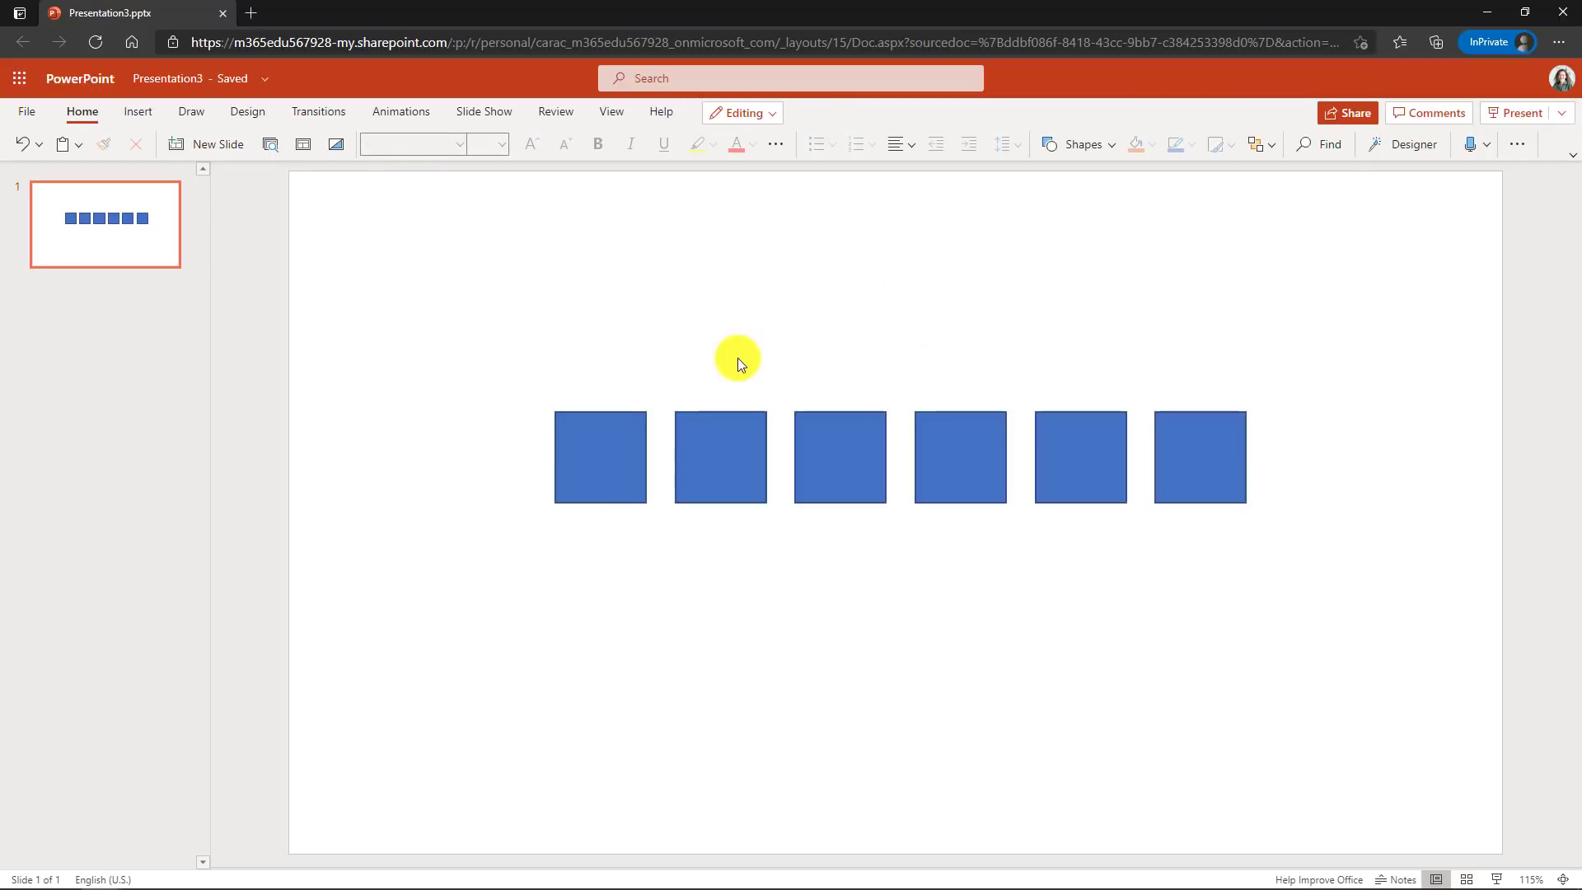
mouse_move(631, 392)
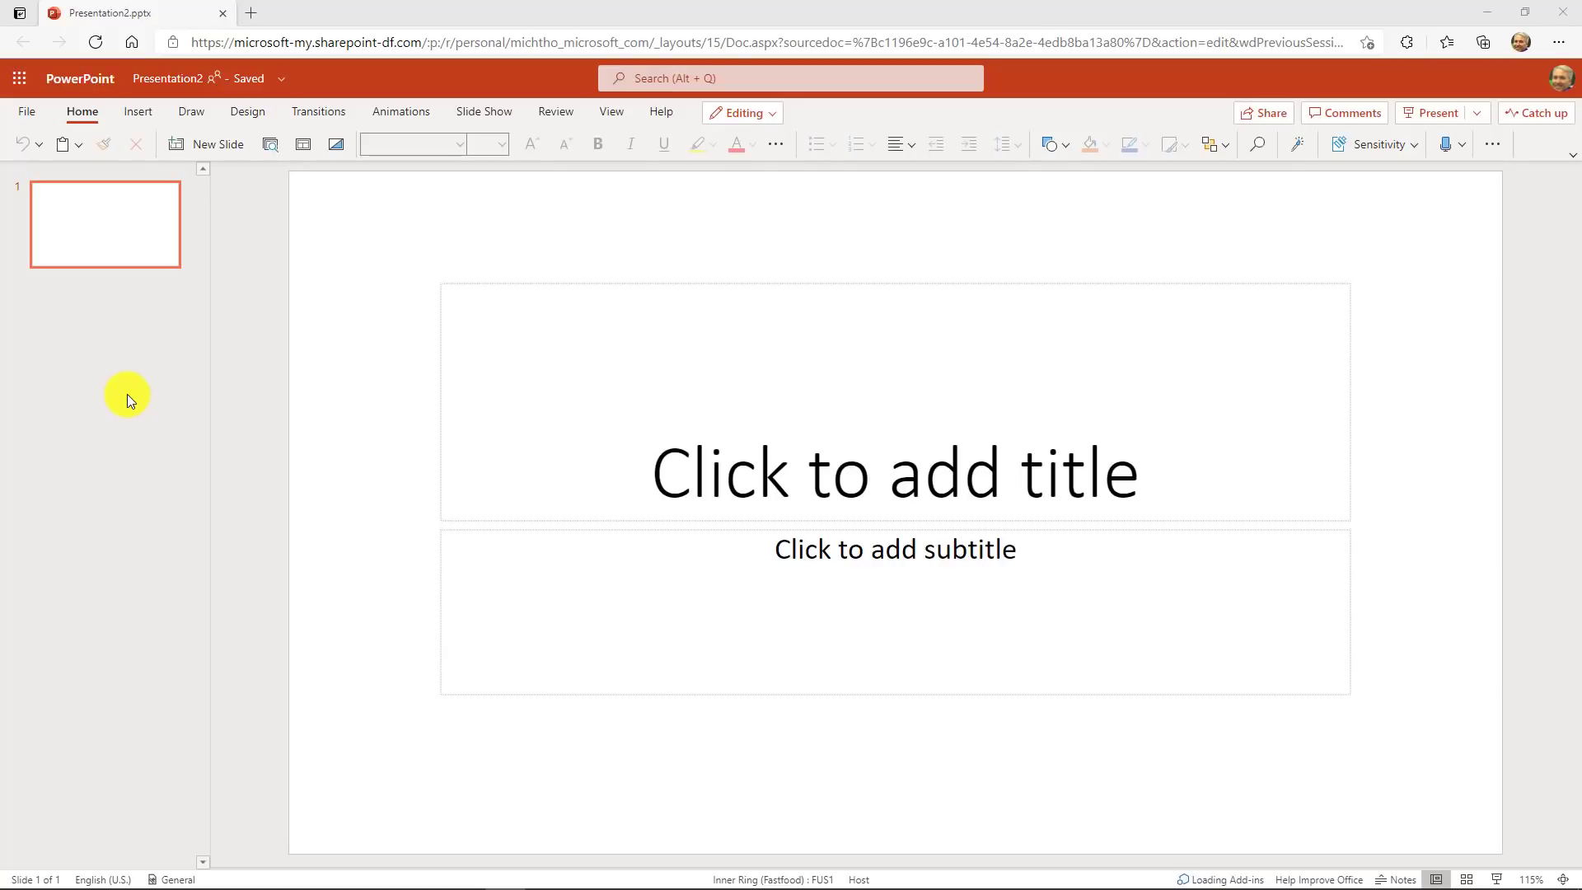
mouse_move(145, 379)
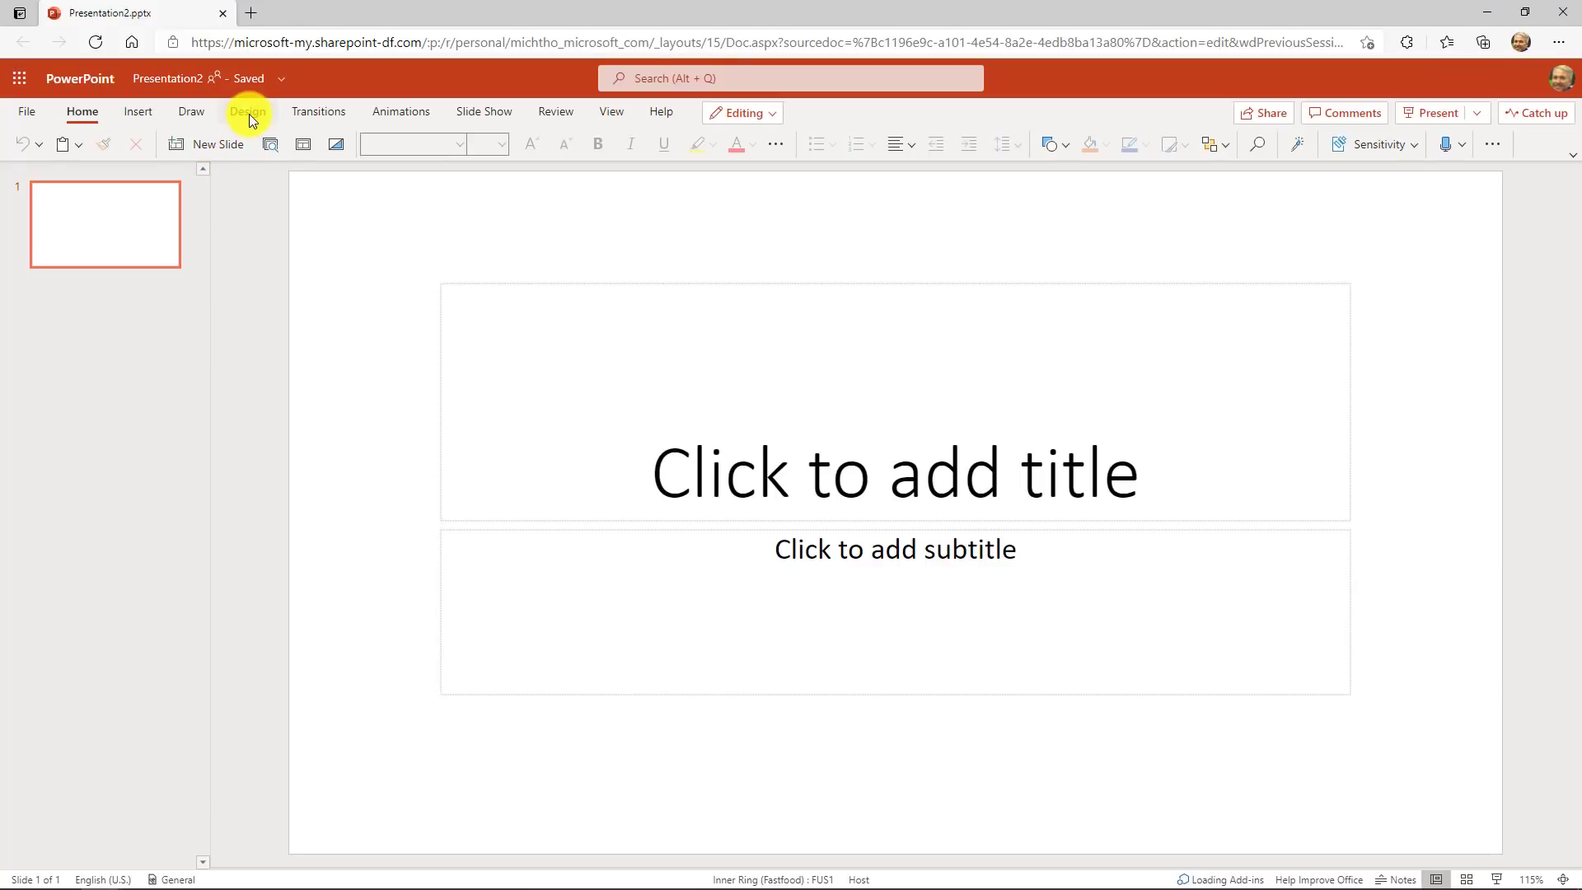
- Apply the neuron Designer layout and set the title to 'The best meeting EVER!'
click(247, 112)
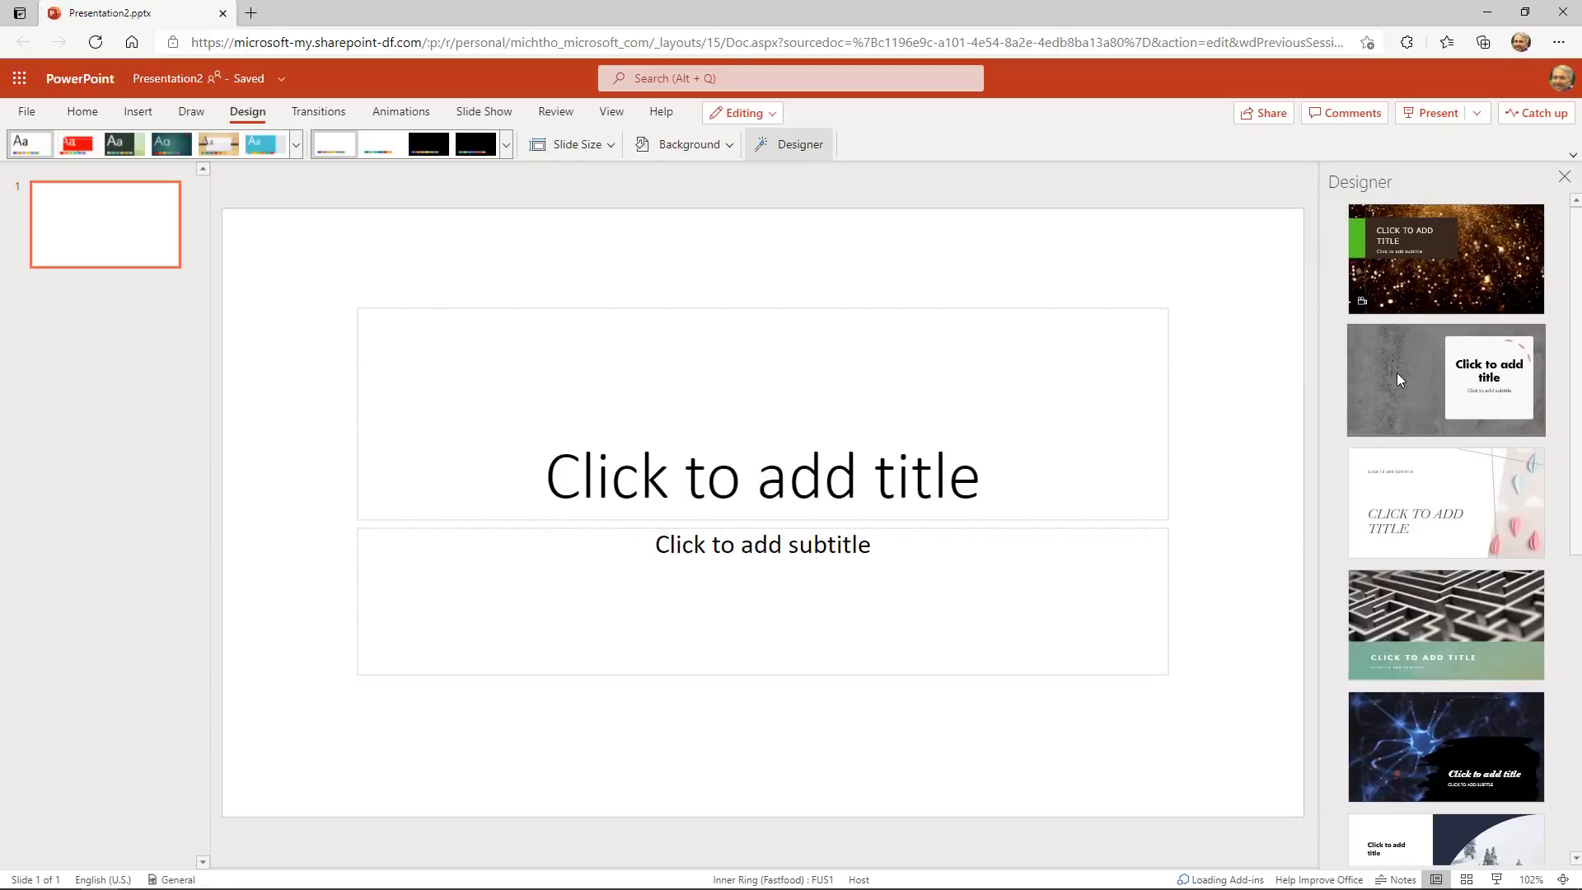
mouse_move(1374, 486)
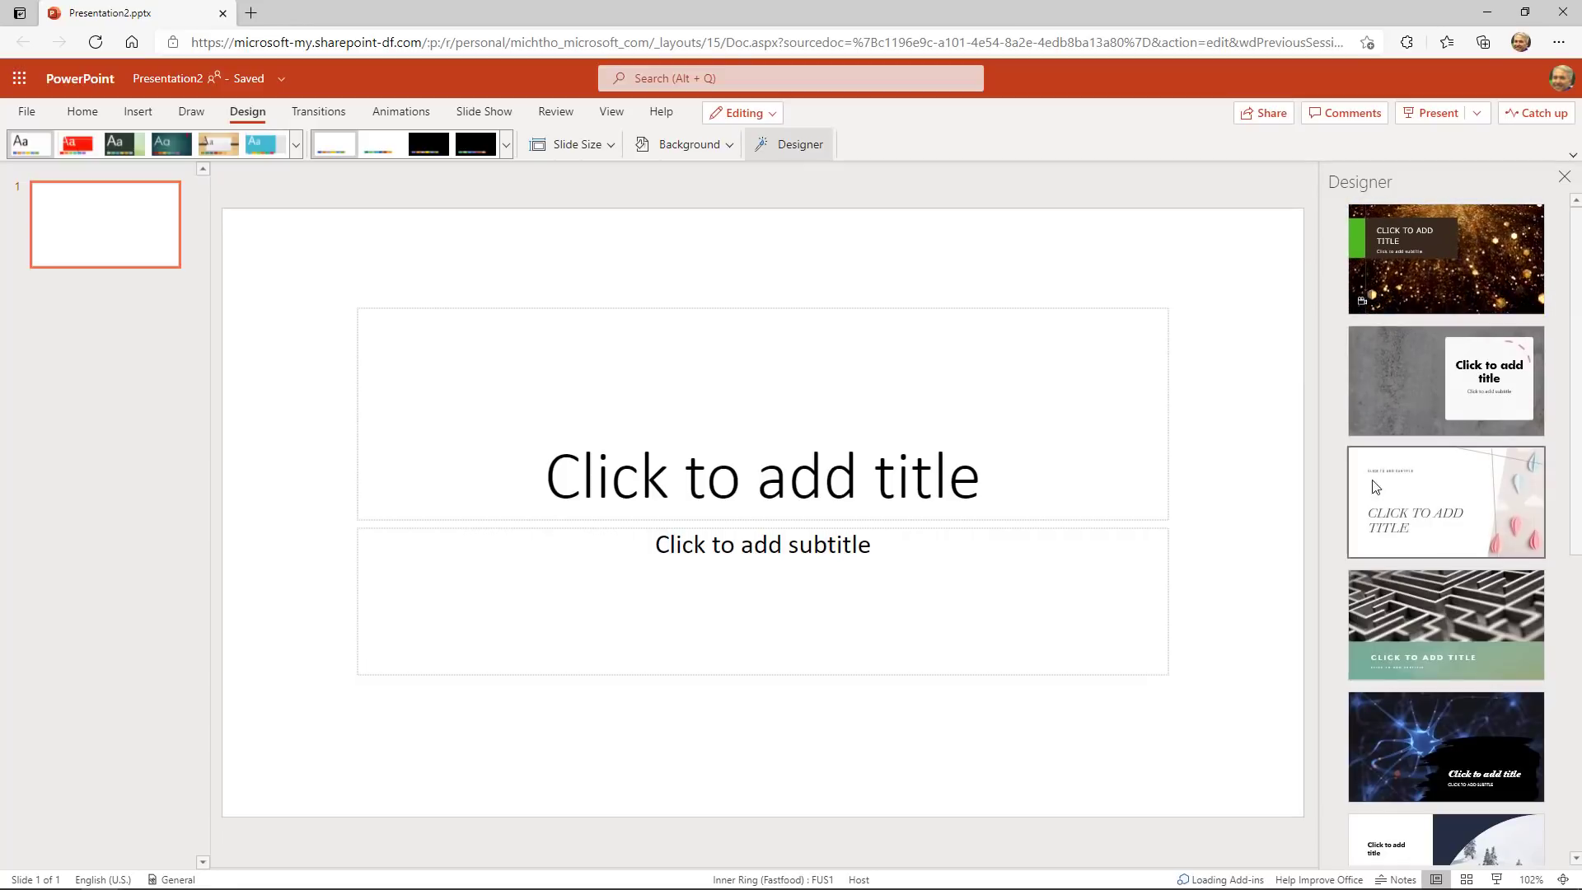
click(1447, 746)
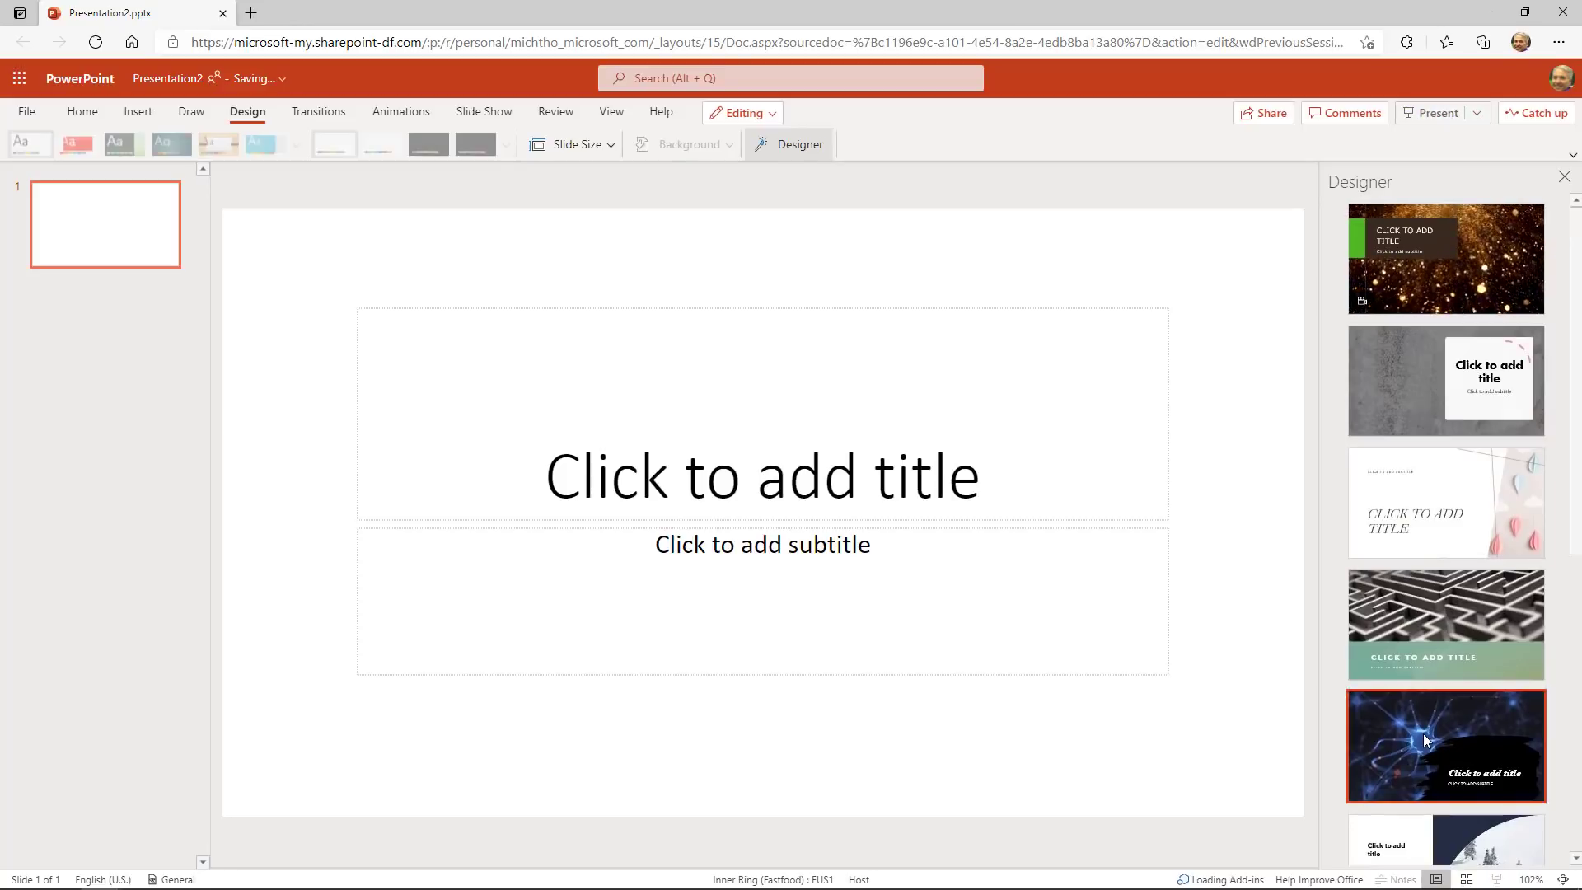
click(1447, 748)
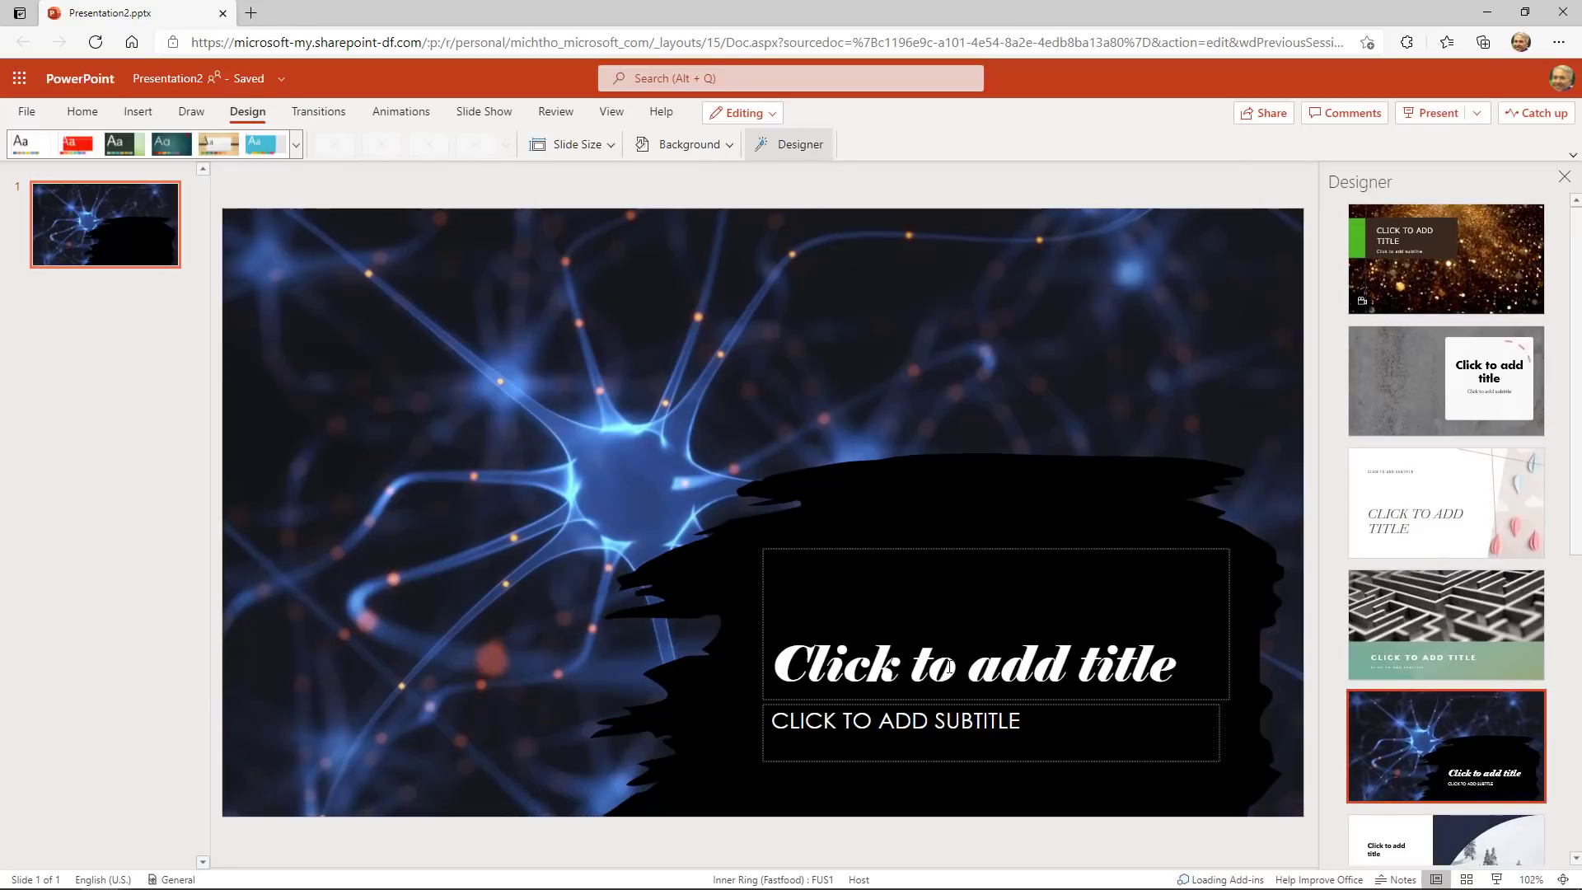
text(The best meeting EVER!)
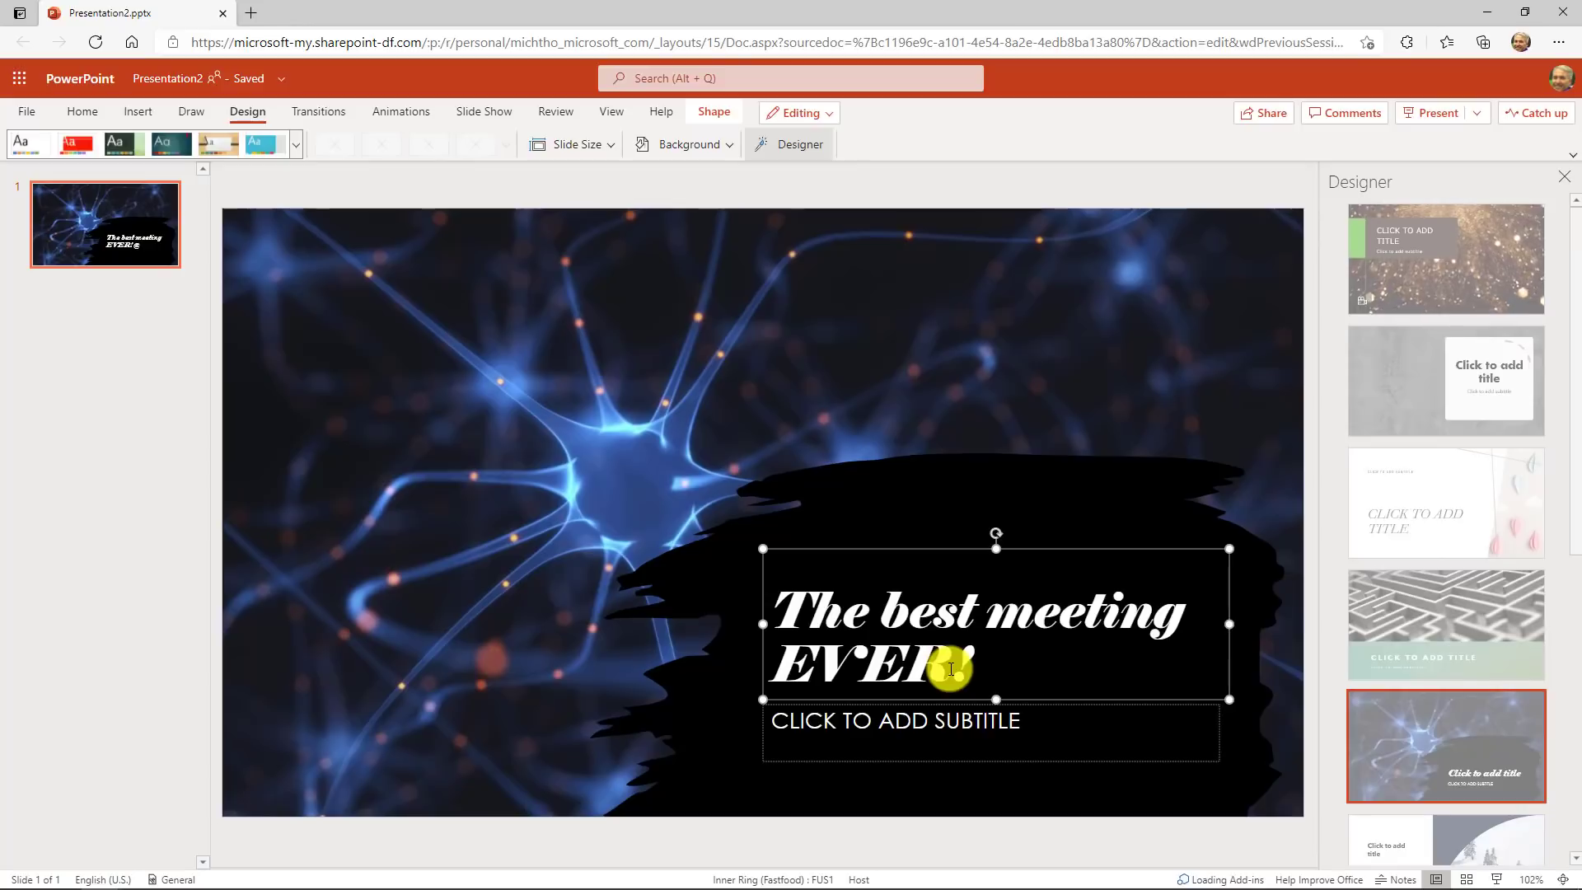
click(104, 343)
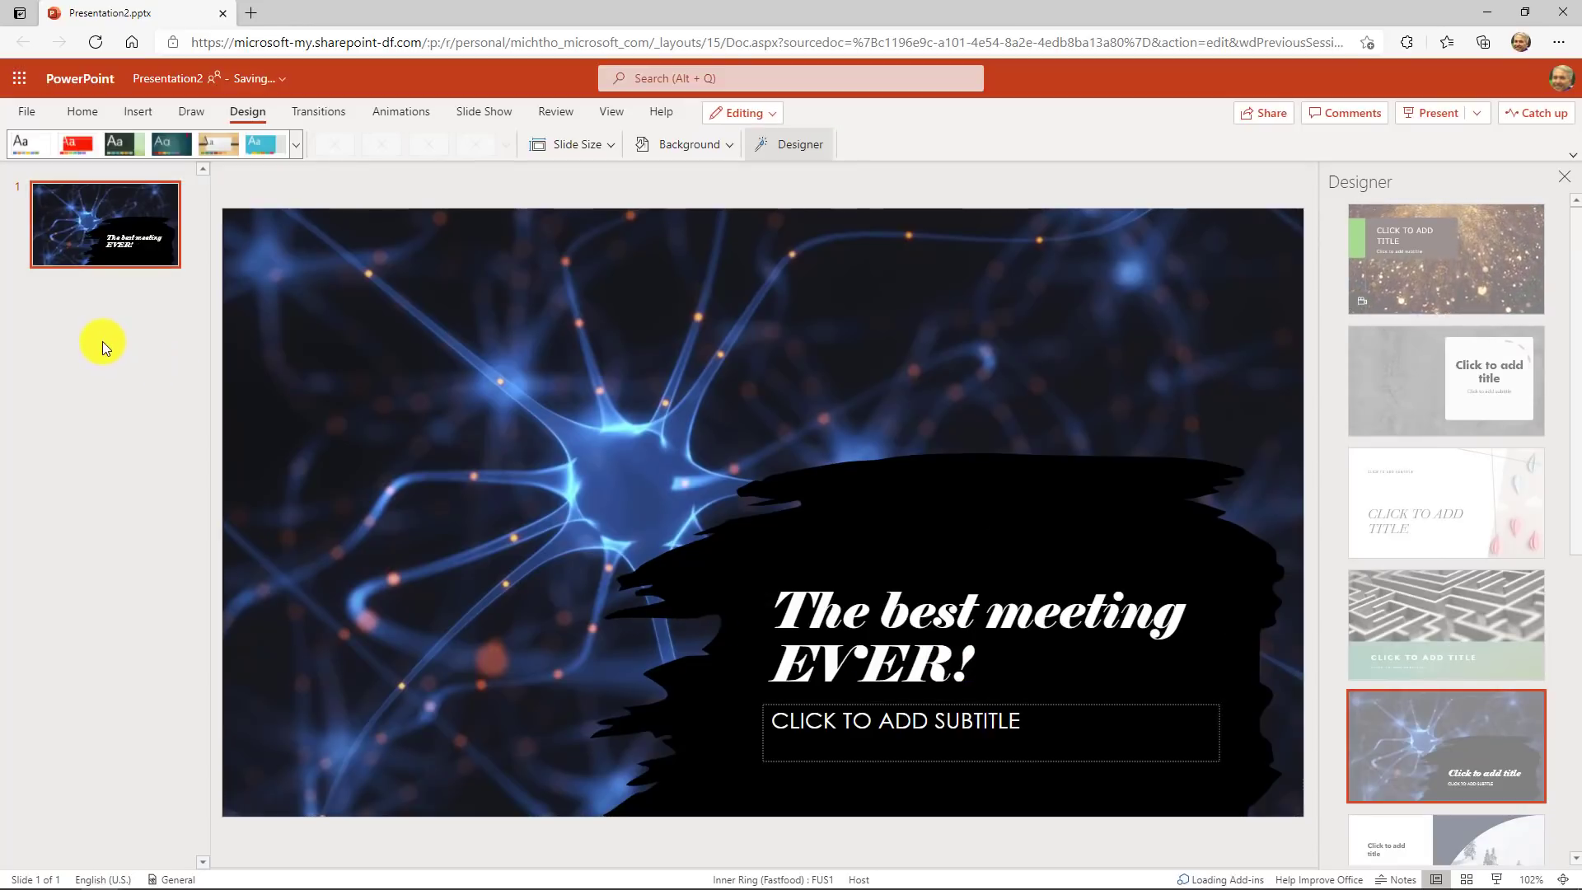
click(138, 112)
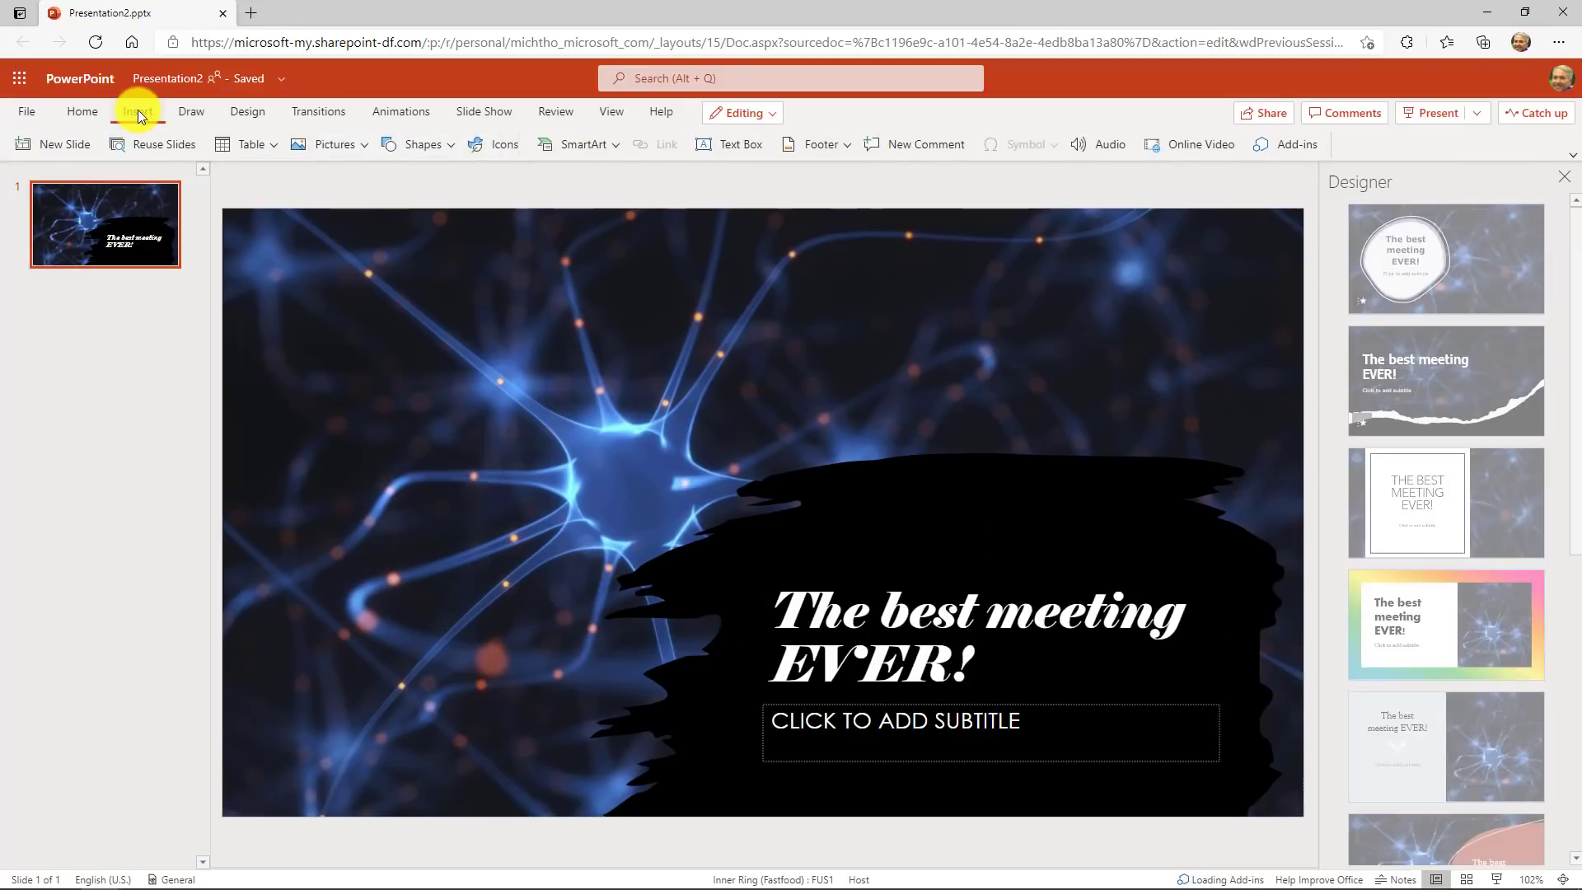
- Add a Comparison-layout slide titled Agenda listing Intros, New Proposal, Feedback, Brainstorm, Party!
click(51, 145)
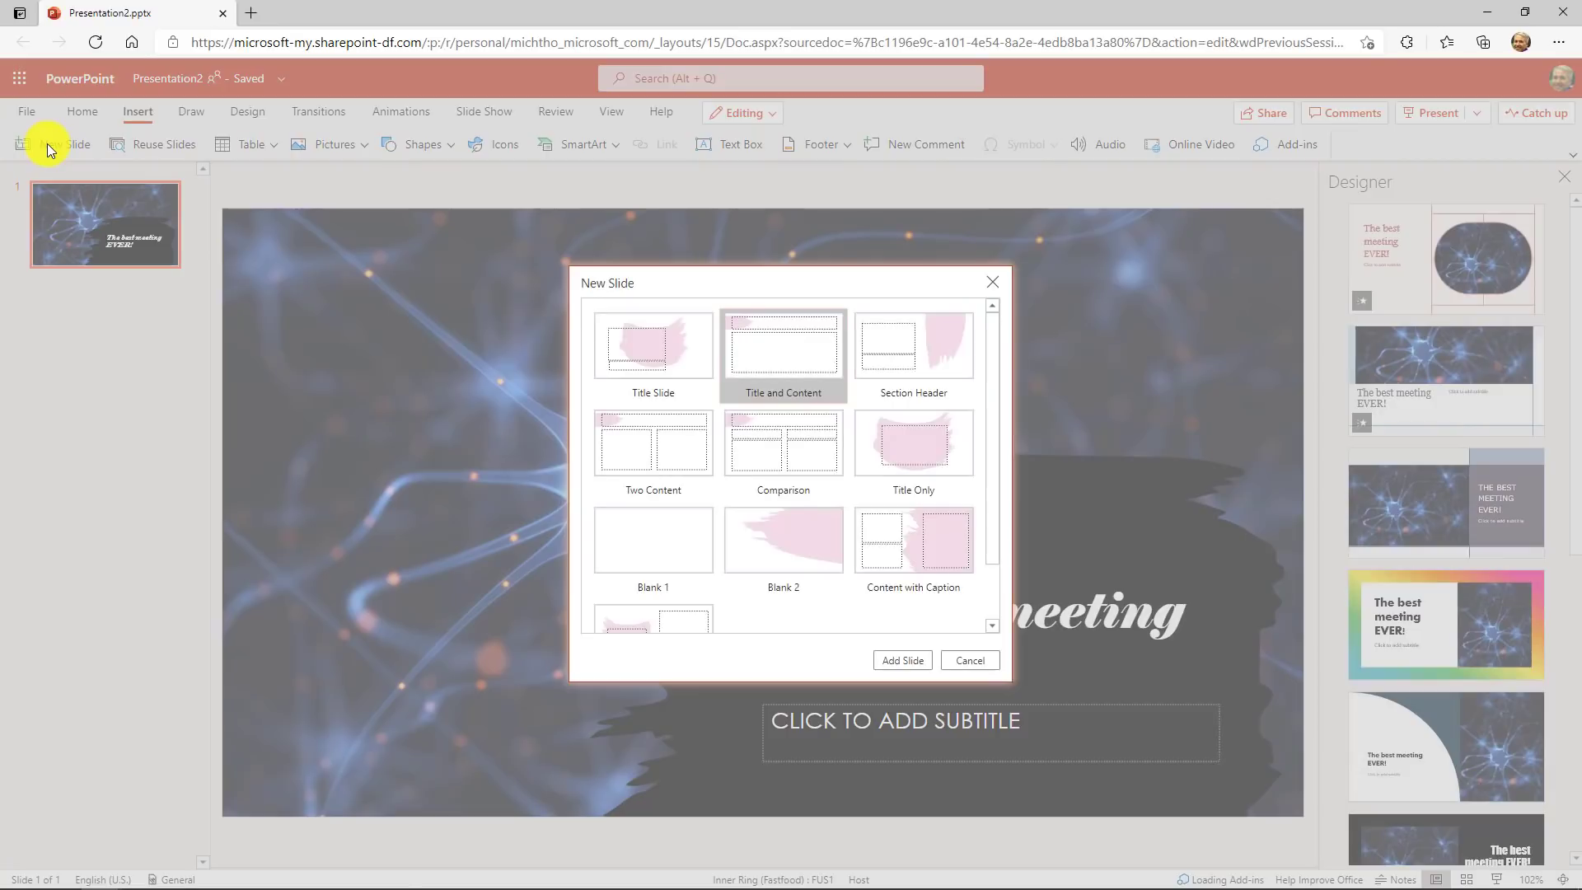
mouse_move(820, 498)
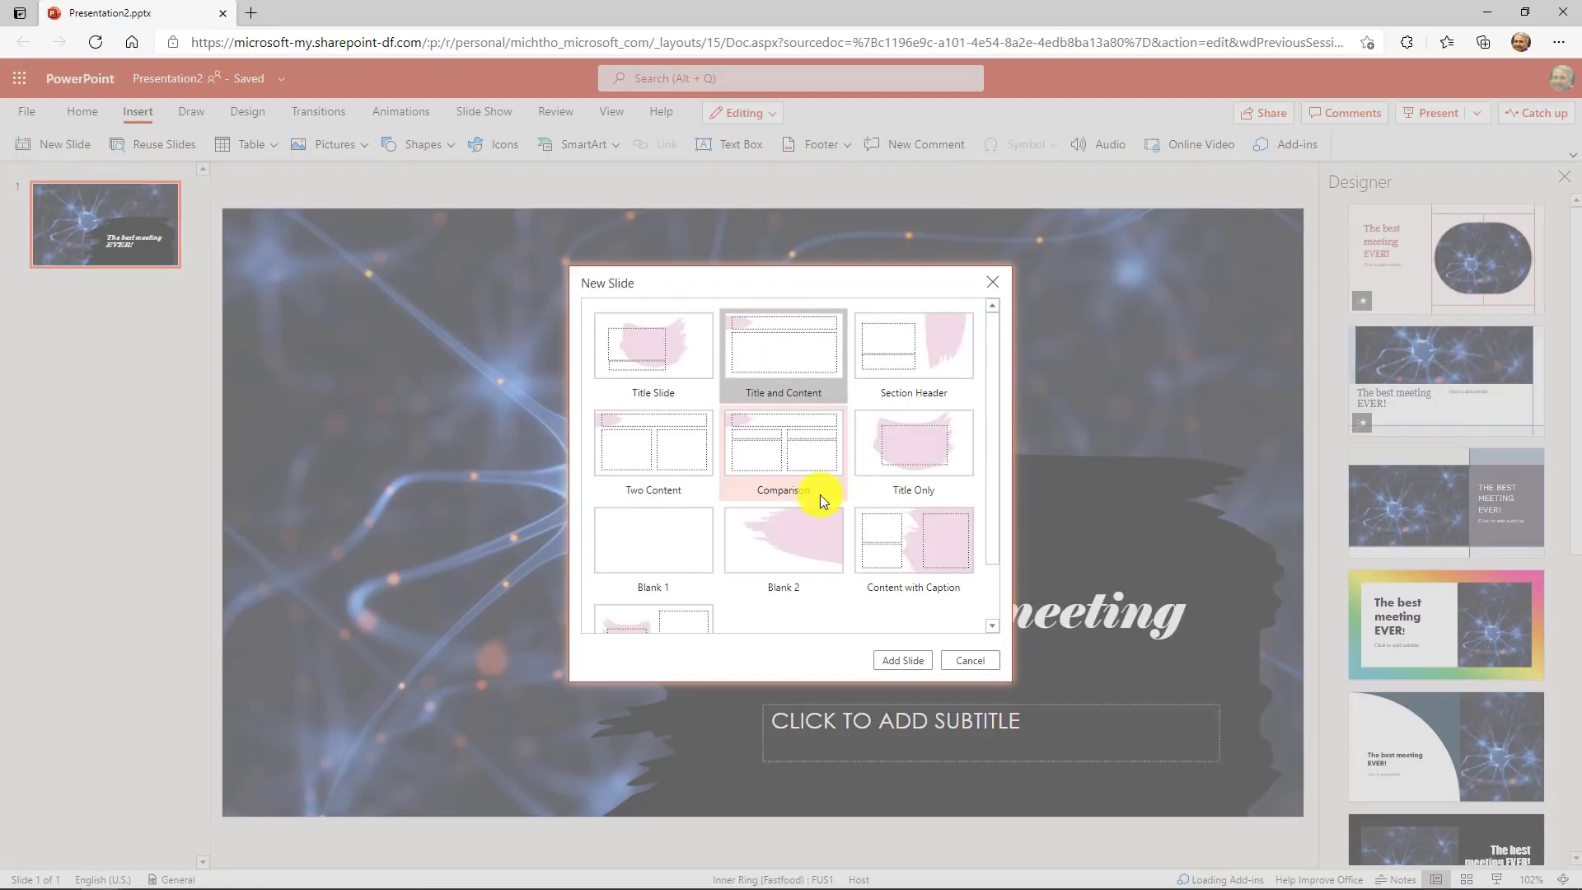
click(903, 659)
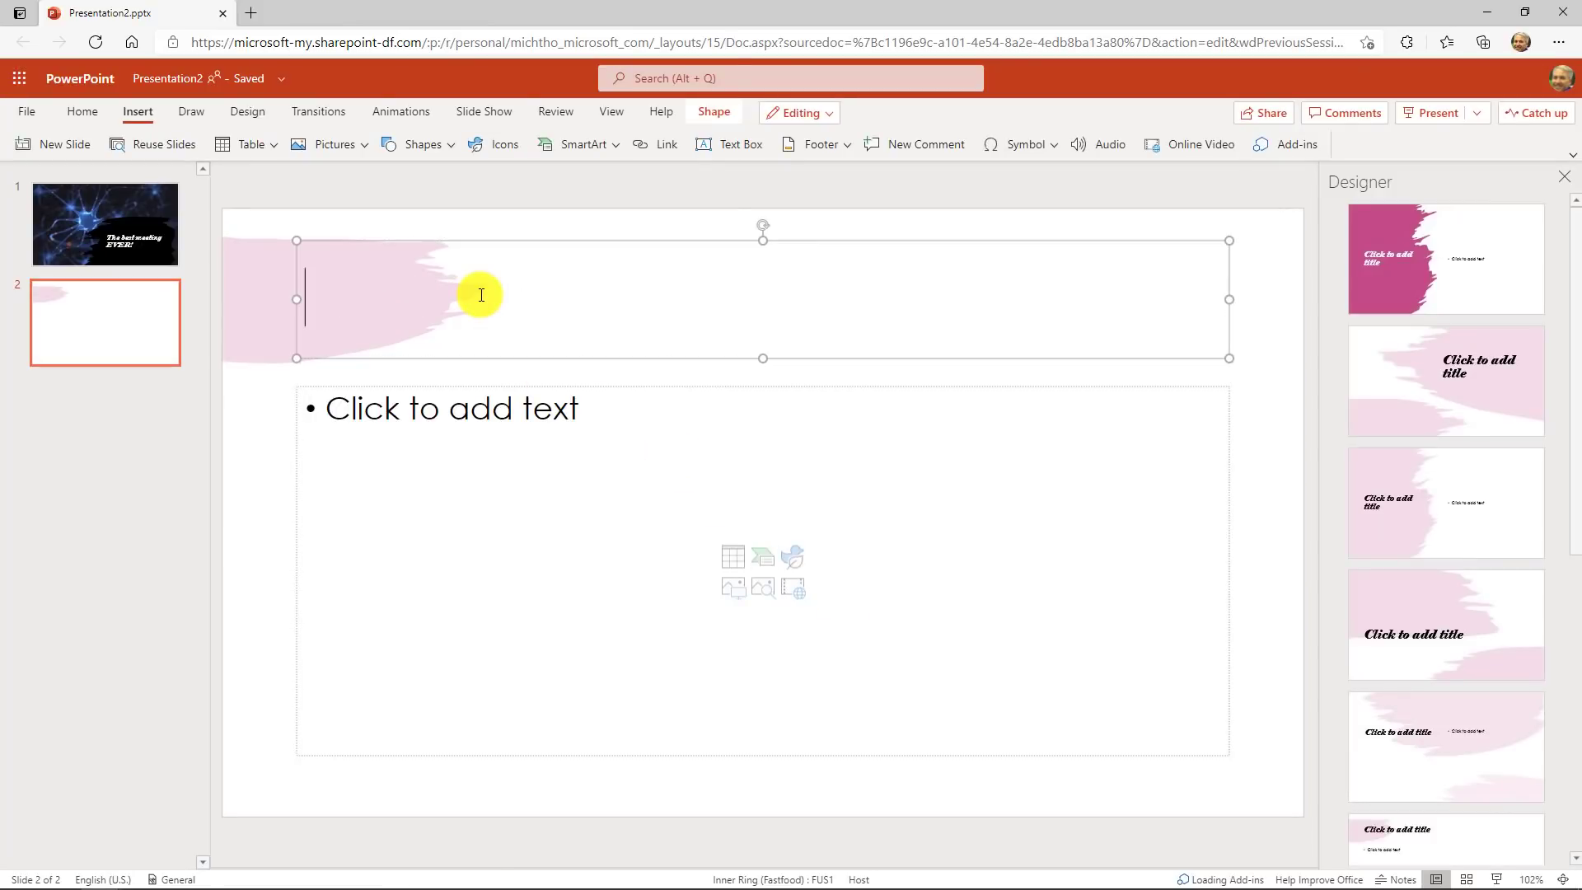
text(Agenda)
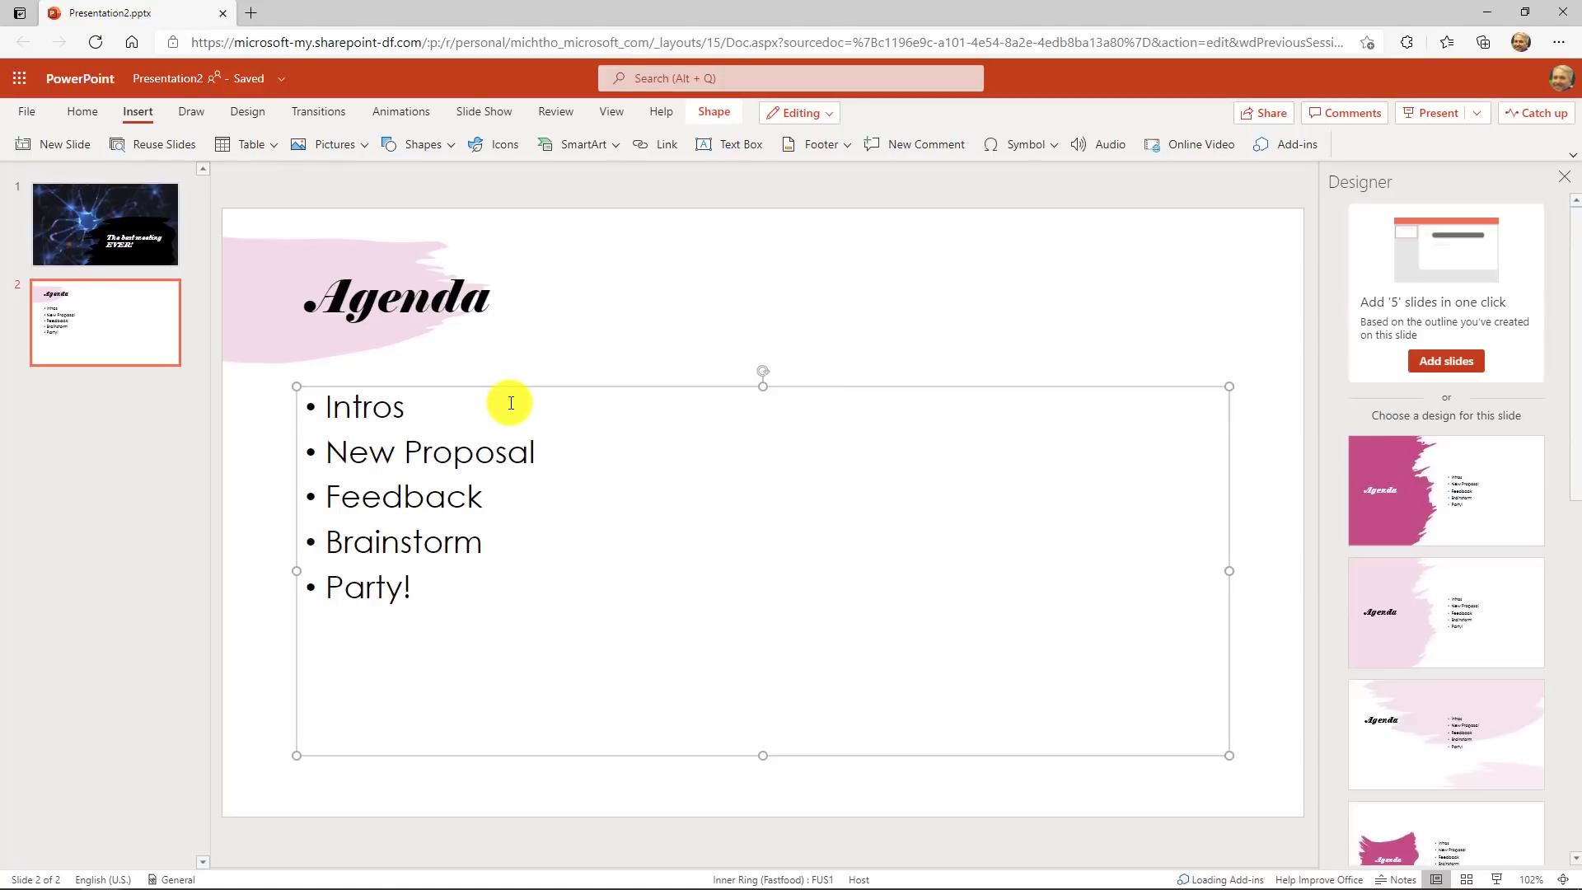
mouse_move(1104, 366)
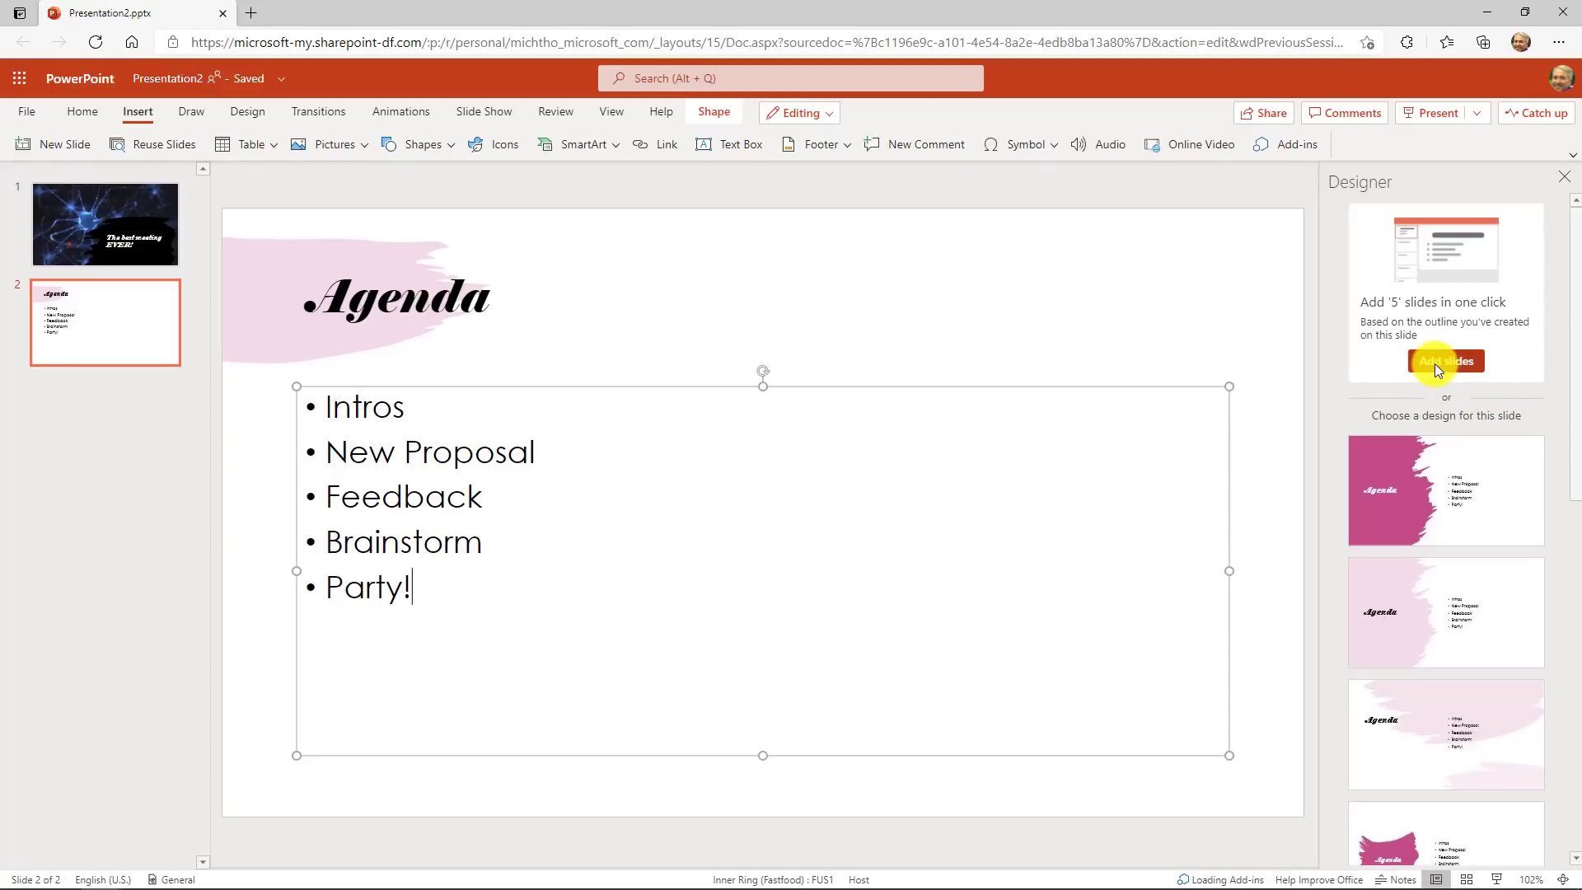
click(1445, 361)
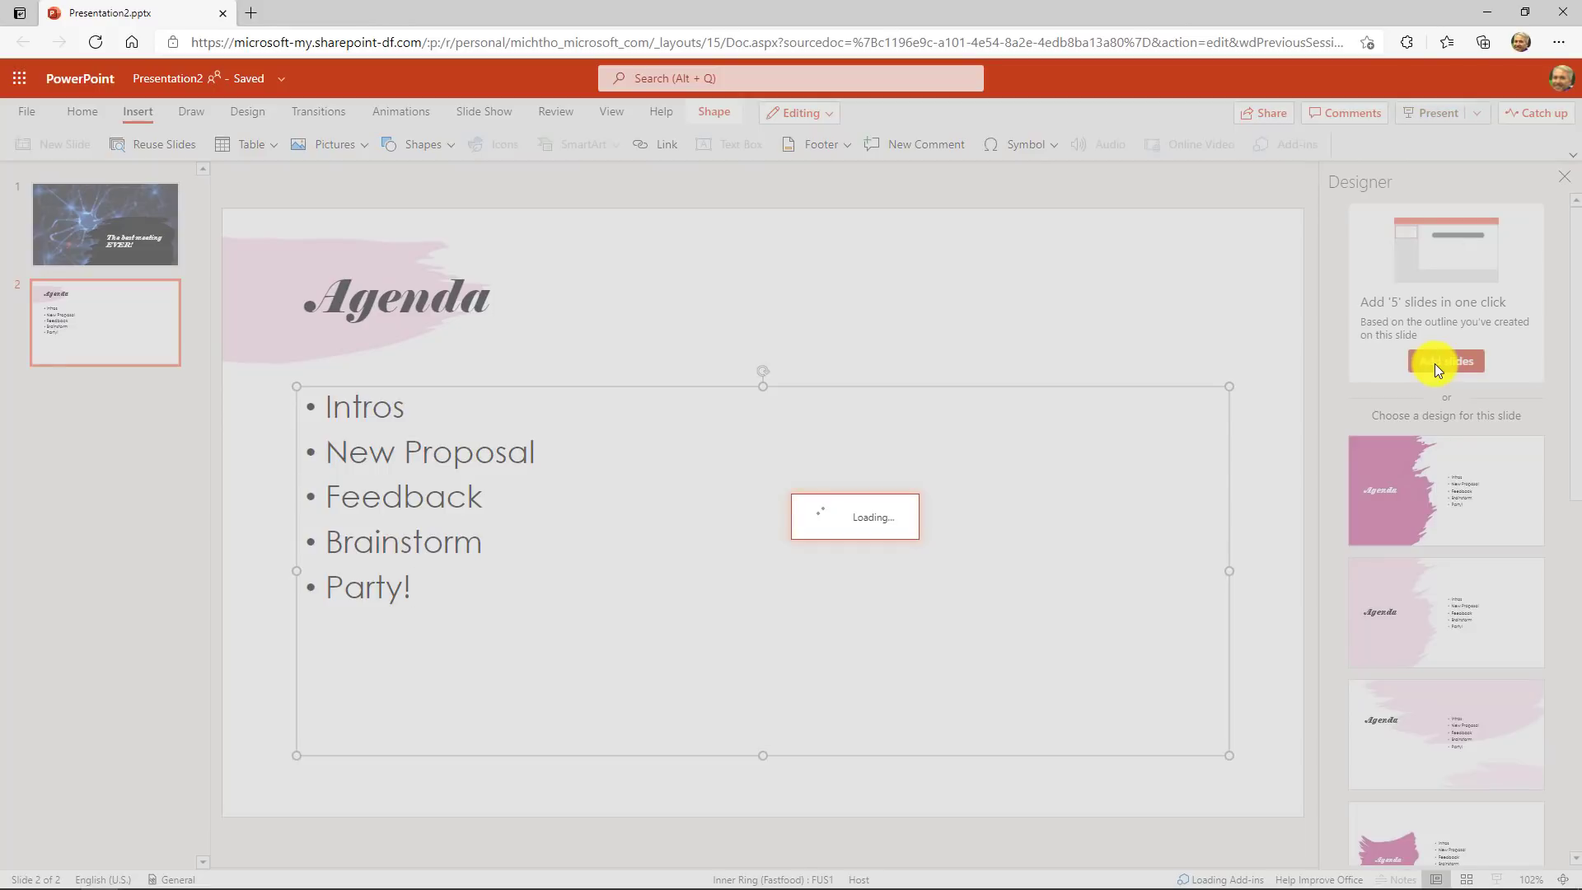
- Let Designer add a slide per agenda topic, then browse the New Proposal and other generated slides
click(1447, 361)
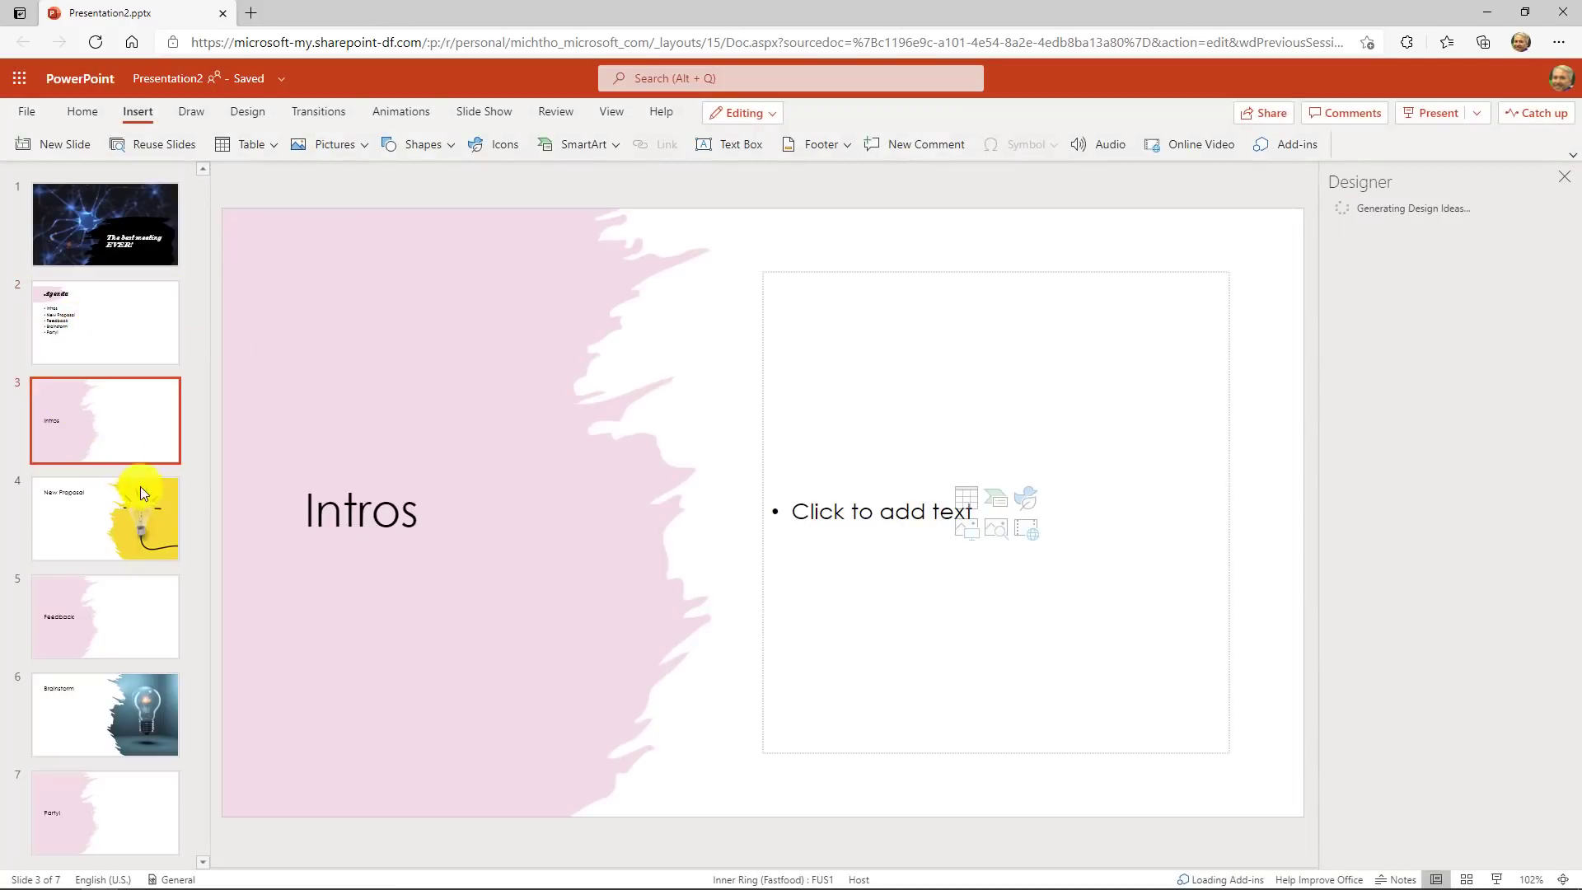
click(106, 518)
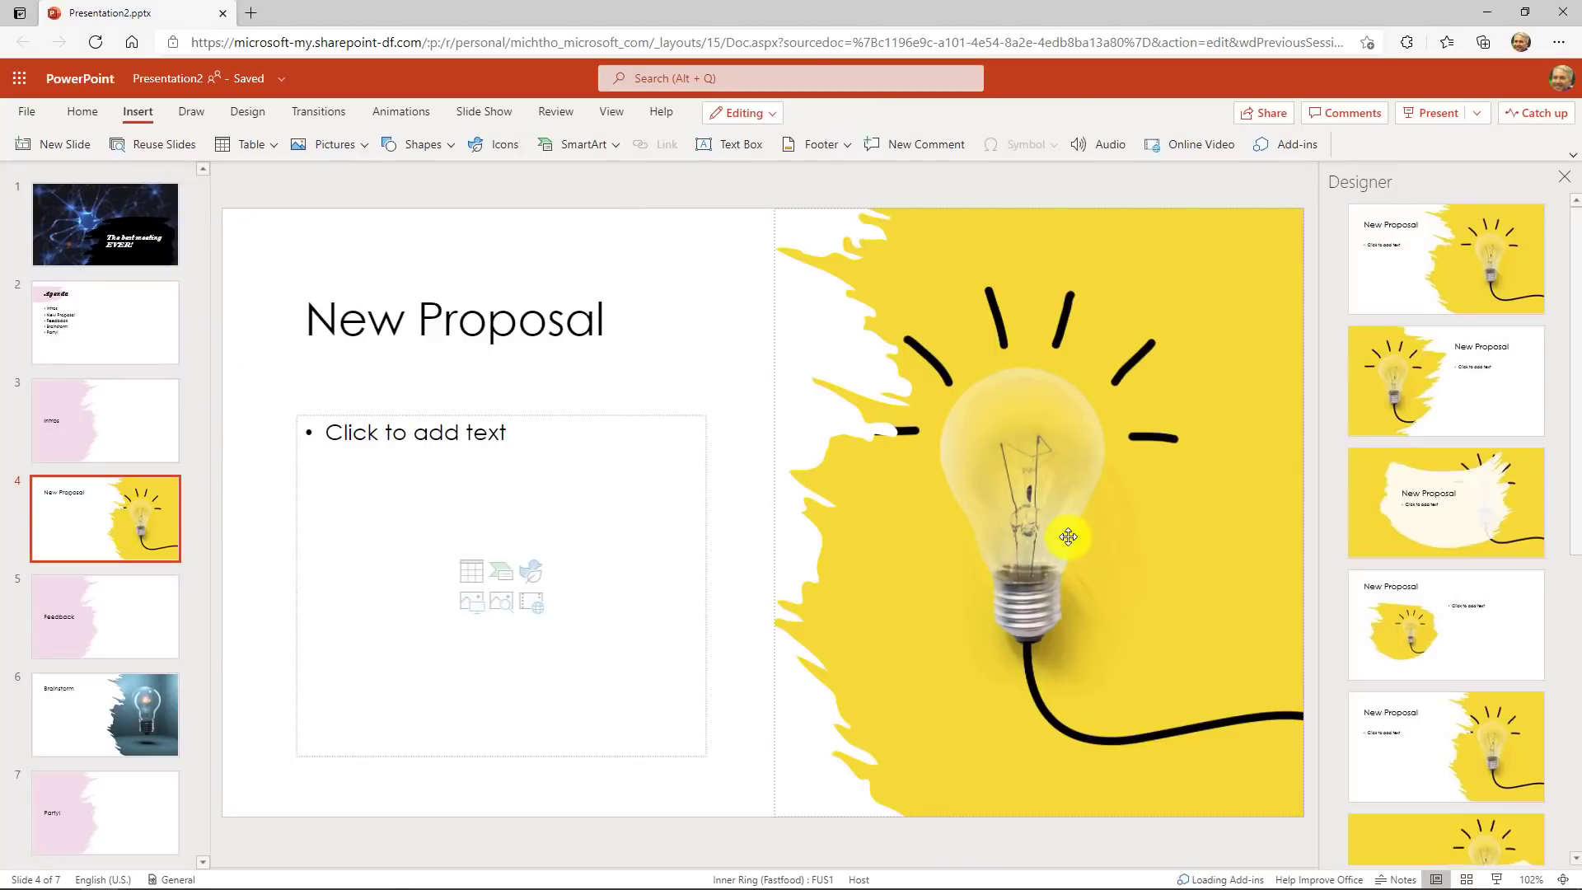
mouse_move(109, 718)
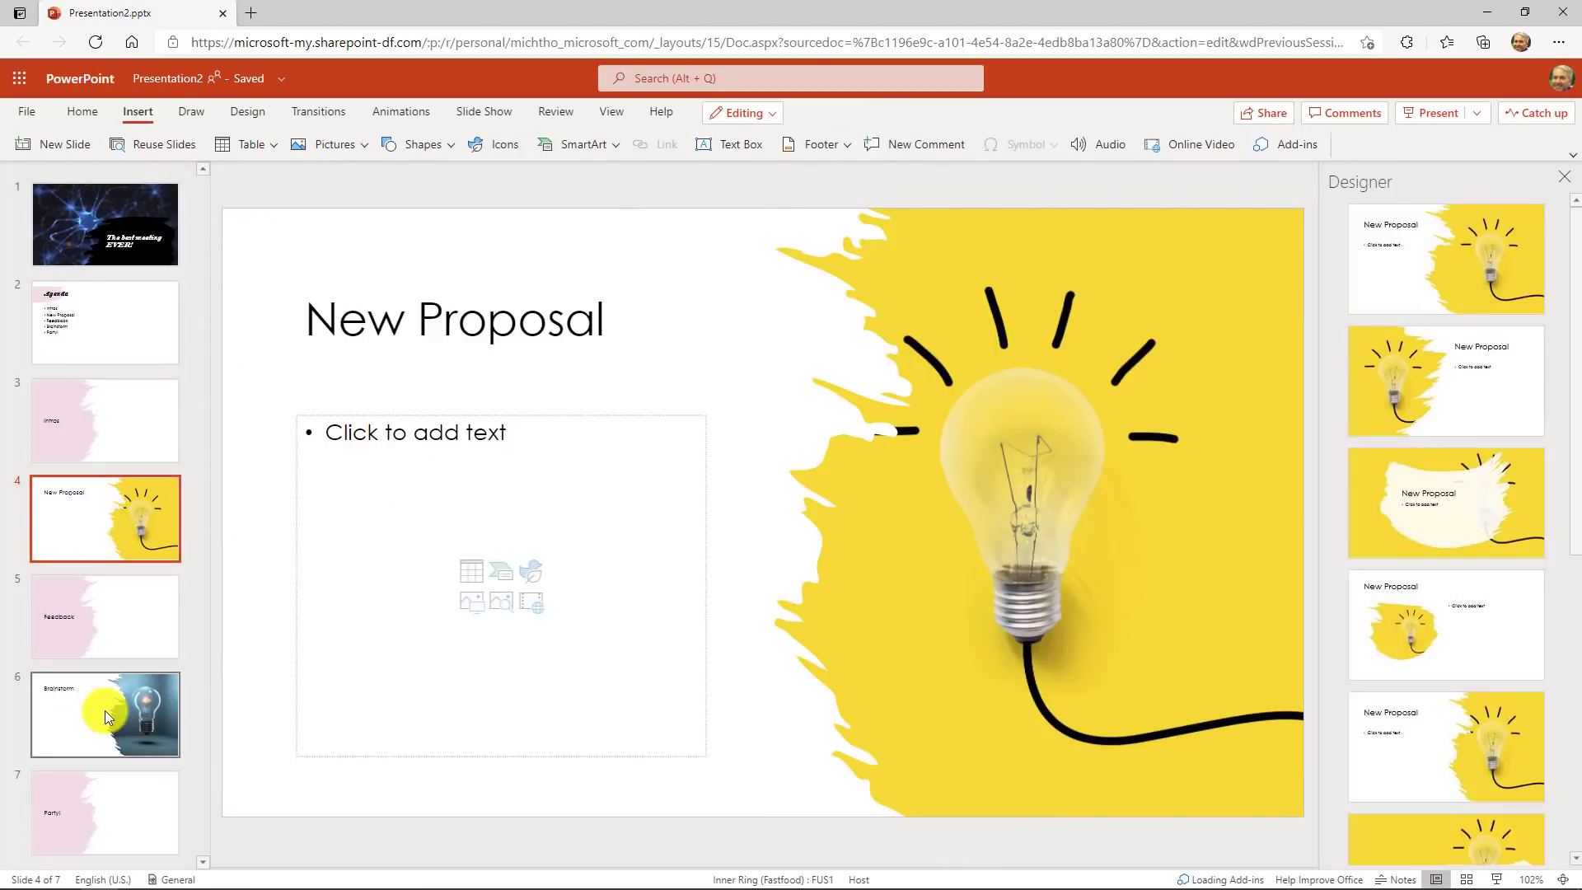
click(105, 616)
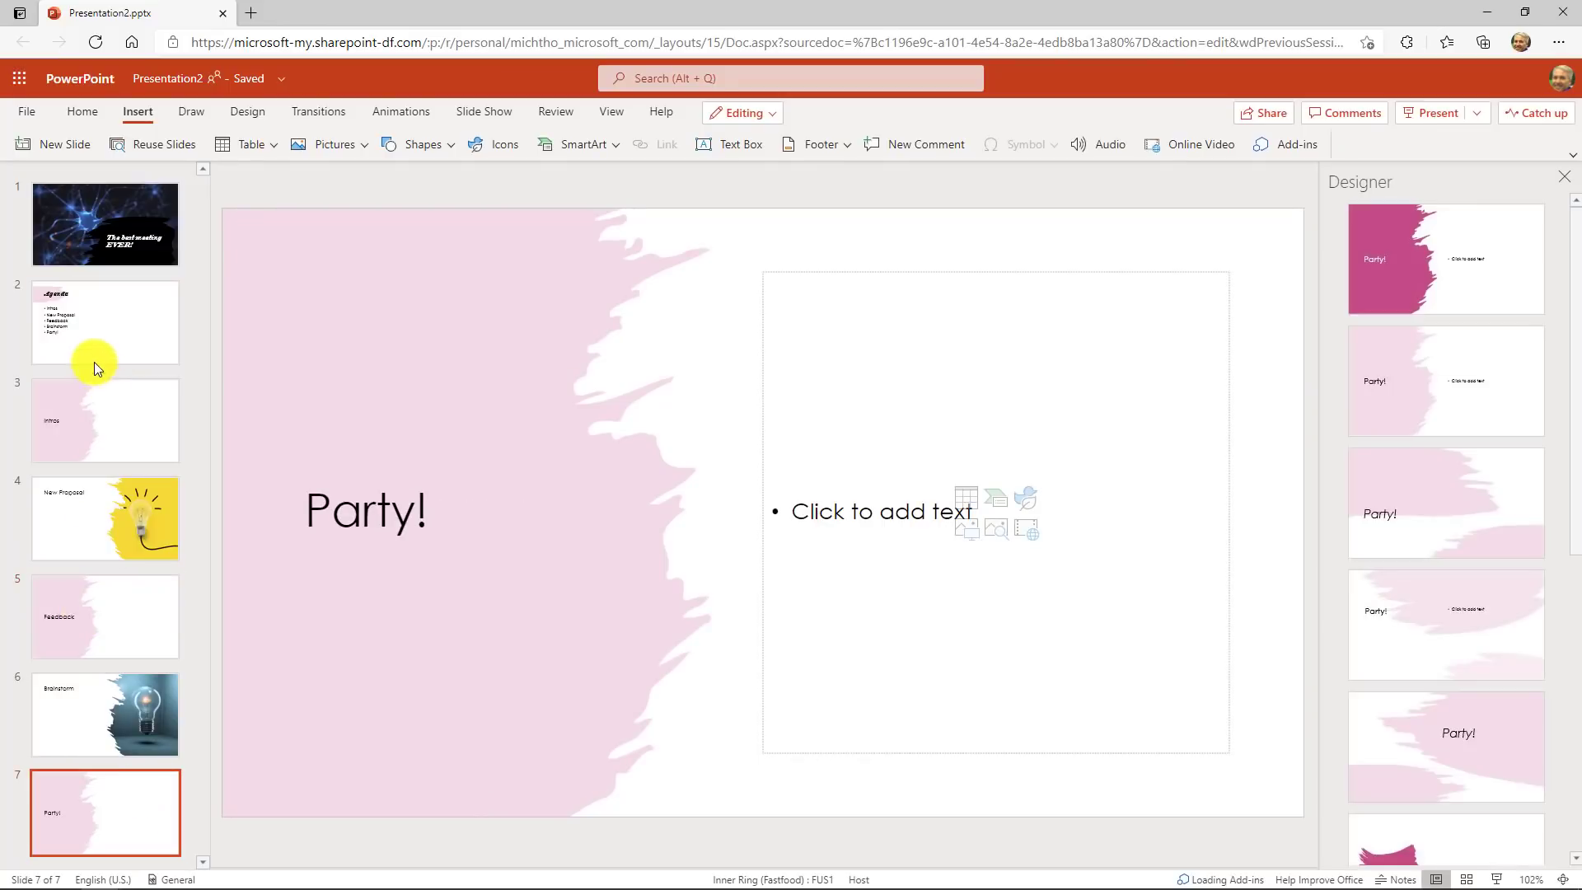
click(105, 323)
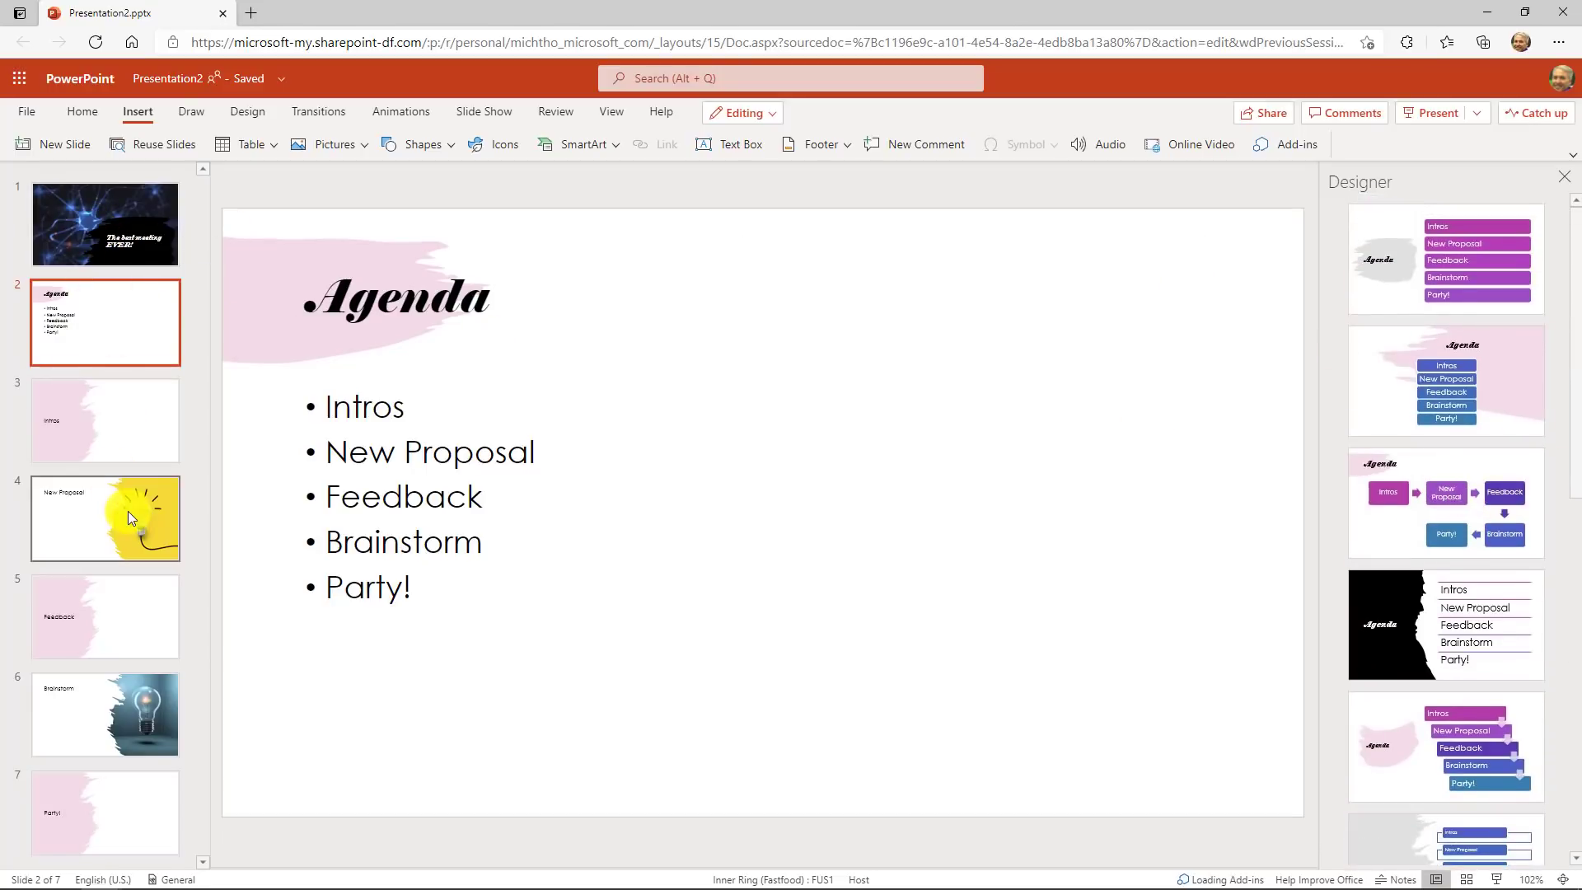
click(105, 518)
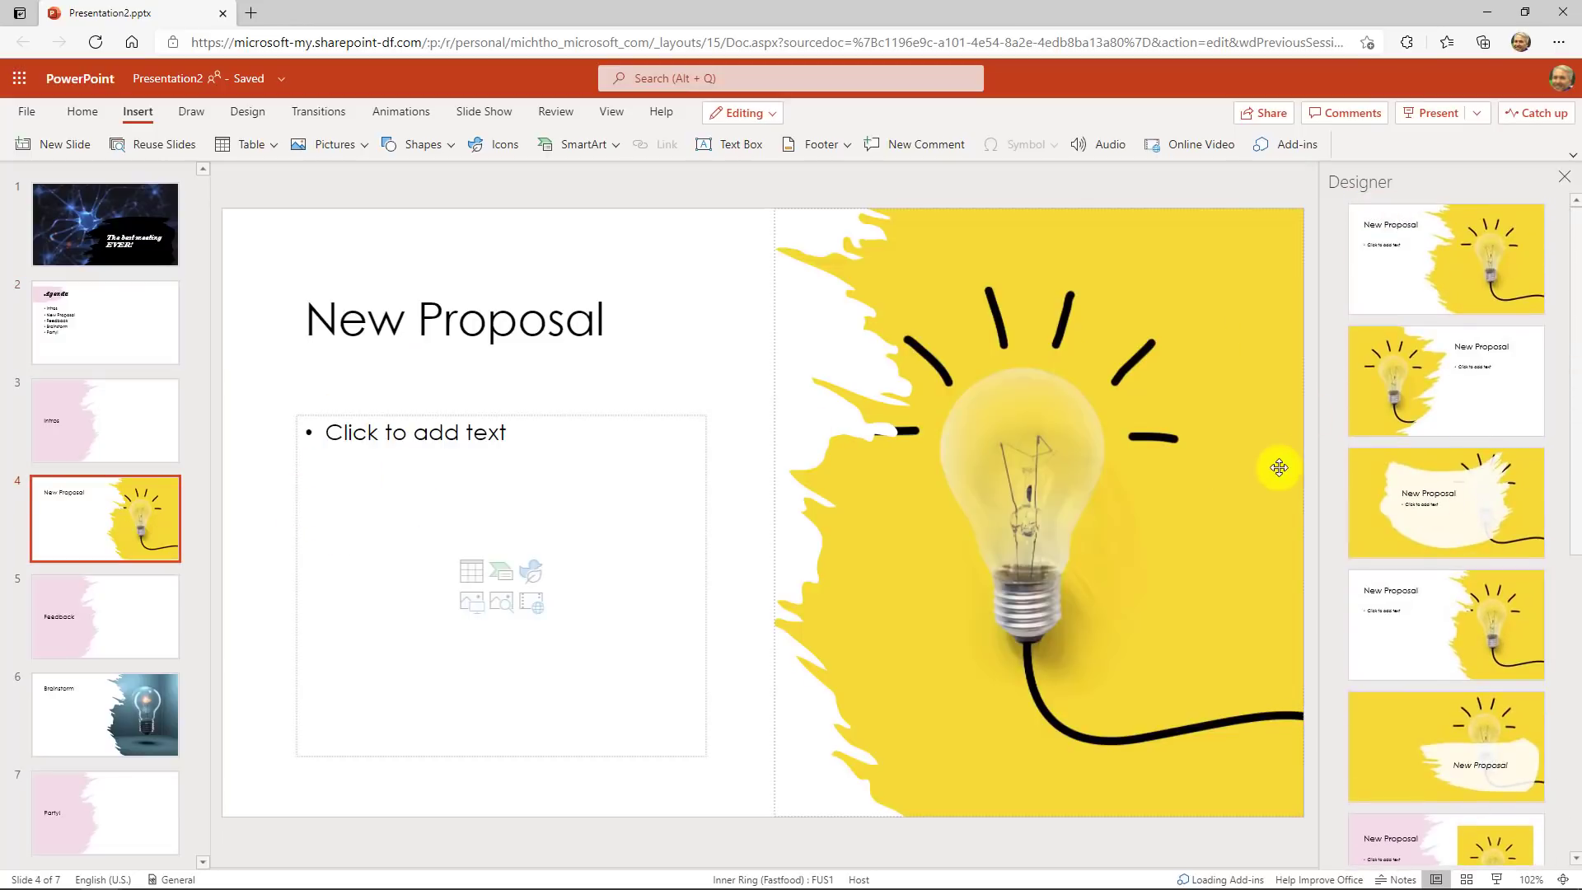
mouse_move(97, 237)
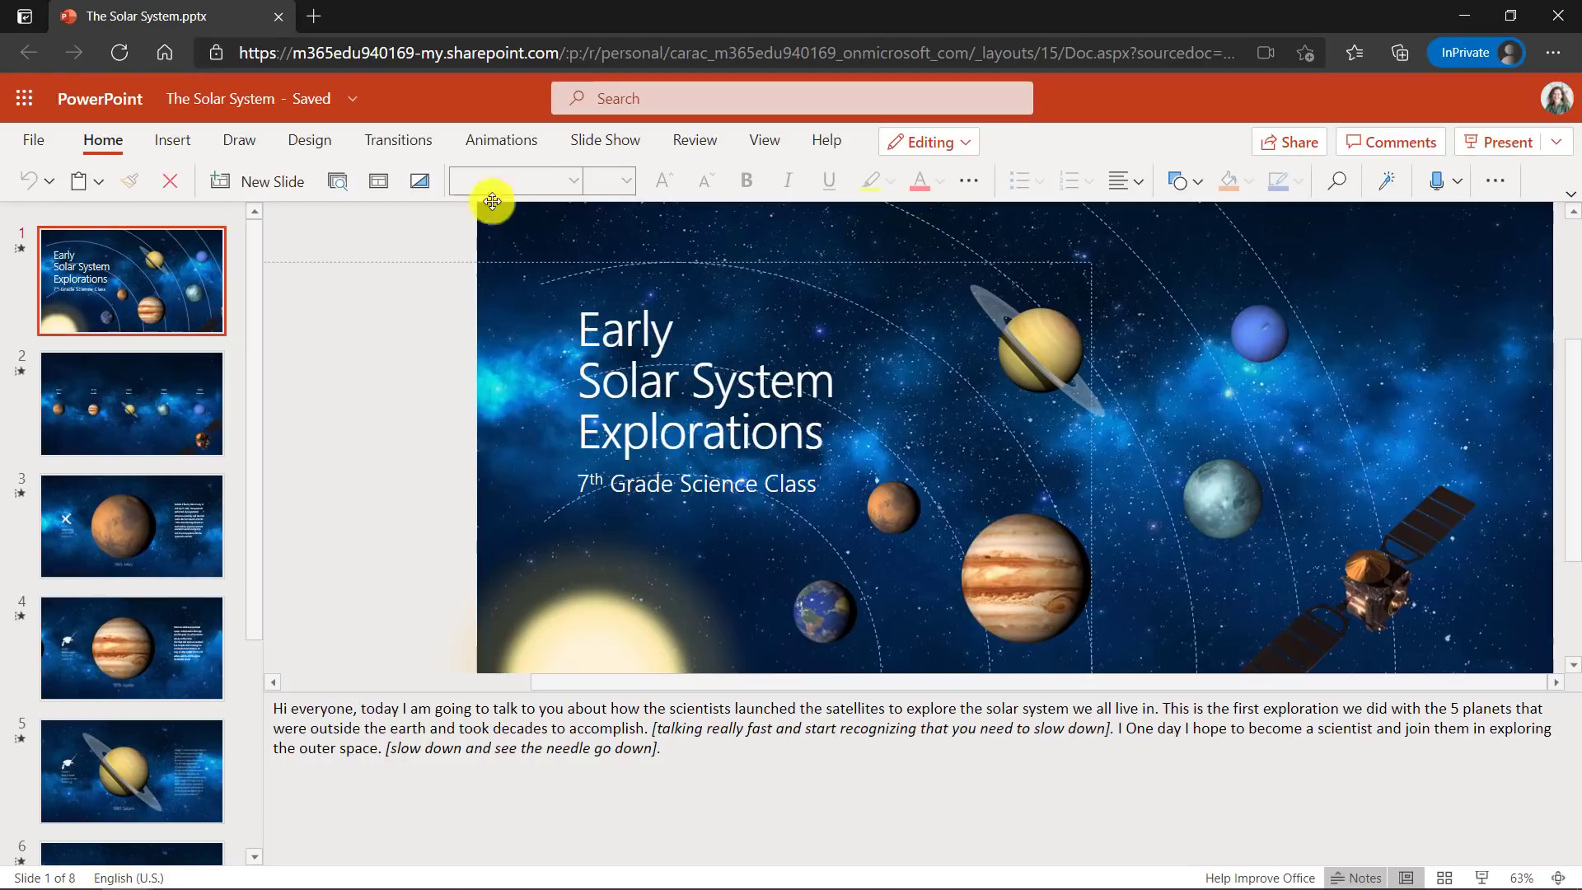
- Enable Show body language feedback under Rehearse with Coach and start the coached rehearsal
click(605, 140)
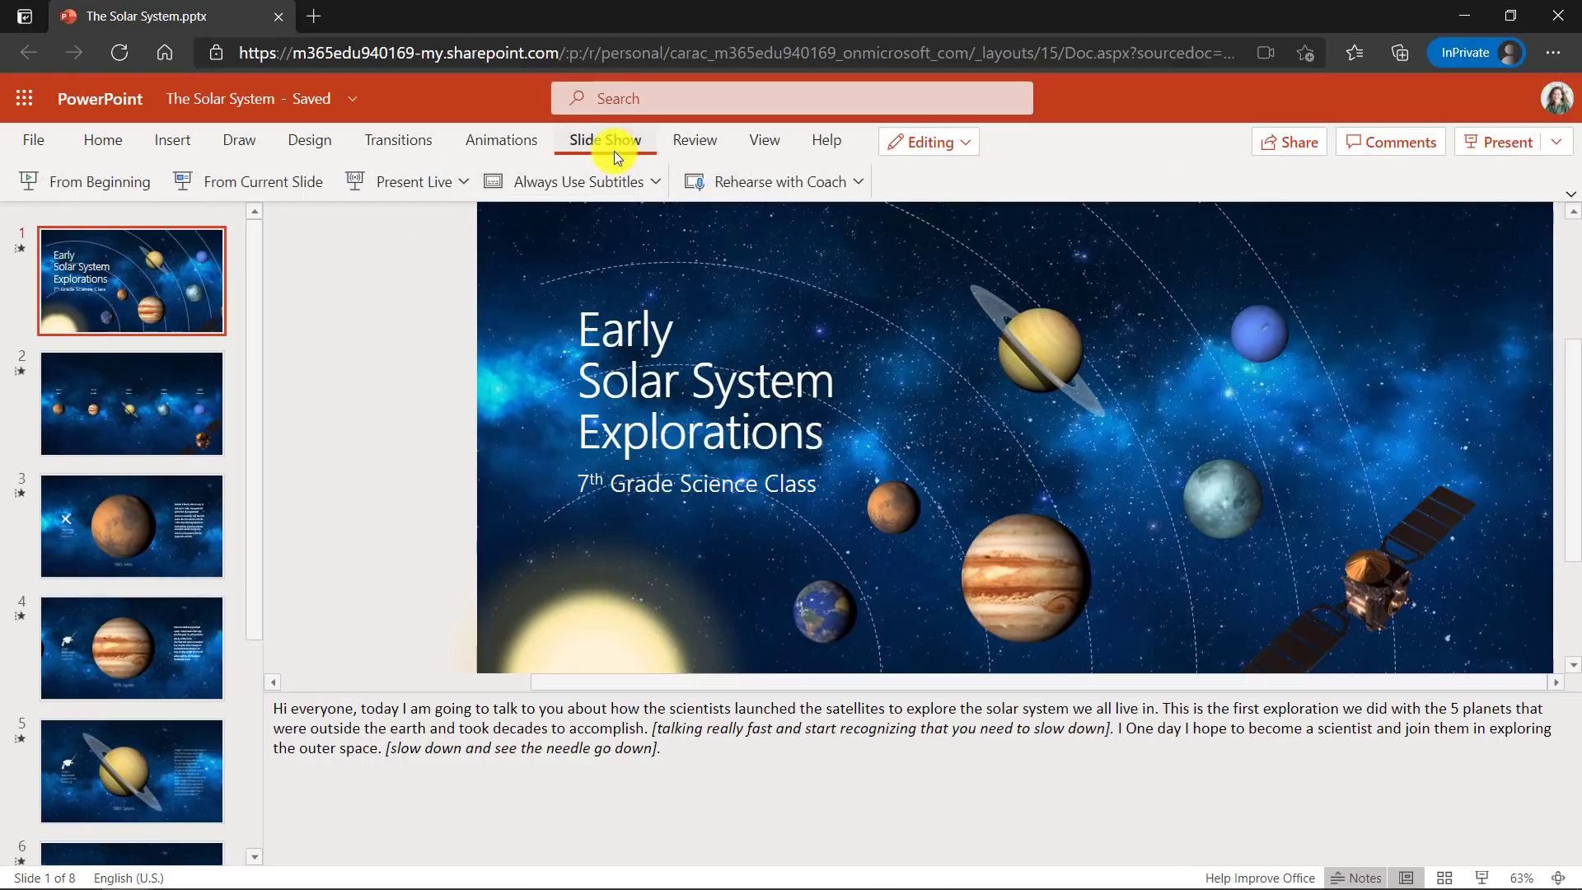
mouse_move(903, 188)
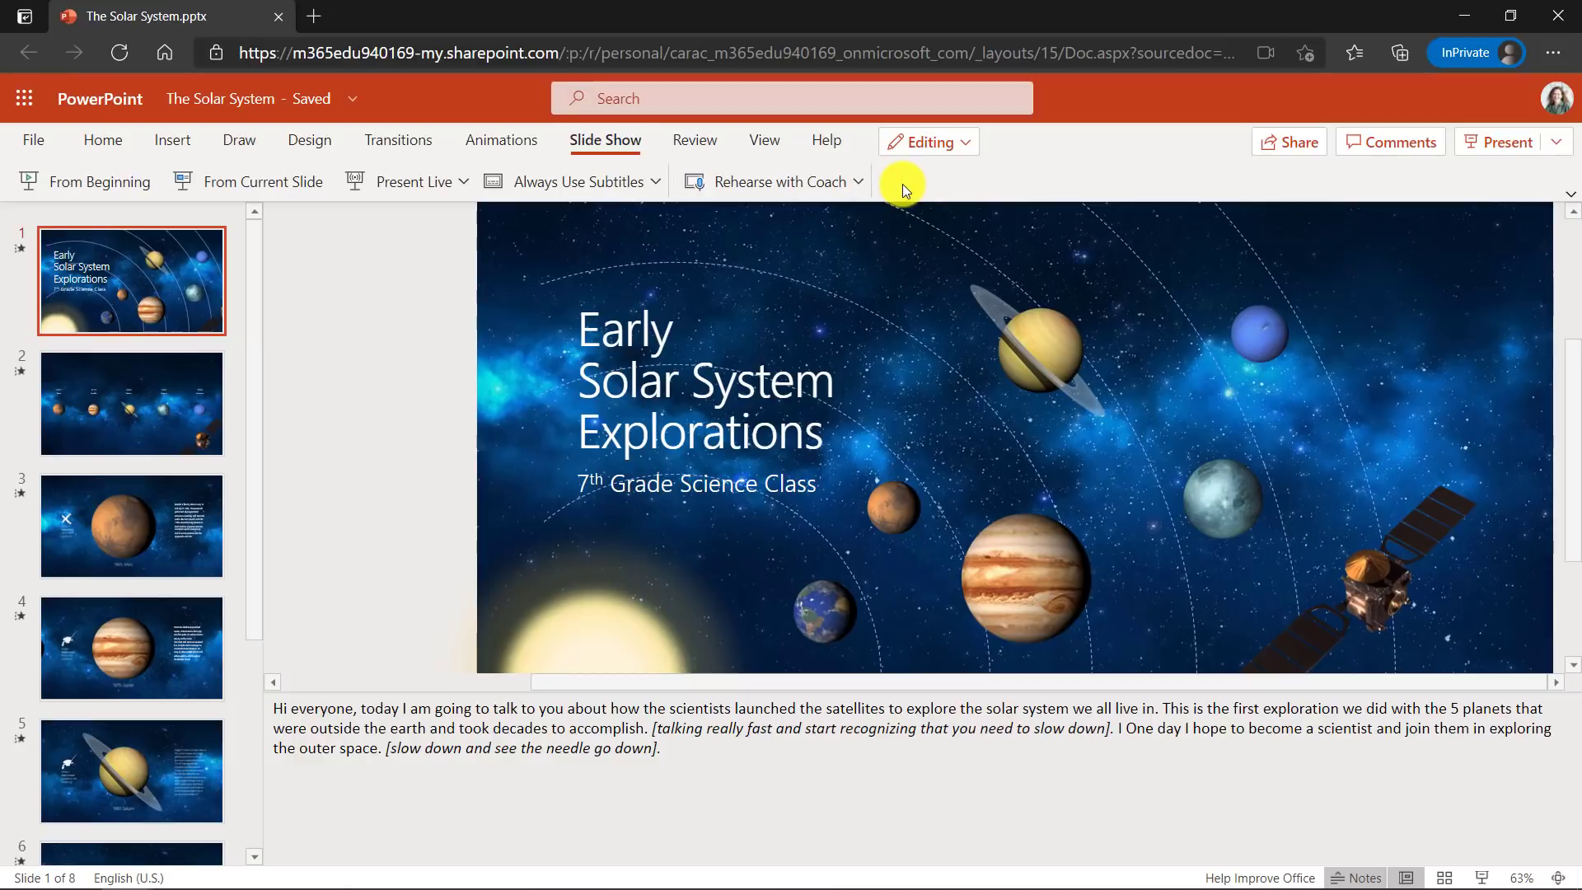
click(859, 181)
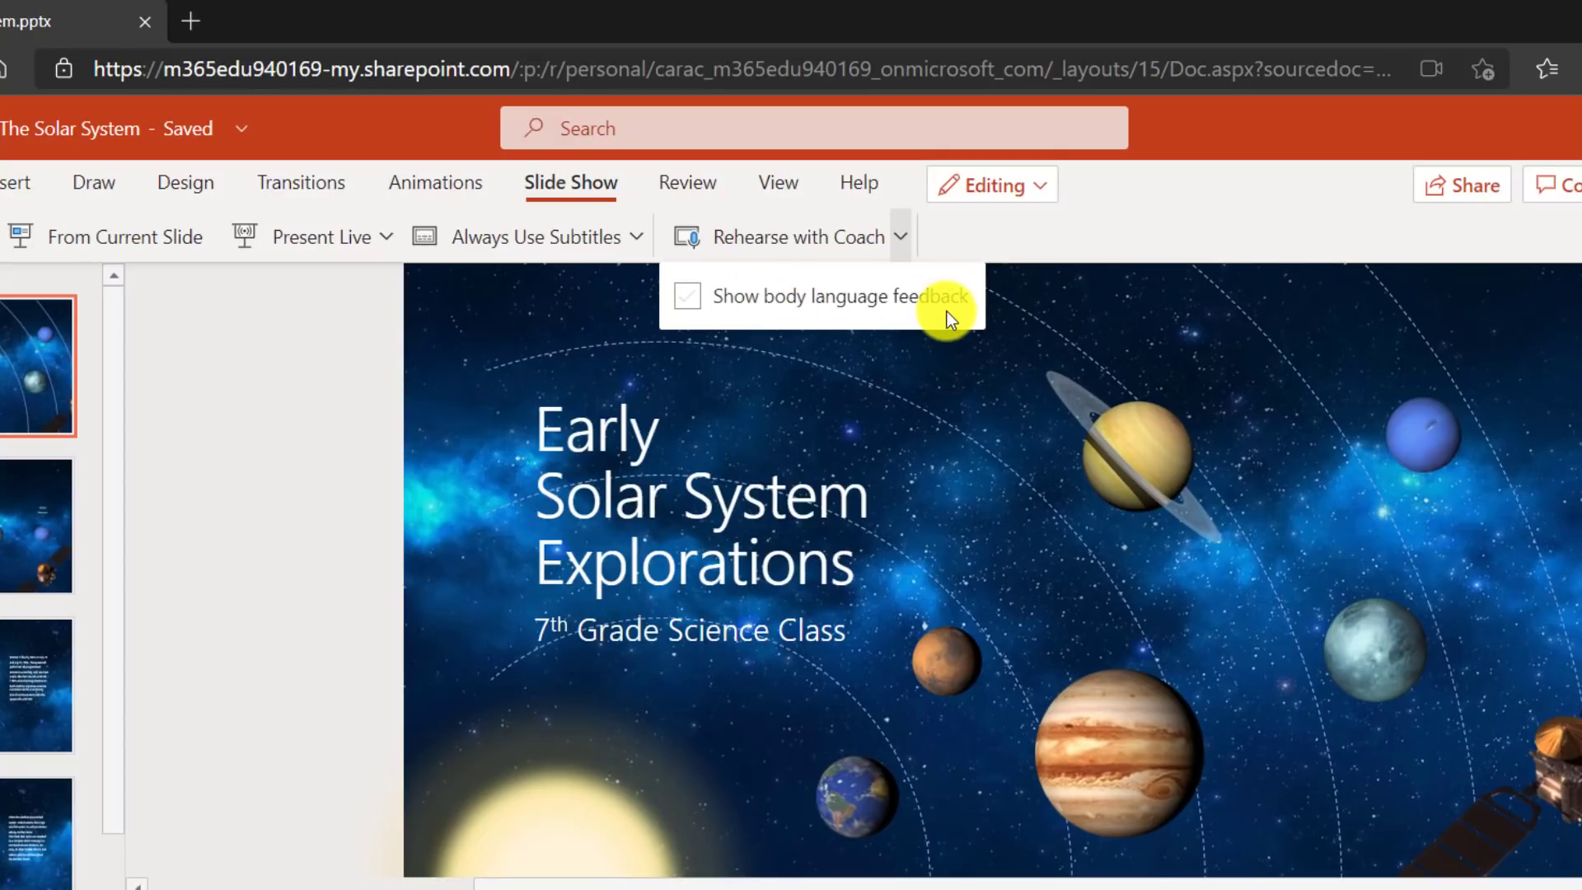
click(686, 297)
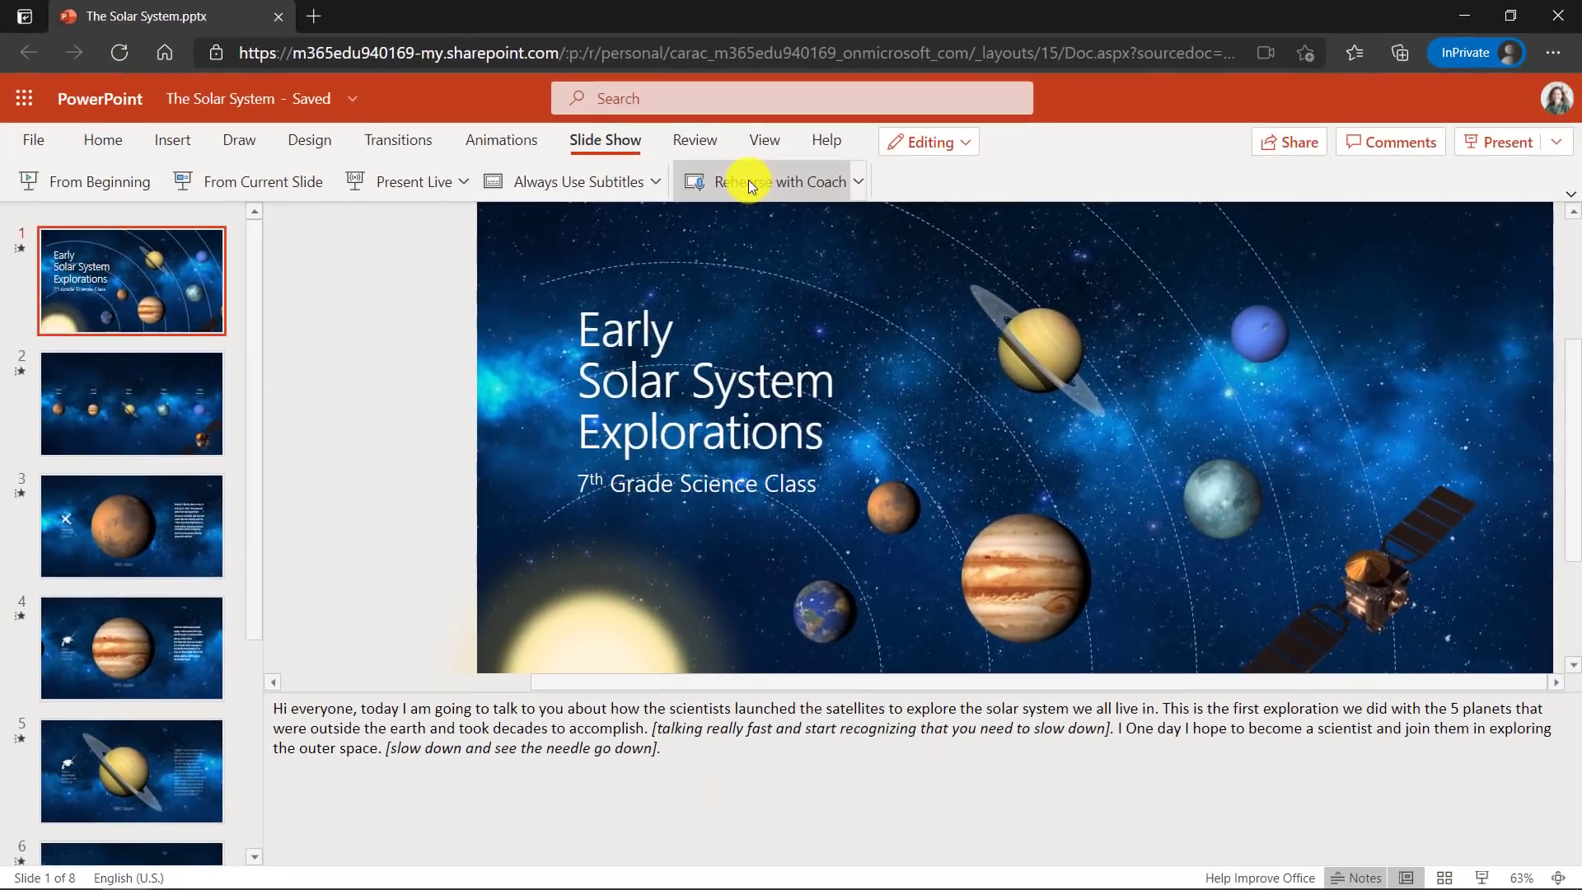
click(752, 181)
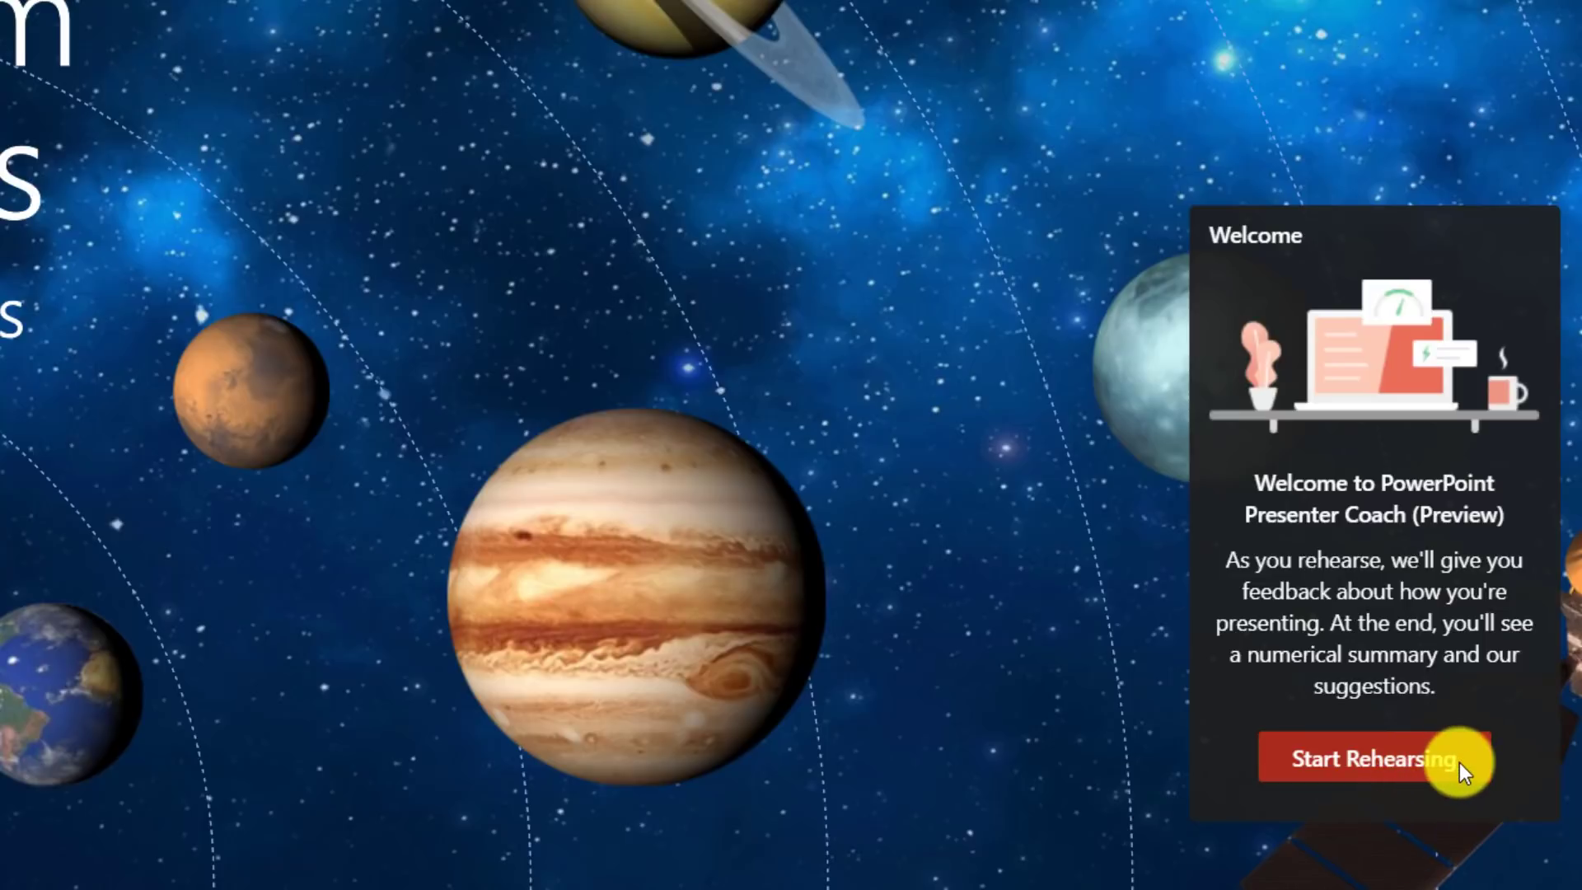
- Start rehearsing, then hide the camera preview and turn off real-time feedback
click(1364, 758)
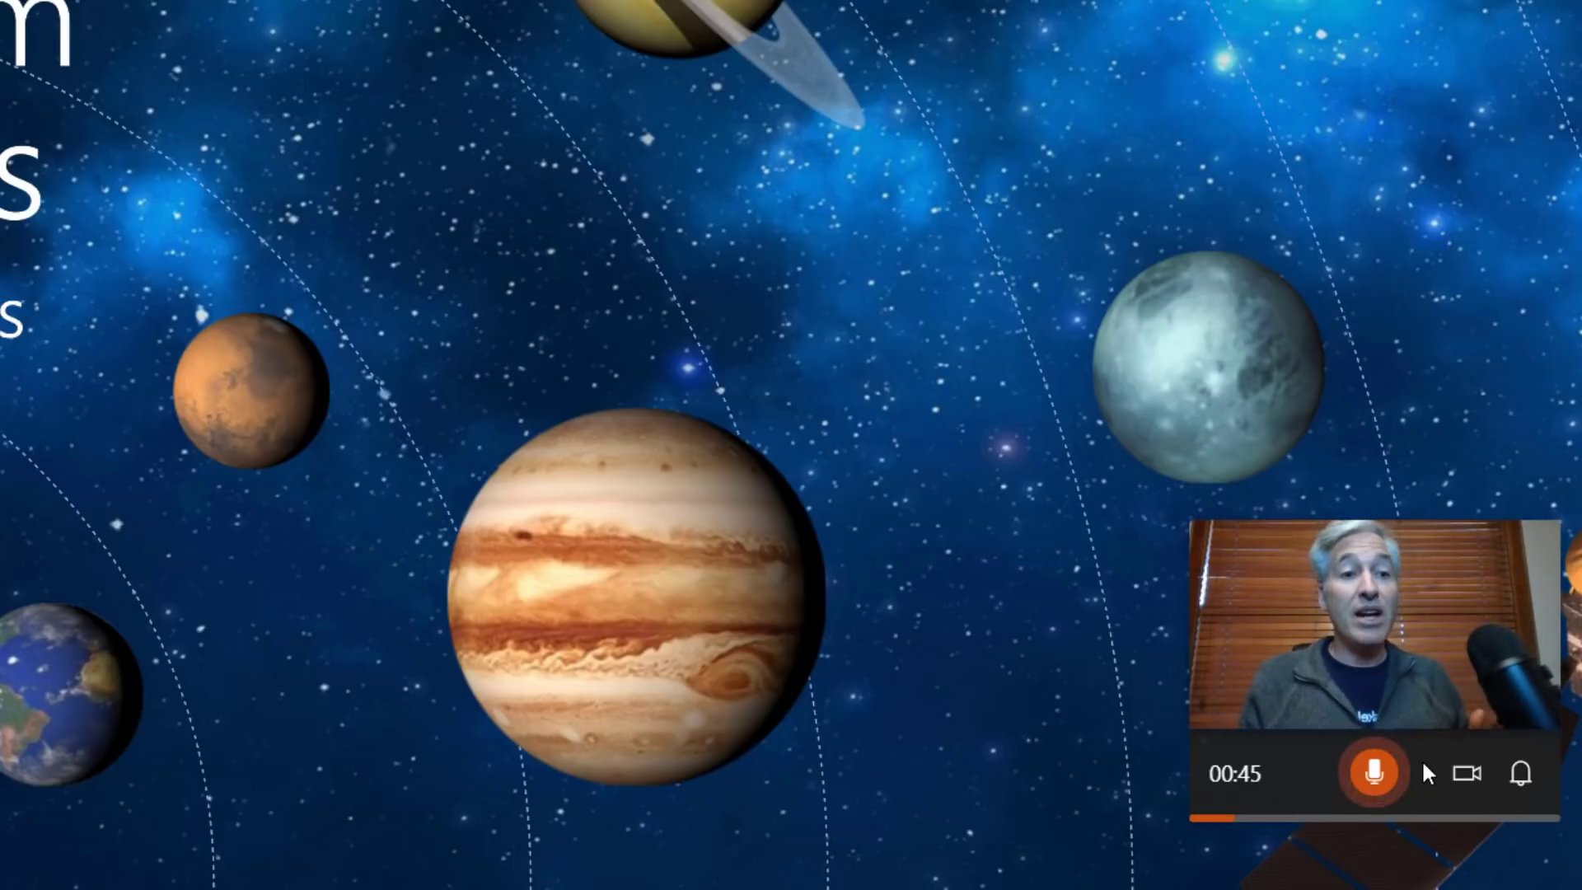
mouse_move(1473, 774)
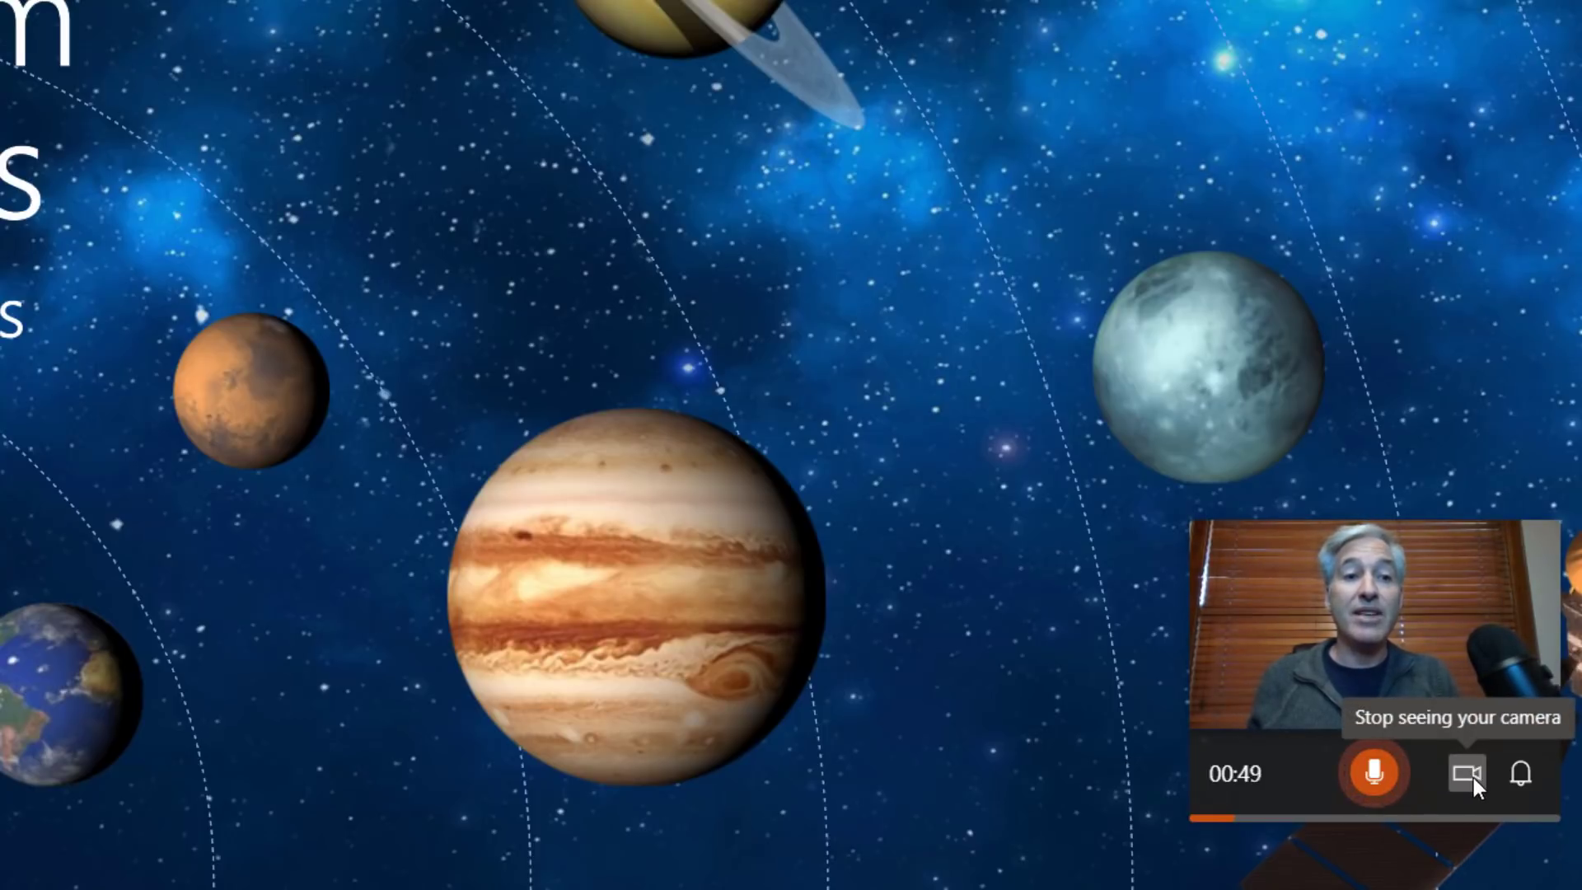
click(1462, 775)
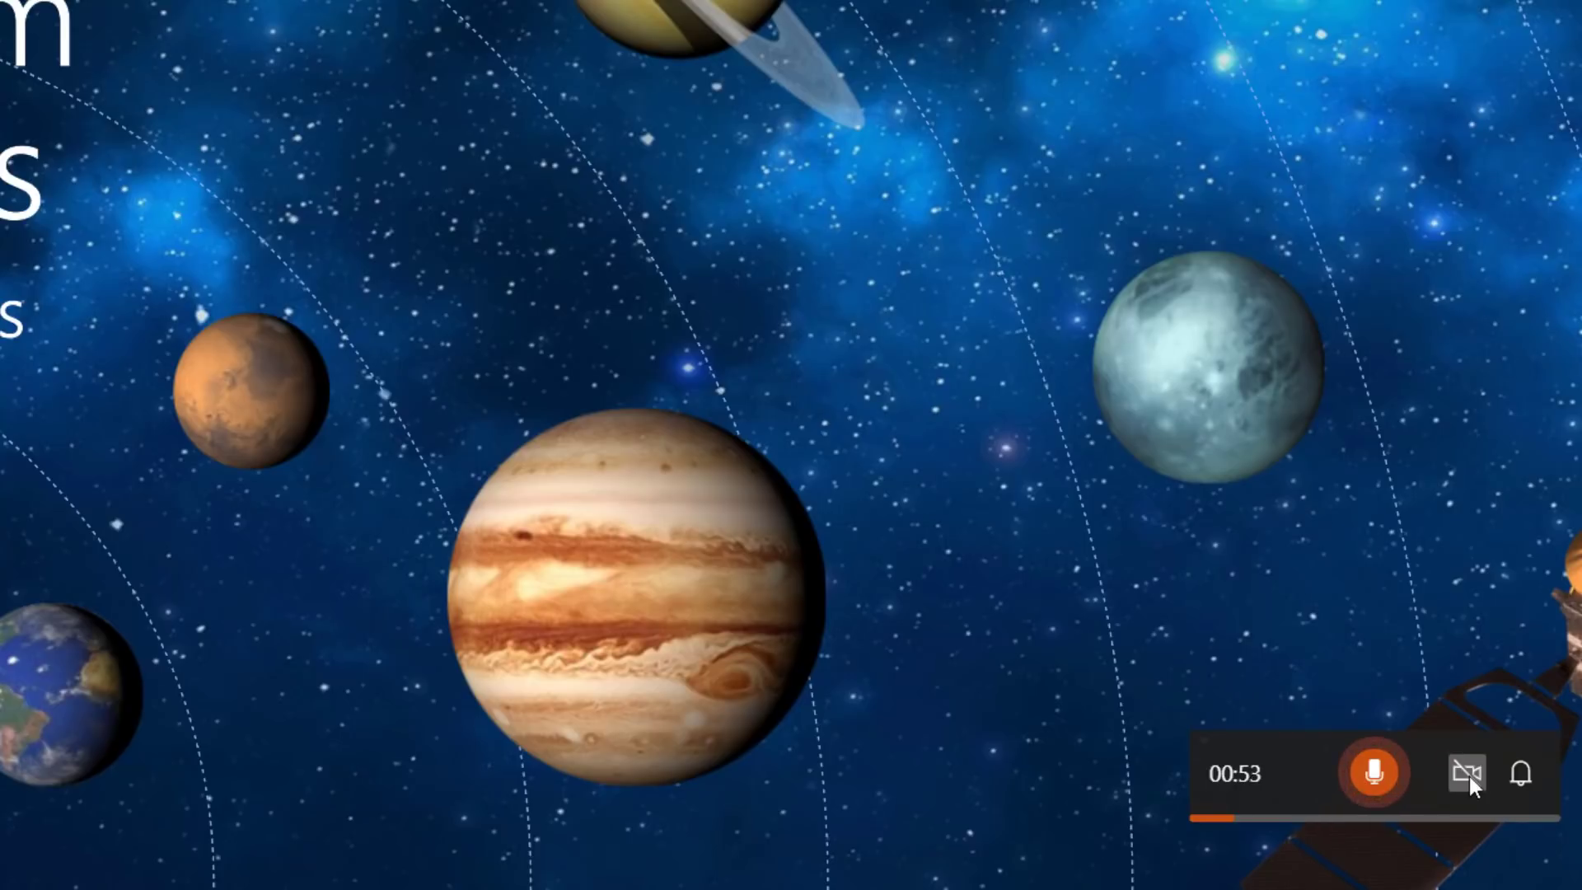
mouse_move(1521, 781)
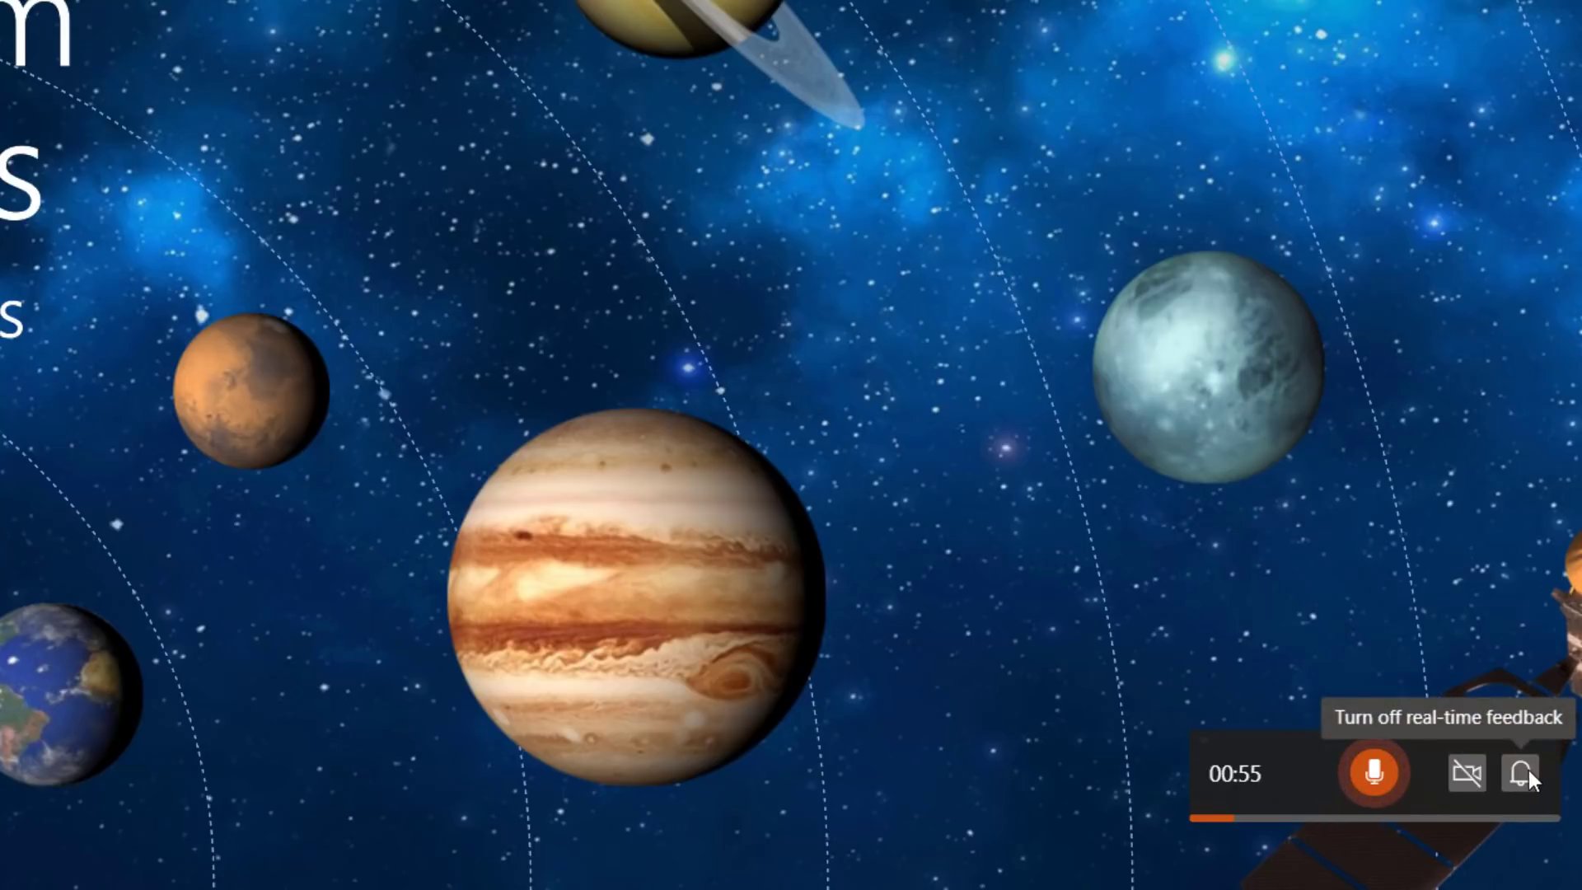
click(1520, 771)
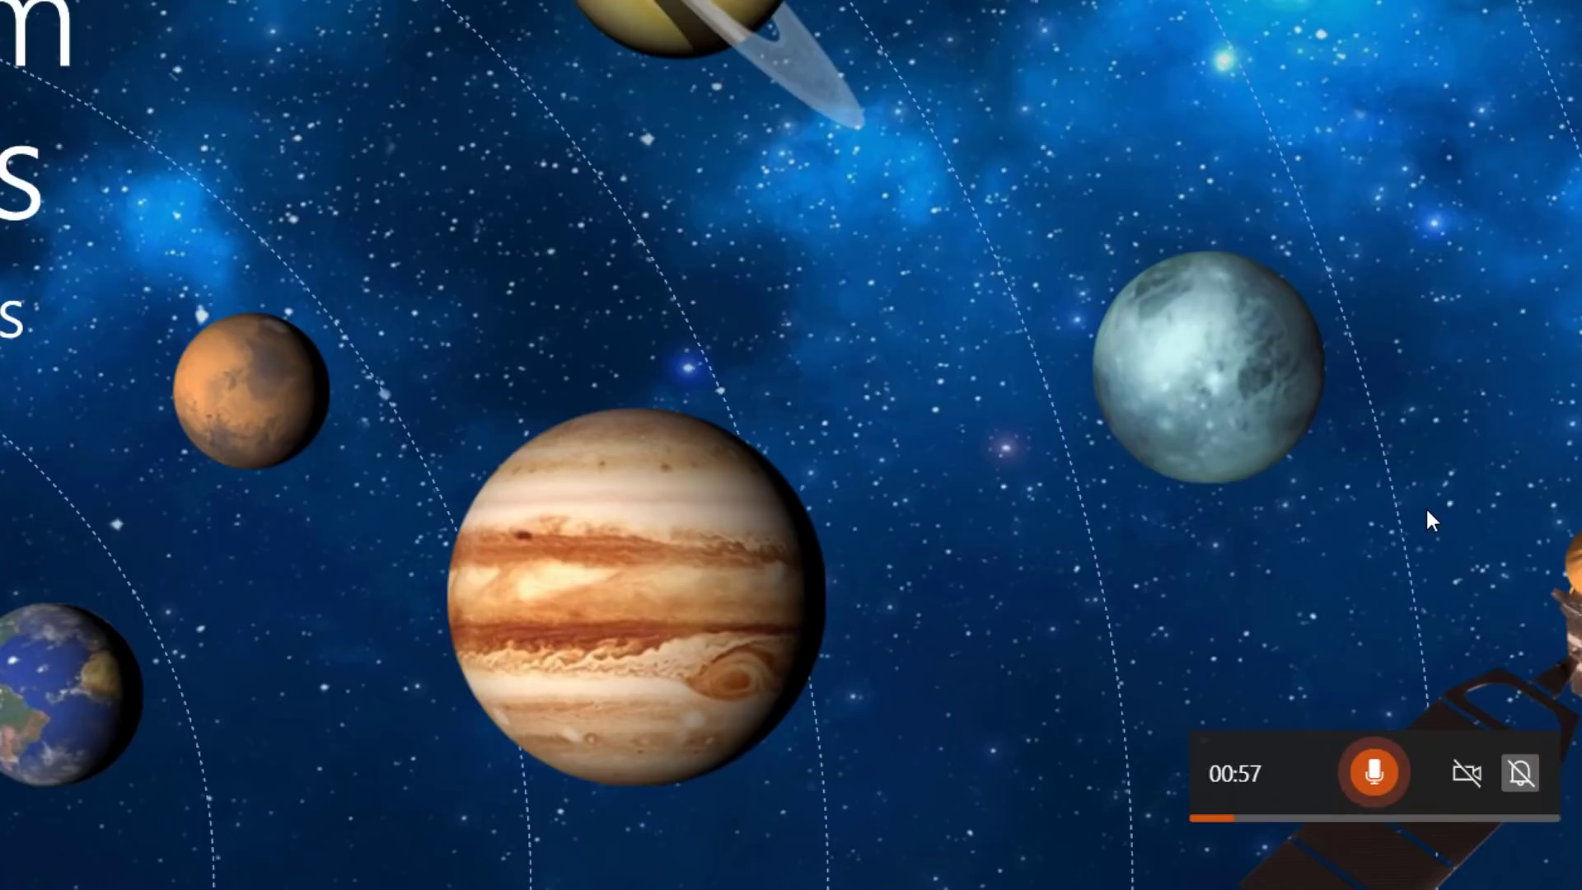
mouse_move(1523, 793)
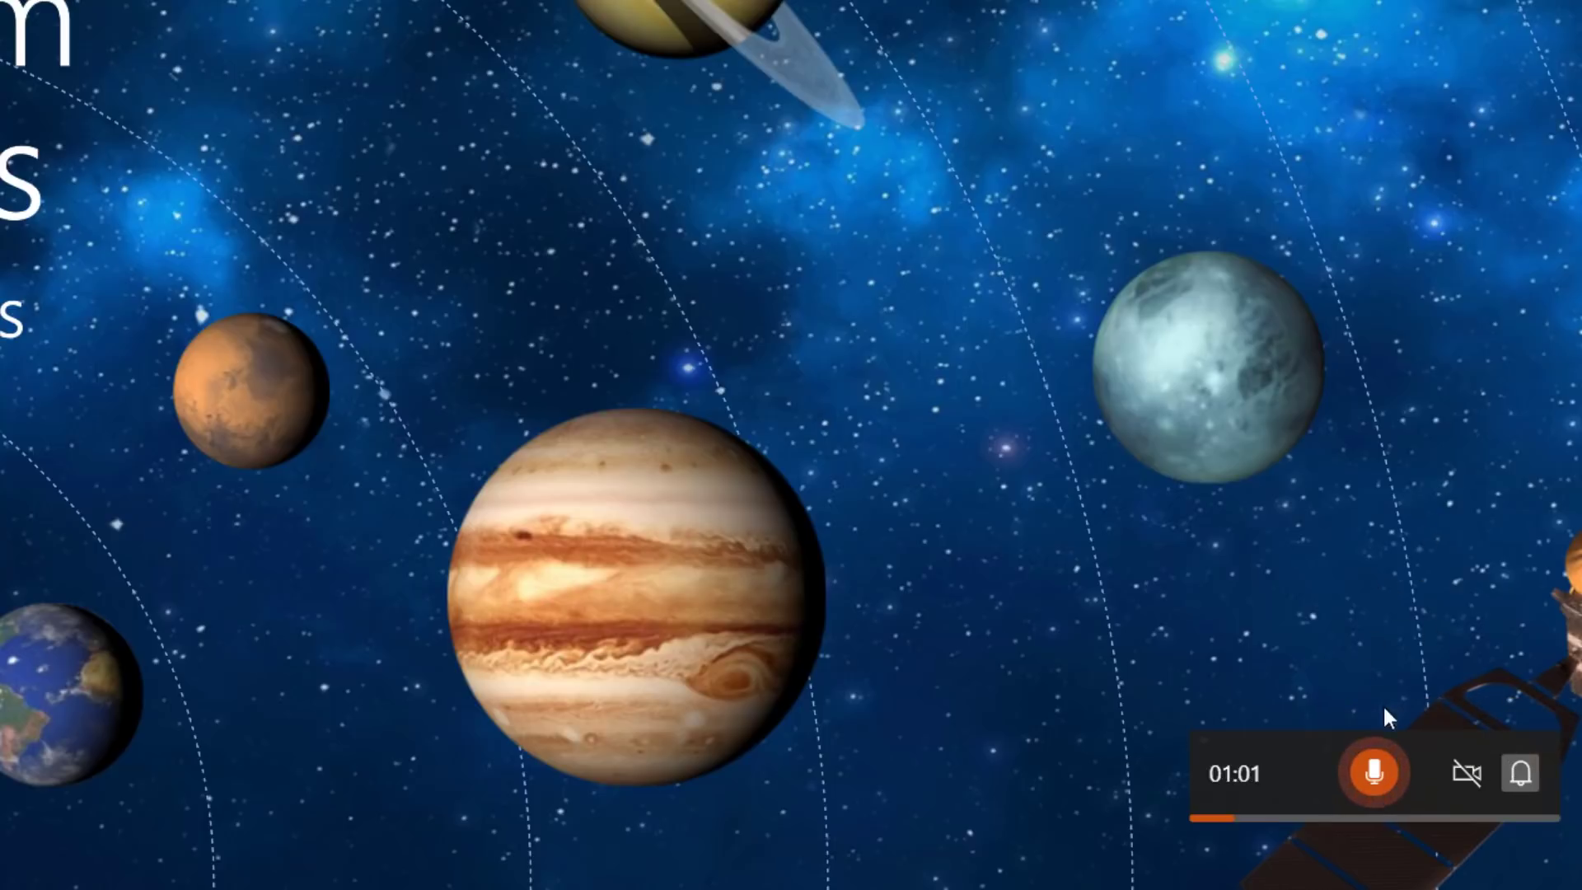
mouse_move(1351, 556)
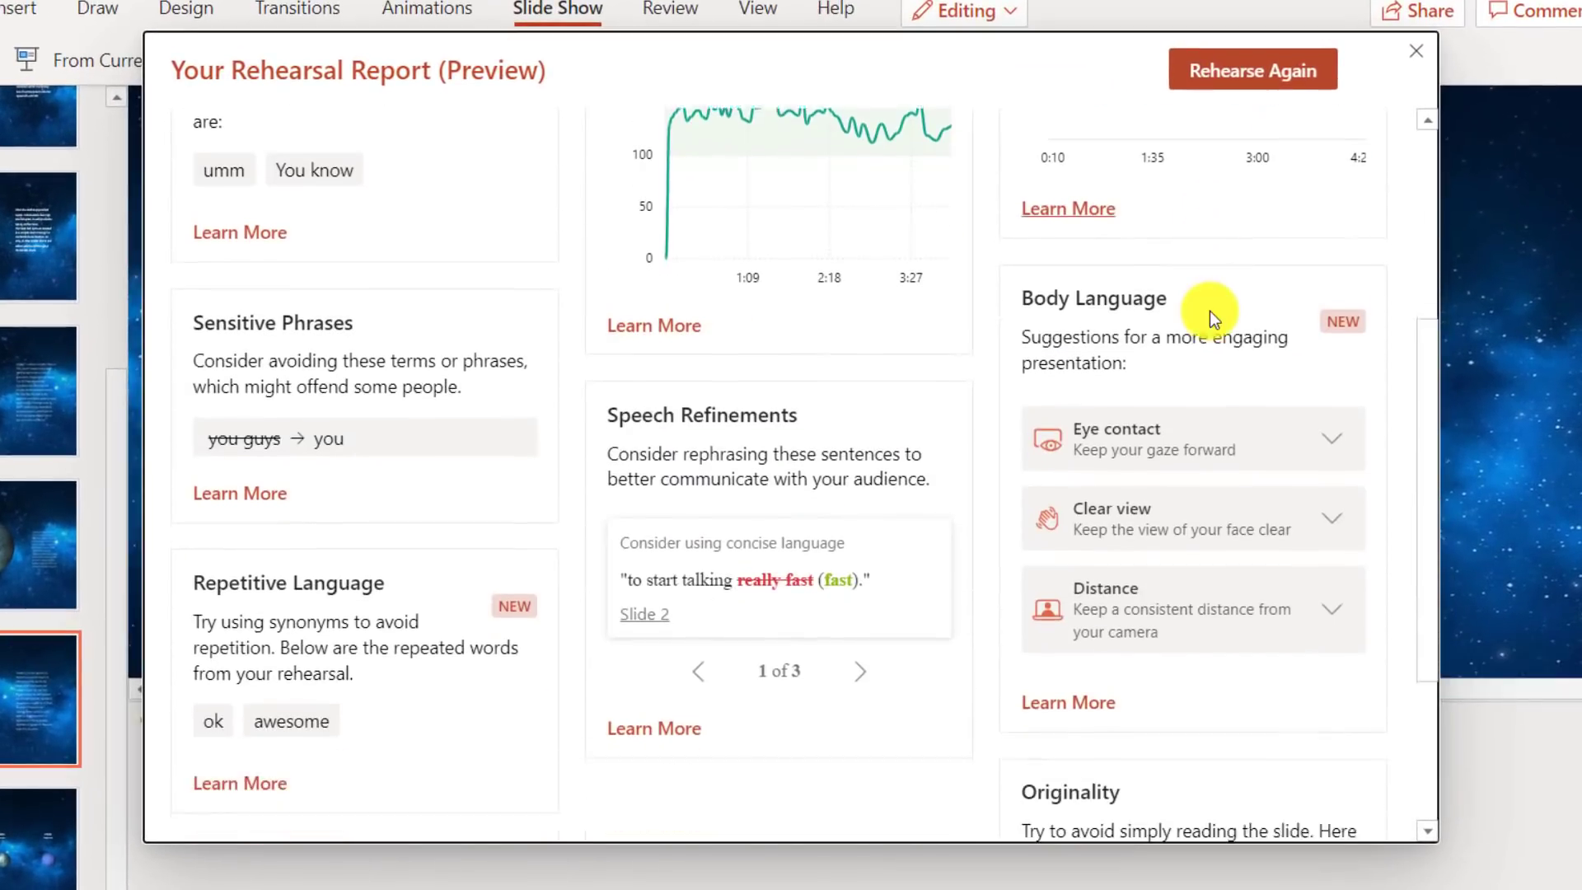
- Scroll through the rehearsal report's body language suggestions, then switch to the space_missions_8_6 deck
scroll(down, 3)
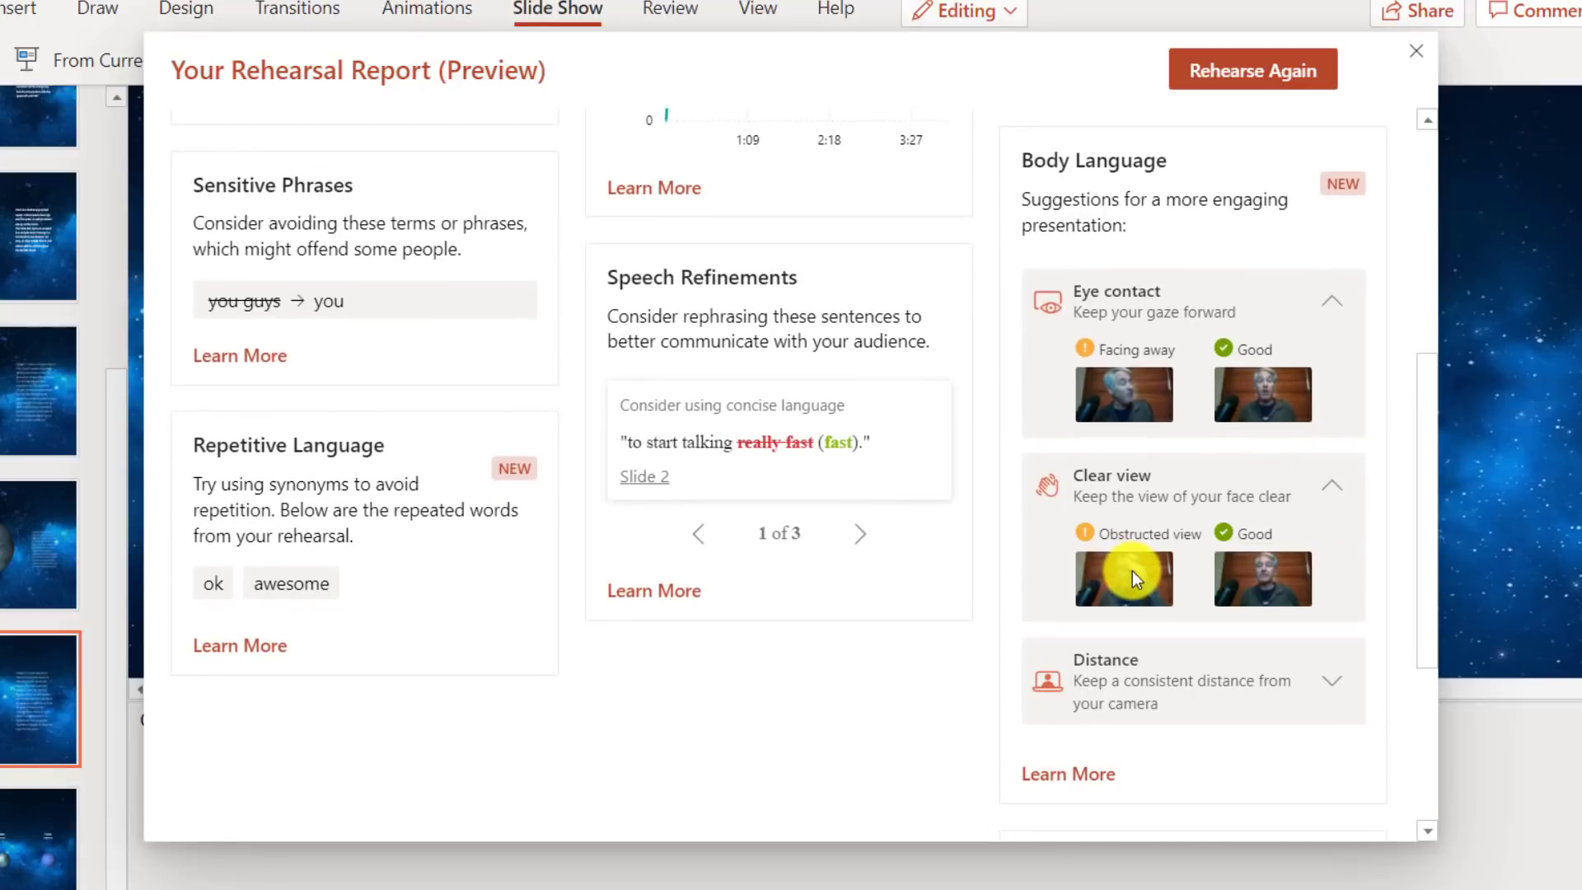
mouse_move(1262, 586)
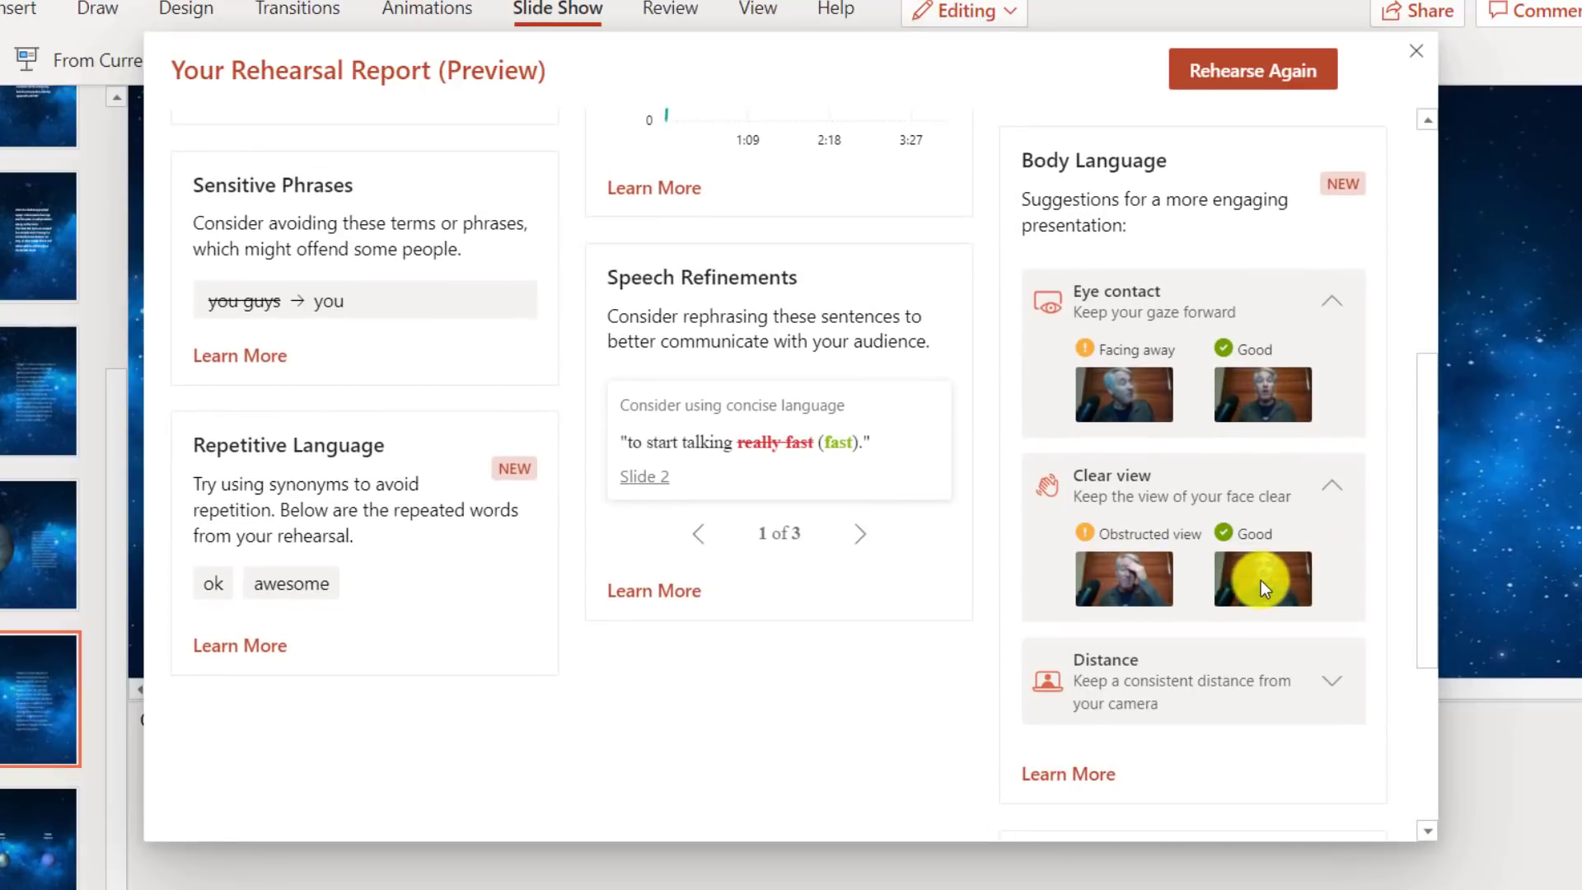
scroll(down, 3)
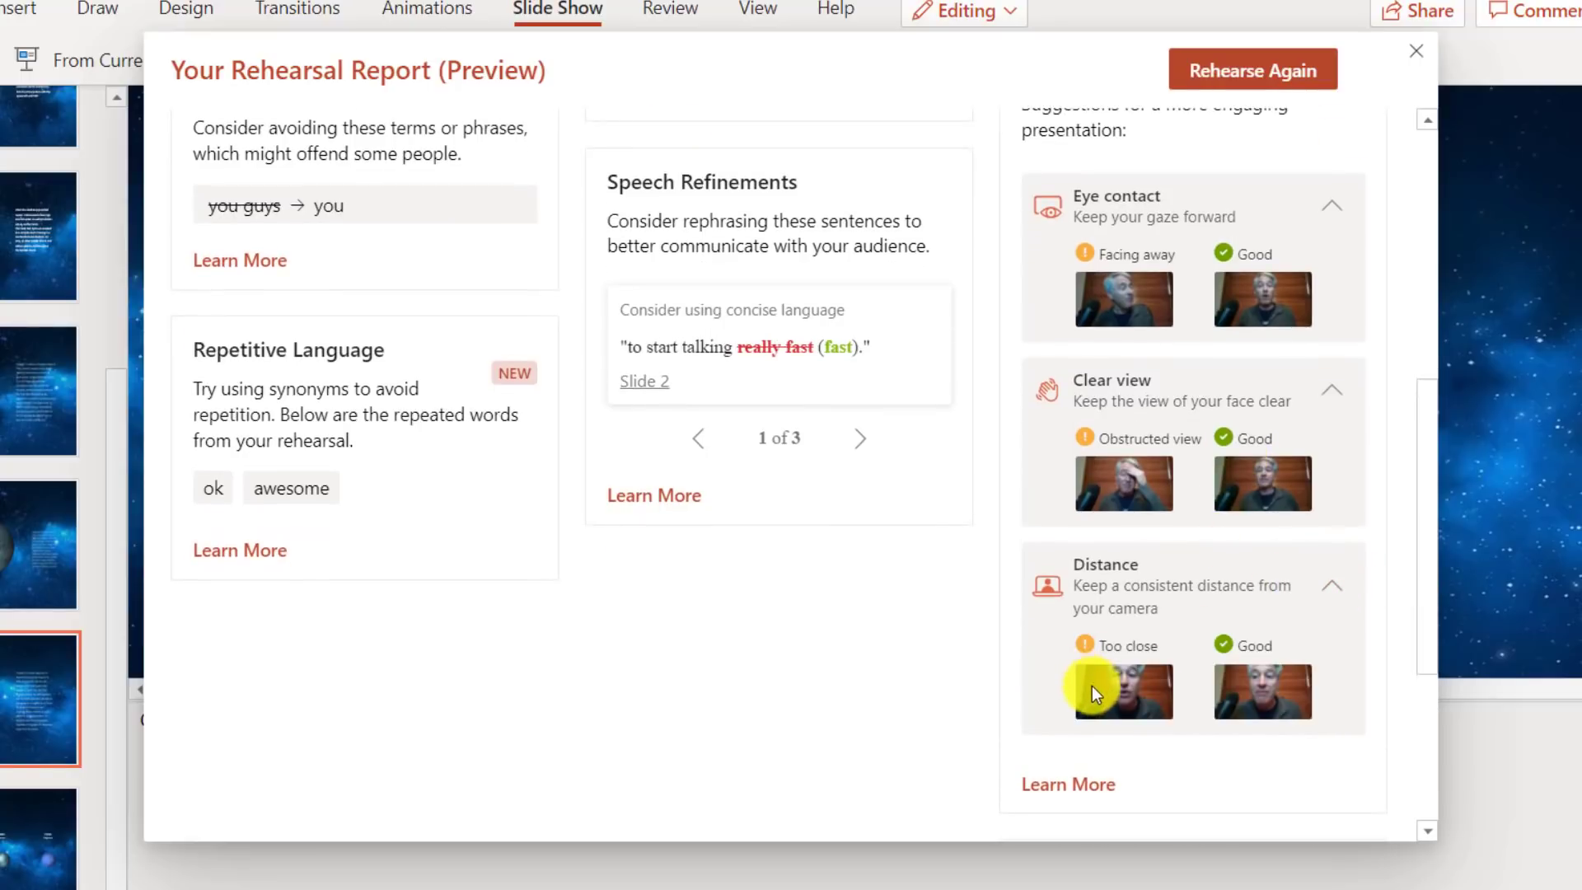
mouse_move(1268, 694)
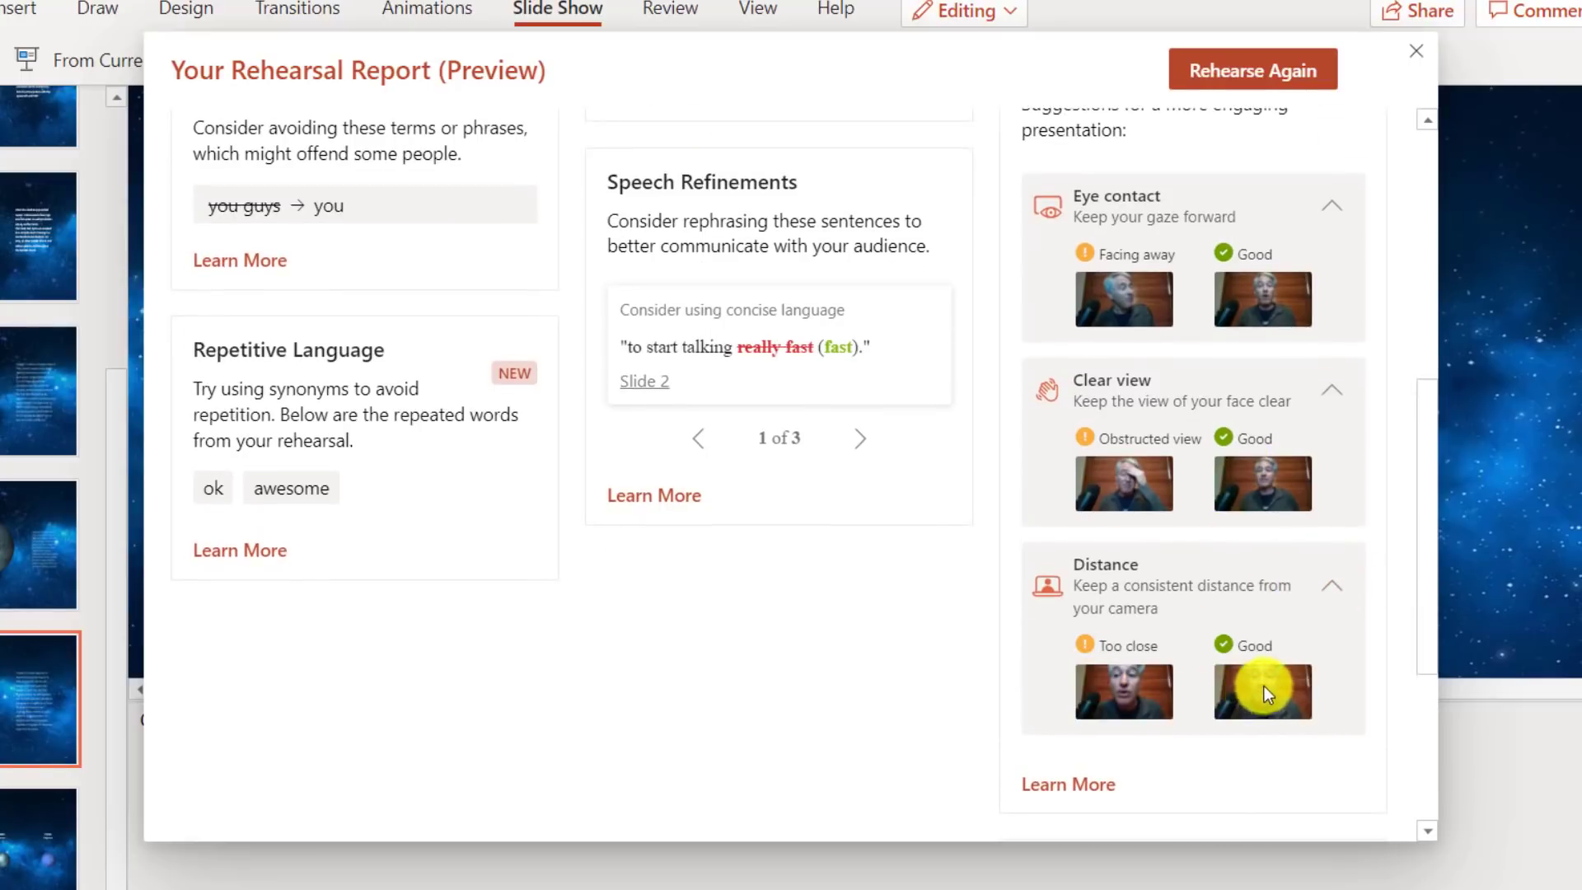
click(1413, 51)
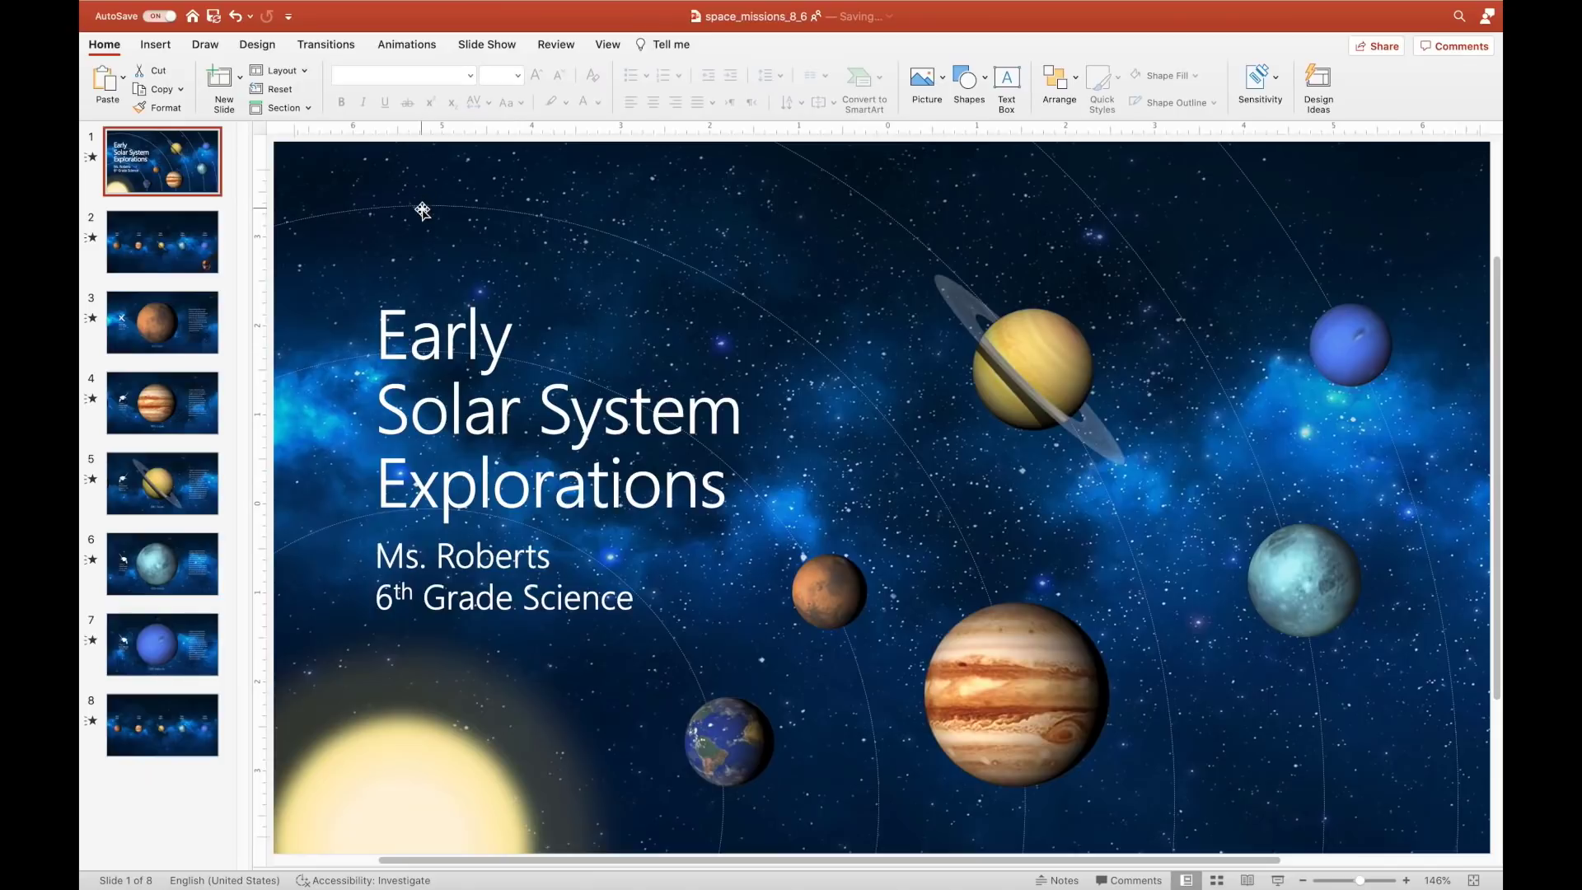
- Record a short audio clip via Insert > Audio > Record Audio and place it on the title slide
click(155, 45)
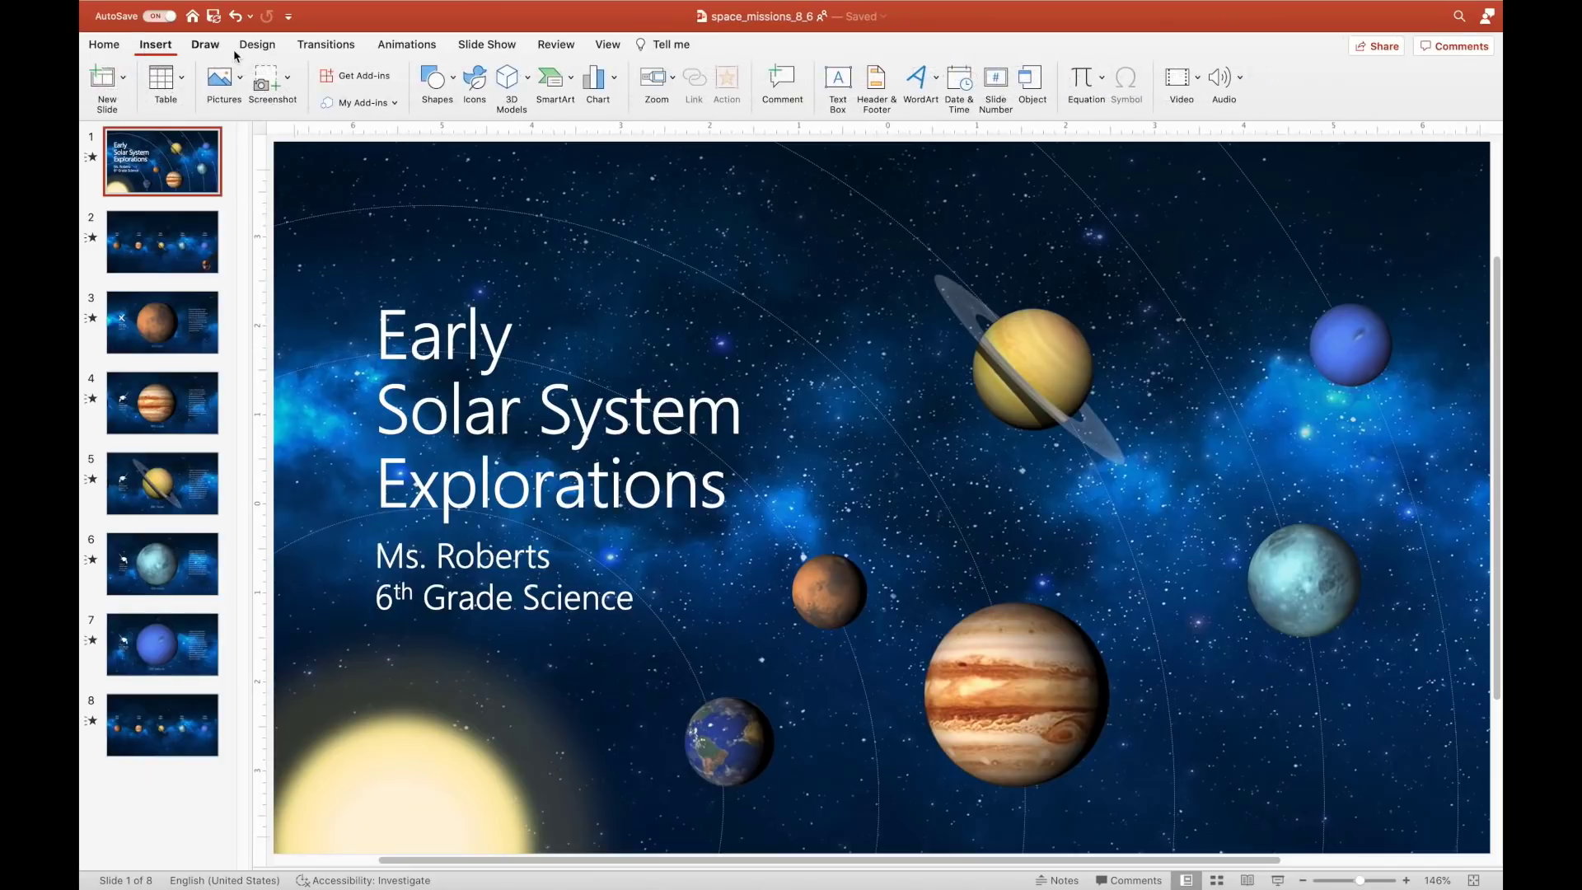
click(1243, 76)
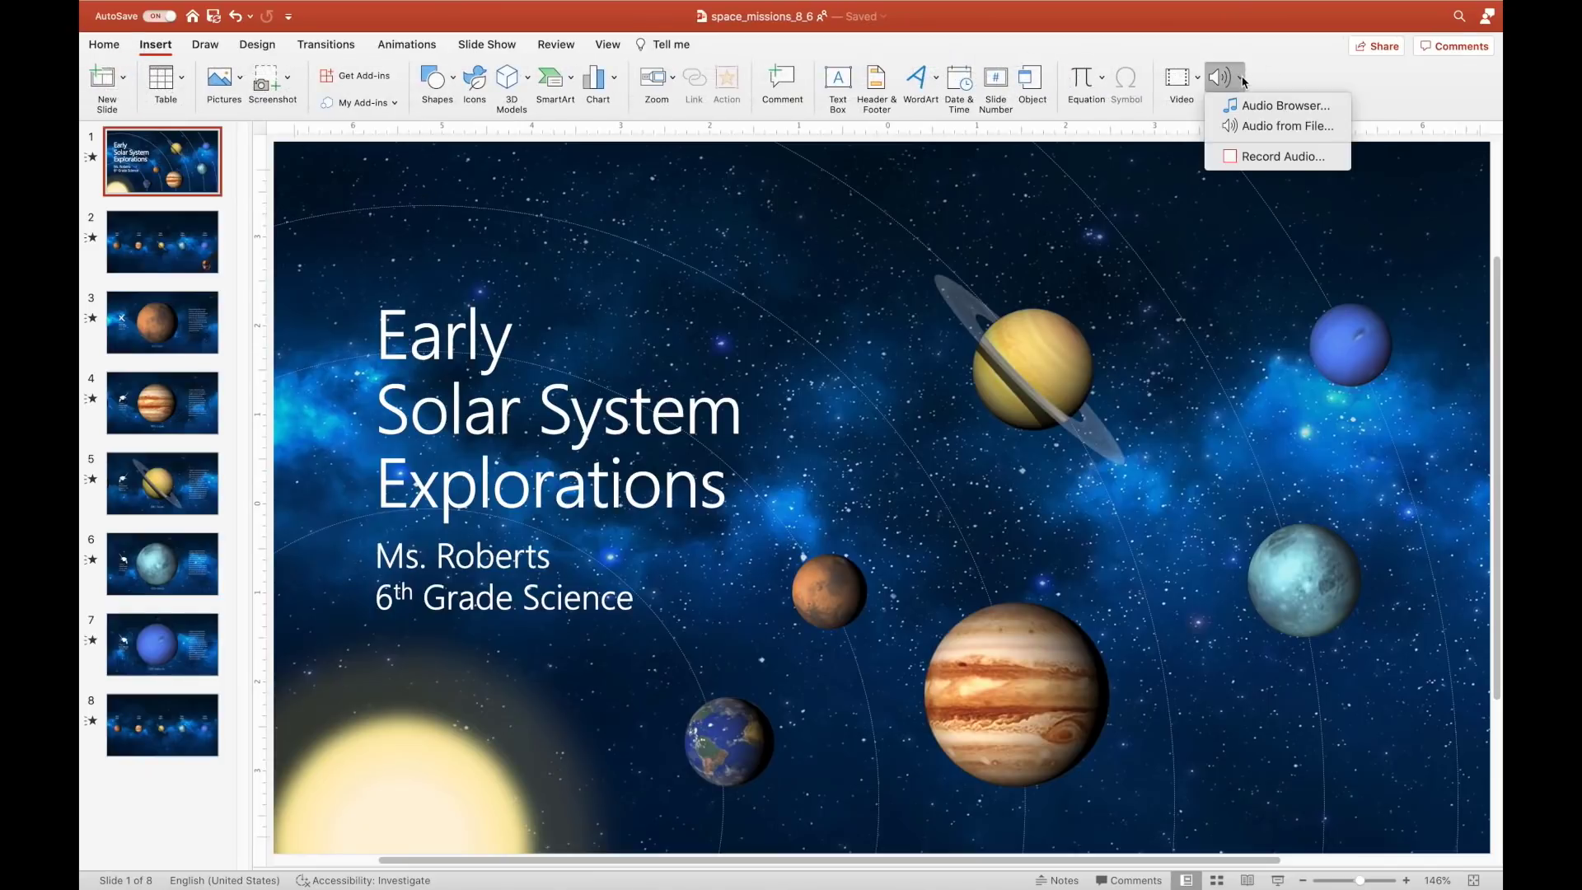
click(1282, 154)
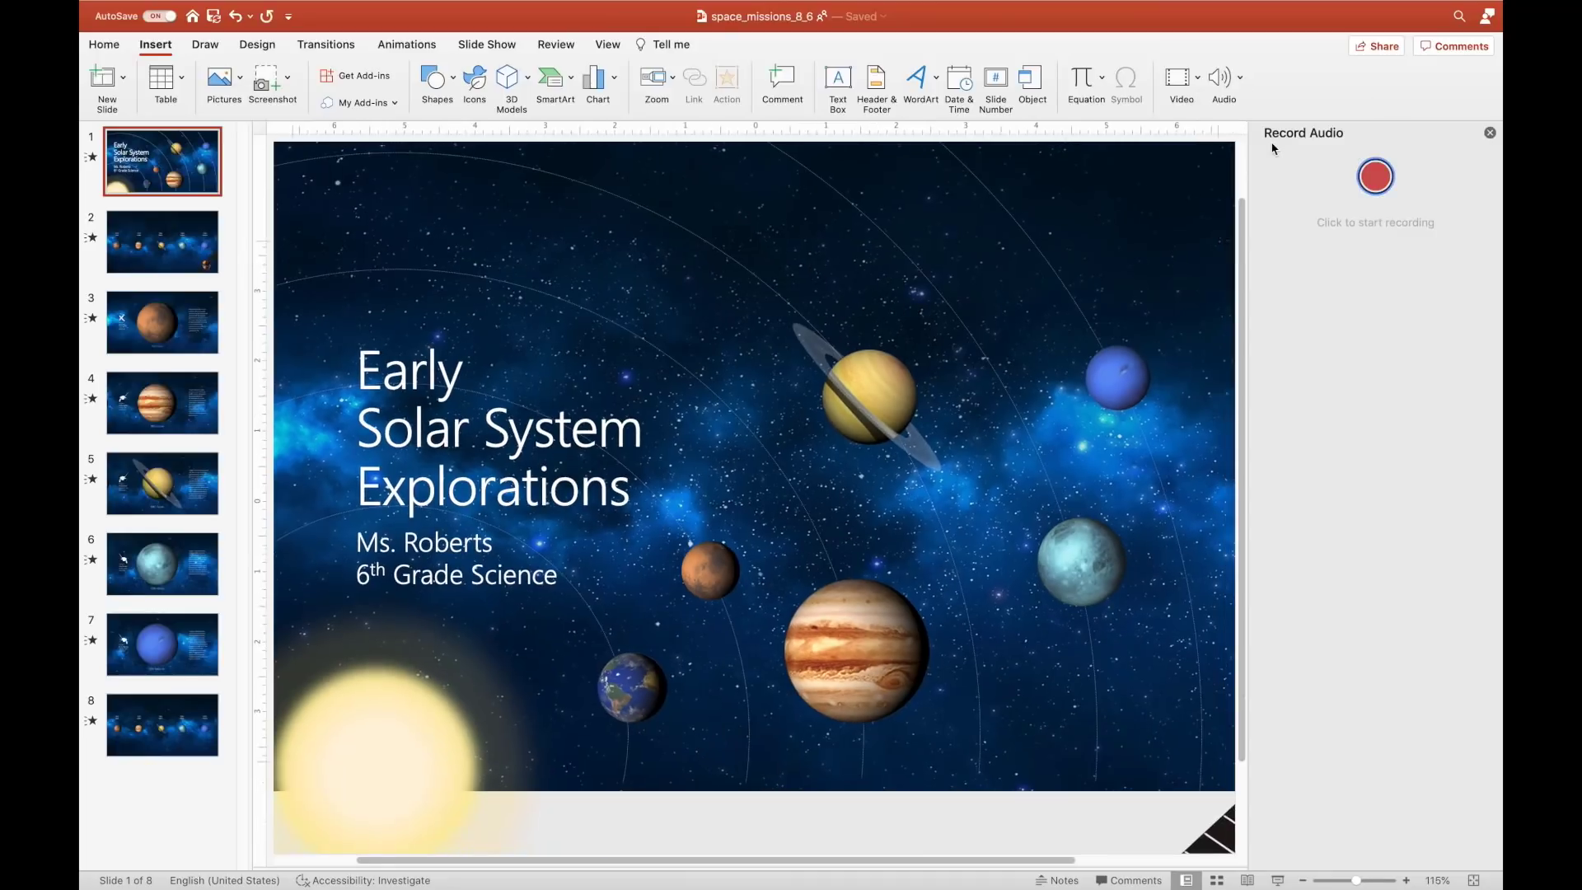
mouse_move(1285, 237)
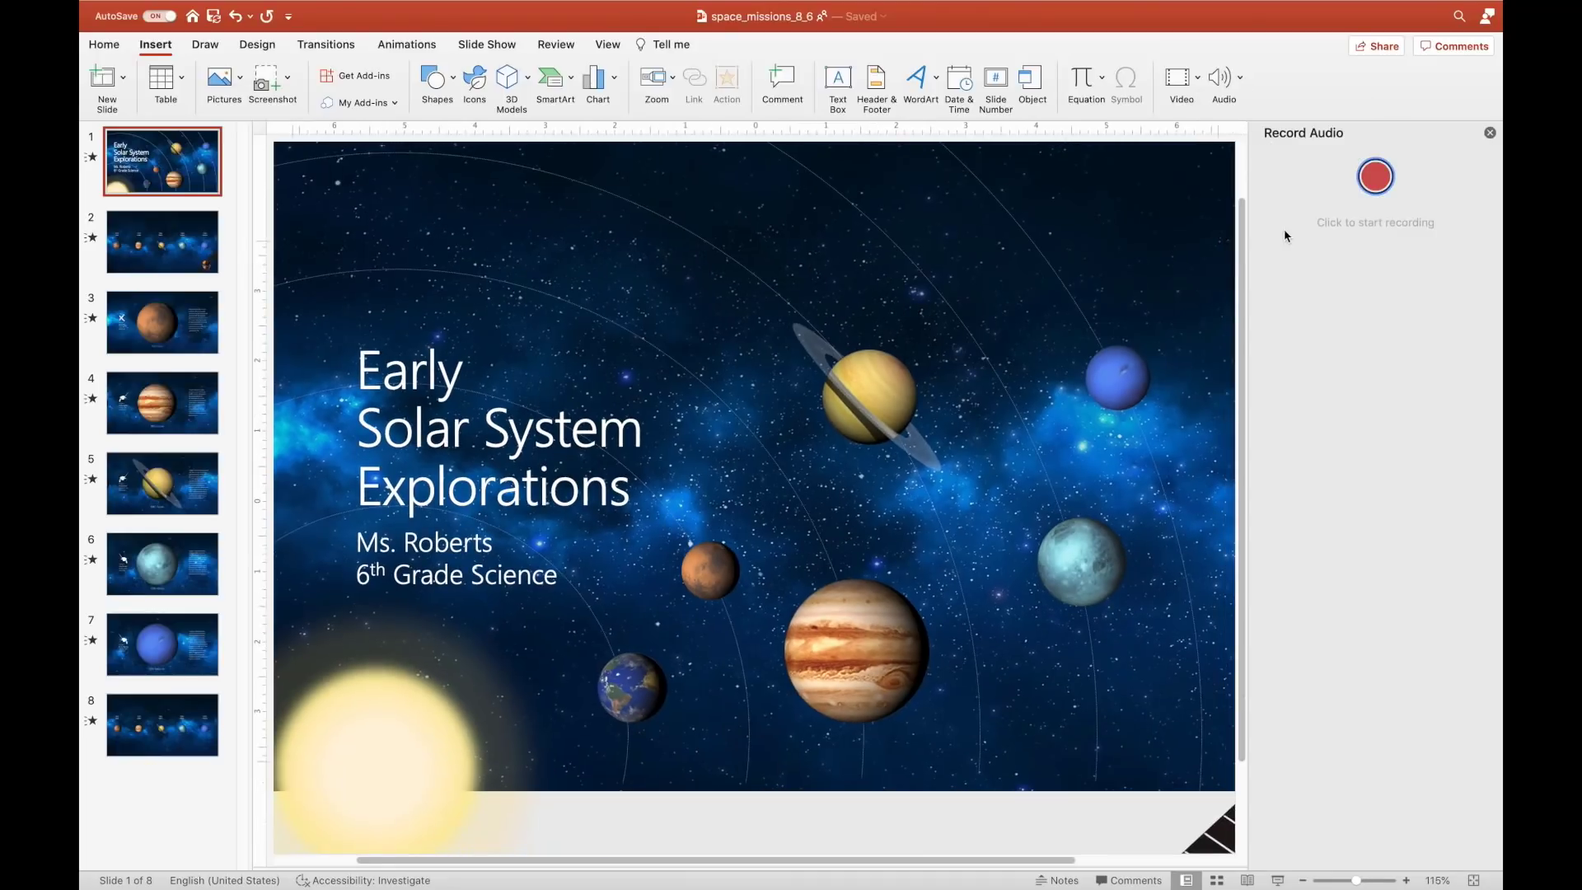
click(1375, 177)
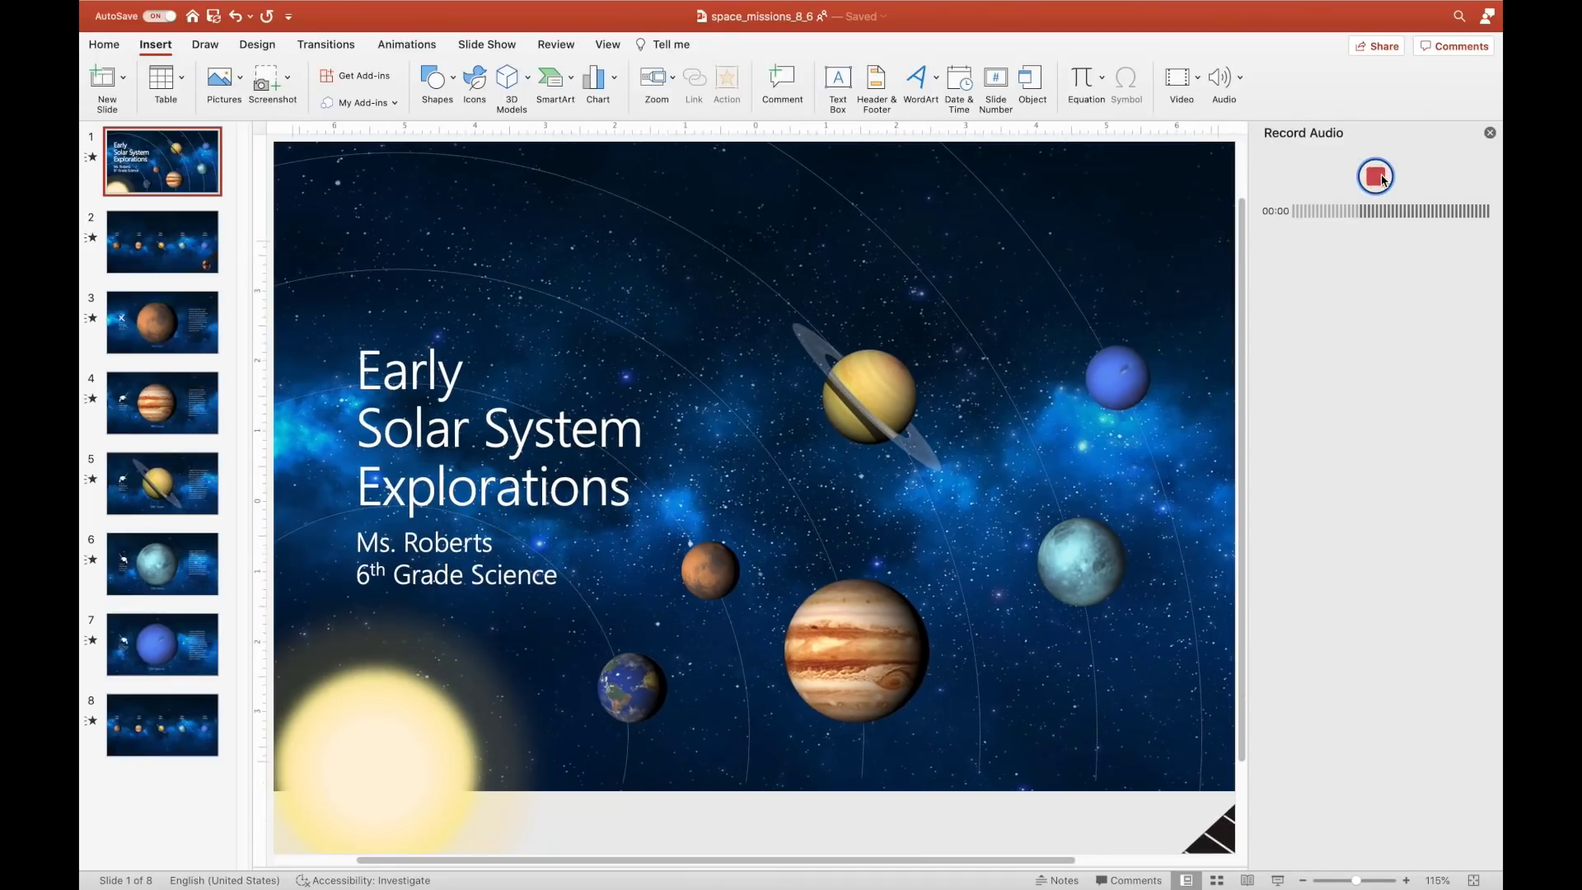
click(1374, 176)
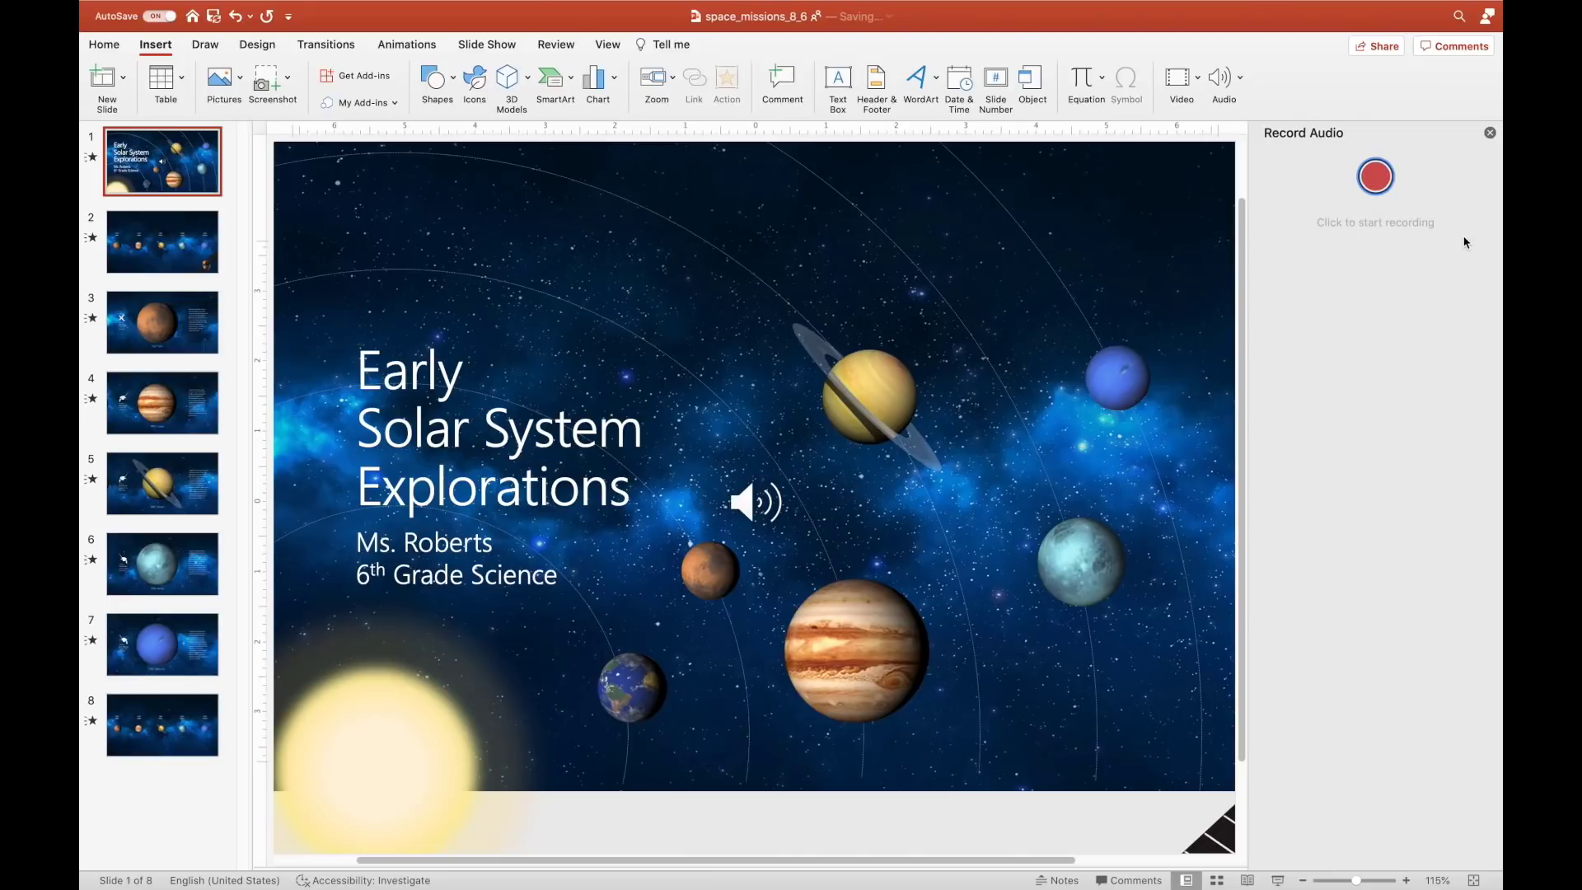
- Select the new audio clip and play it back, then pause it
click(755, 504)
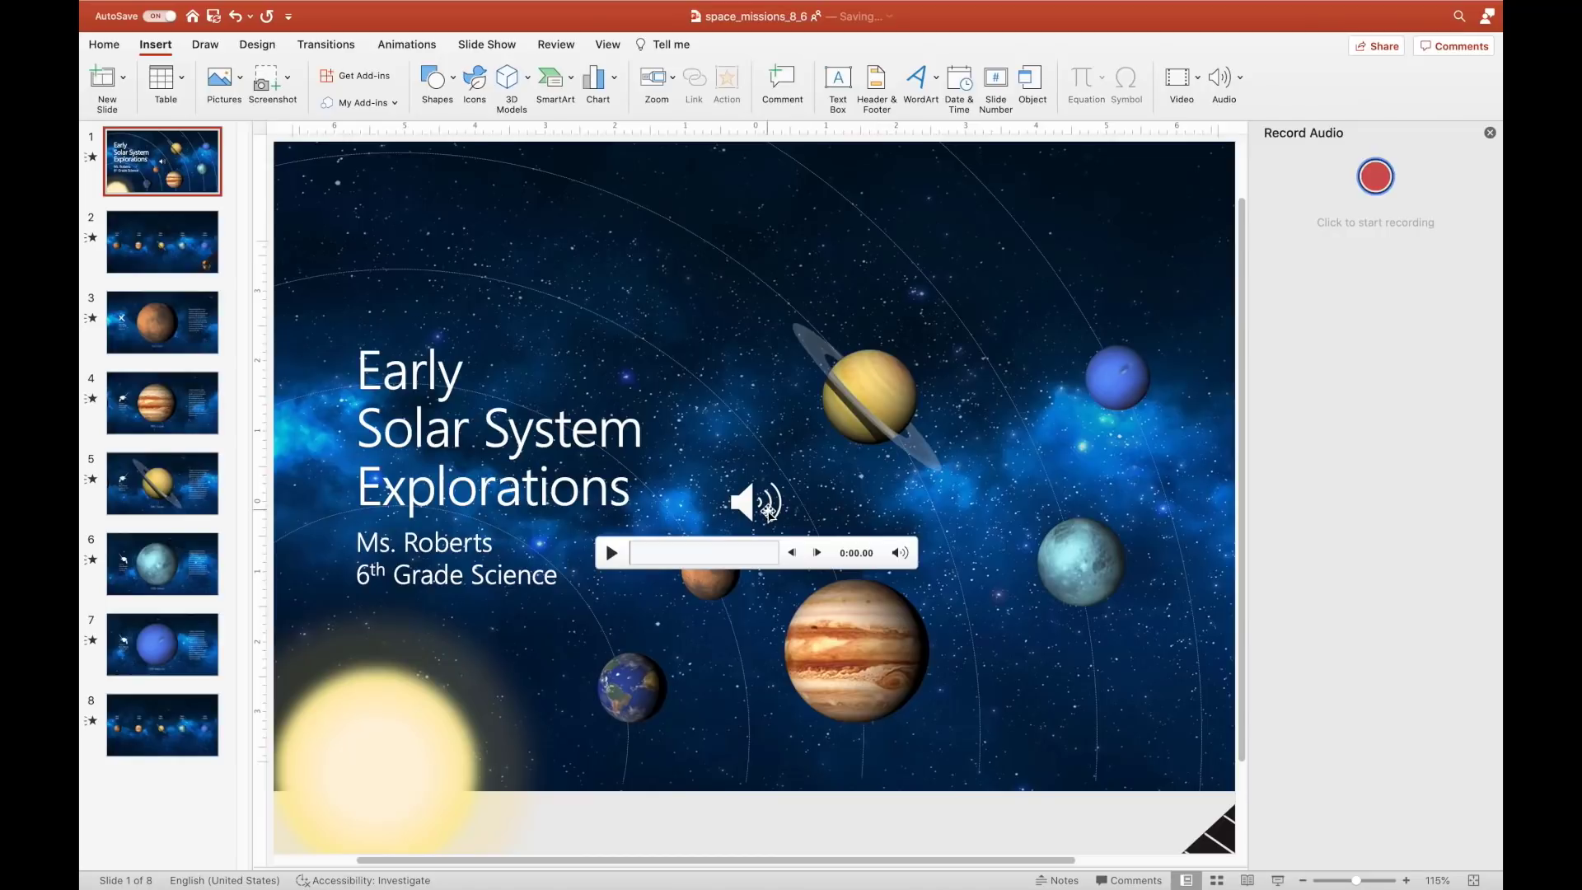
click(752, 504)
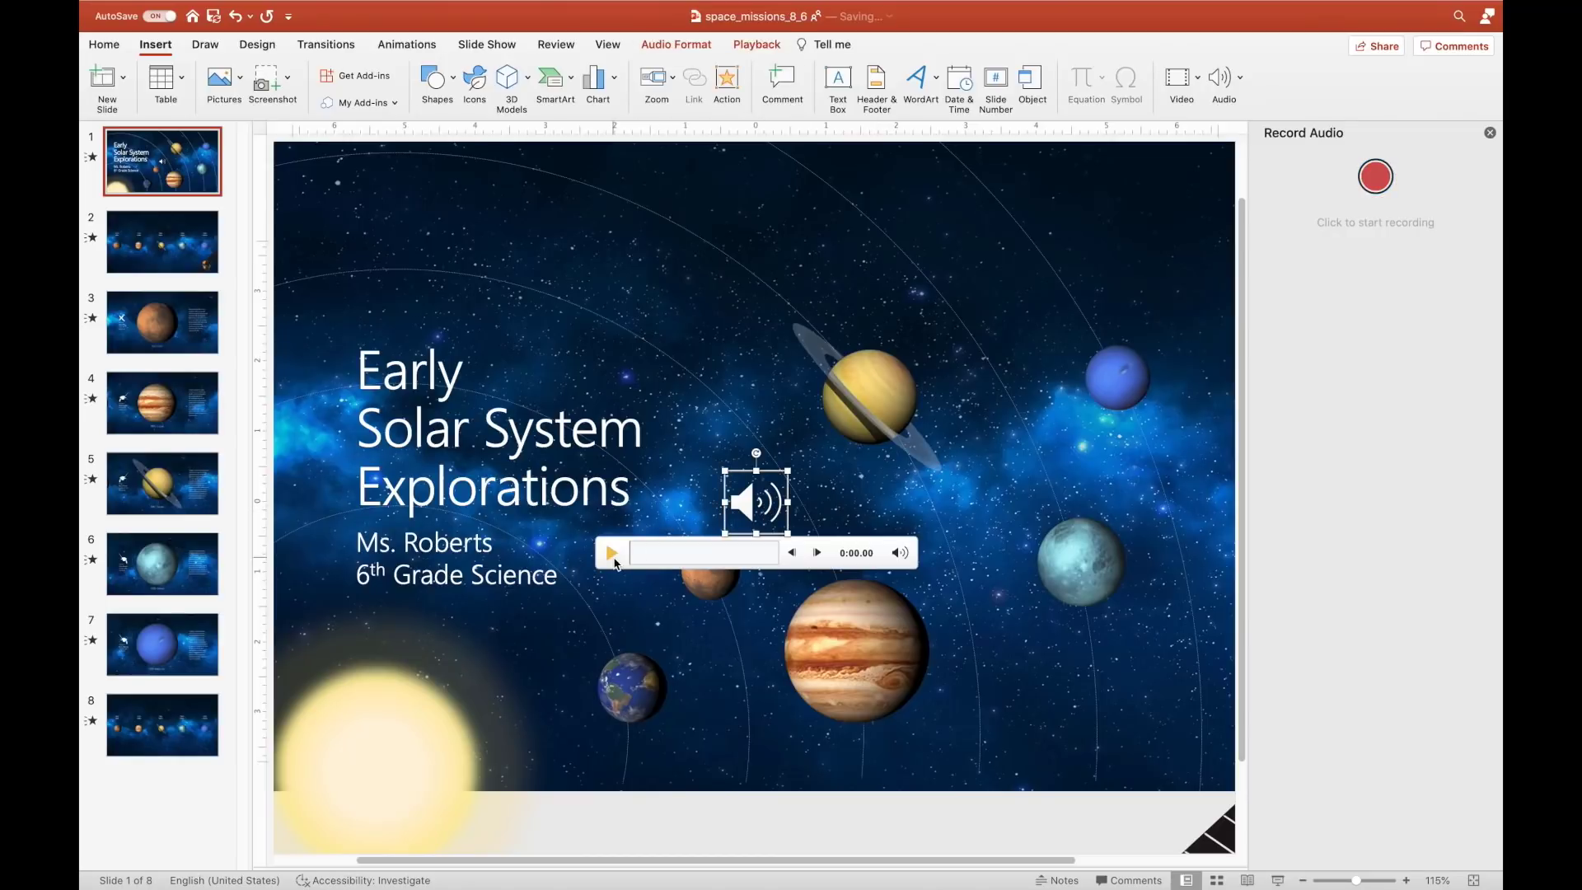
click(612, 552)
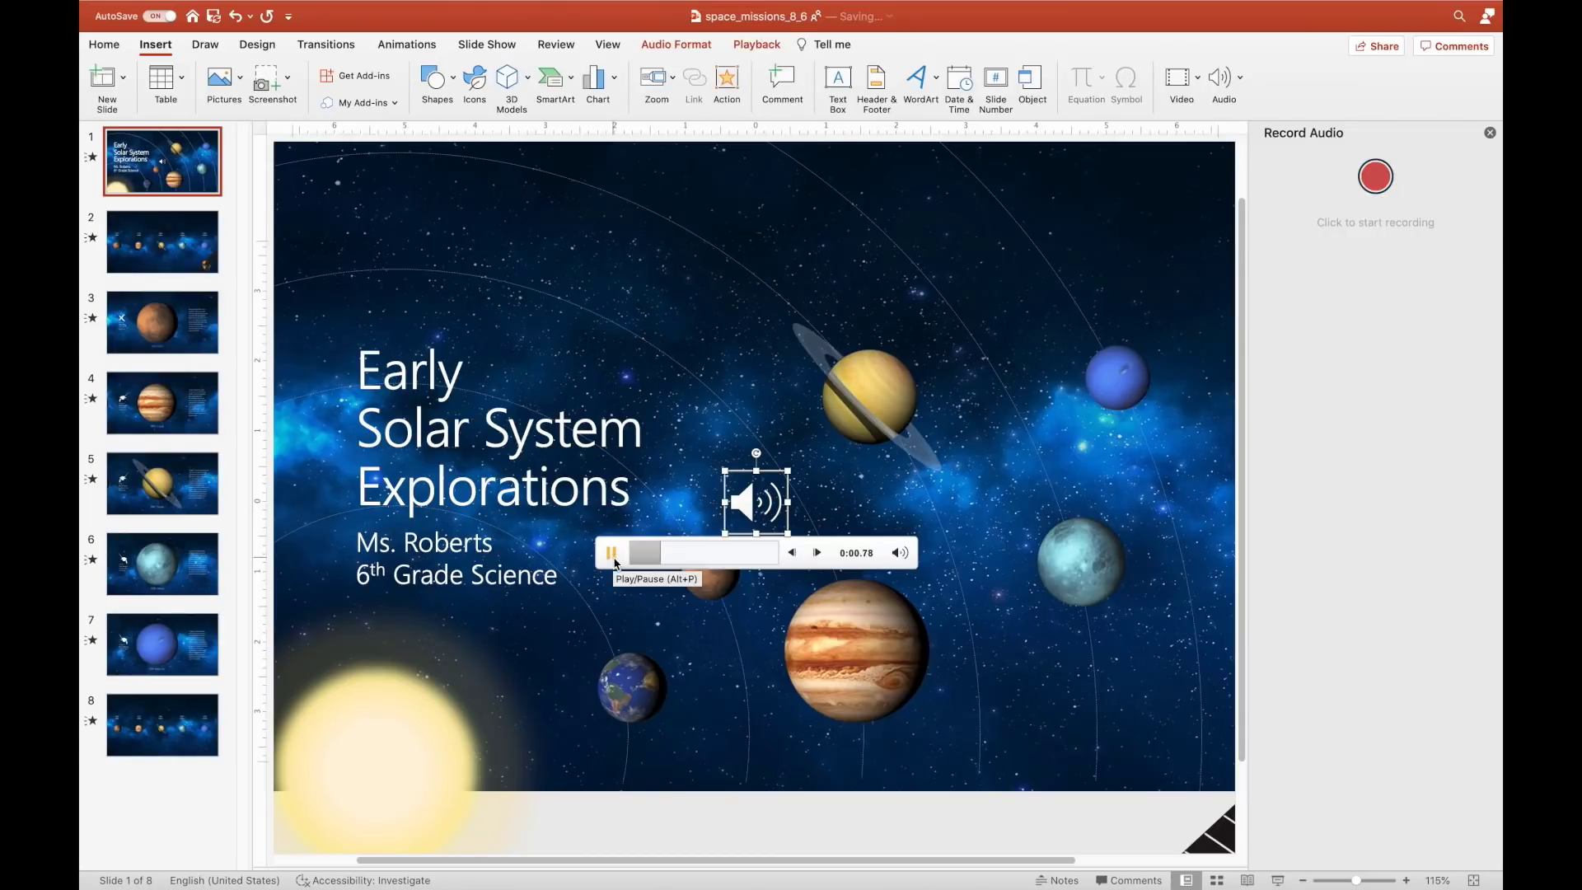
click(486, 43)
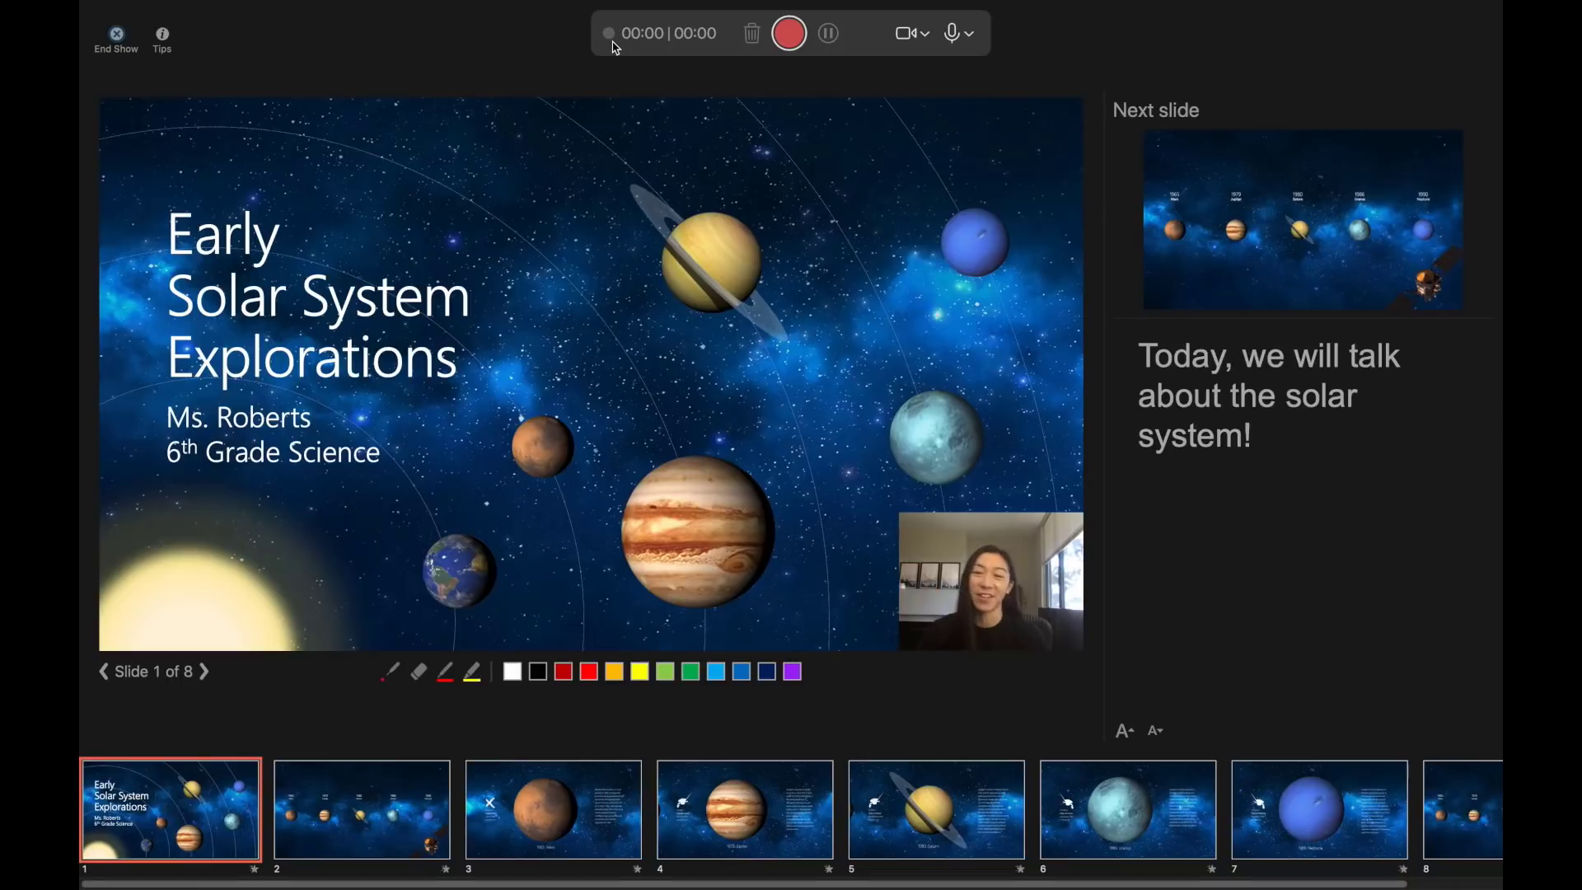
mouse_move(928, 49)
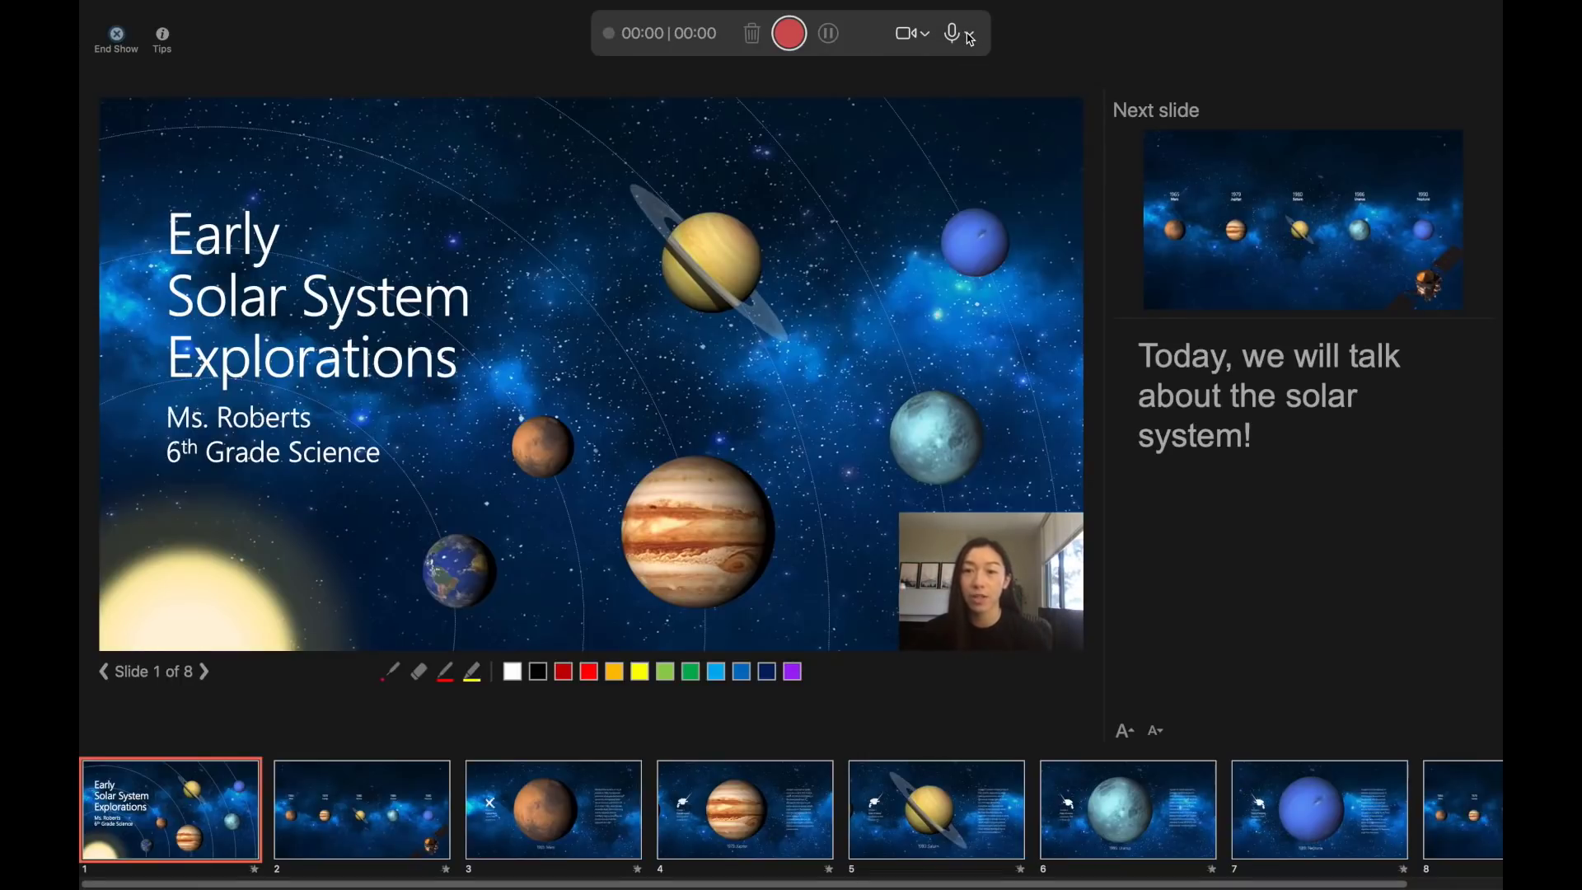
mouse_move(1004, 422)
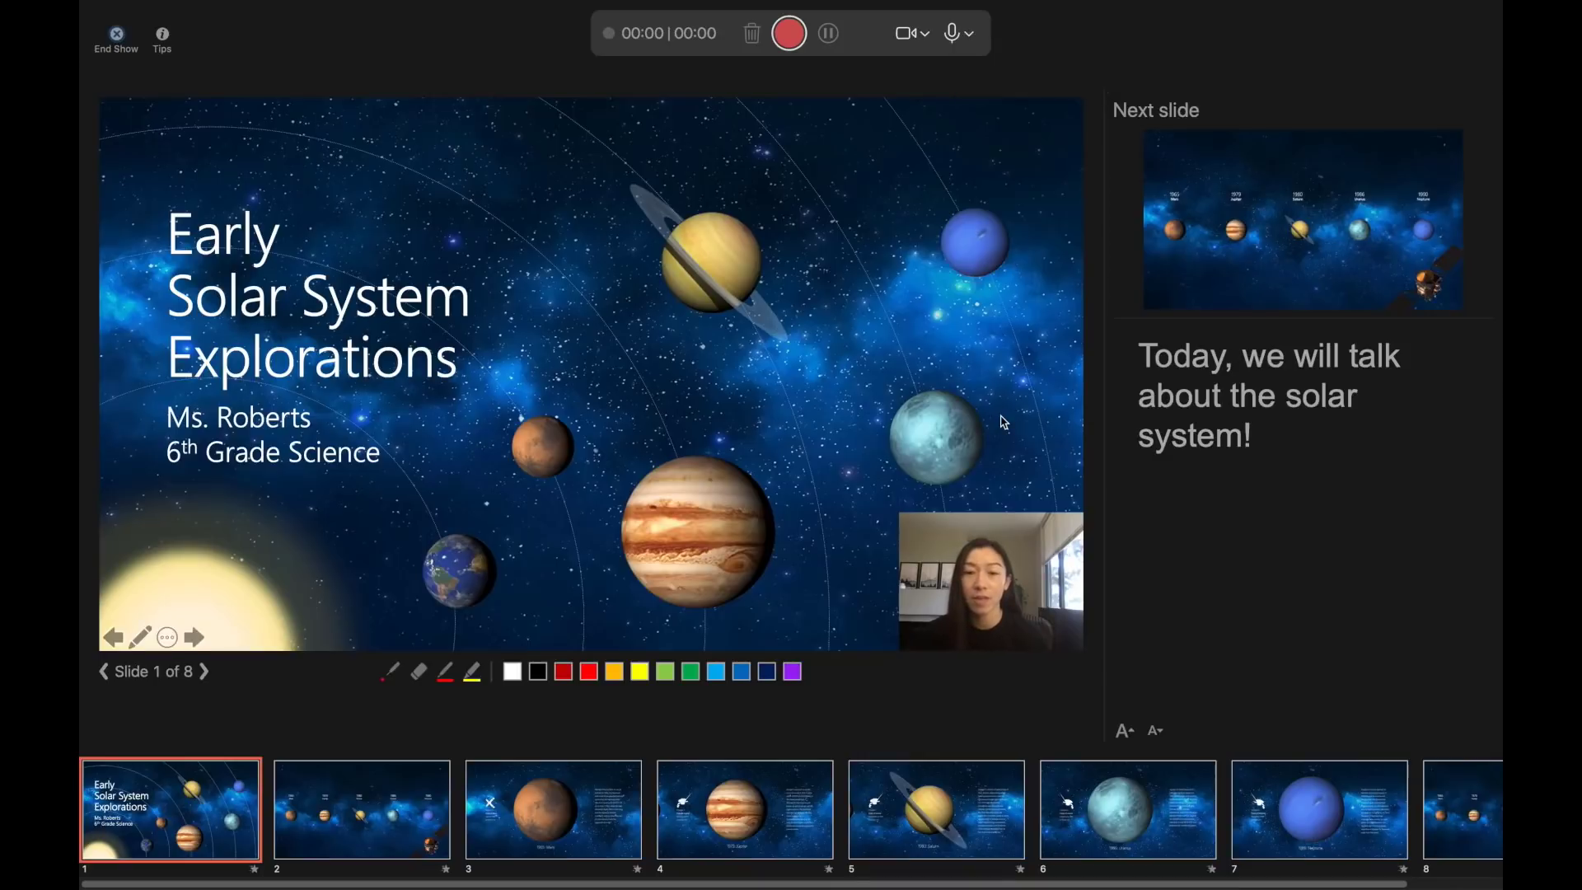
mouse_move(322, 636)
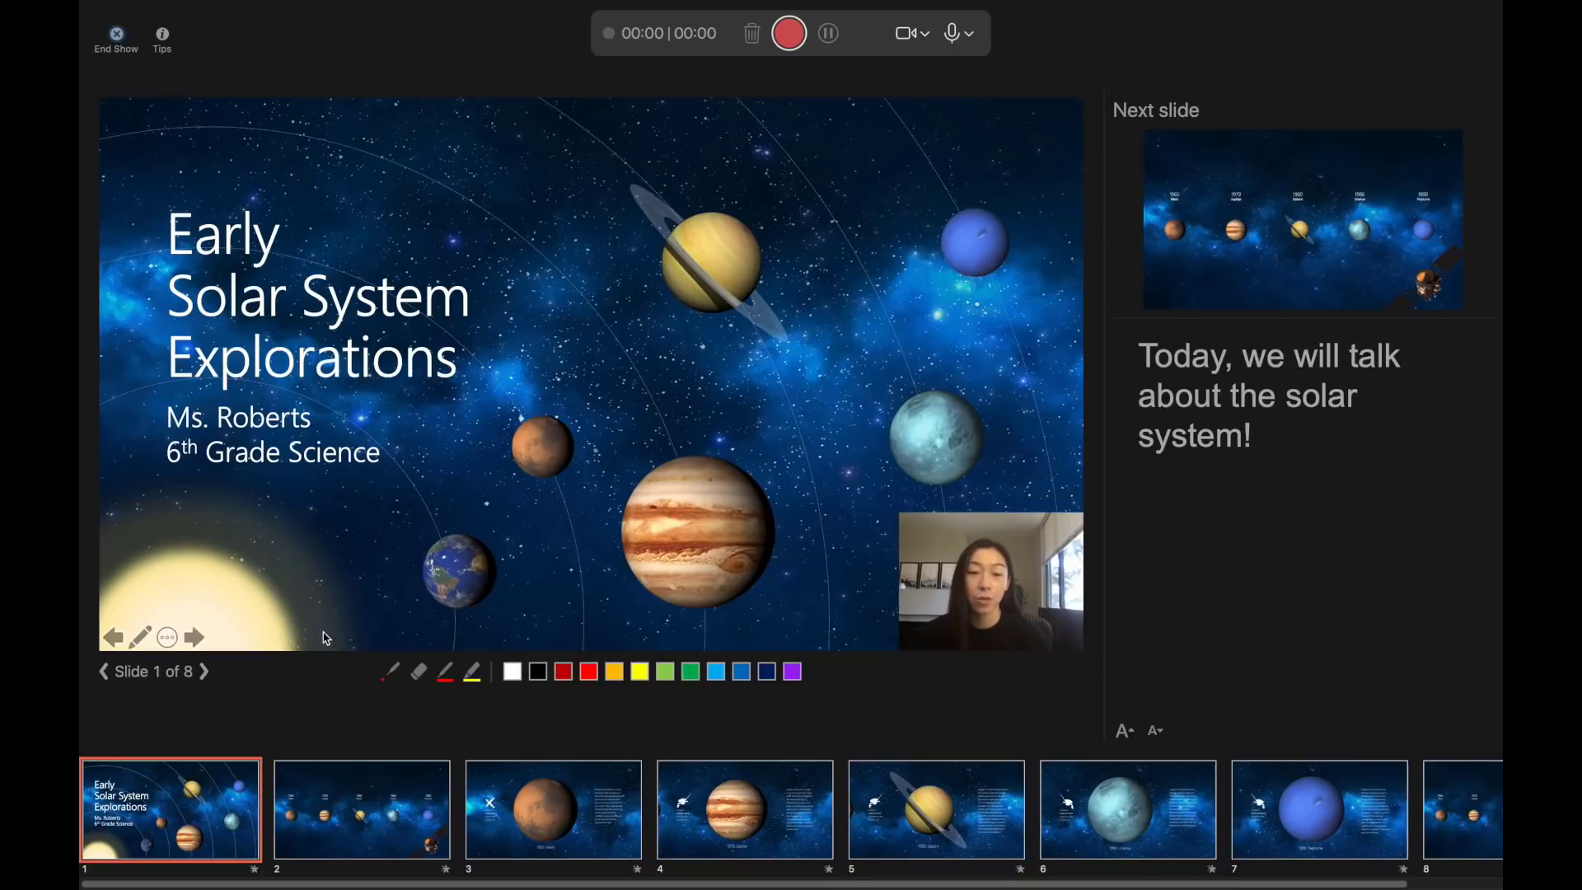
mouse_move(381, 639)
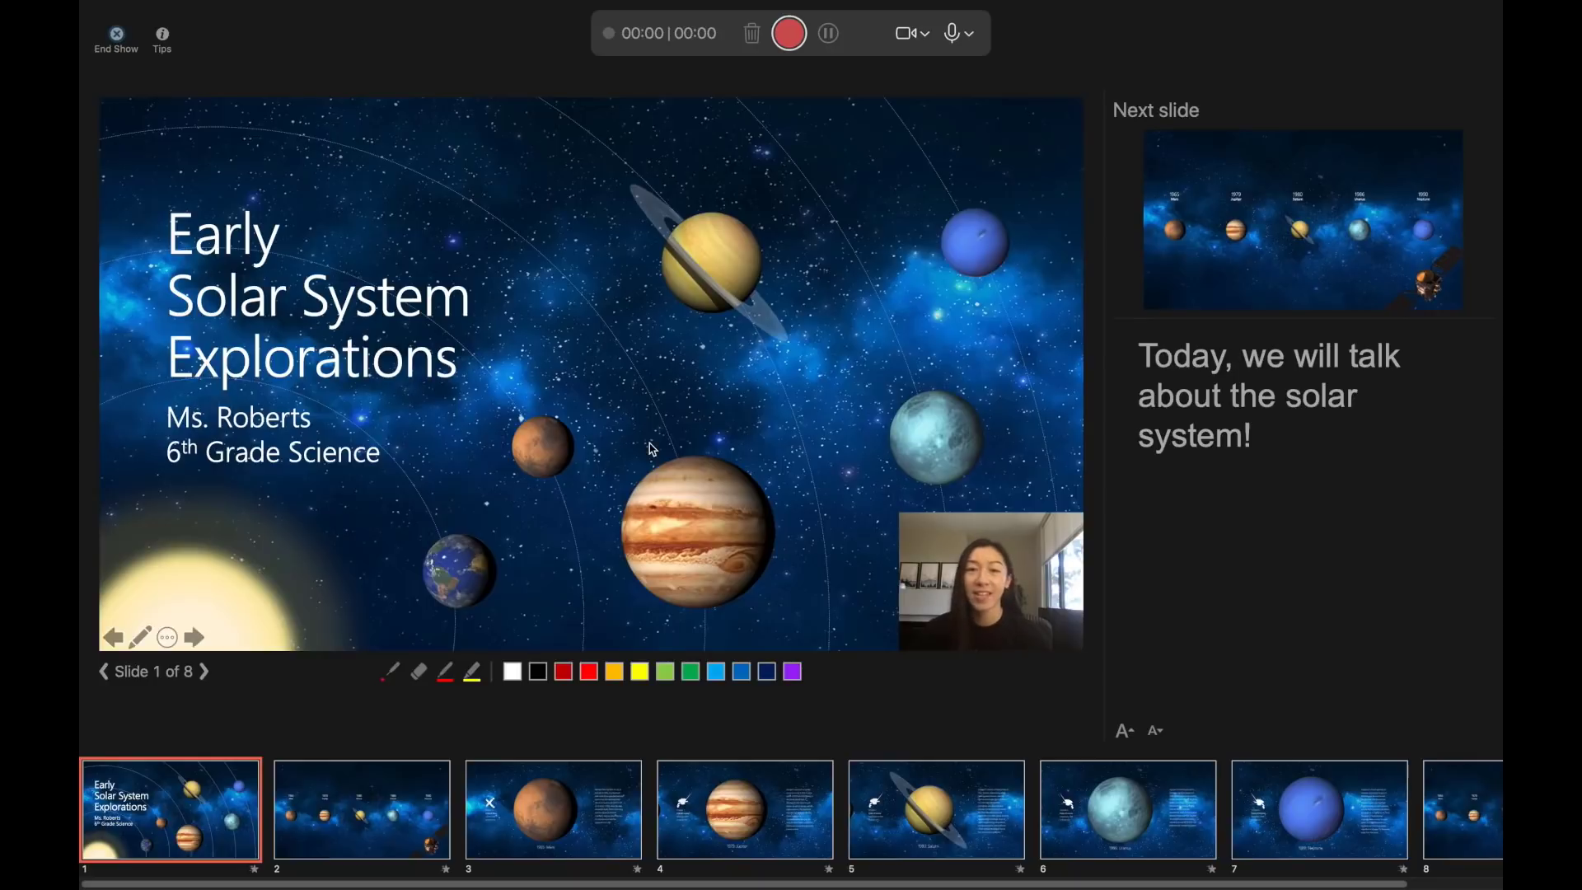
mouse_move(790, 40)
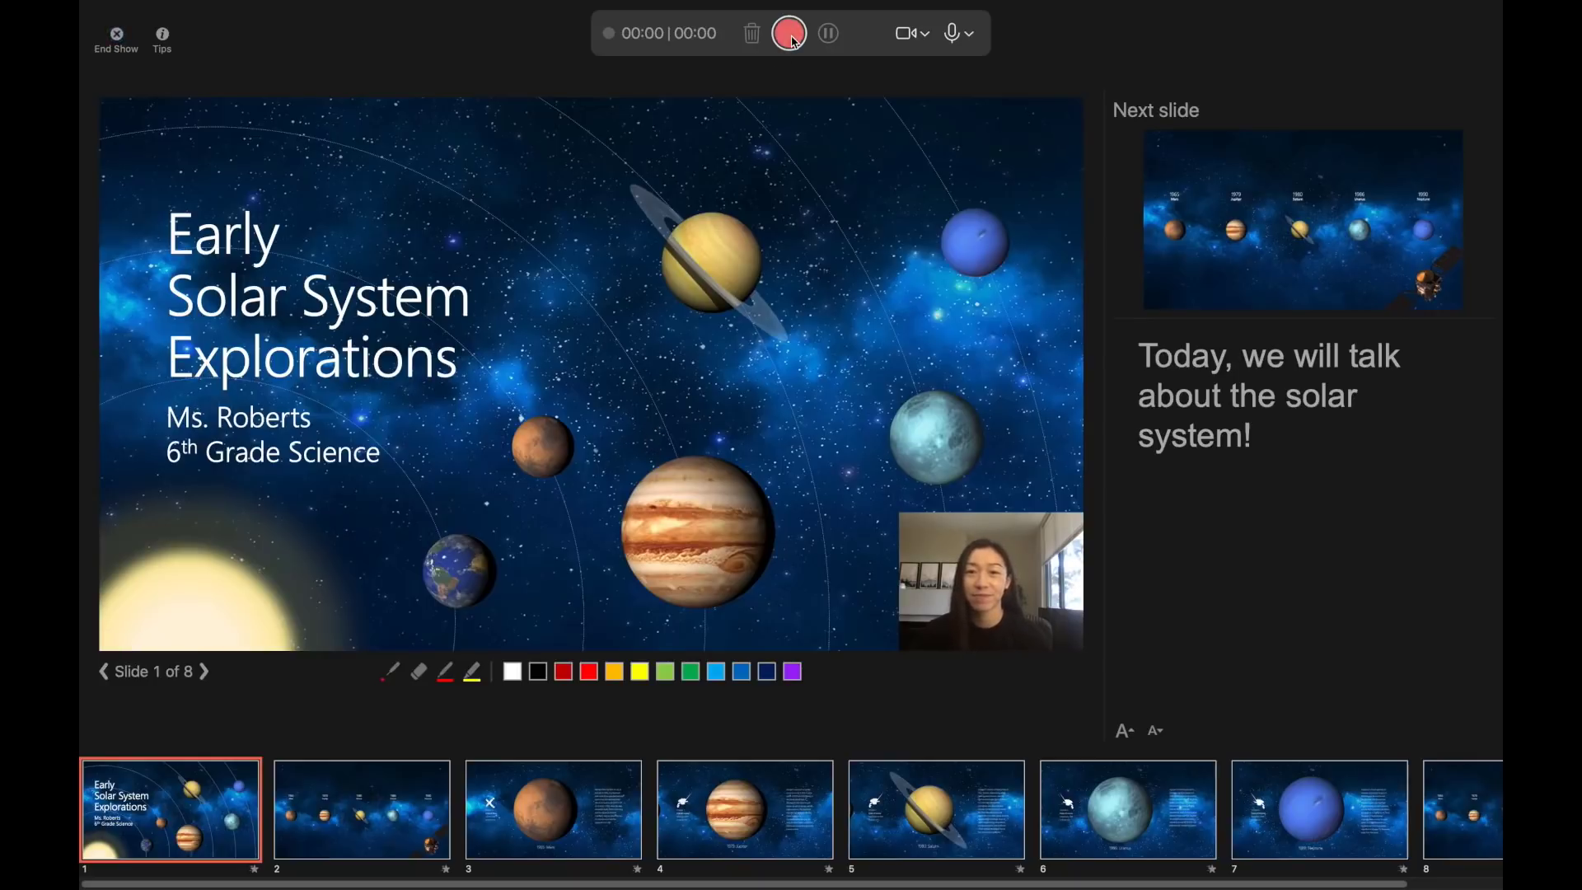
- Start recording the narrated slide show with camera and microphone on
click(789, 33)
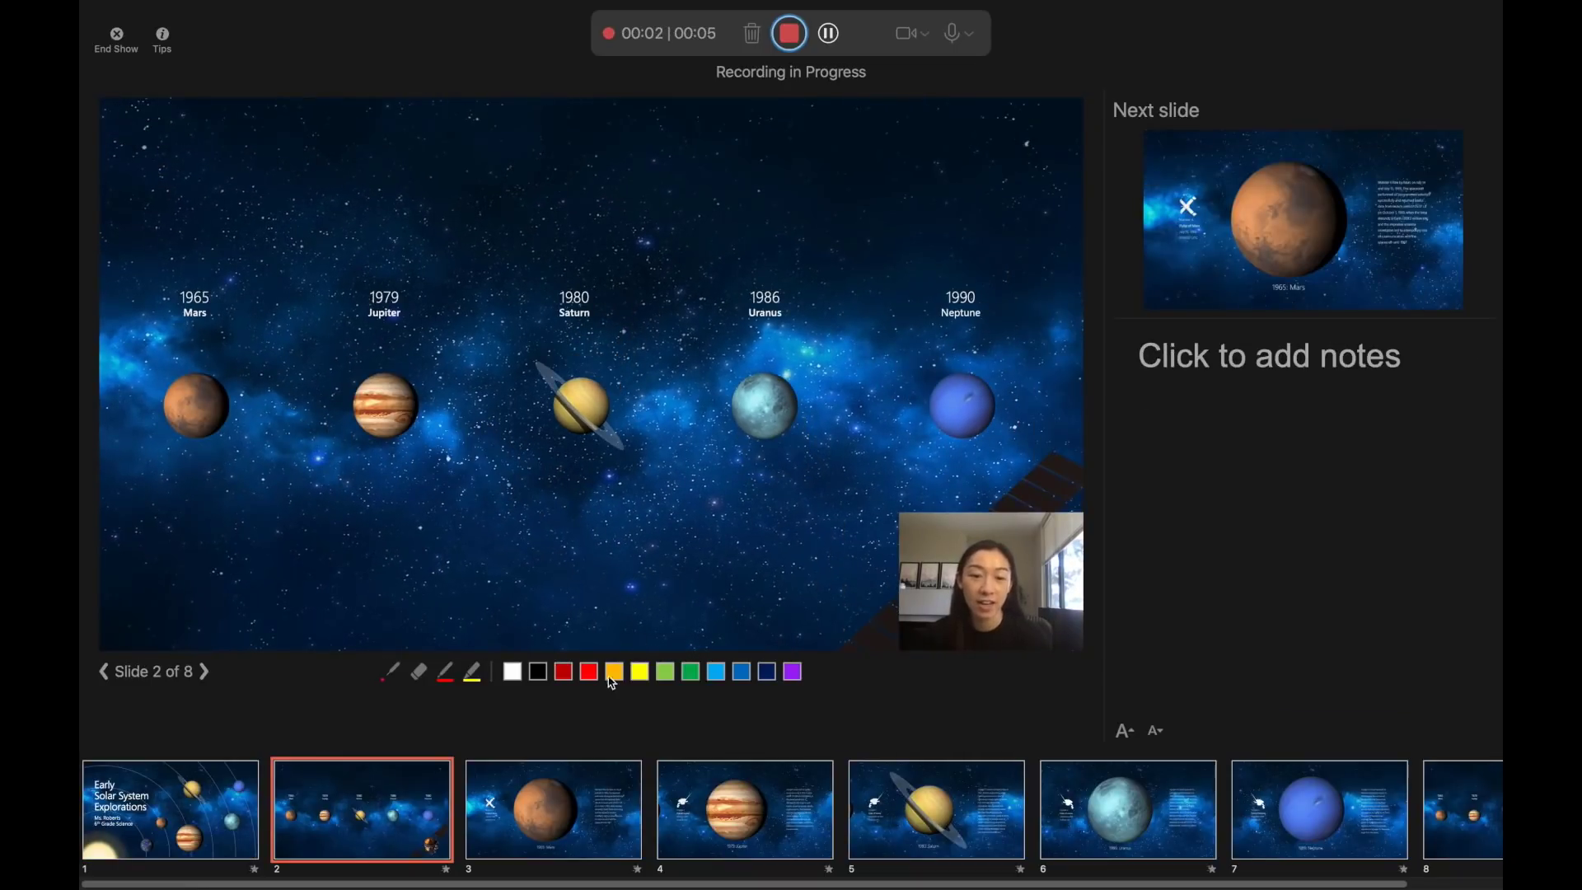
- Circle Jupiter in ink while recording, advance to the 1965: Mars slide, then end the recording
click(741, 672)
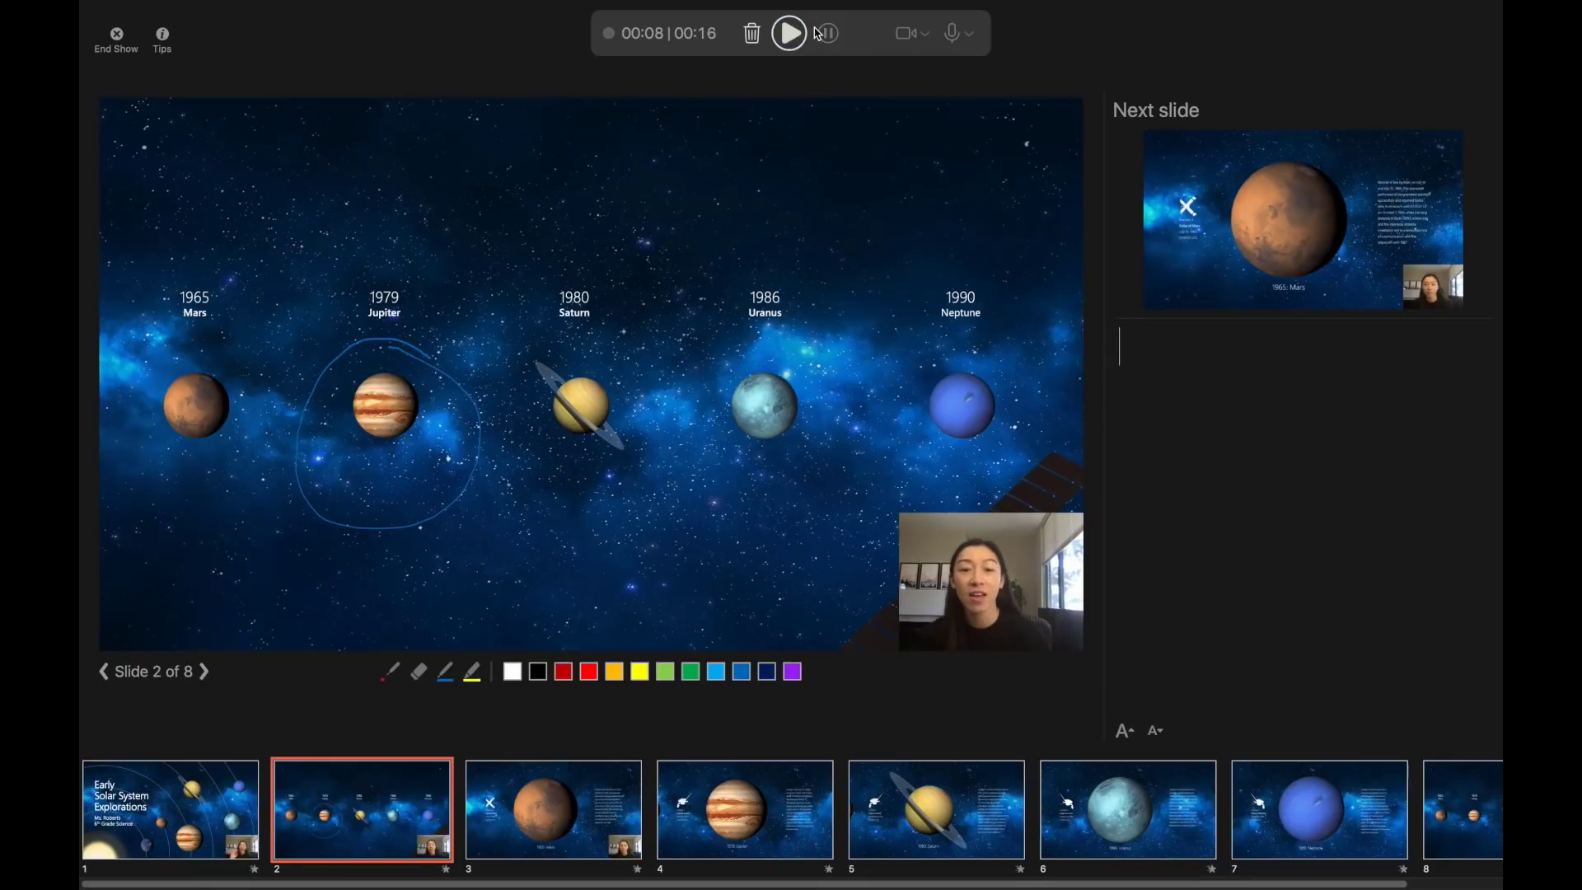
click(787, 33)
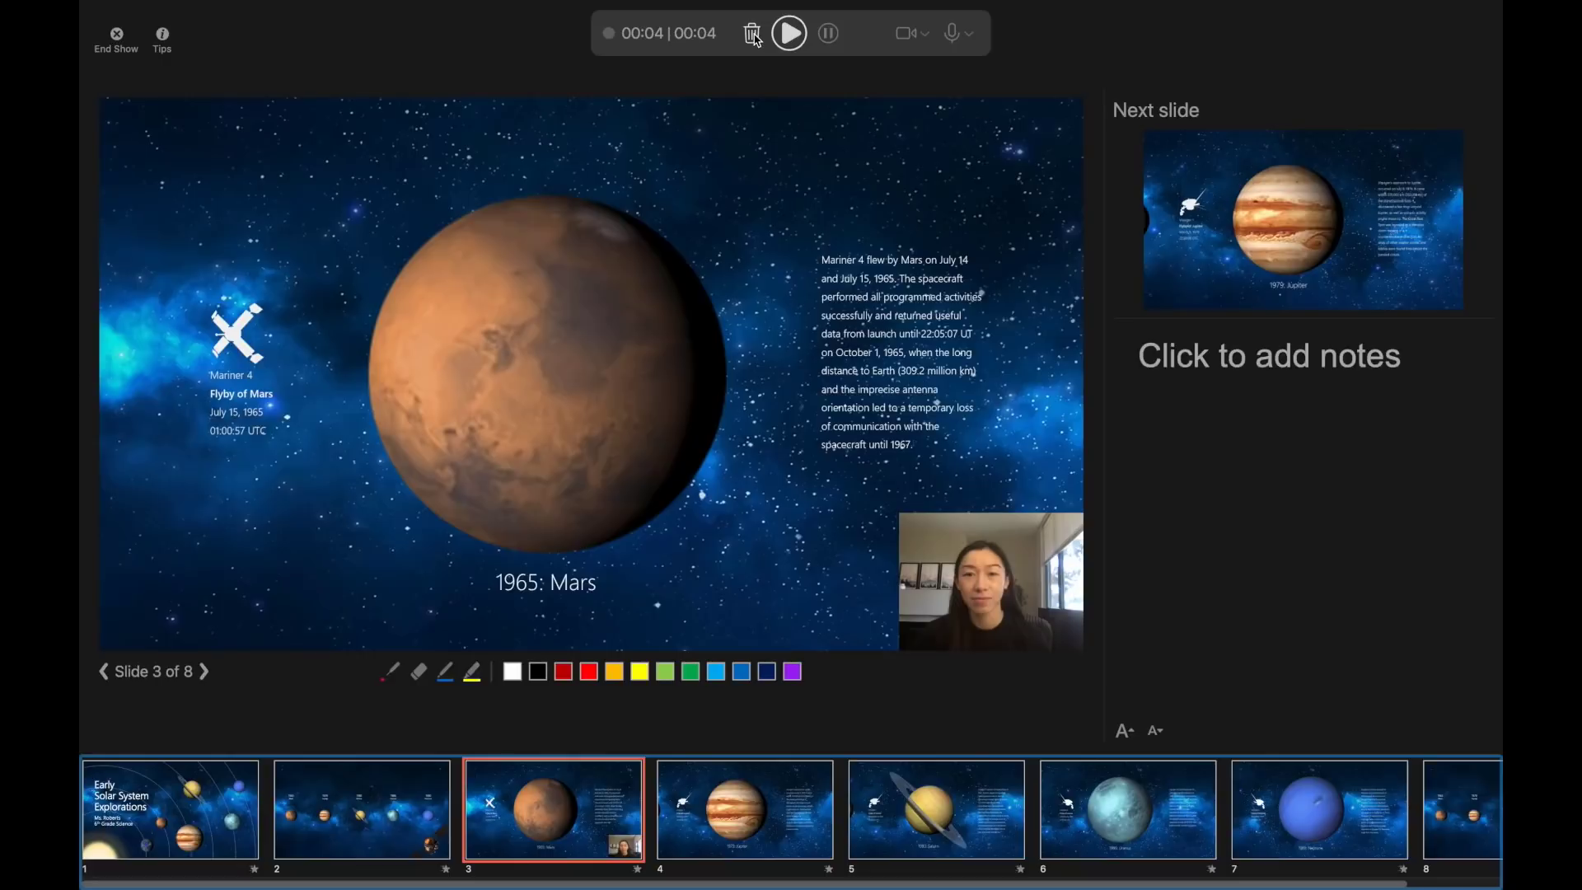
click(789, 33)
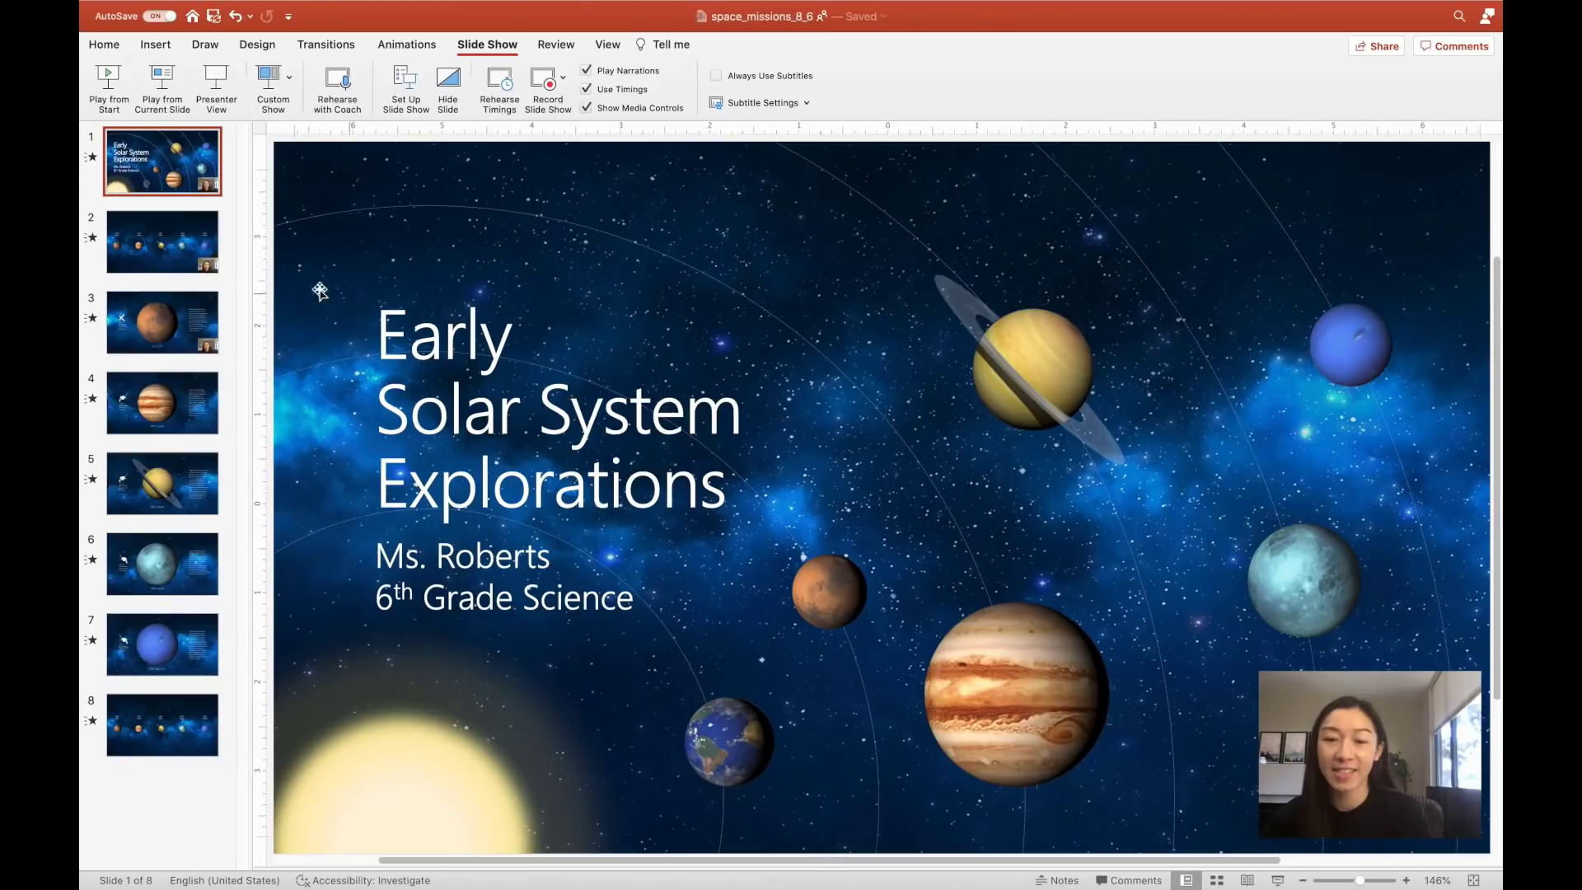
- Review slide 2 with its Jupiter annotation and return to the title slide
click(162, 241)
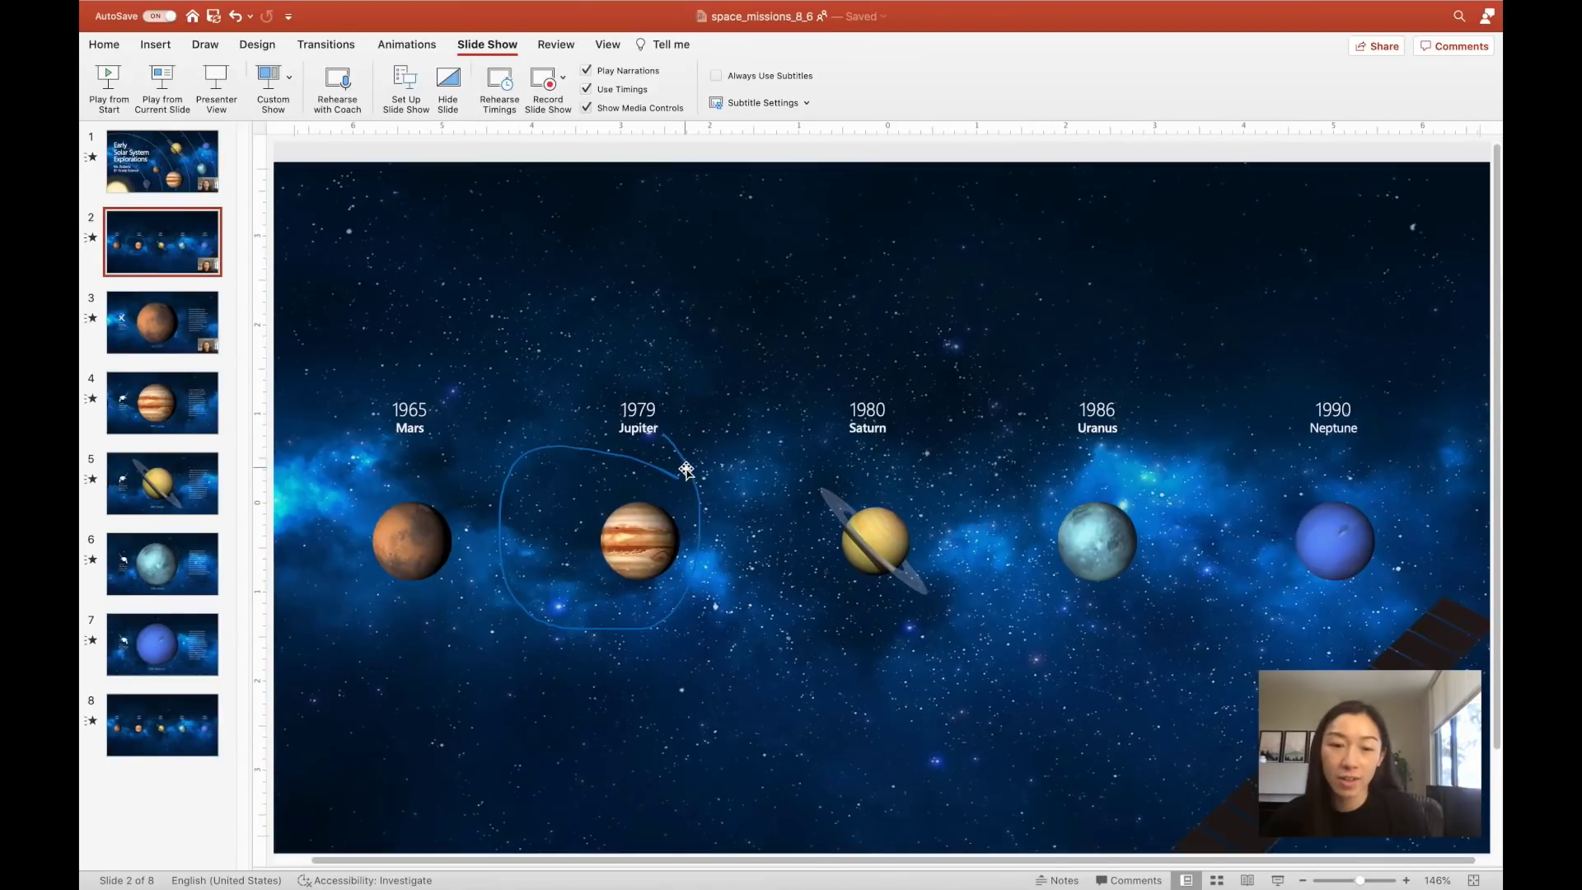
click(682, 472)
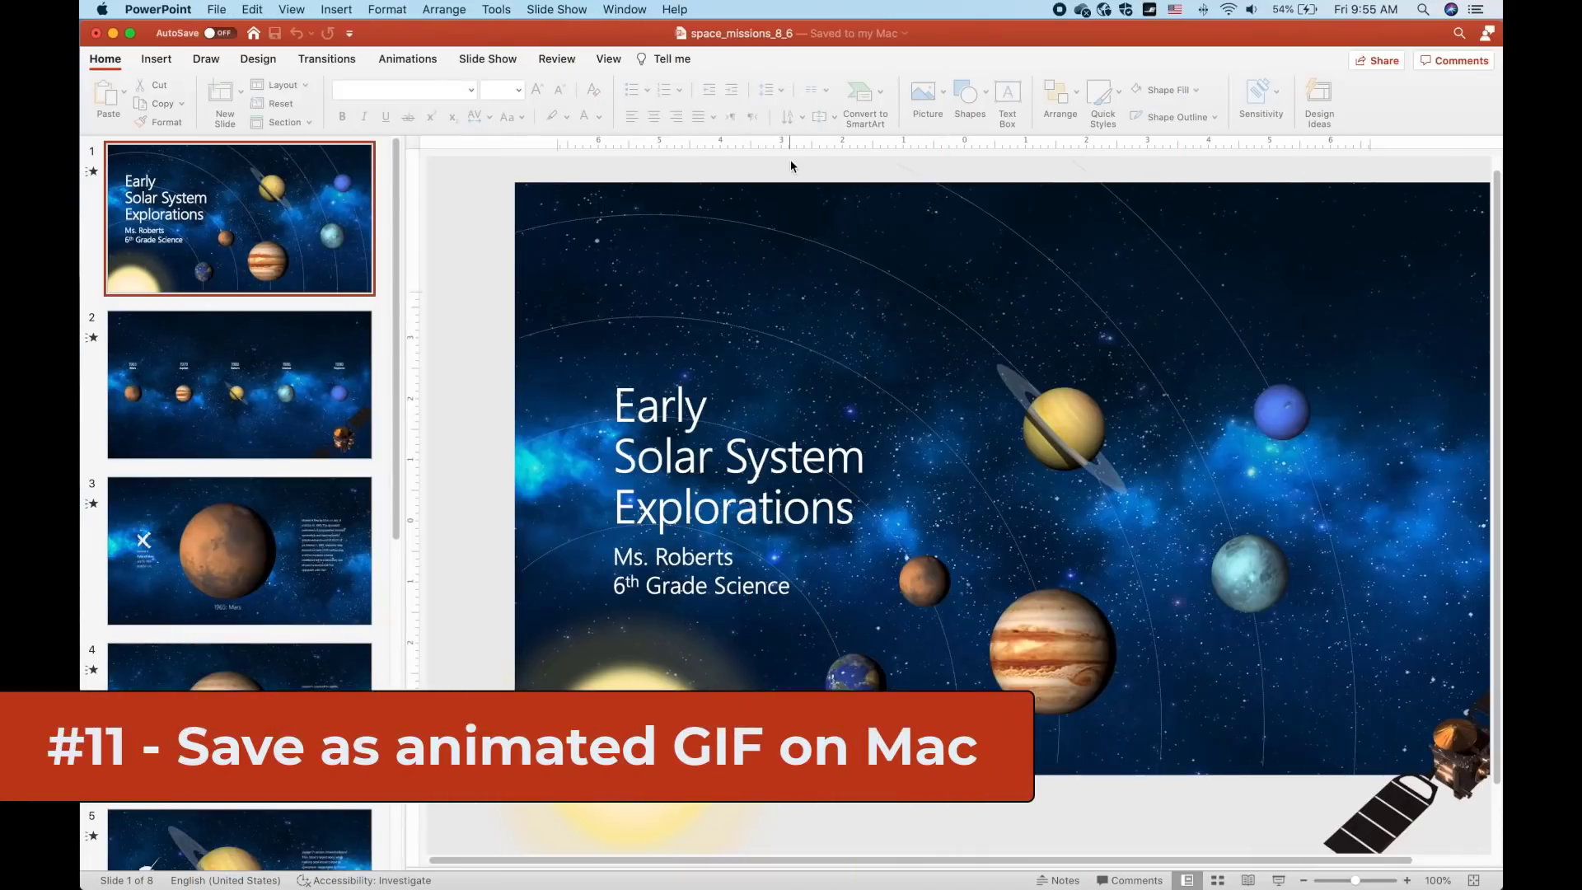
- Play the slide show from the first slide and come back to the title slide
scroll(down, 3)
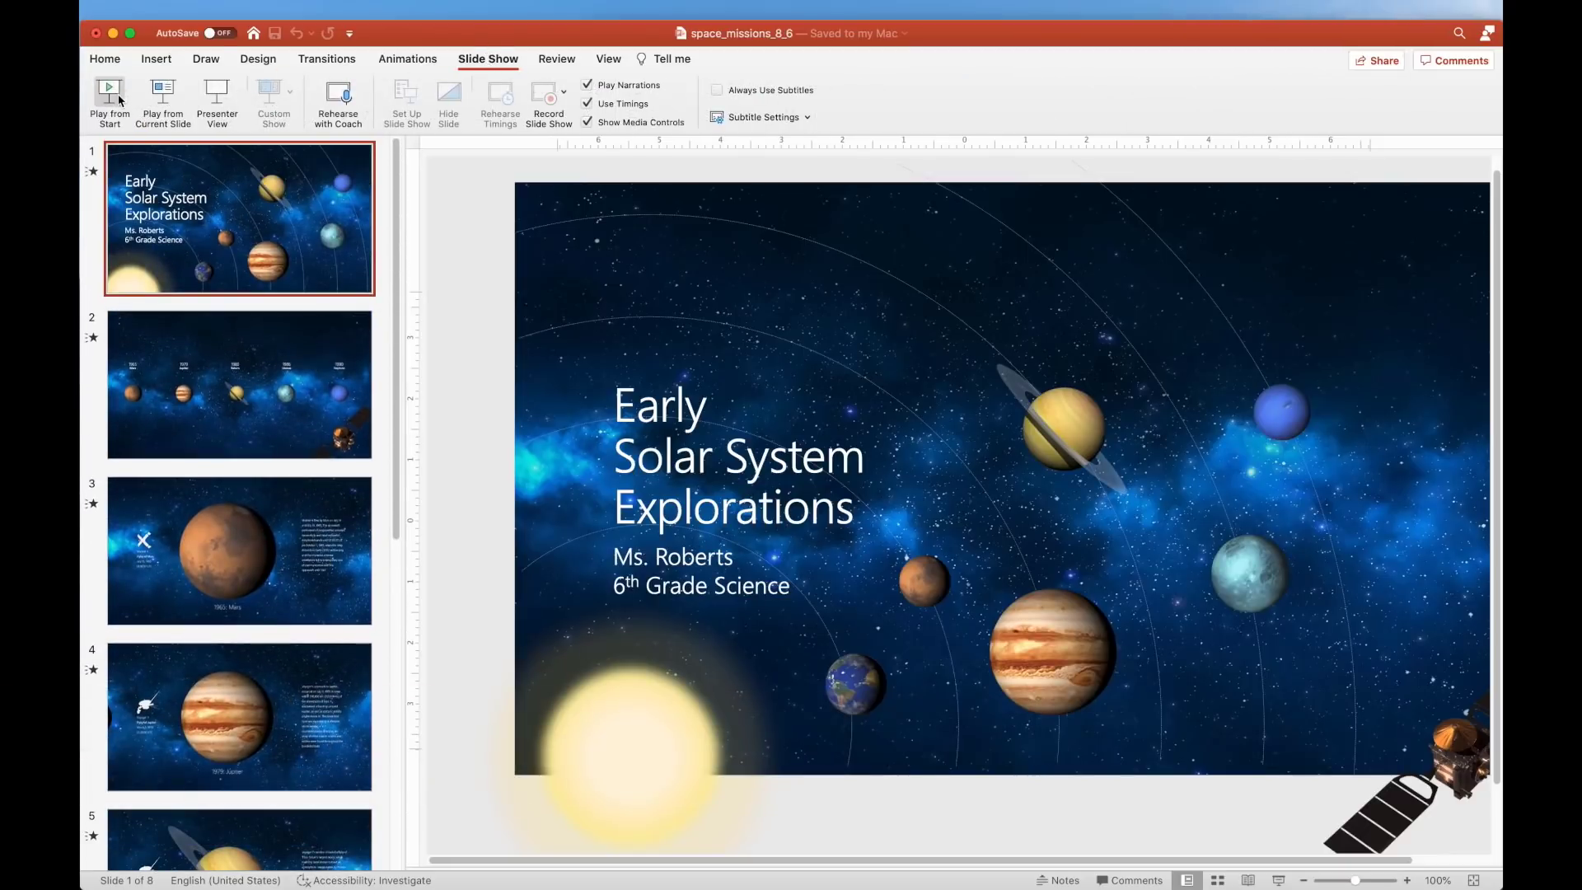
click(108, 86)
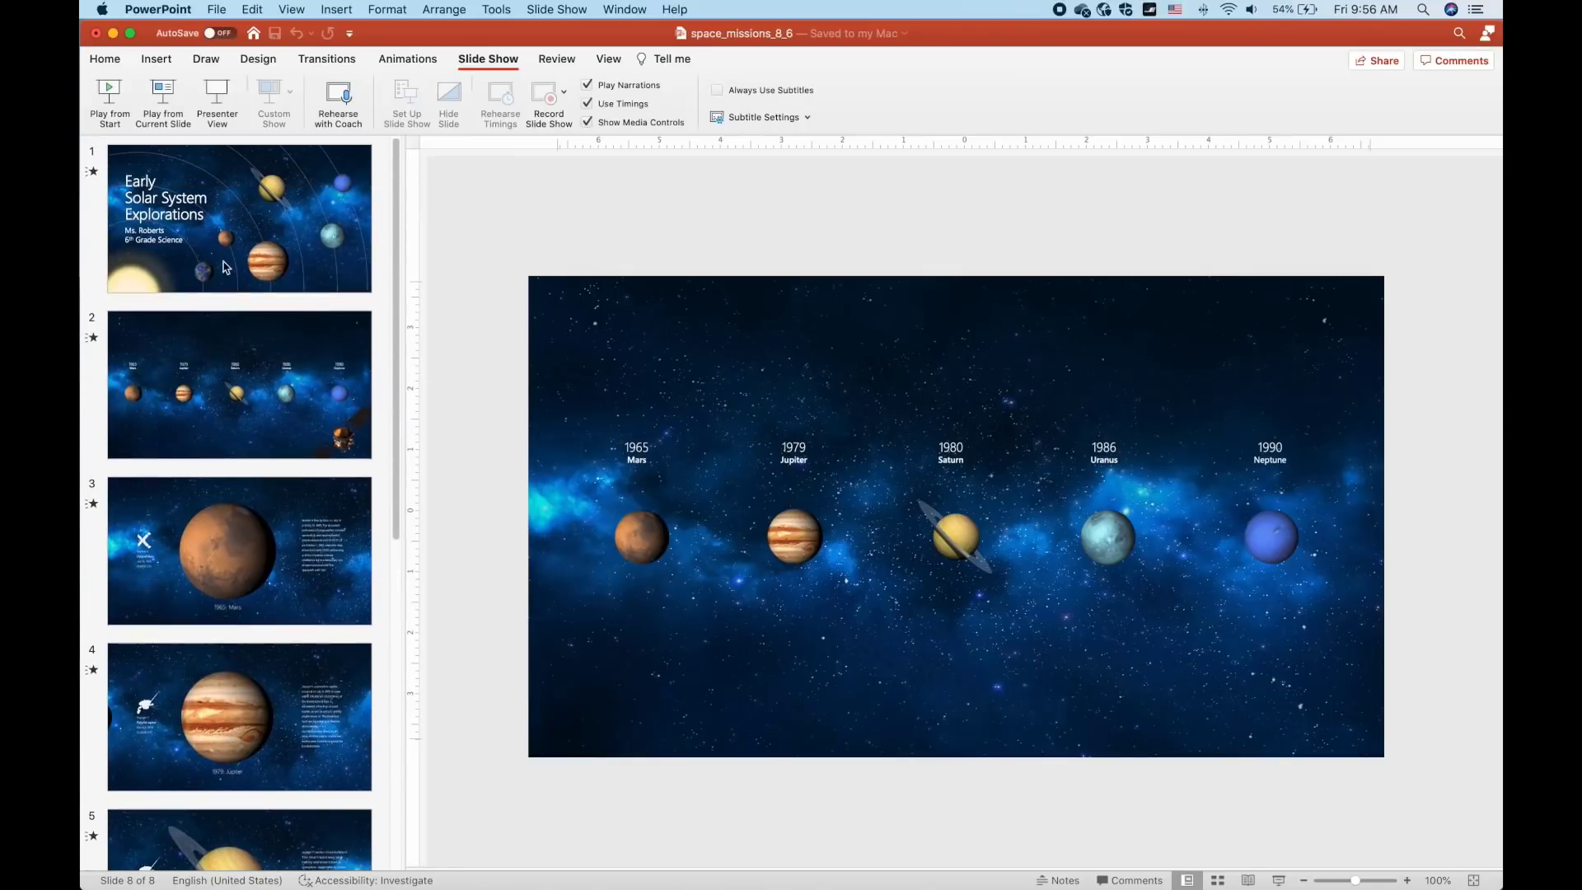
click(216, 9)
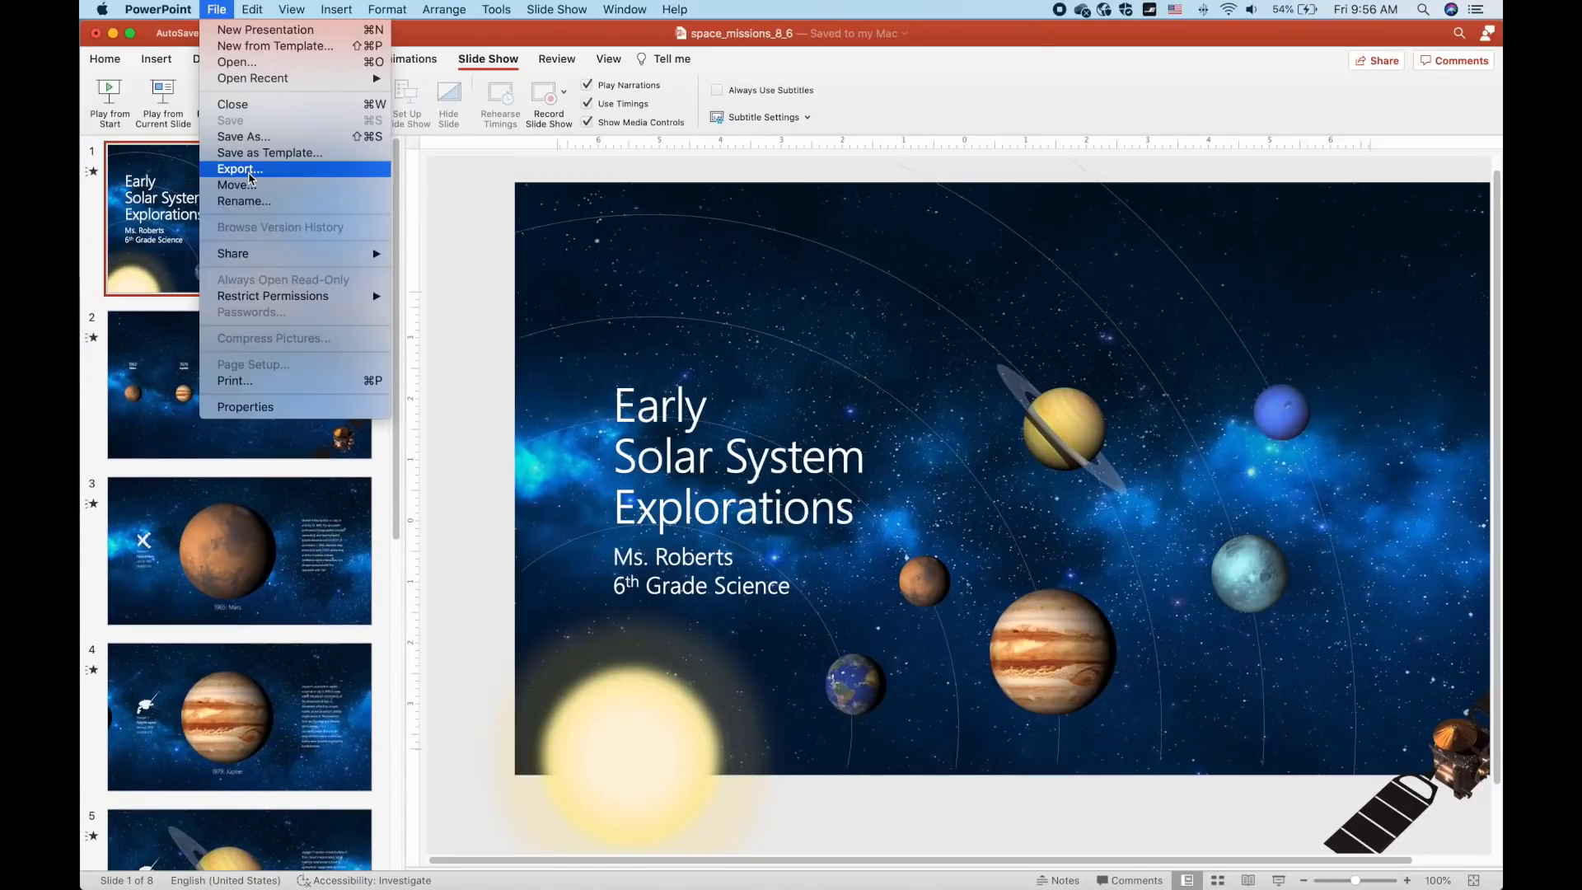
- Export the deck to Downloads as an Animated GIF at Medium quality with a transparent background
click(237, 168)
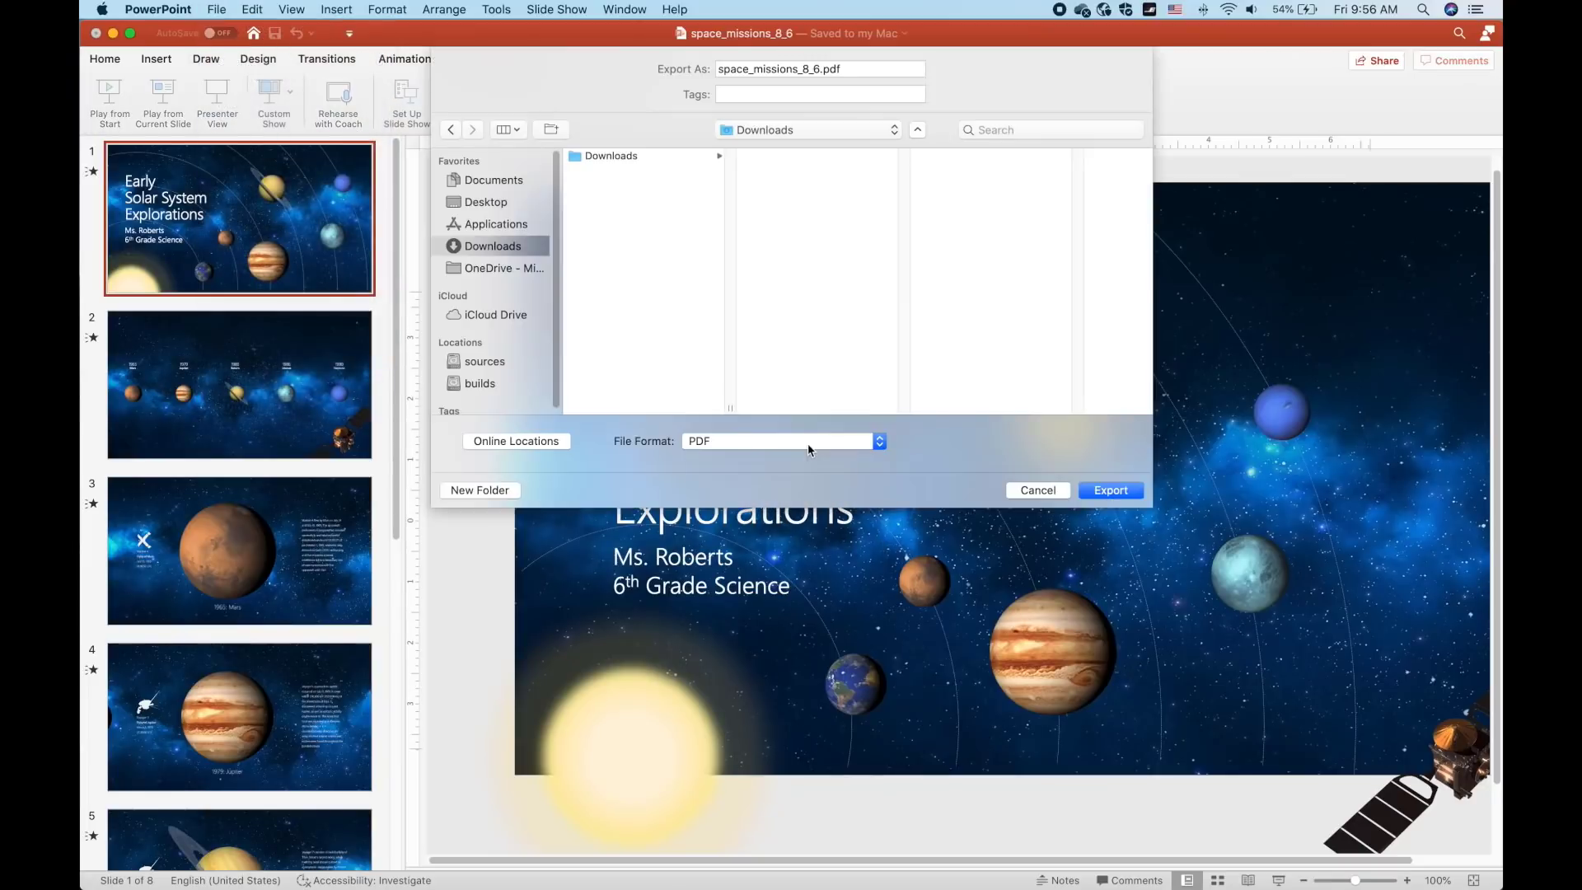
click(776, 442)
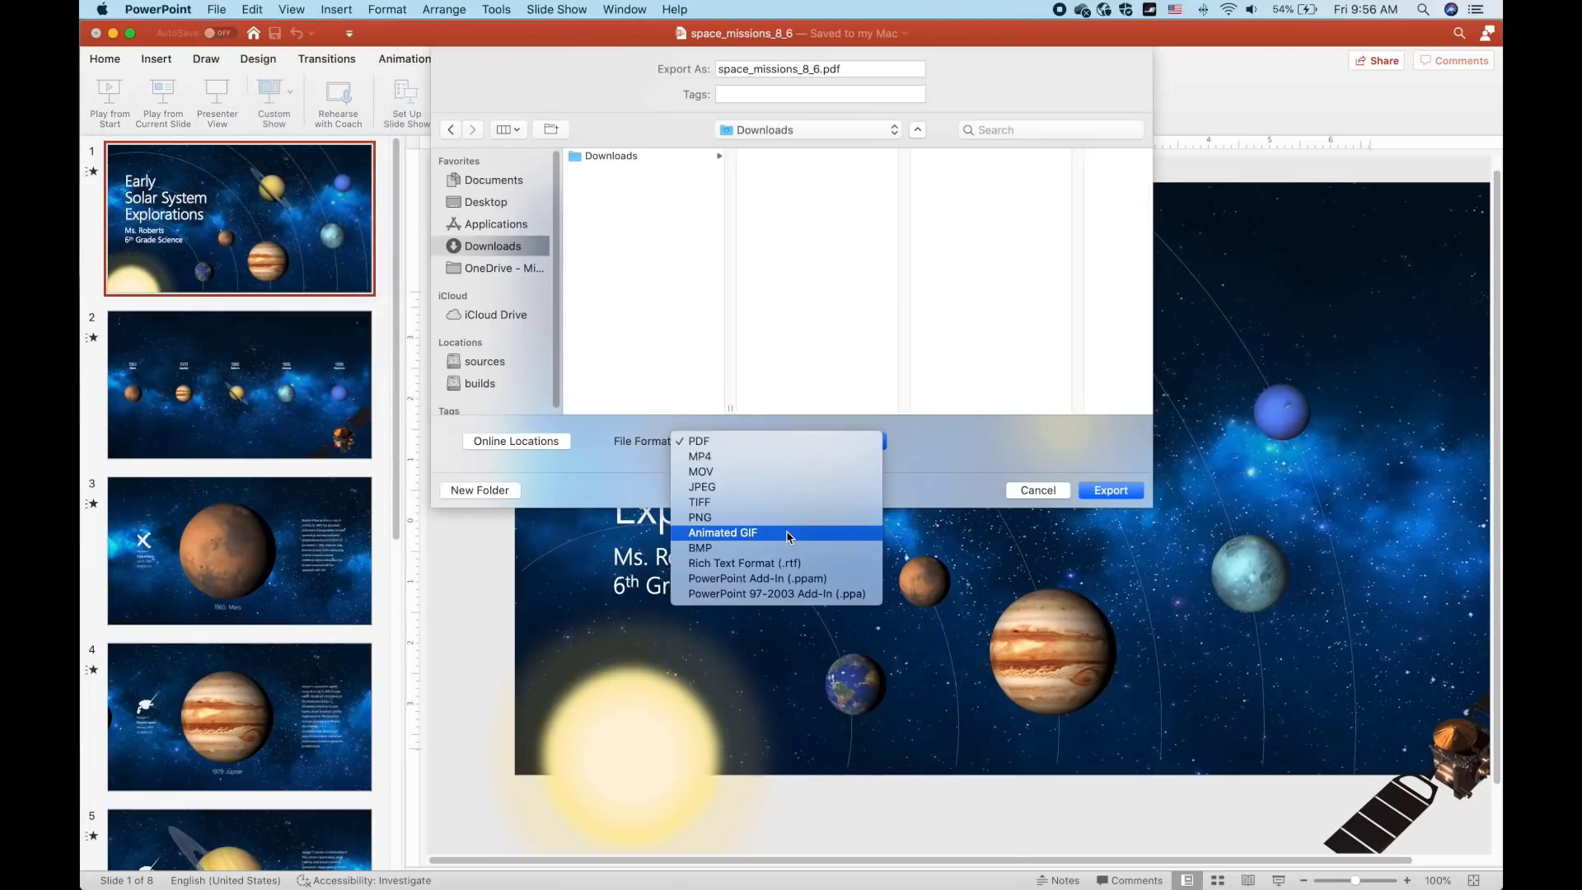
click(722, 532)
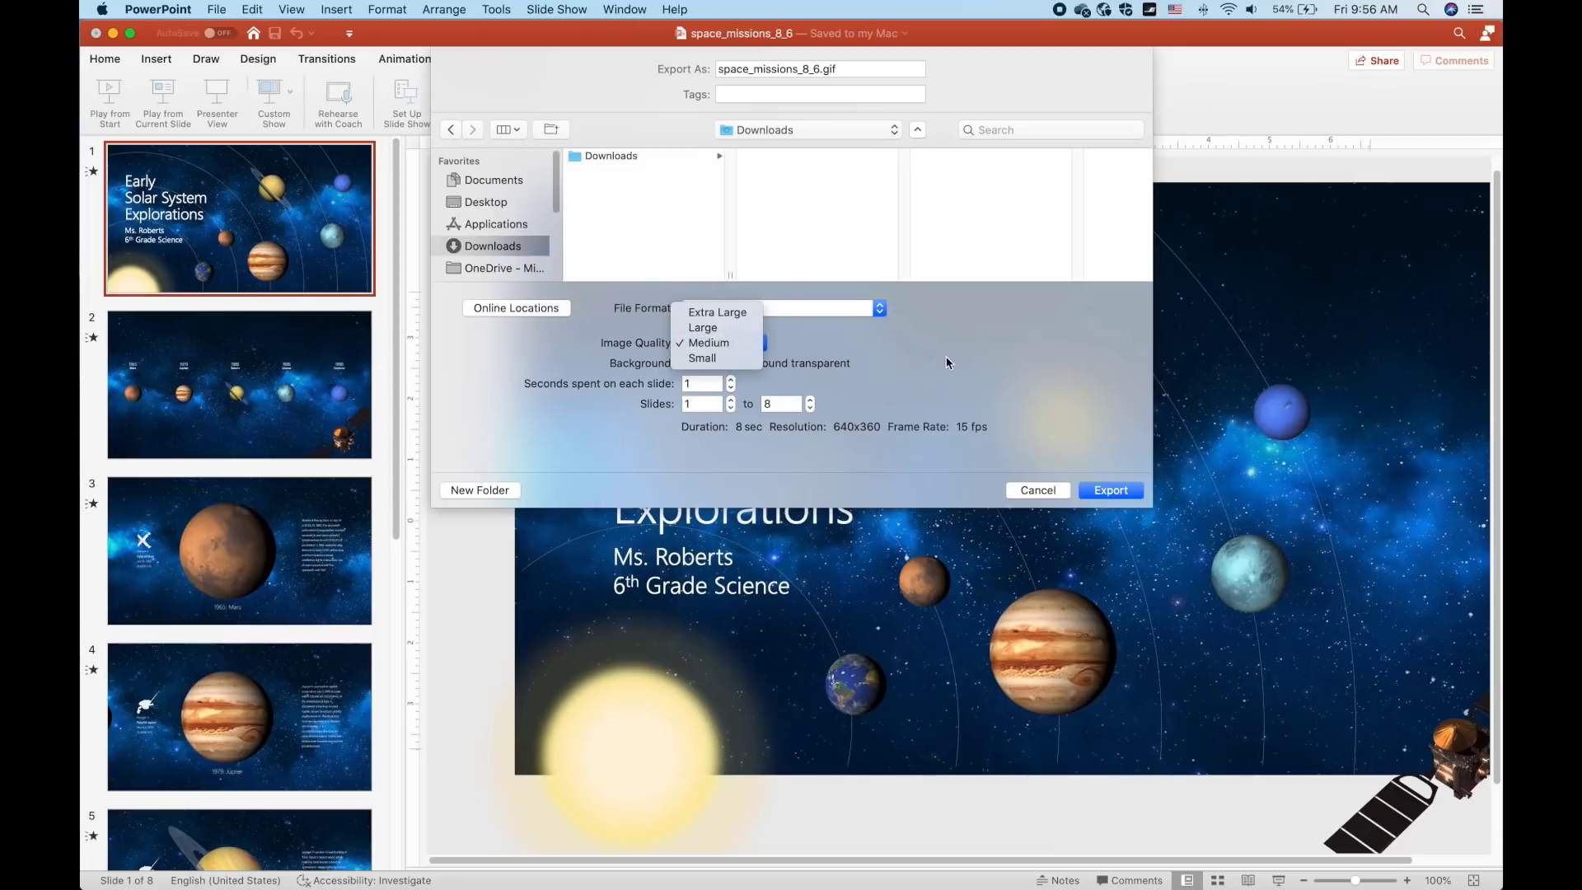
click(708, 343)
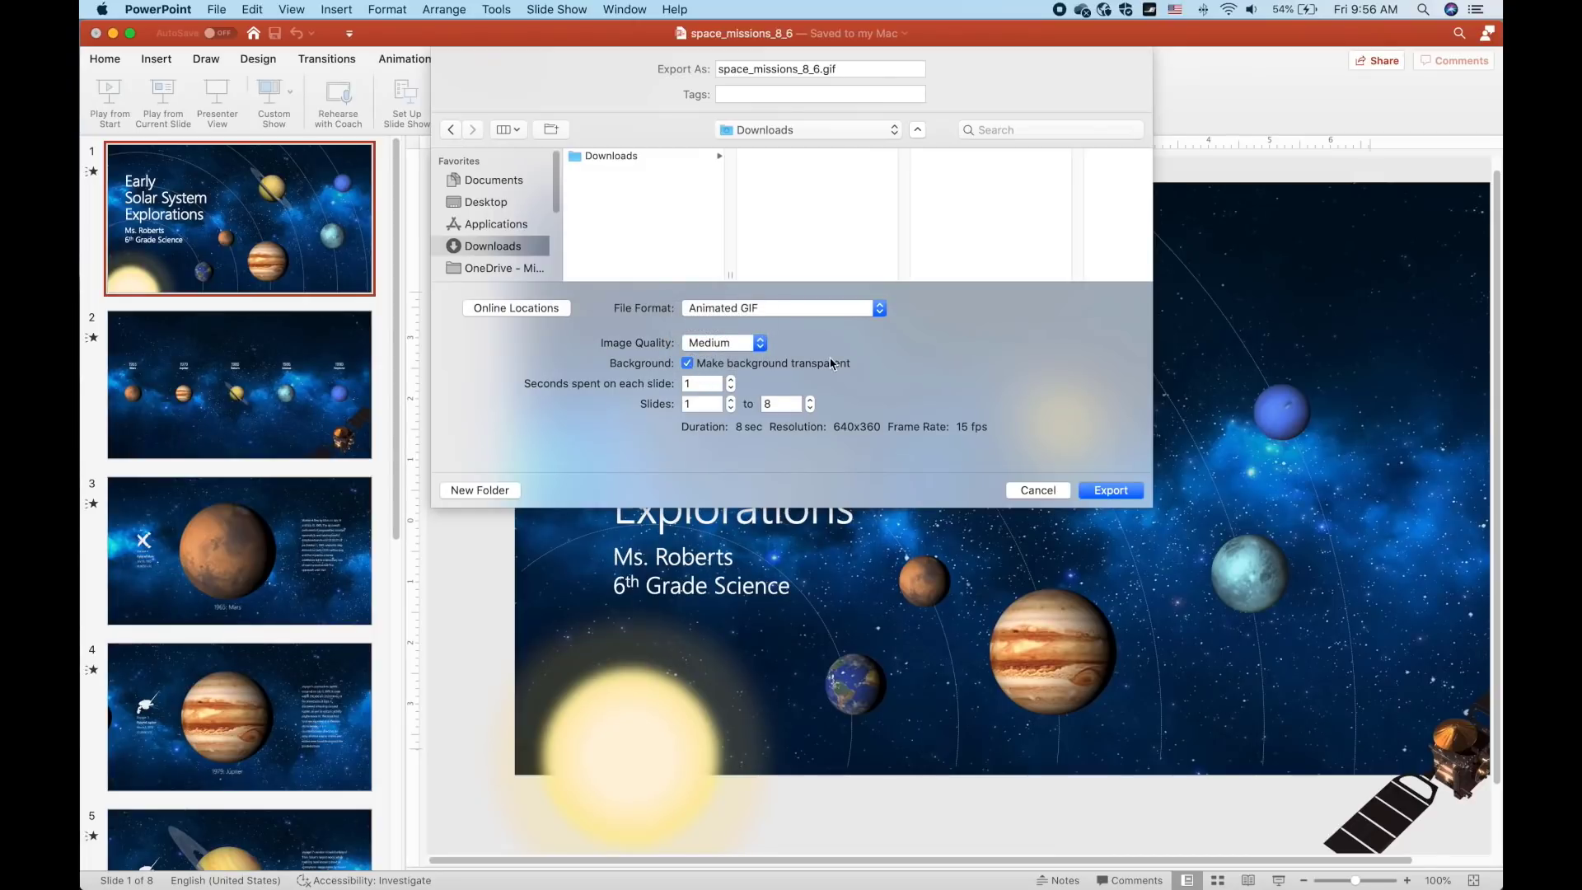
click(686, 362)
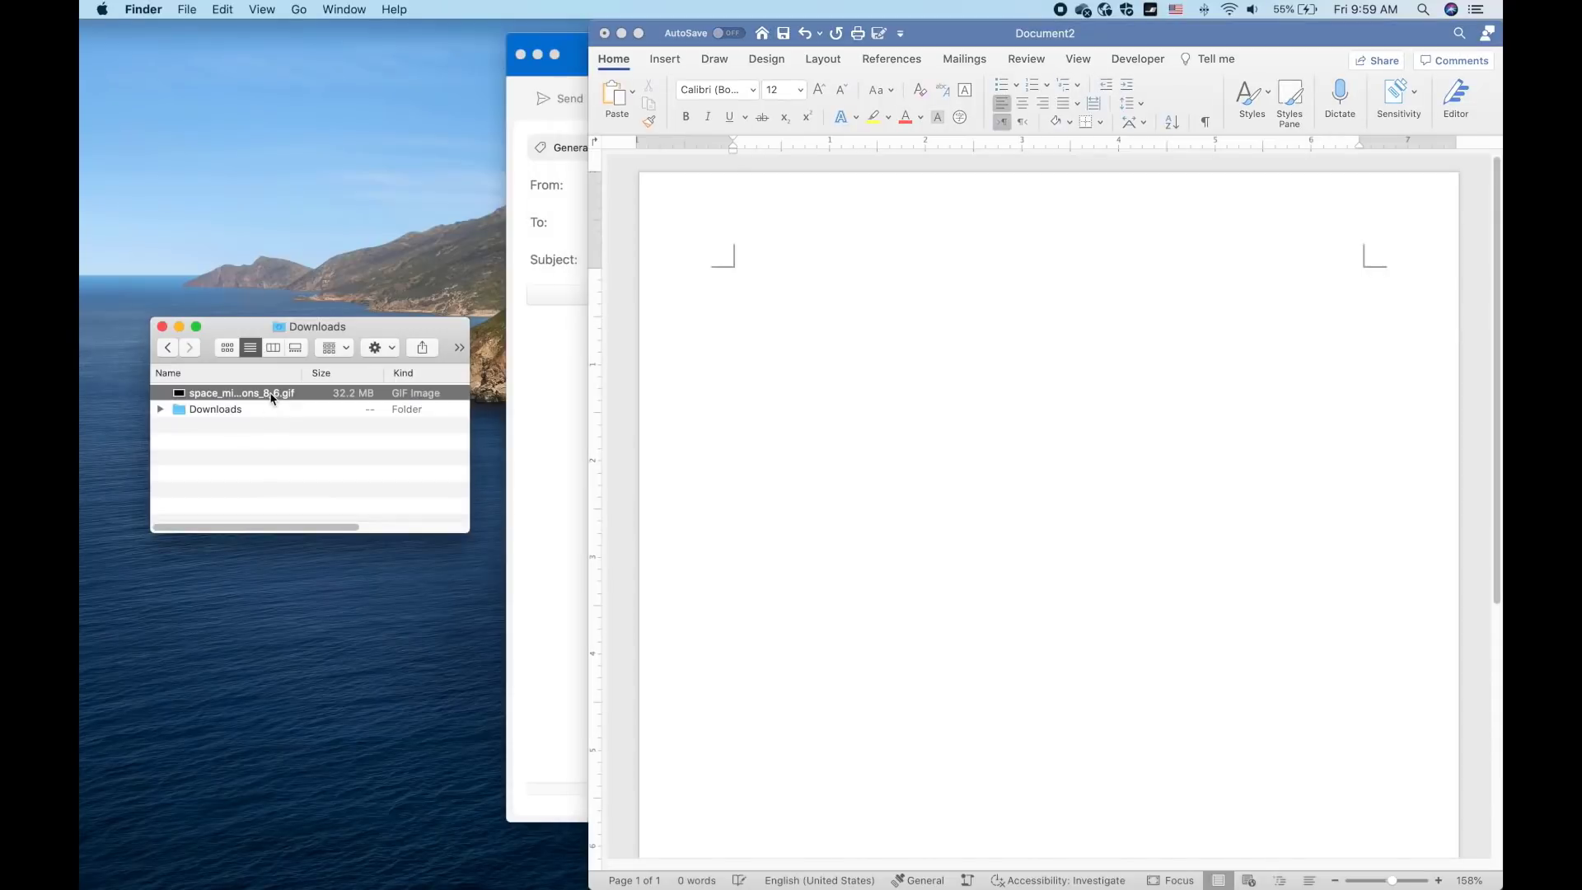
- Locate the exported 32.2 MB GIF in Downloads and drag the Outlook draft window forward
drag(242, 393, 967, 406)
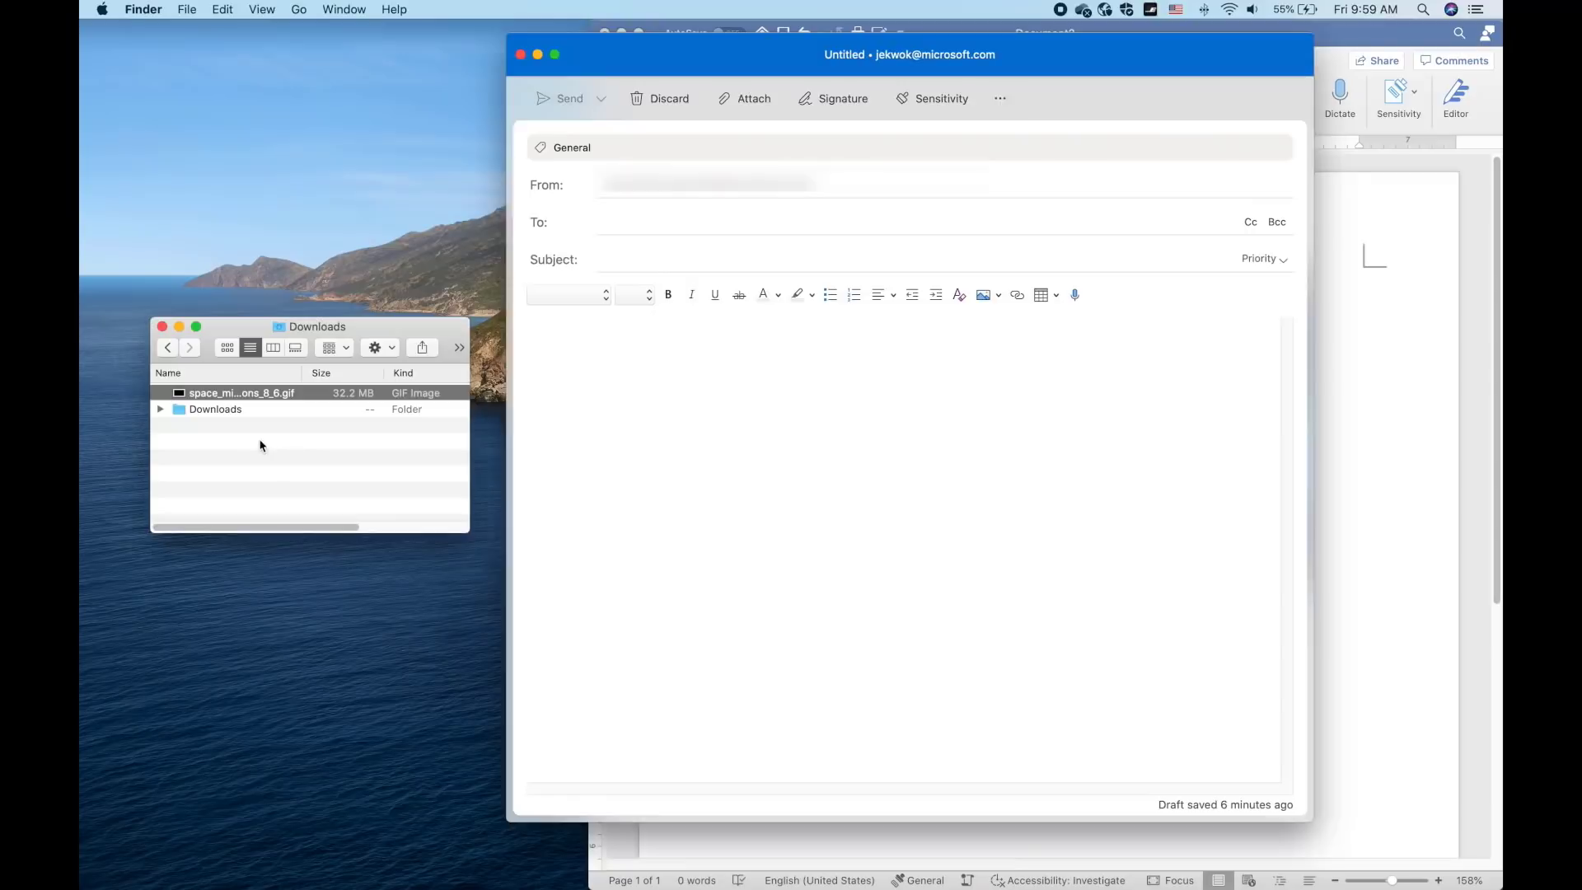
drag(241, 393, 714, 430)
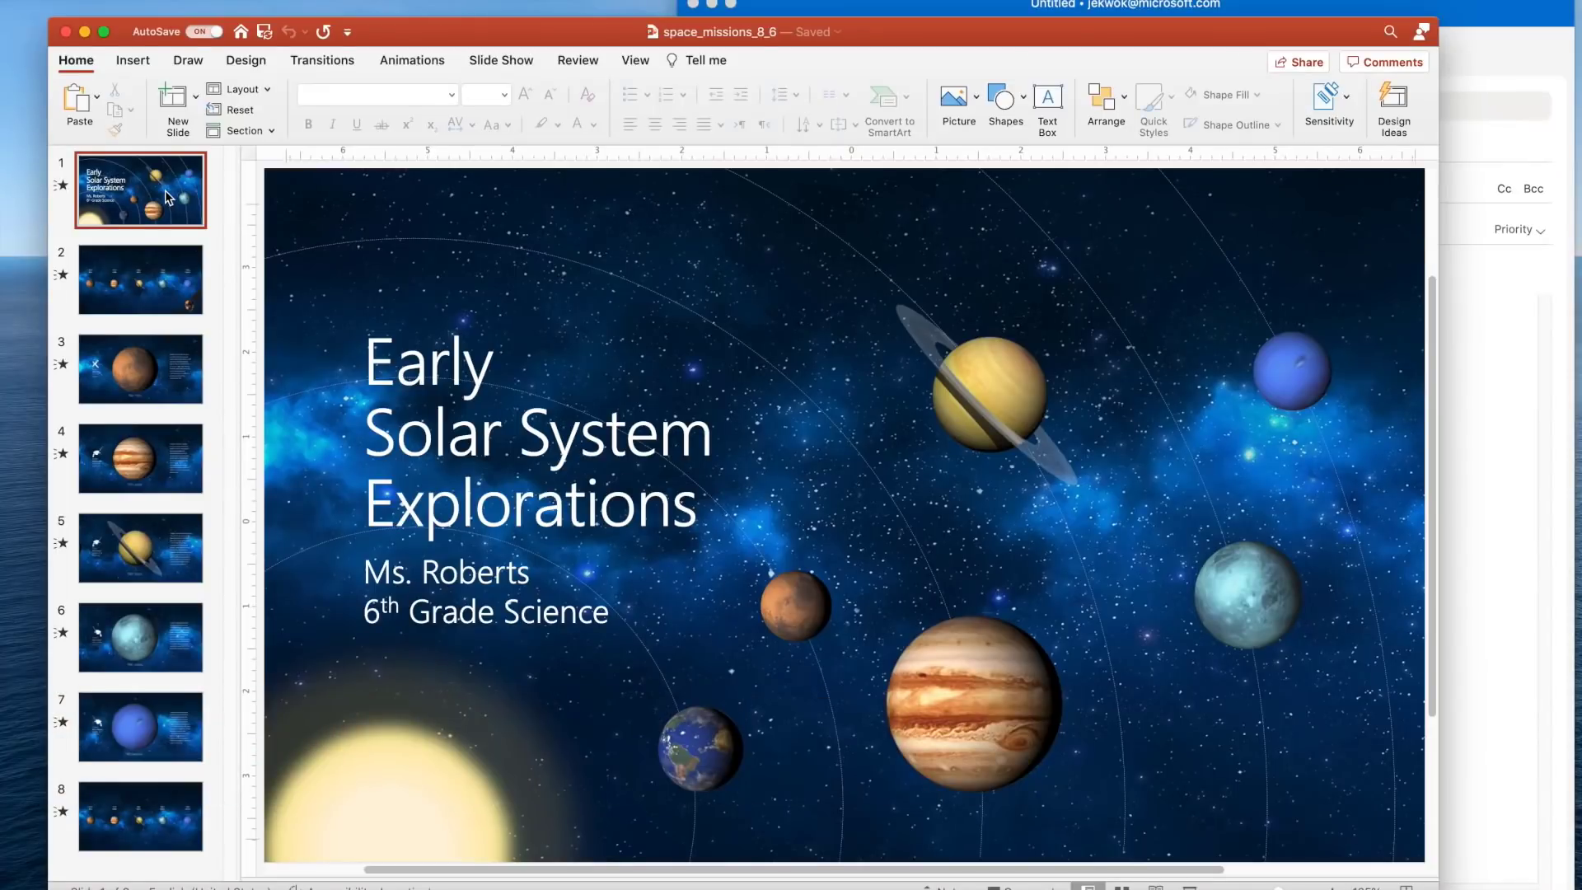
mouse_move(138, 462)
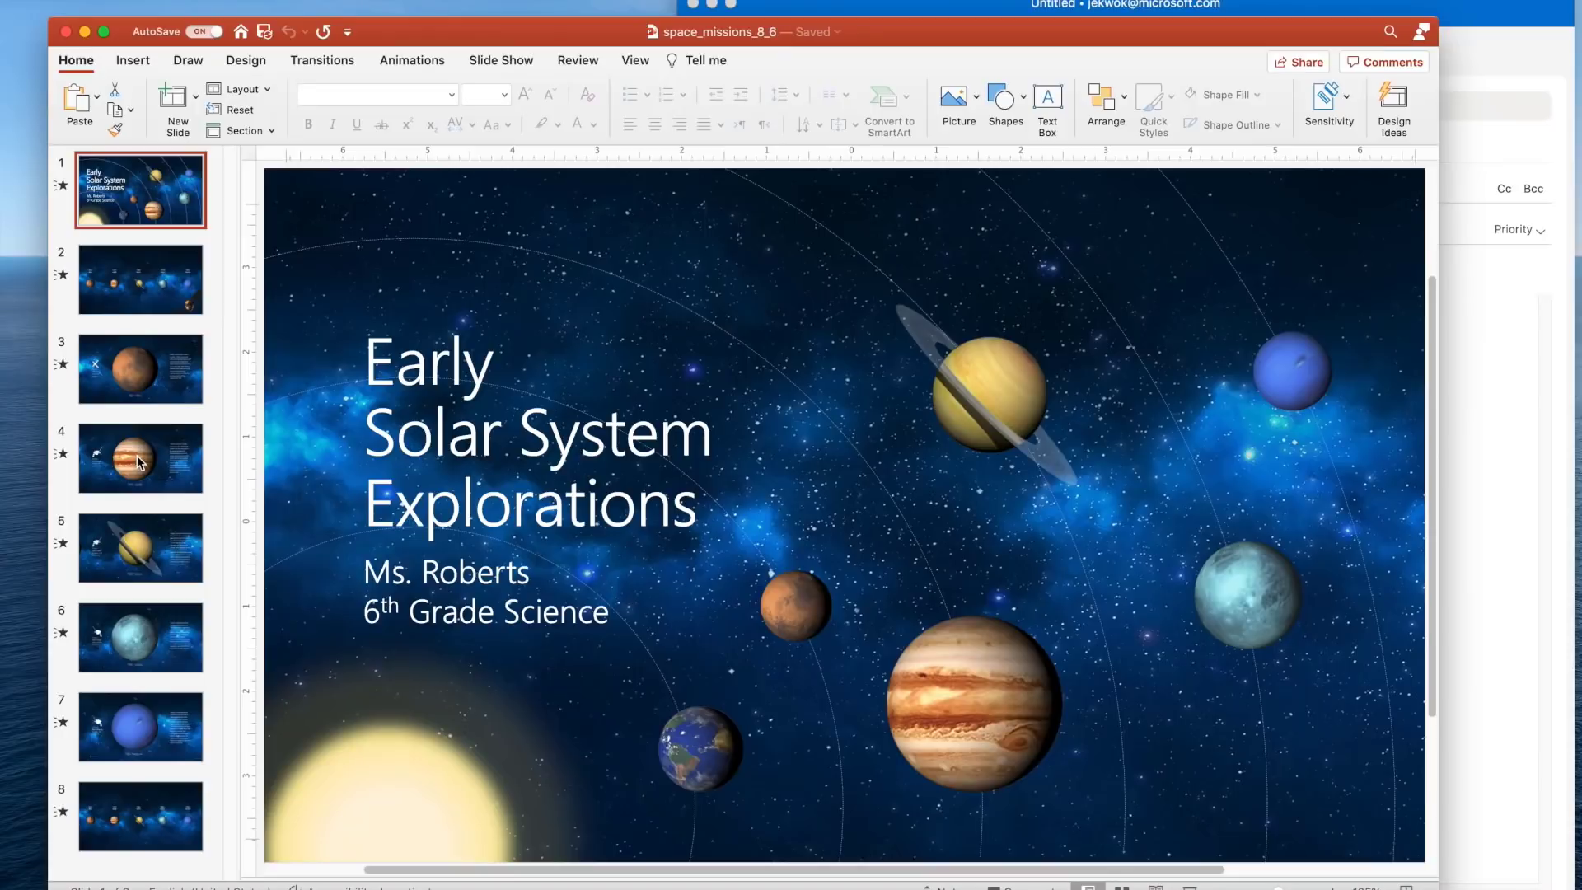
- Get a link to the Voyager 1 Flyby of Jupiter slide and begin the email with 'Here's the slid'
right_click(139, 458)
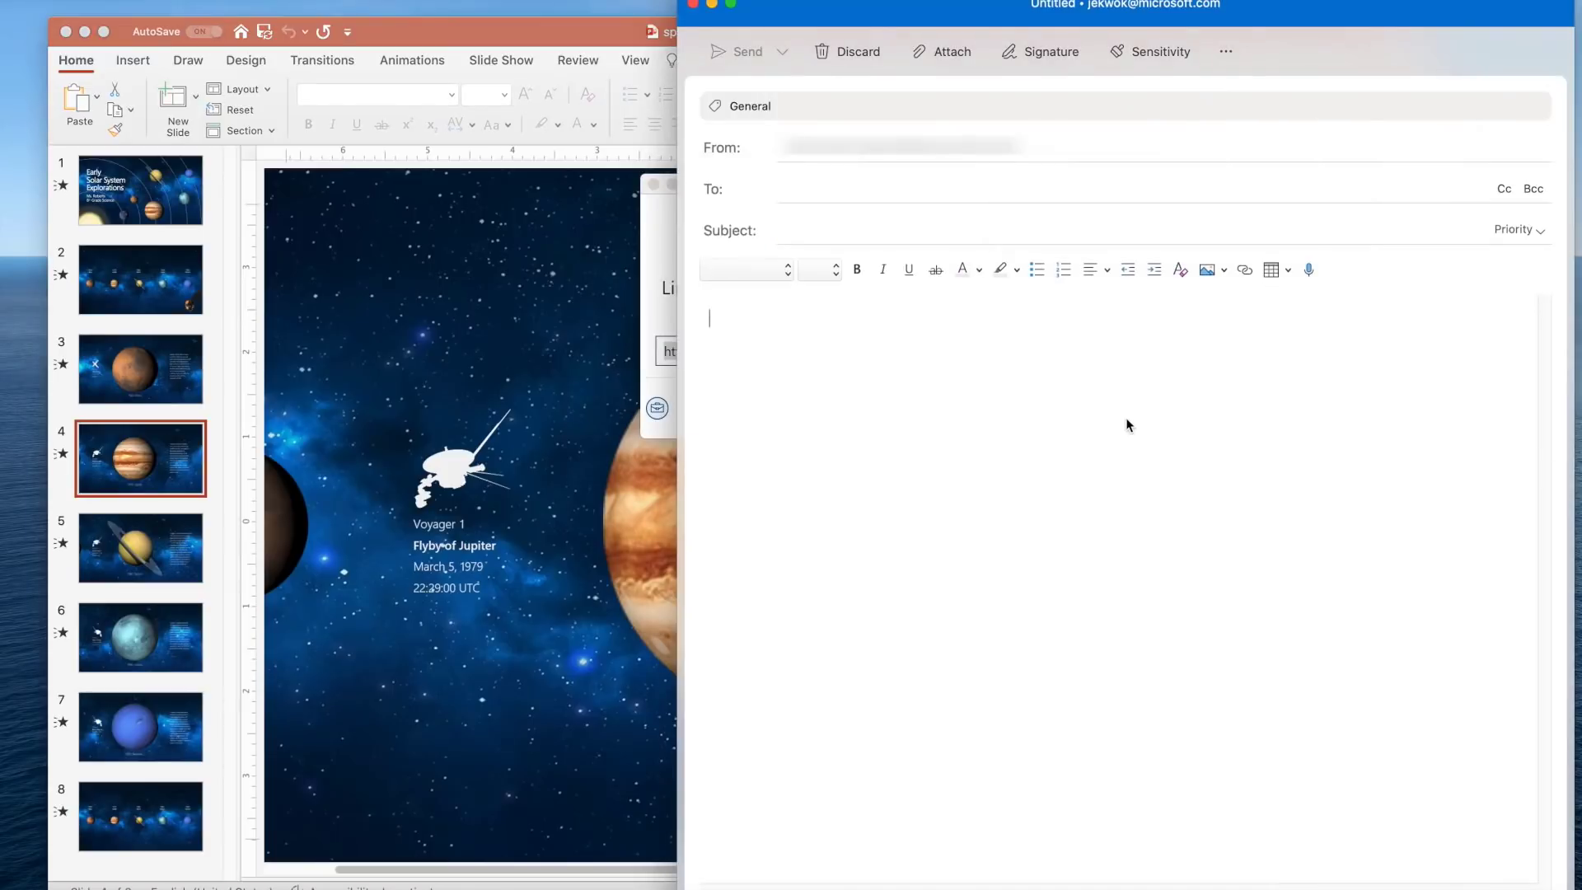
text(Here's the slid)
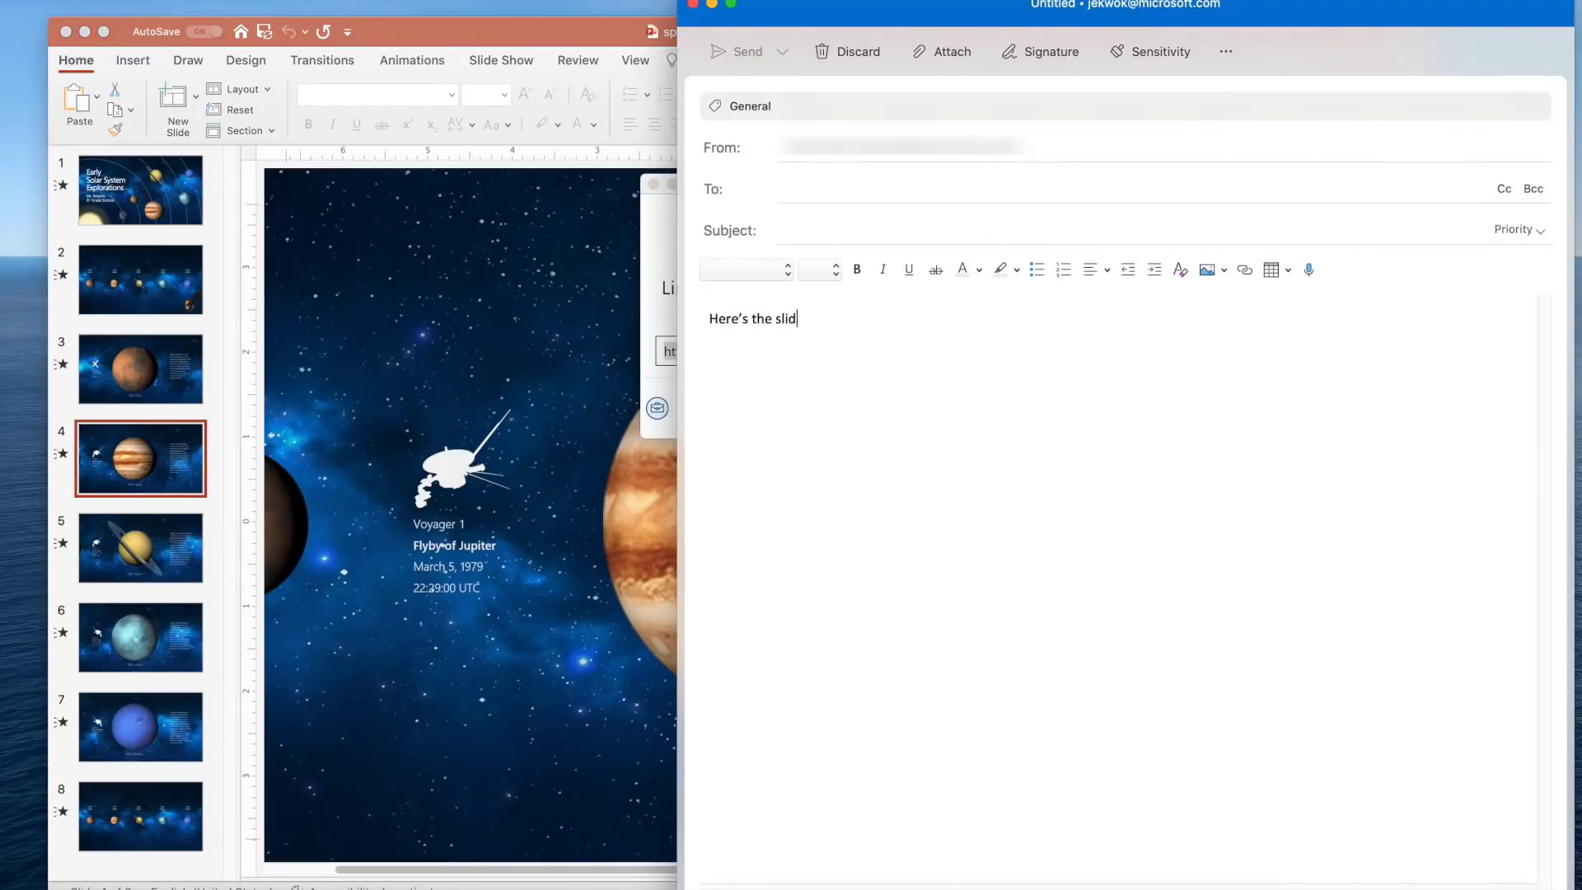